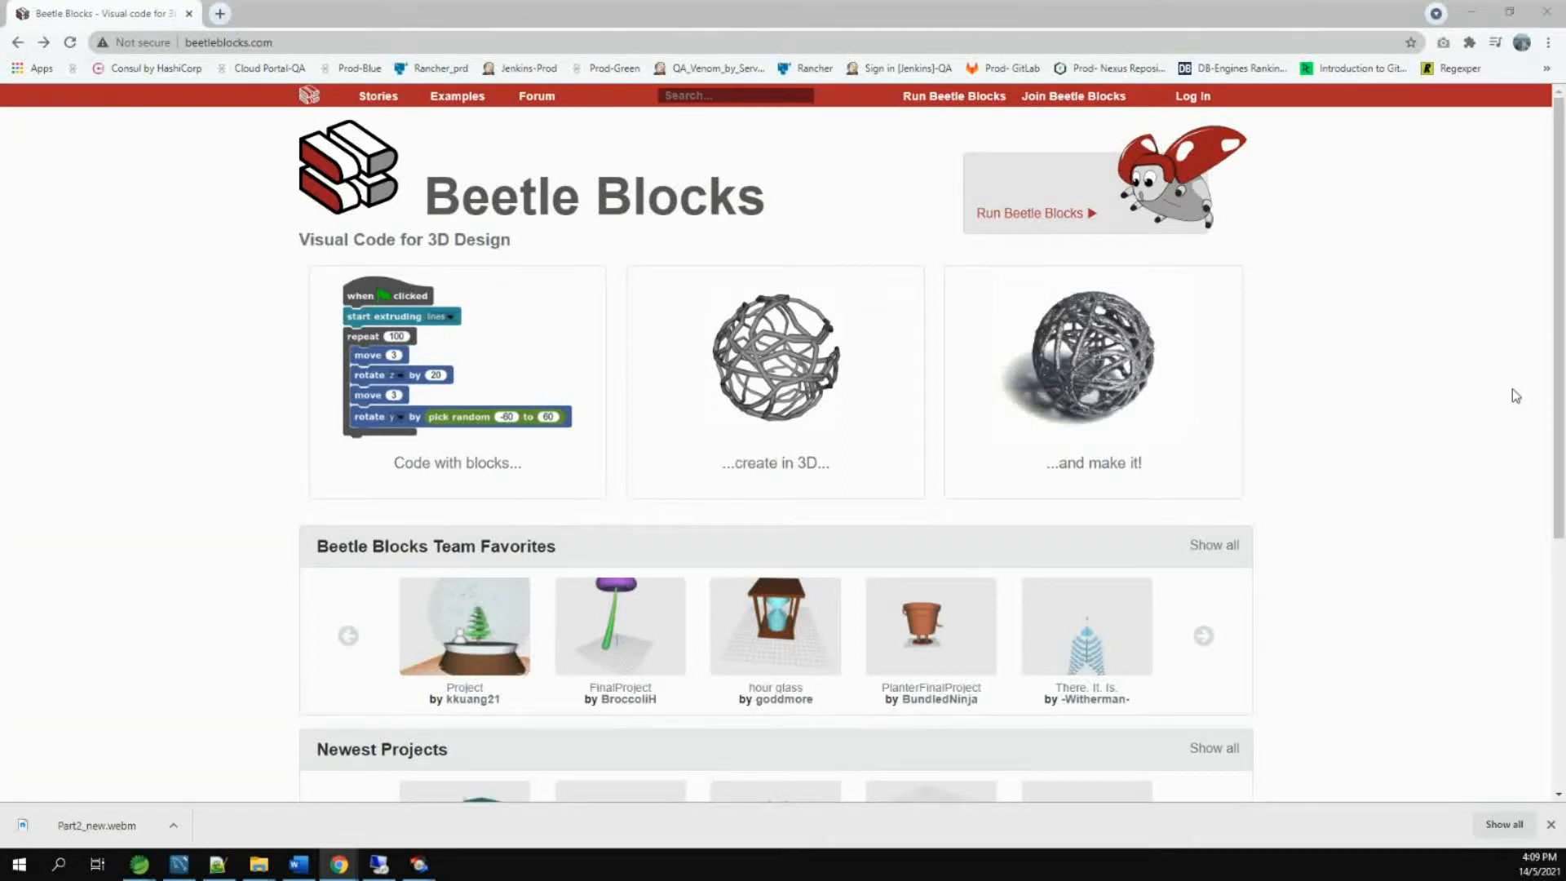
mouse_move(1502, 394)
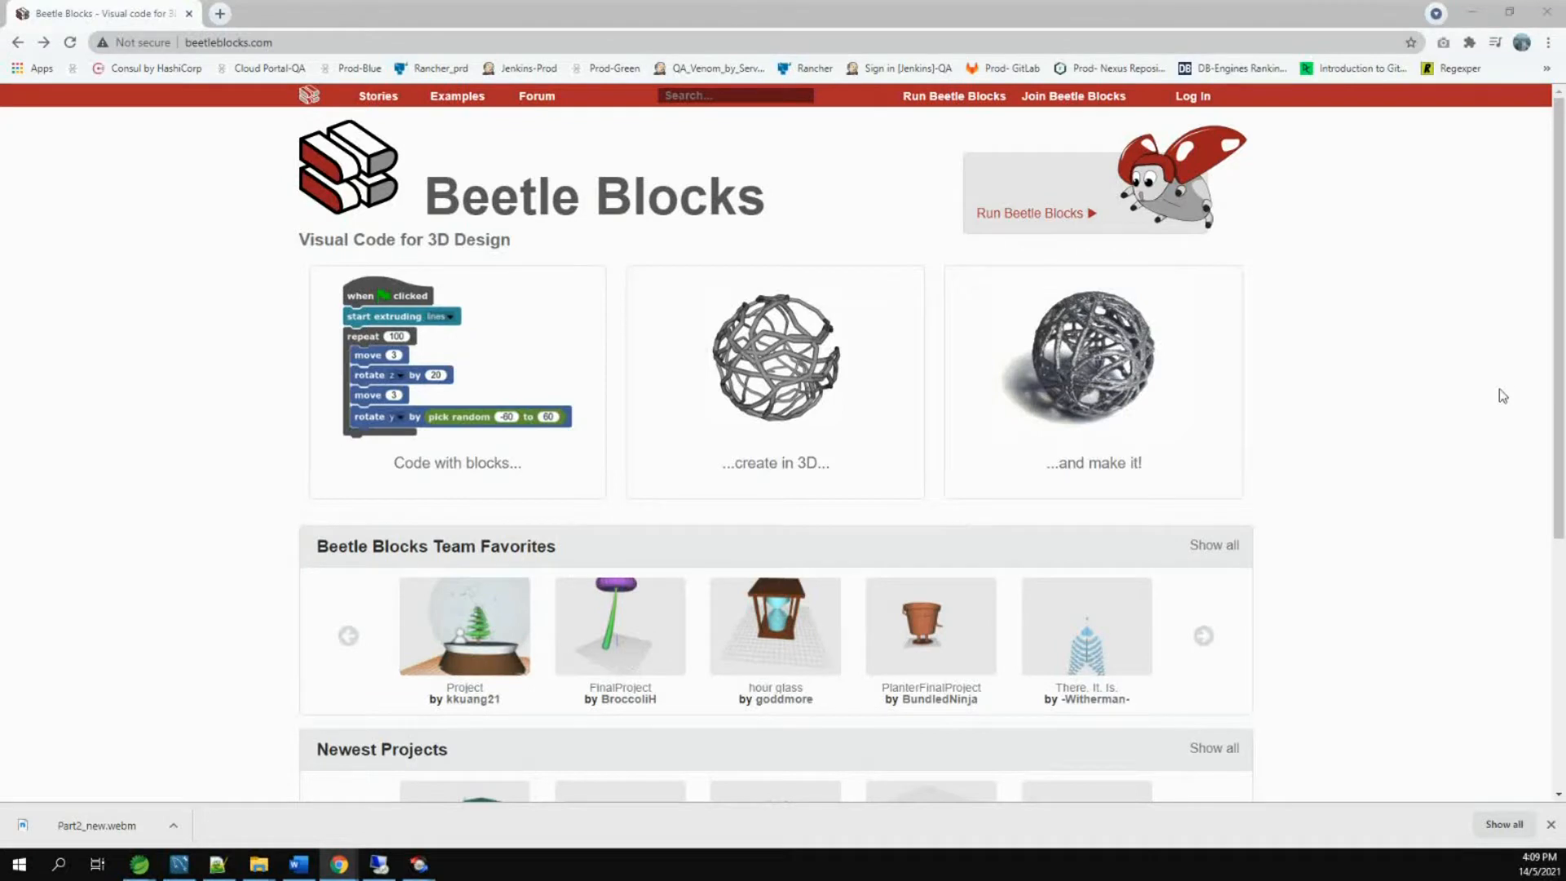
mouse_move(397, 285)
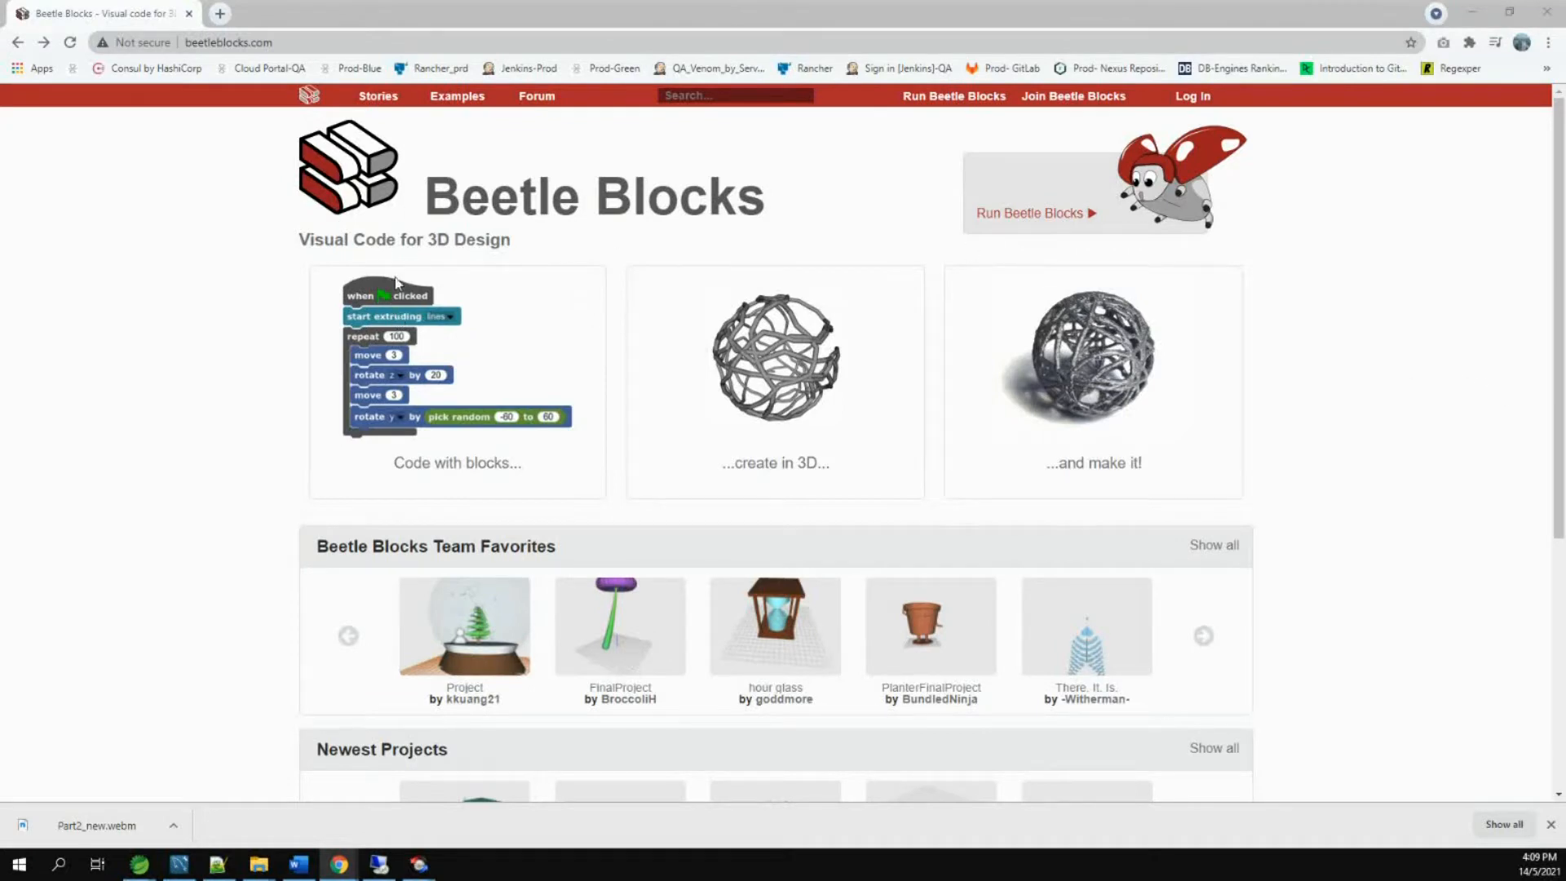
mouse_move(896, 447)
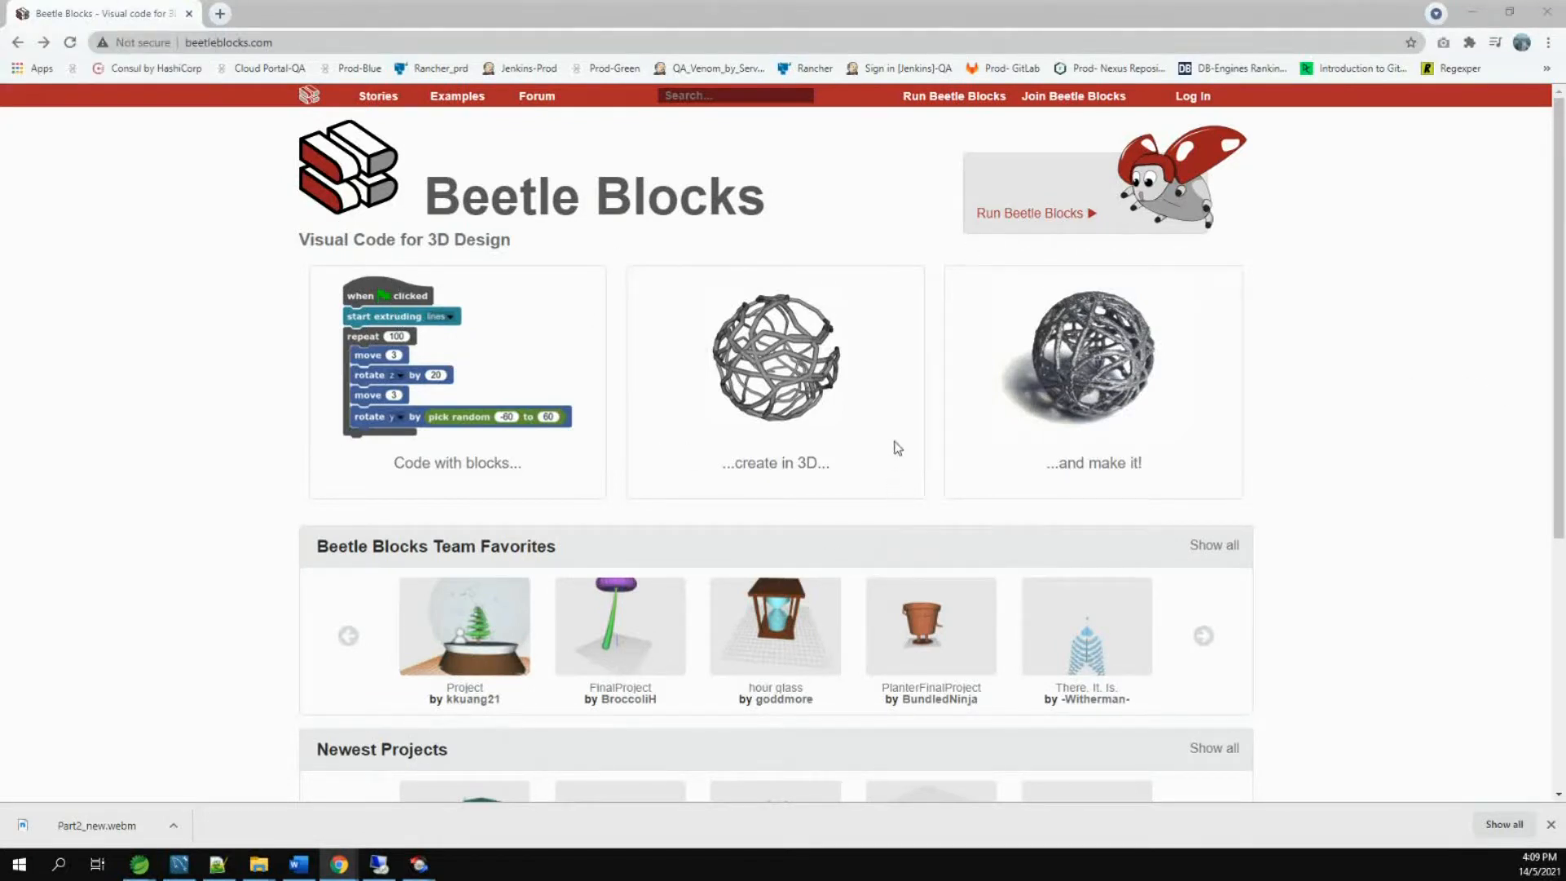
mouse_move(827, 459)
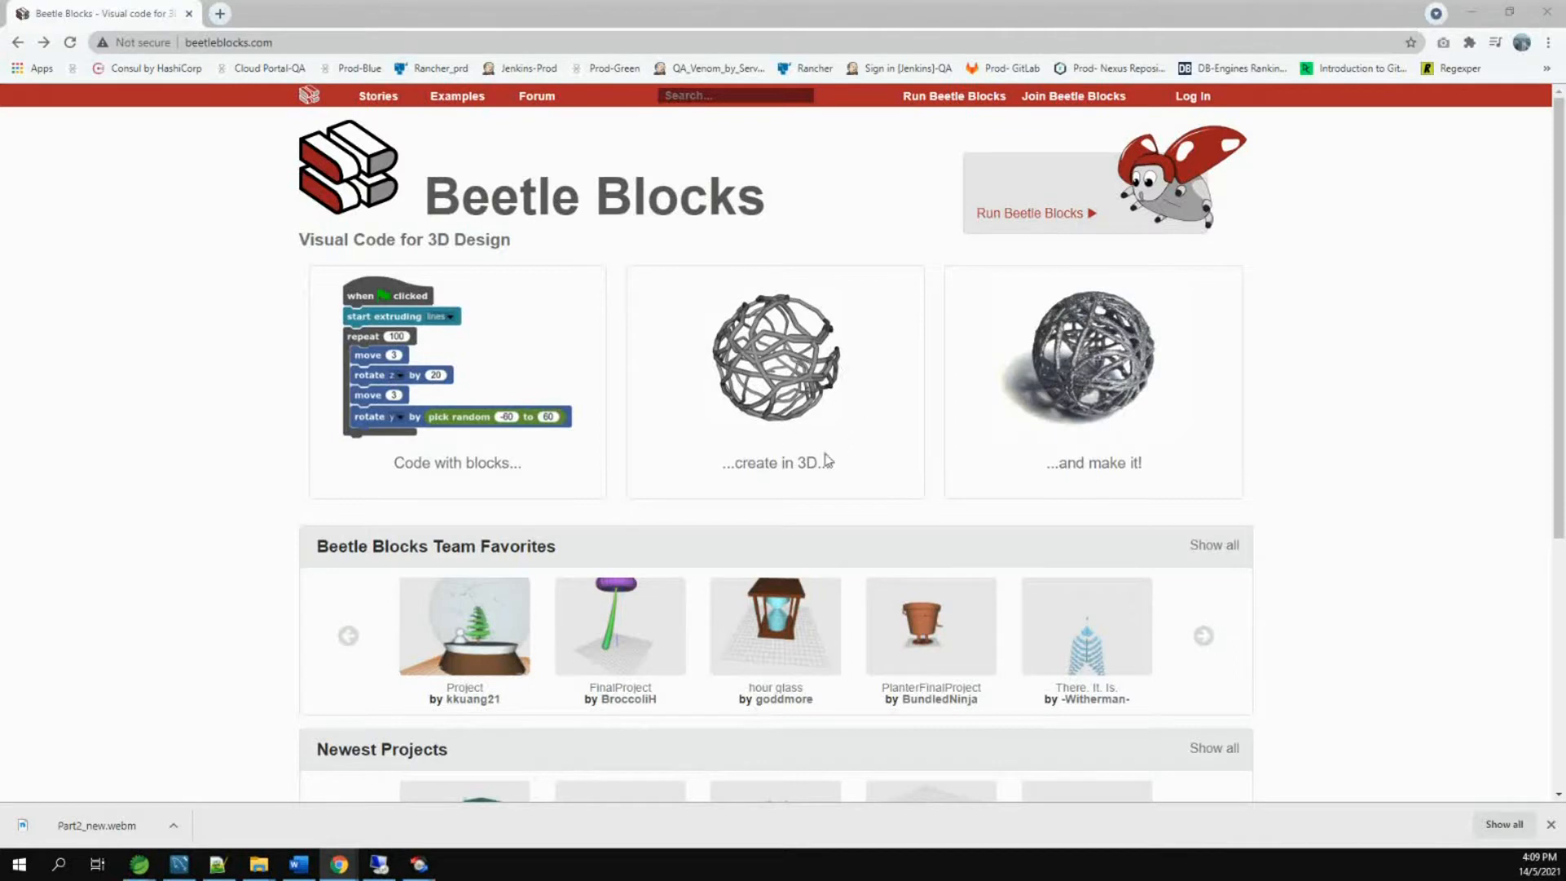
mouse_move(854, 421)
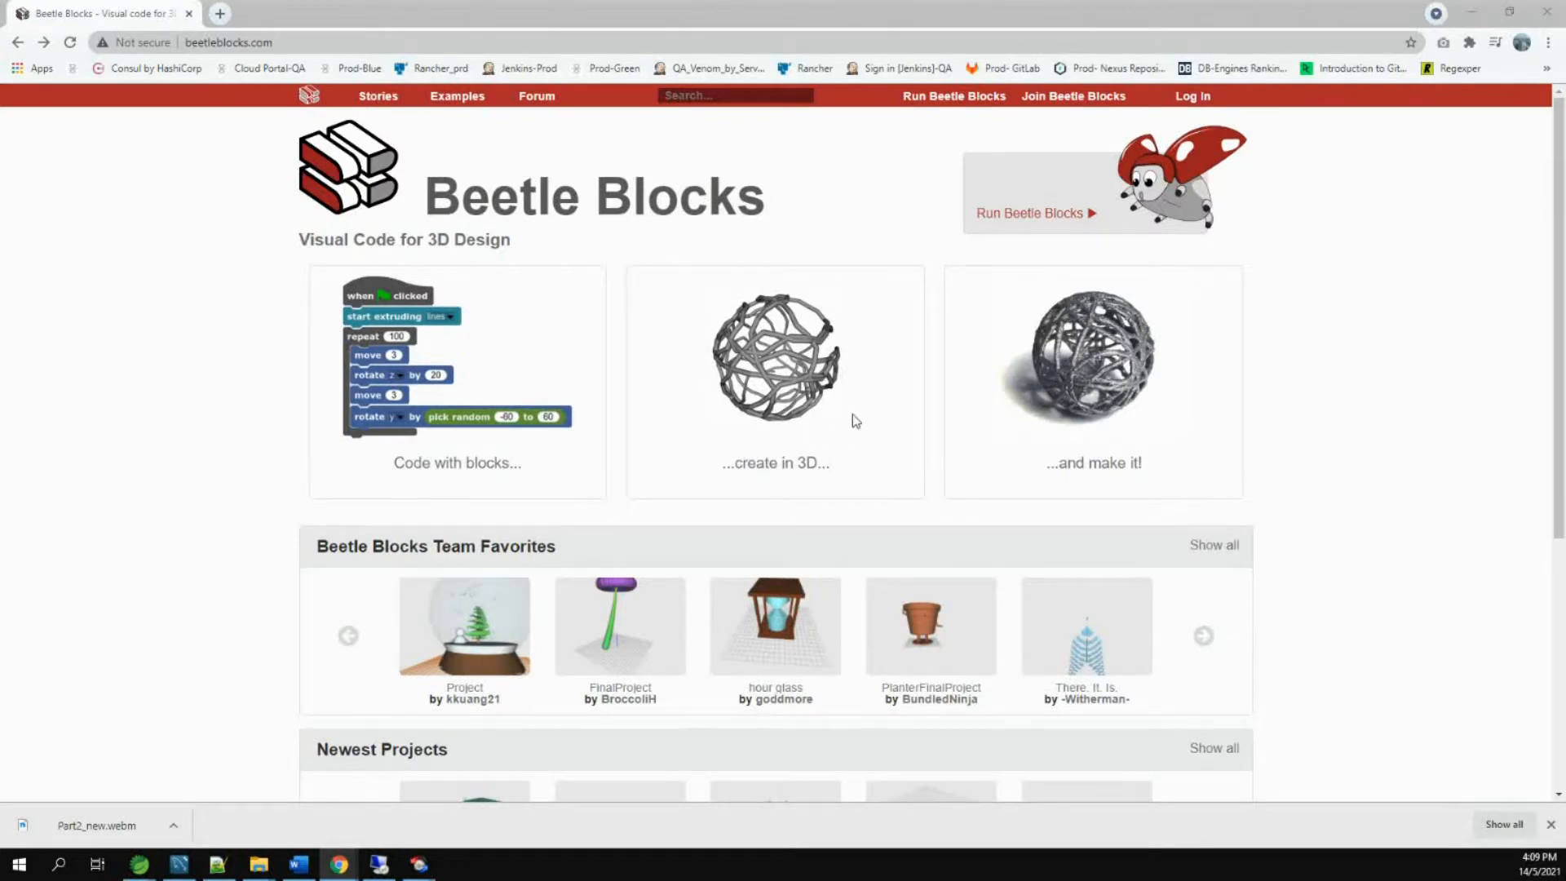
mouse_move(1144, 488)
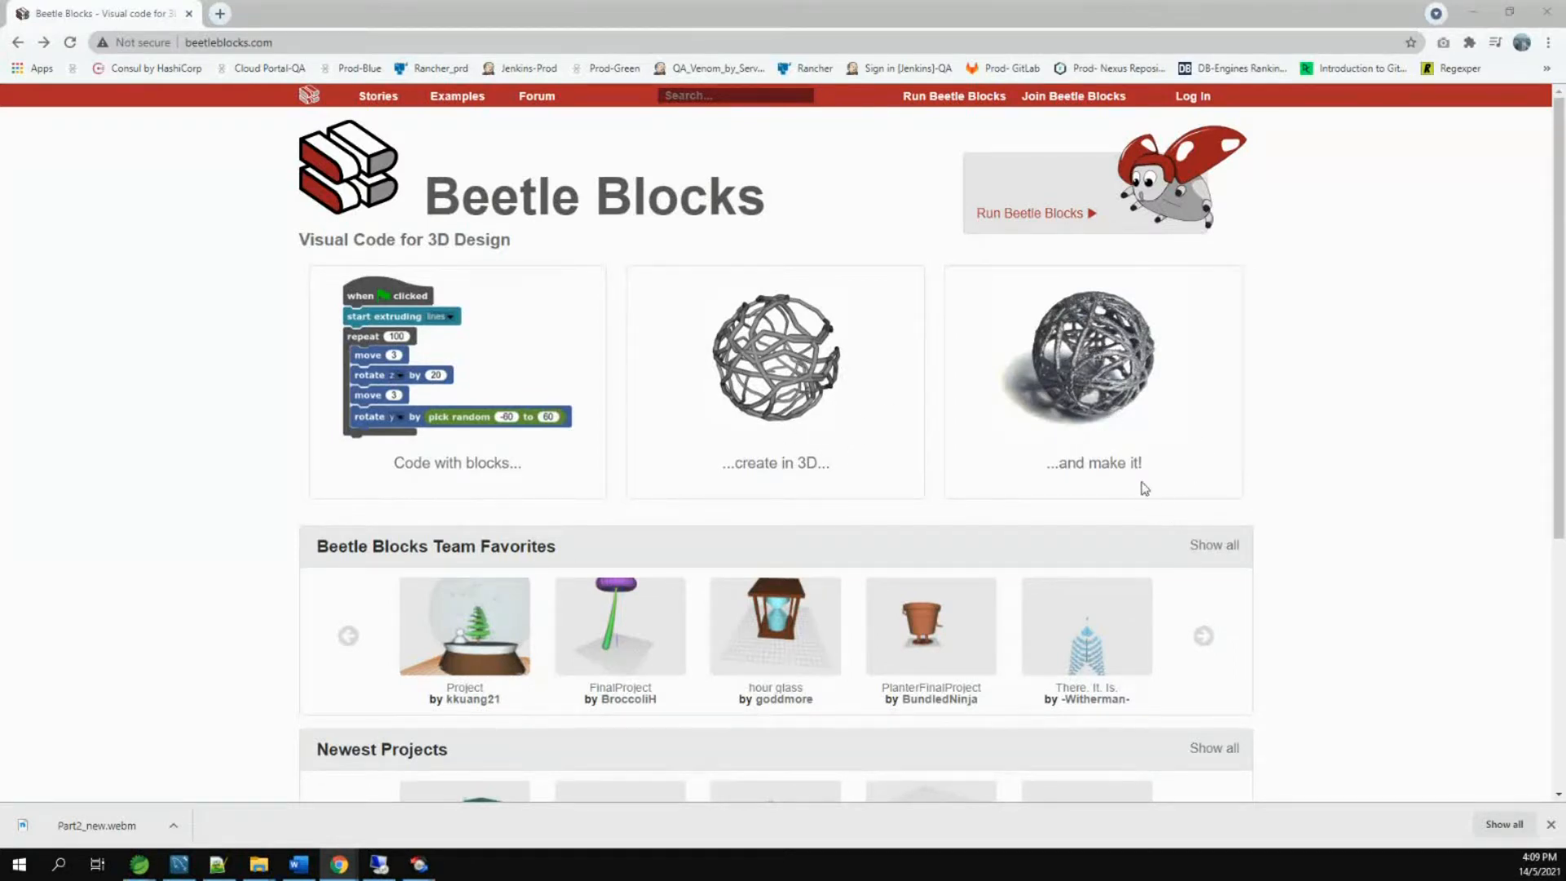
Open the Twin_tower project from the Newest Projects gallery in the editor.
scroll("down", 3)
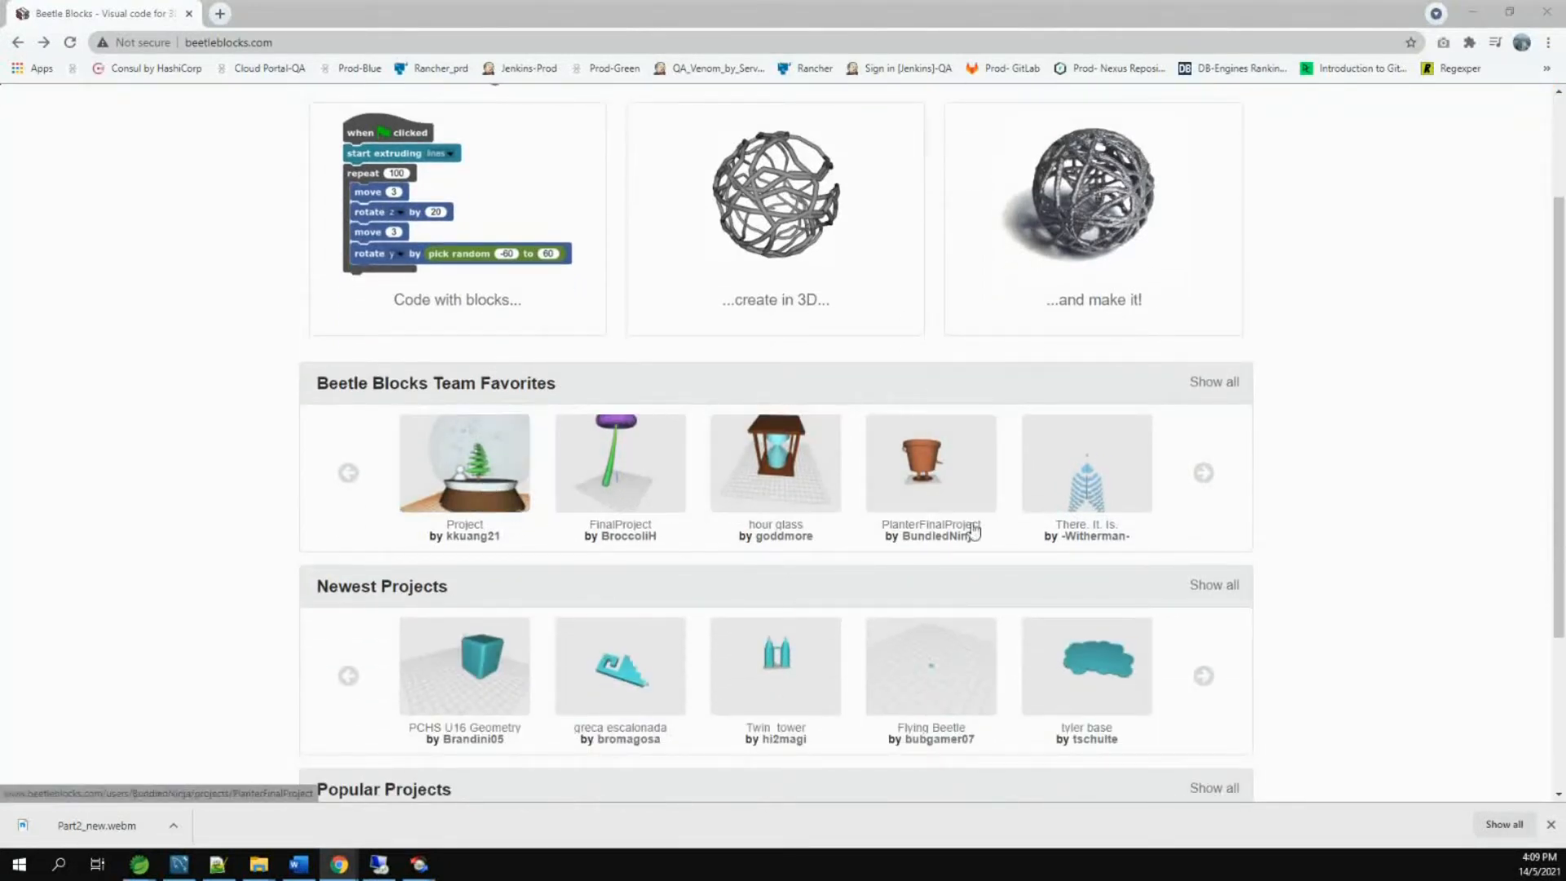
mouse_move(775, 666)
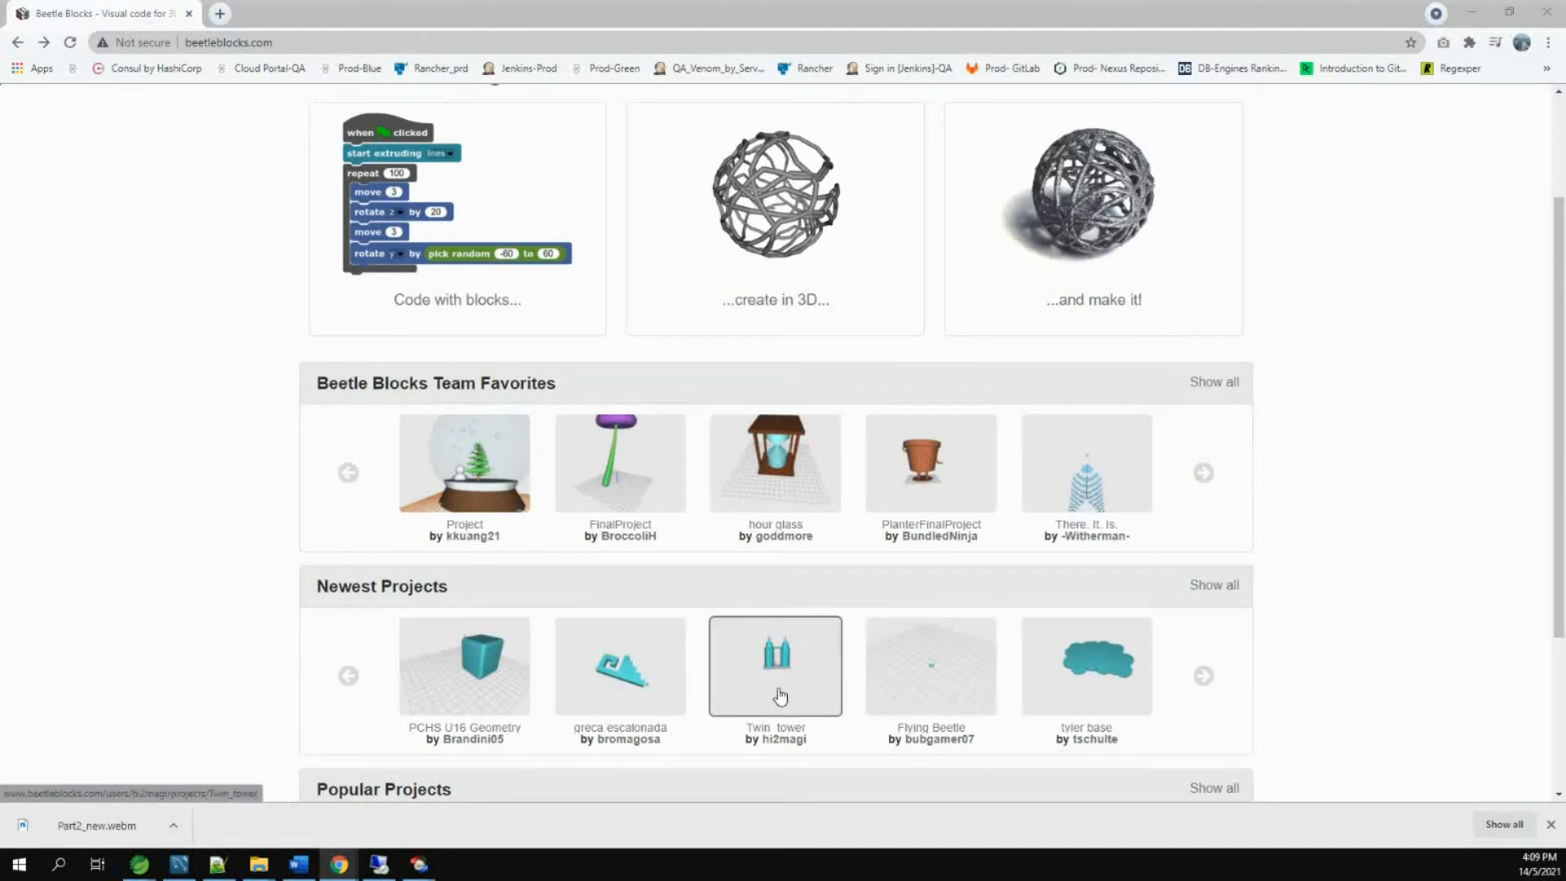
left_click(775, 666)
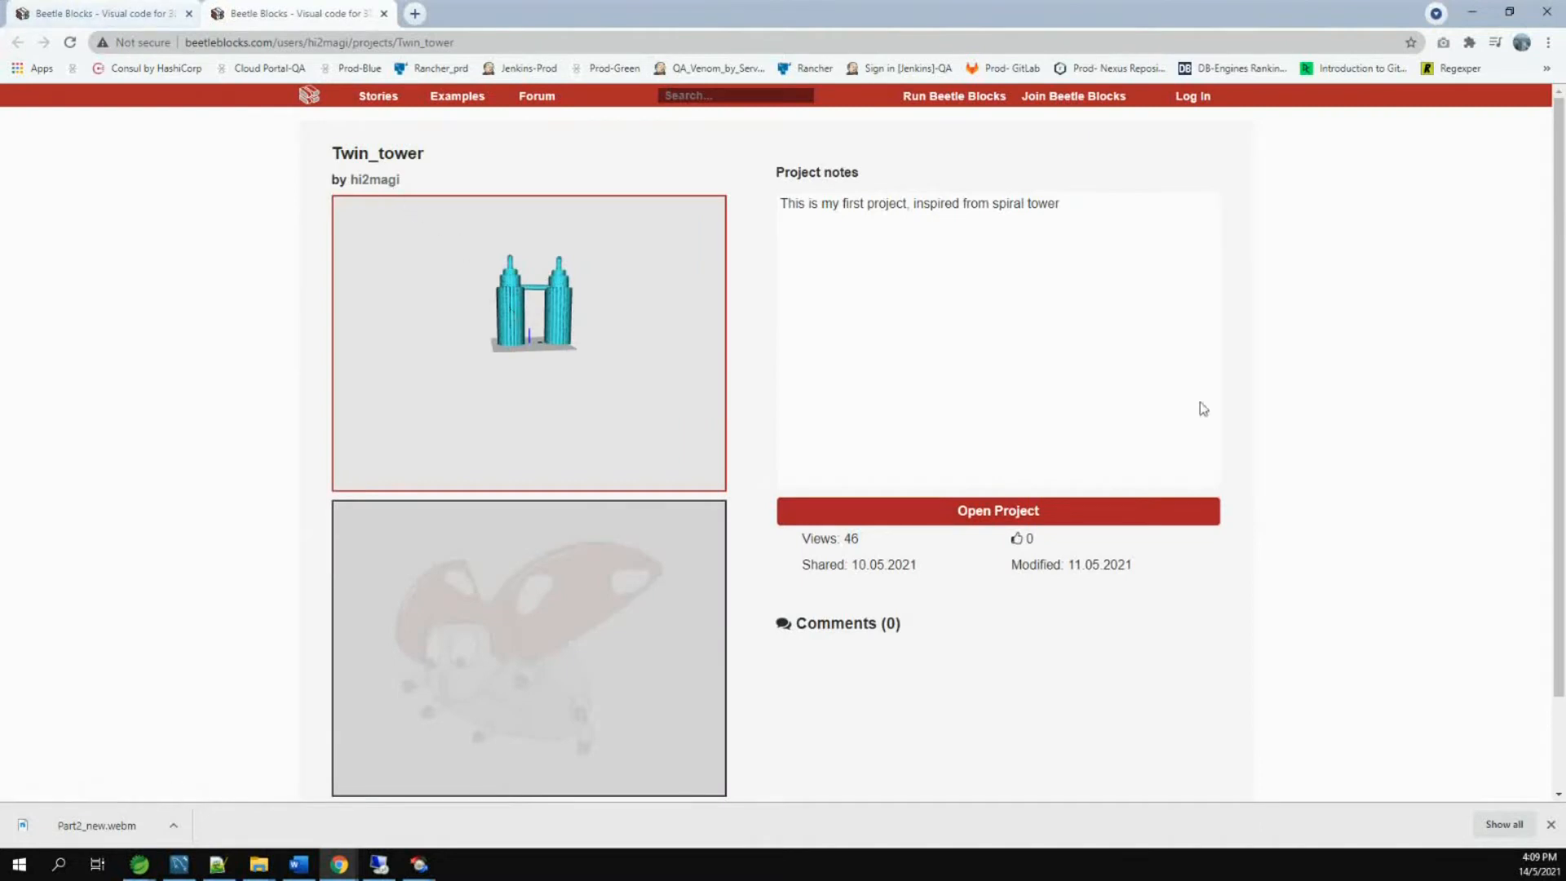
mouse_move(939, 445)
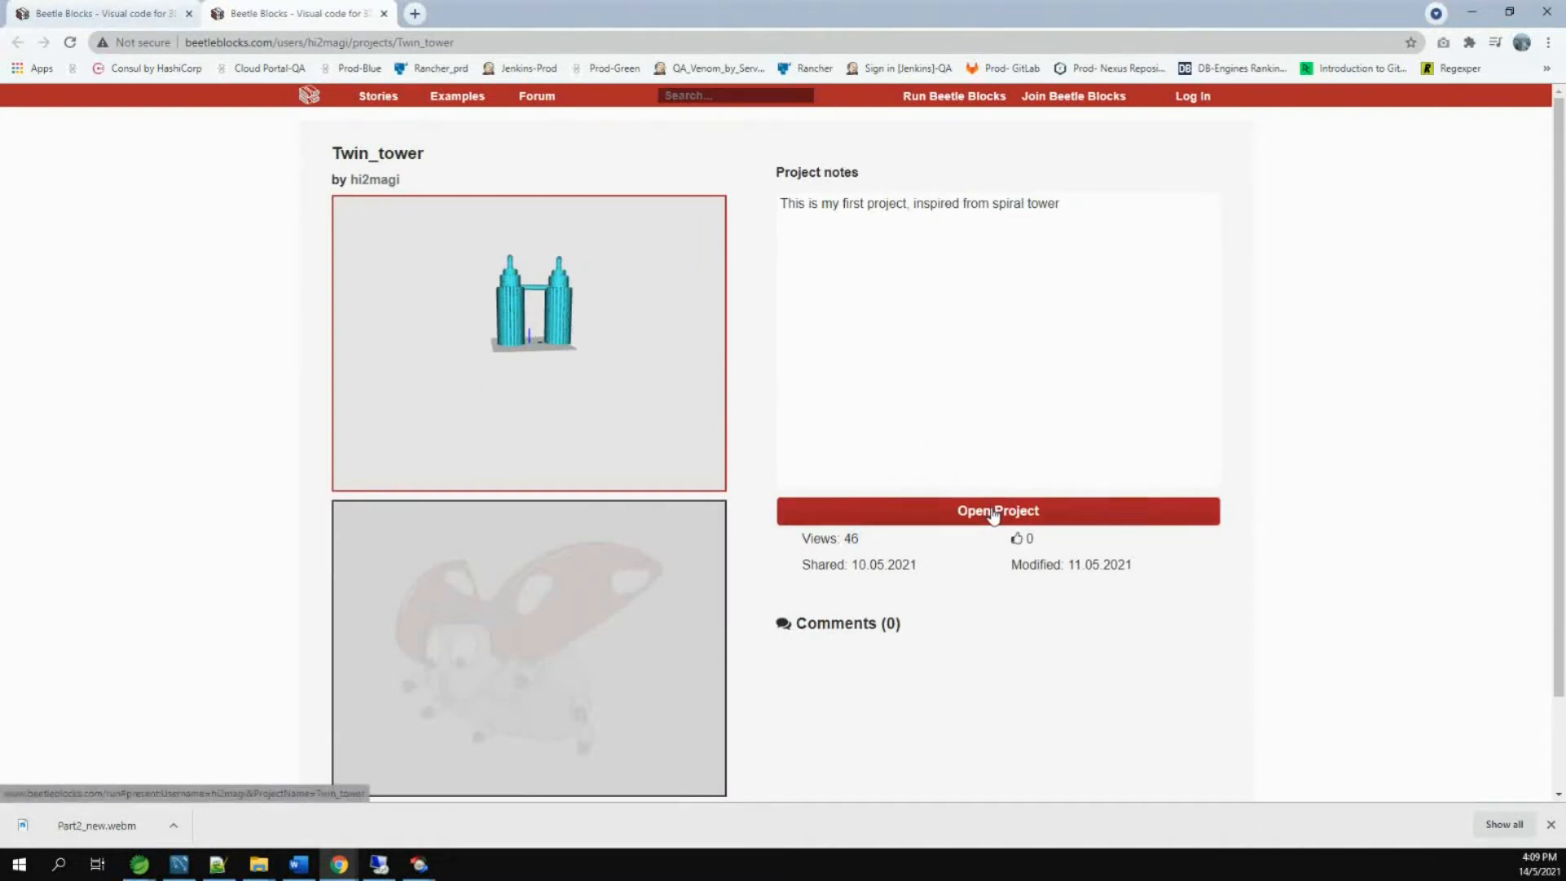
left_click(996, 510)
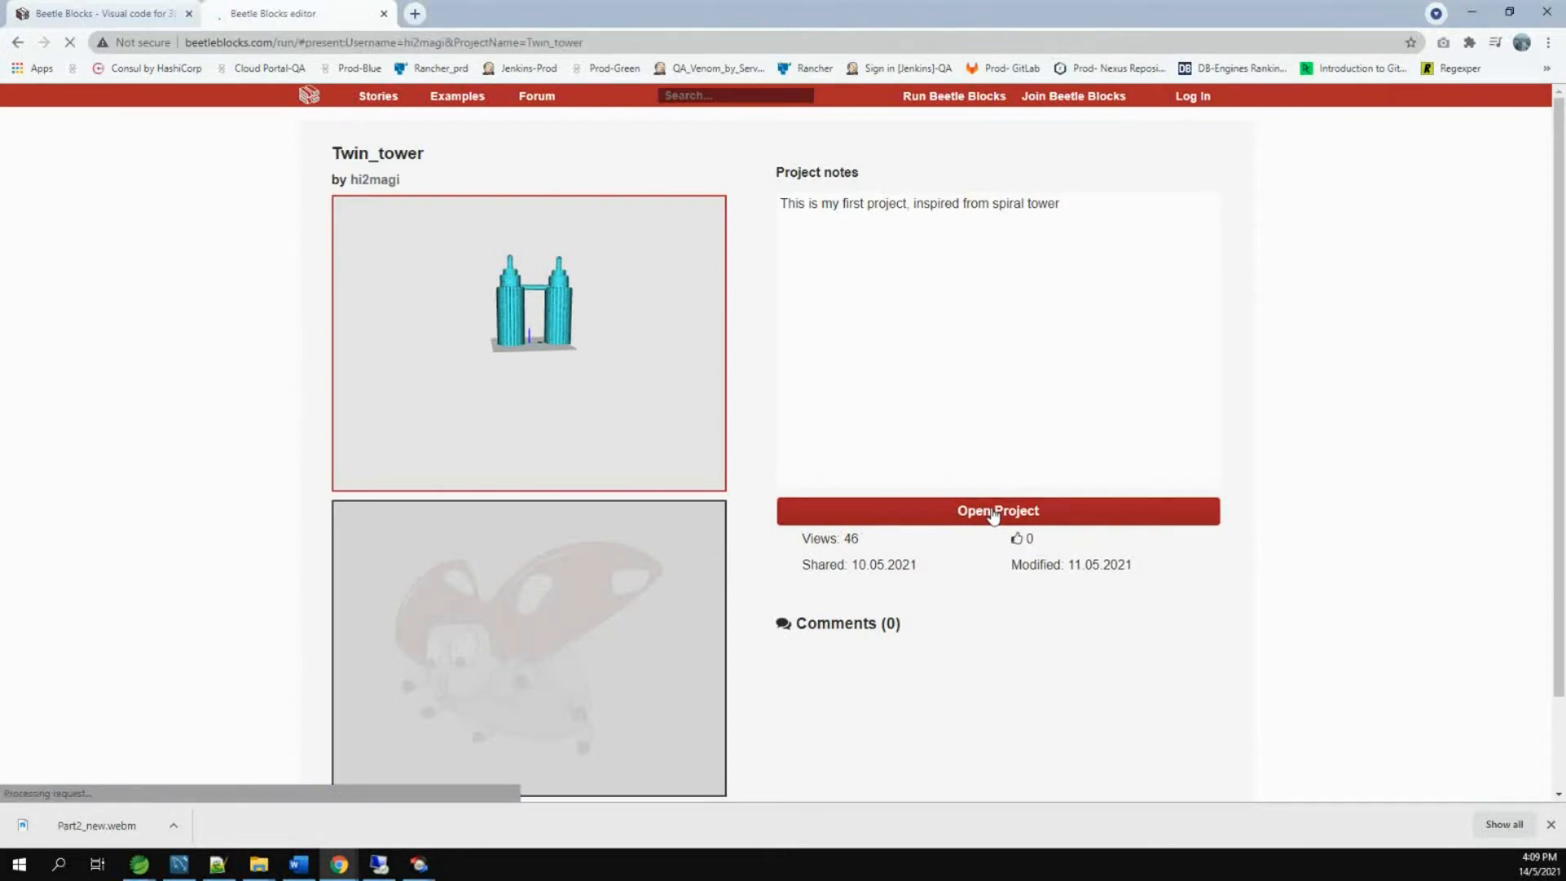
Run Twin_tower in presentation mode and orbit the view around the tower.
left_click(995, 511)
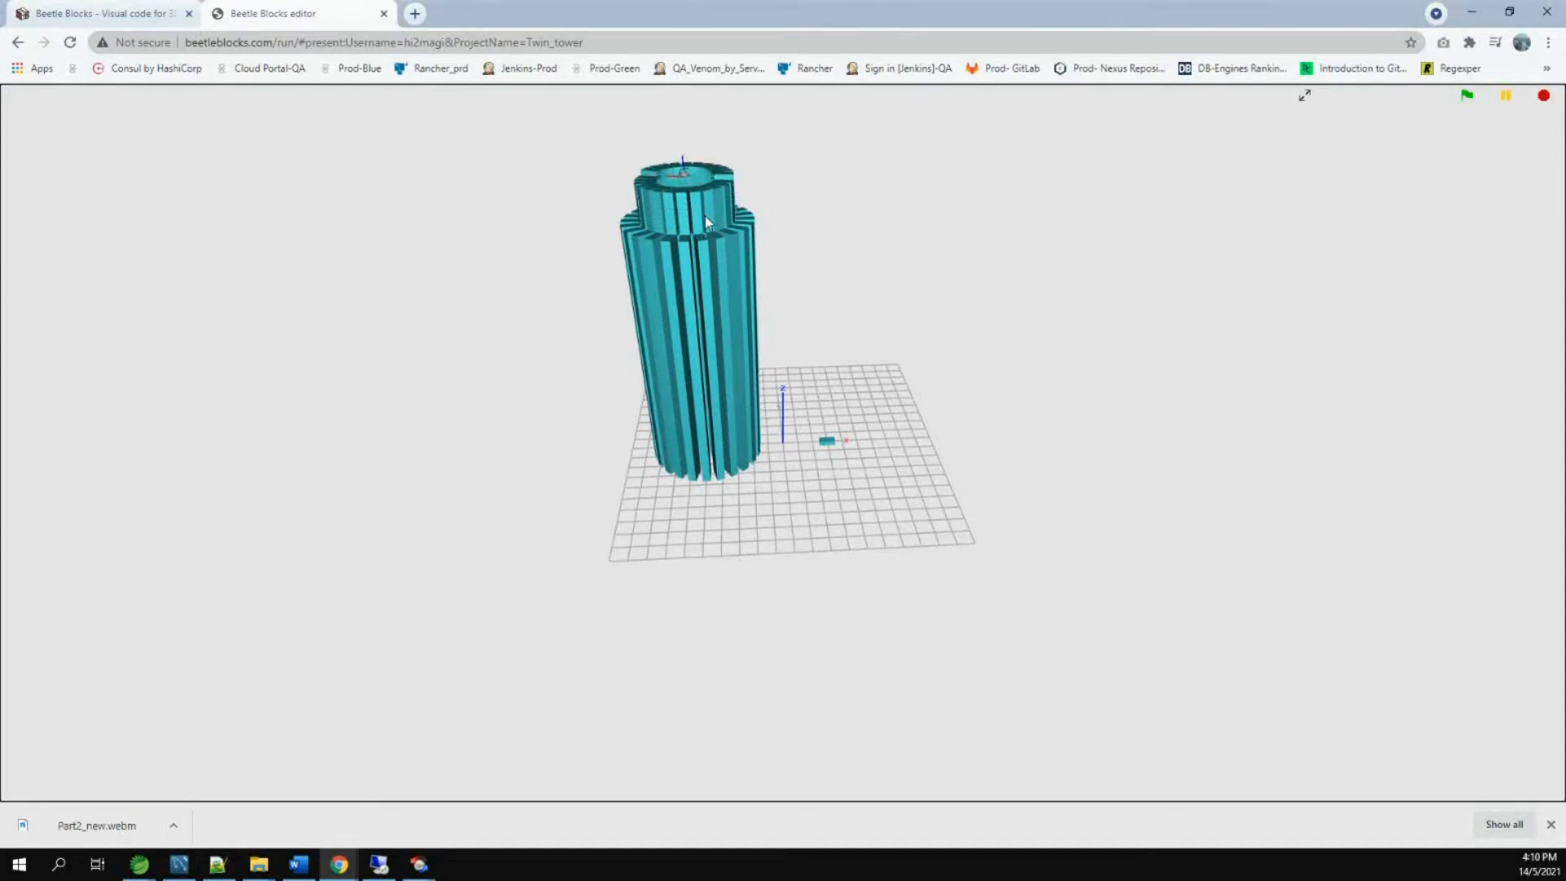
left_click_drag(704, 222, 859, 370)
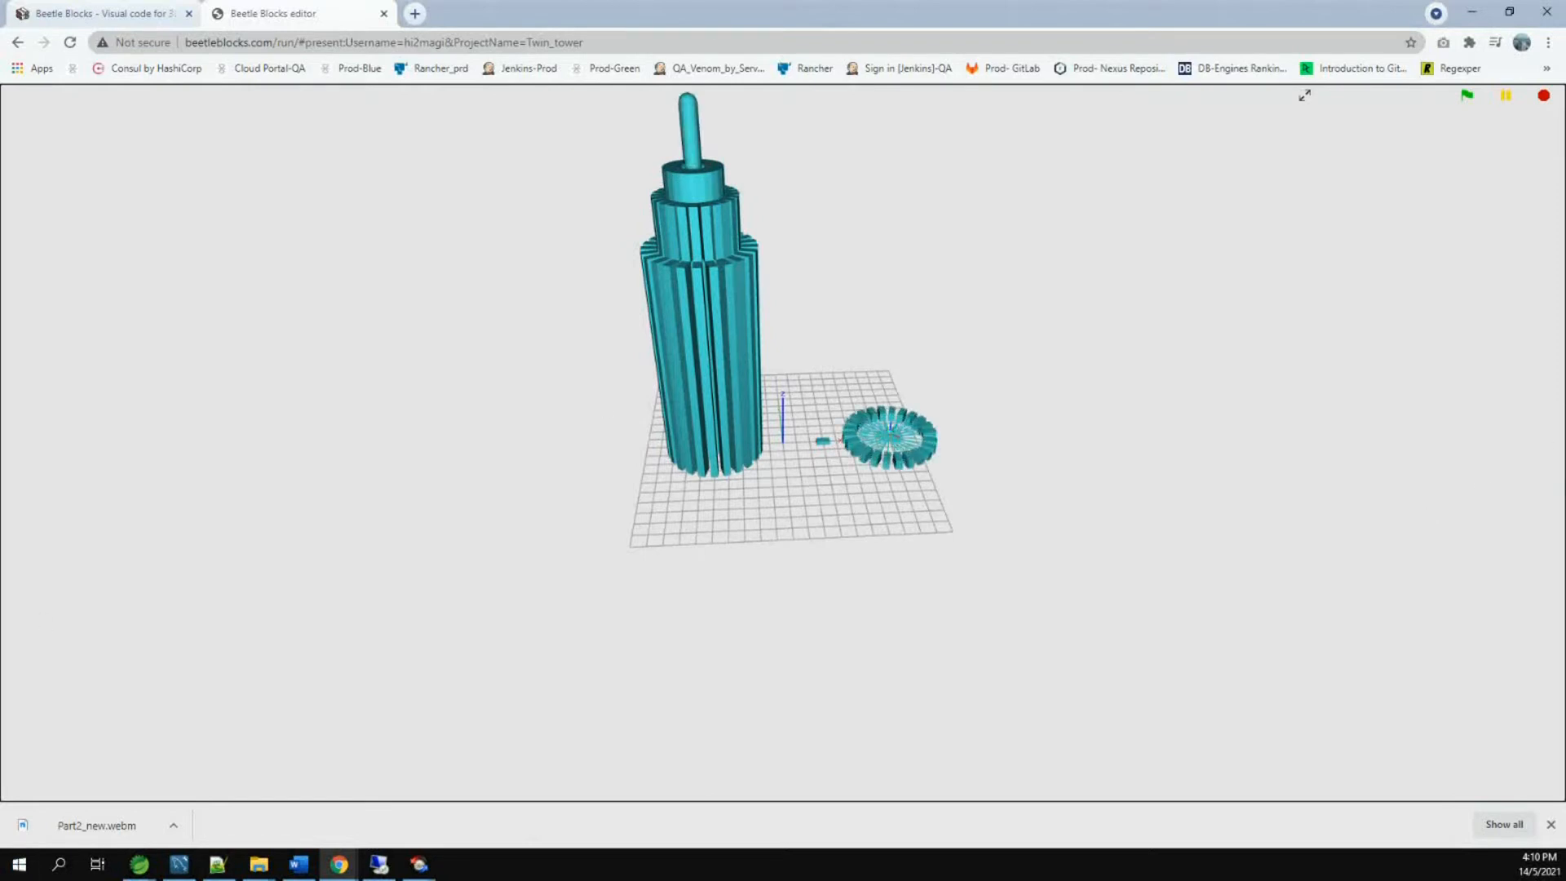
left_click(1506, 95)
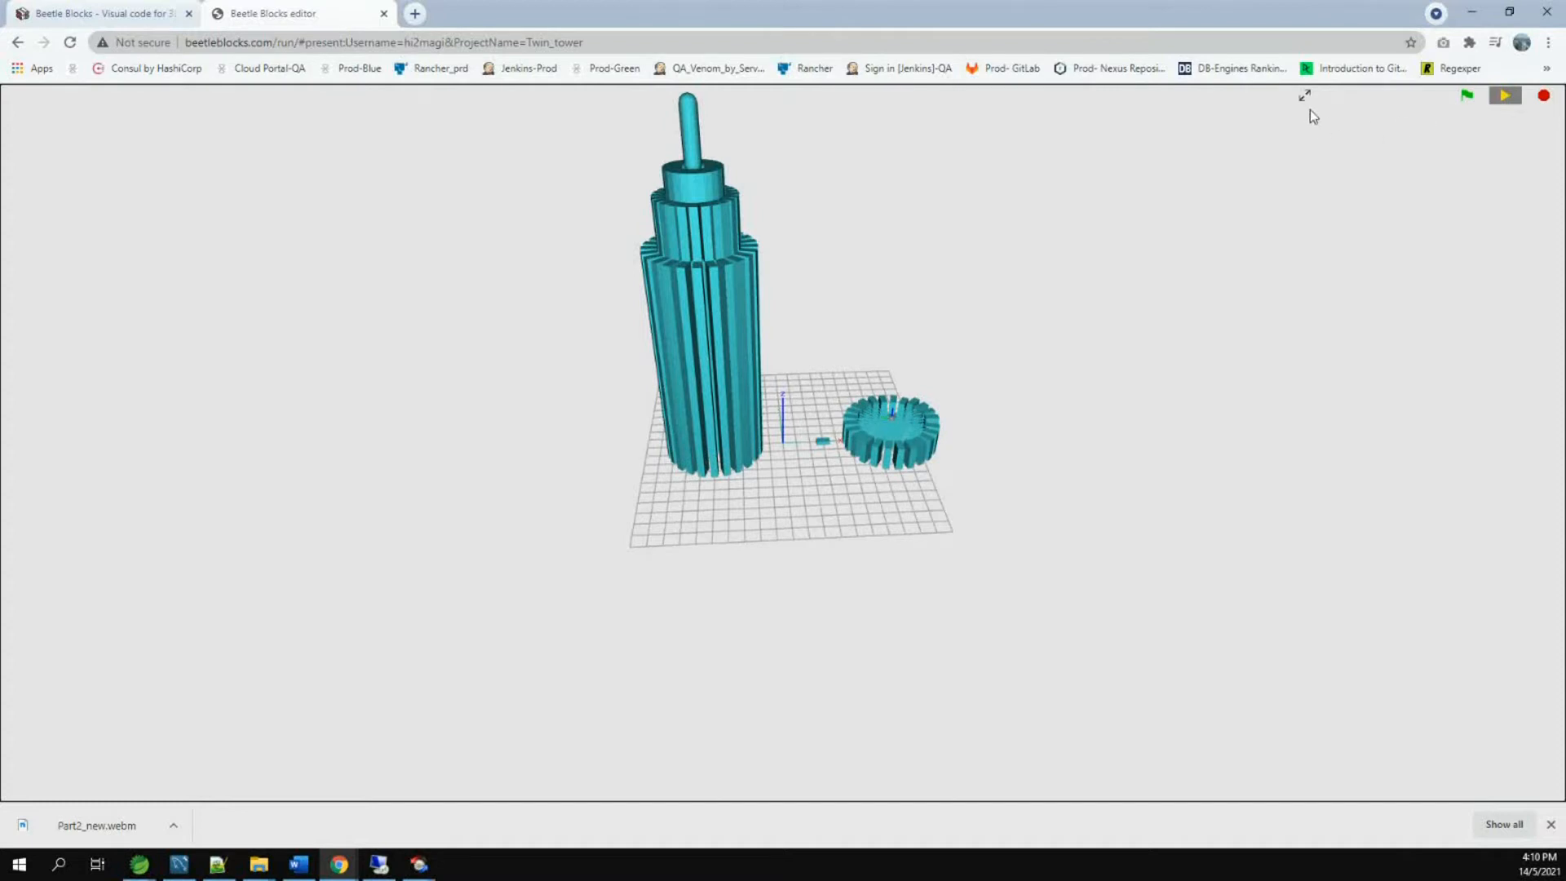
Enable Turbo mode and watch the two-tower model finish on the full stage.
left_click(1305, 95)
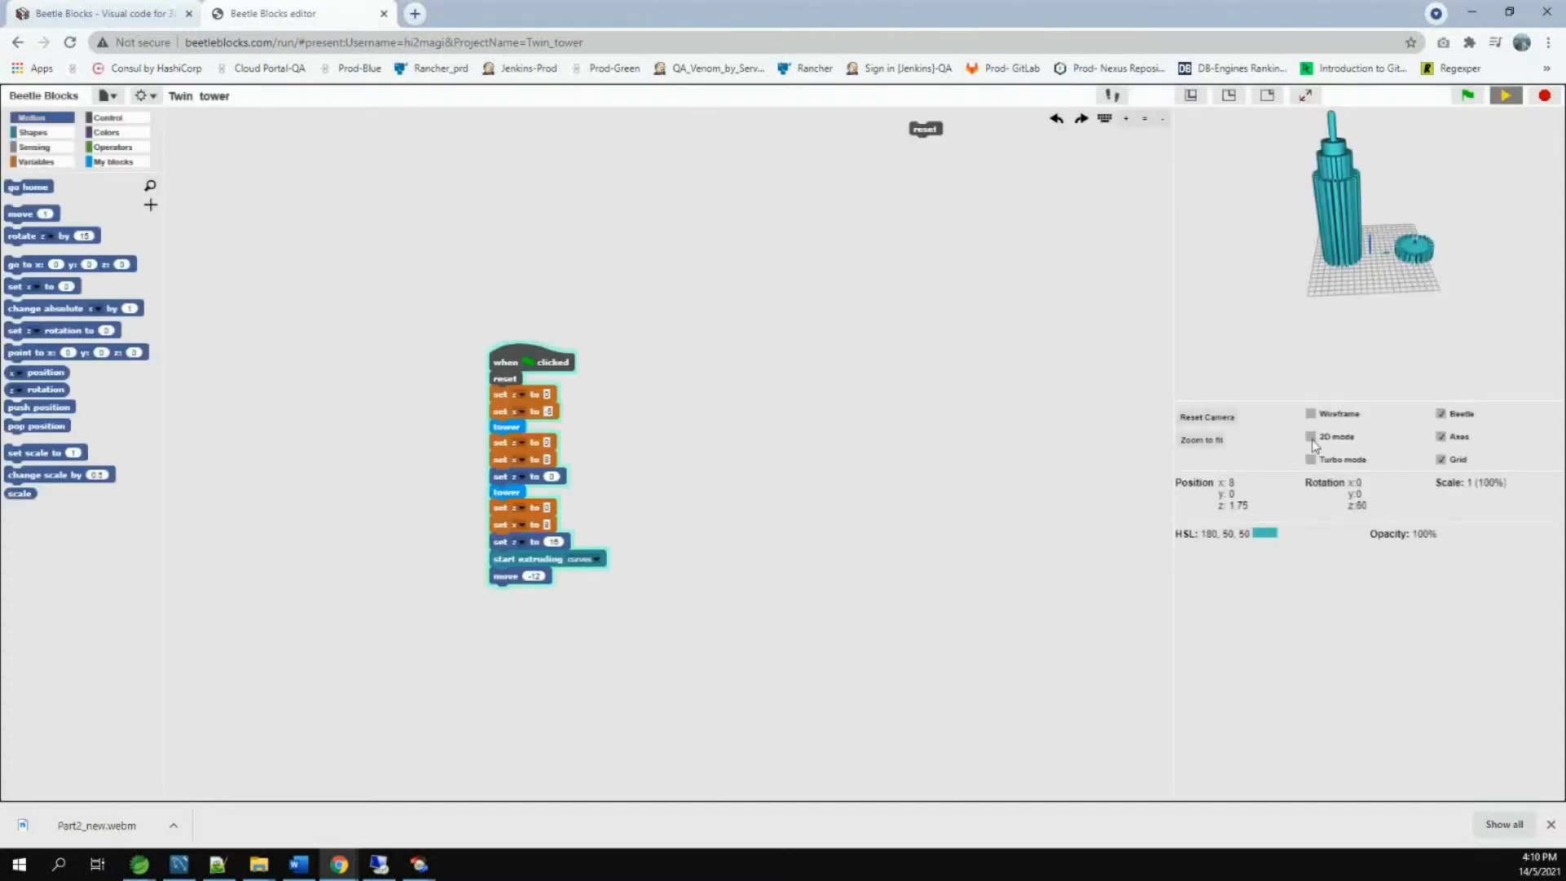
left_click(1311, 436)
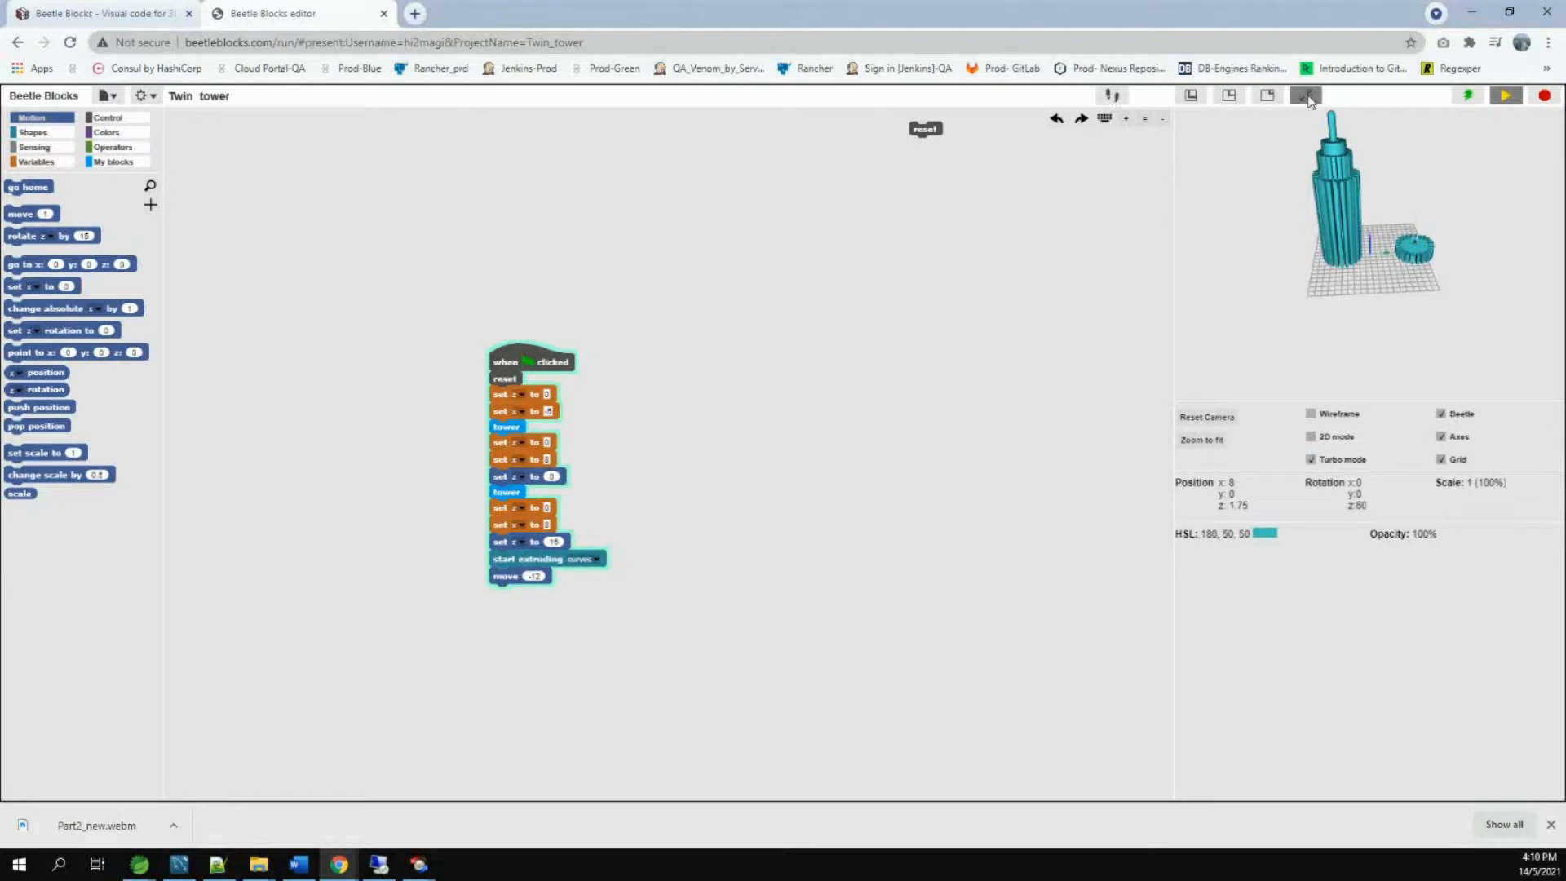
left_click(1304, 94)
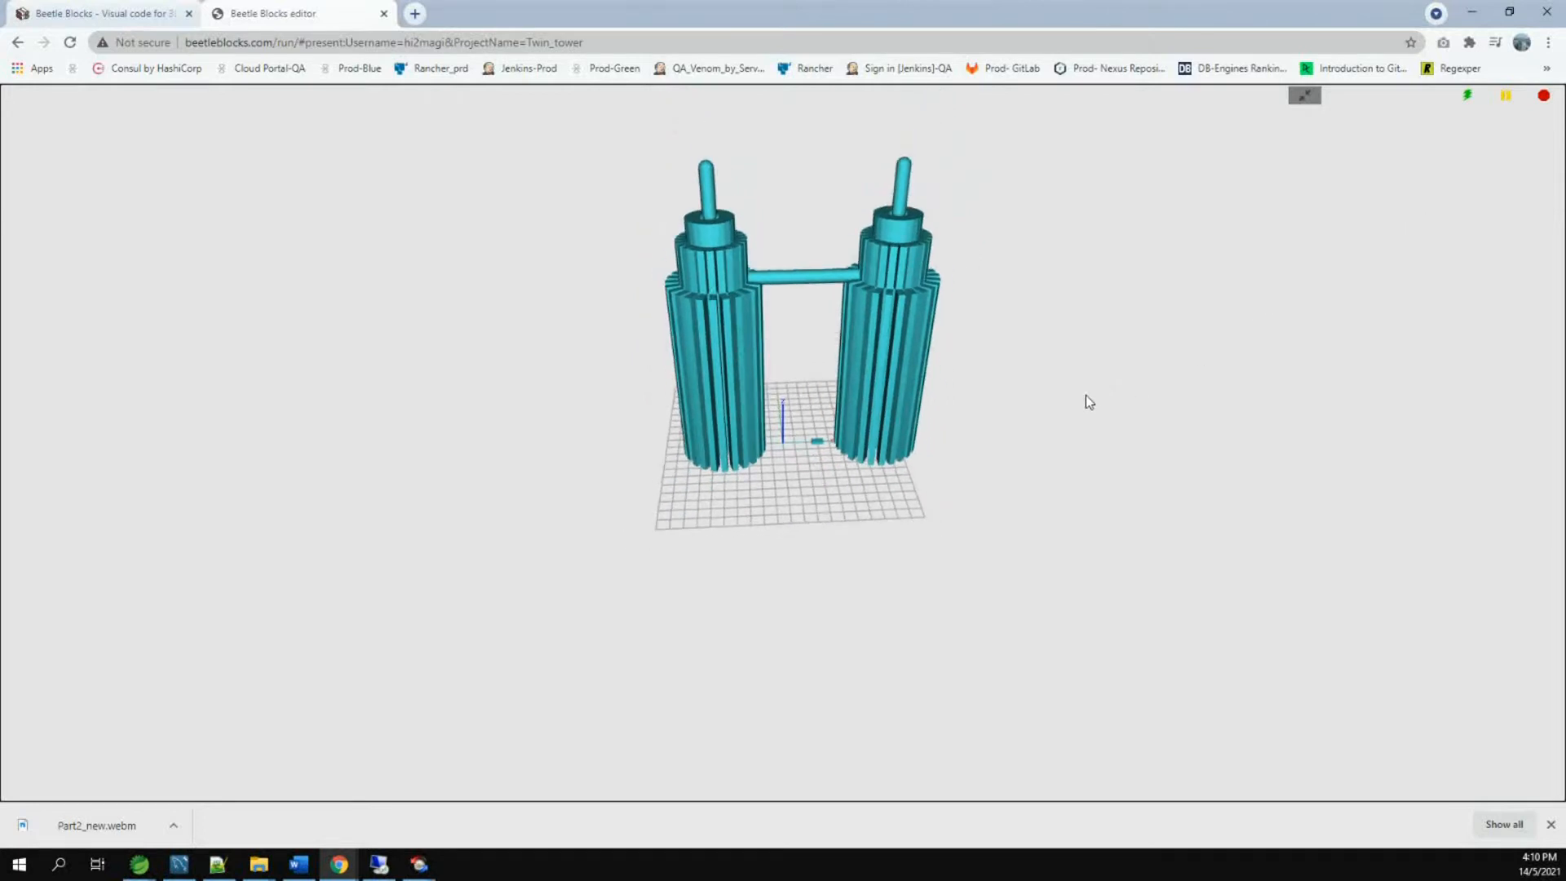
mouse_move(1073, 404)
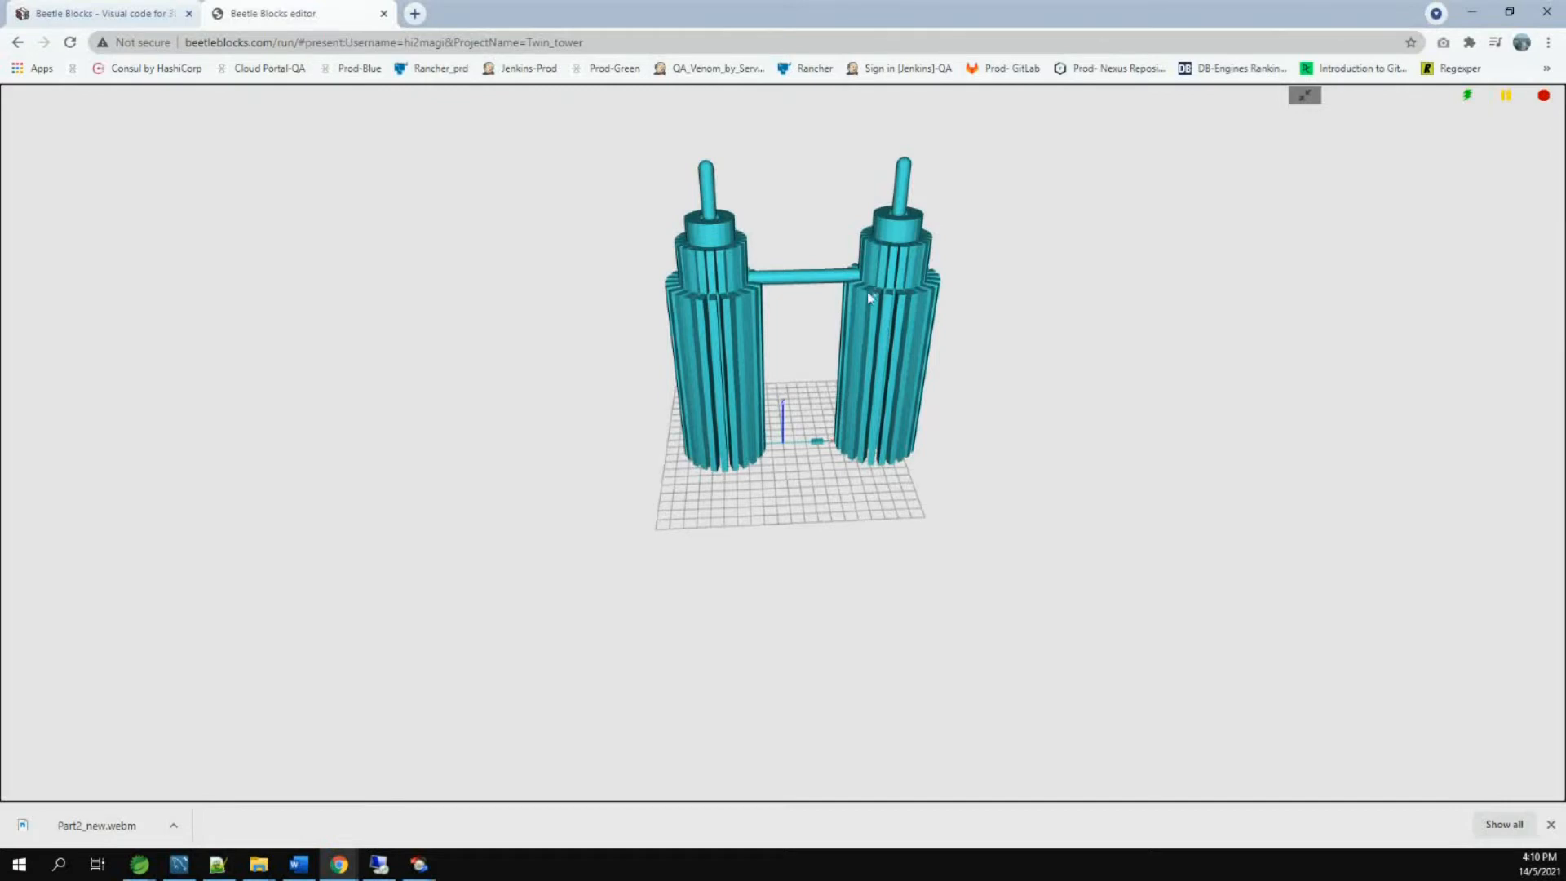
mouse_move(844, 374)
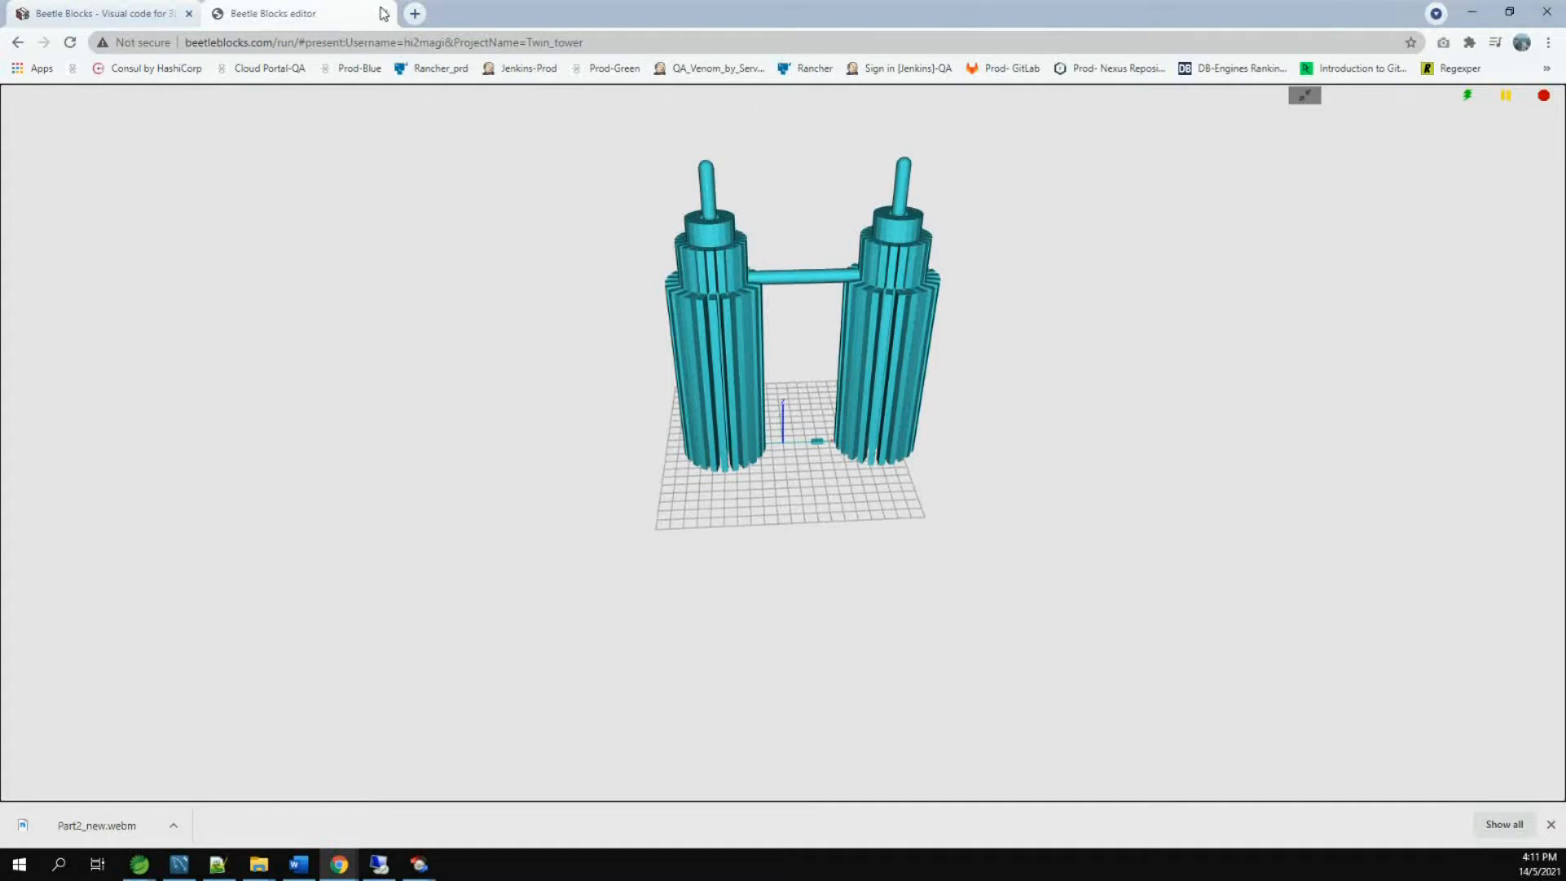
mouse_move(272, 13)
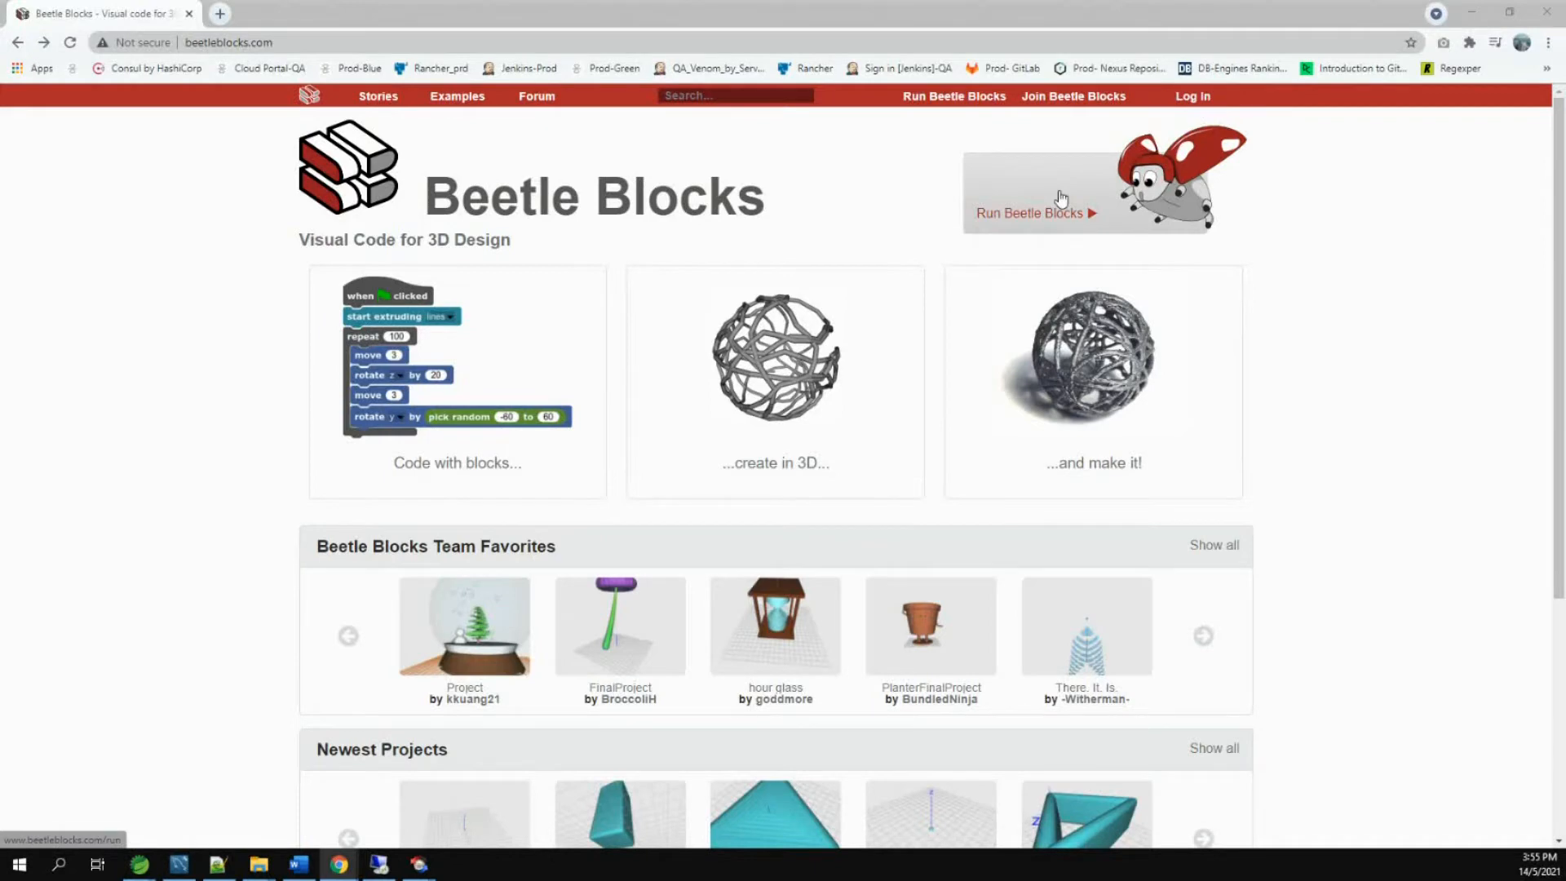
Launch a new untitled Beetle Blocks editor and zoom the browser page in.
left_click(1035, 212)
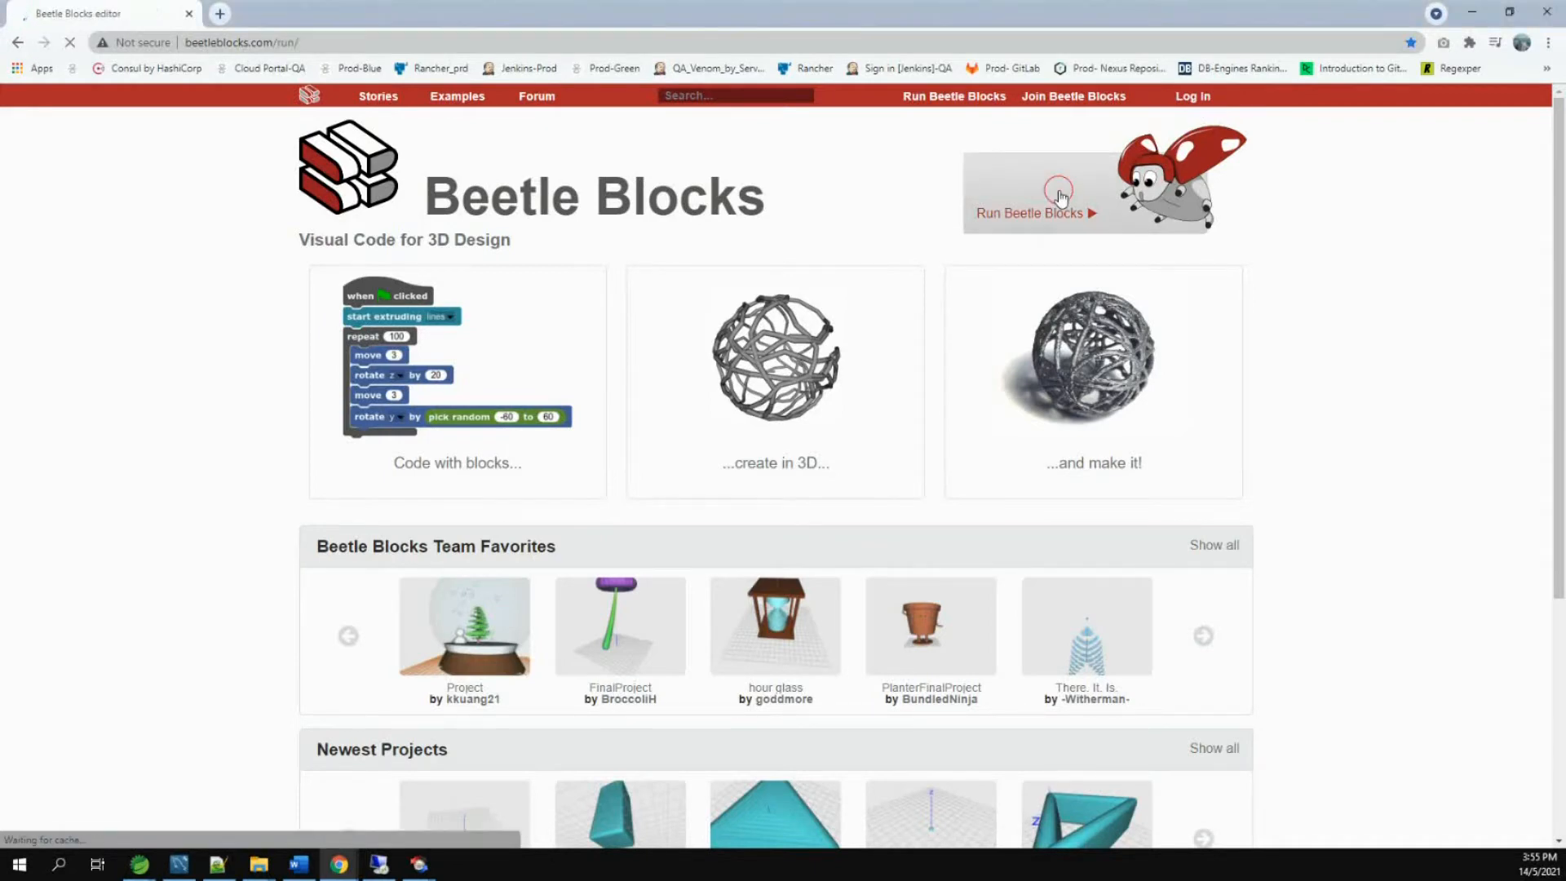
left_click(1035, 213)
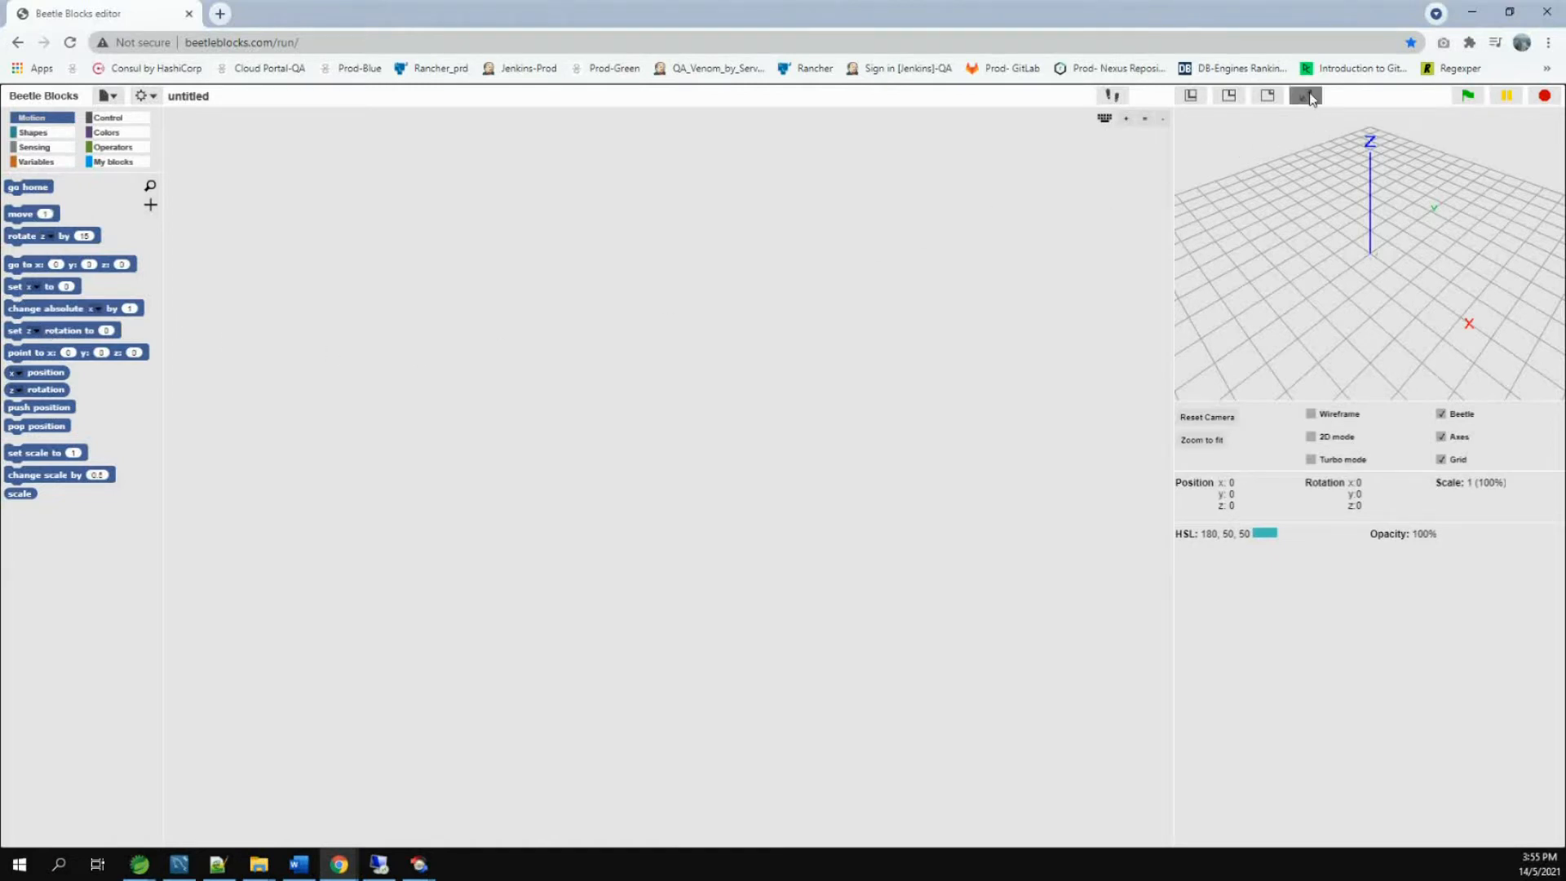
left_click(1548, 42)
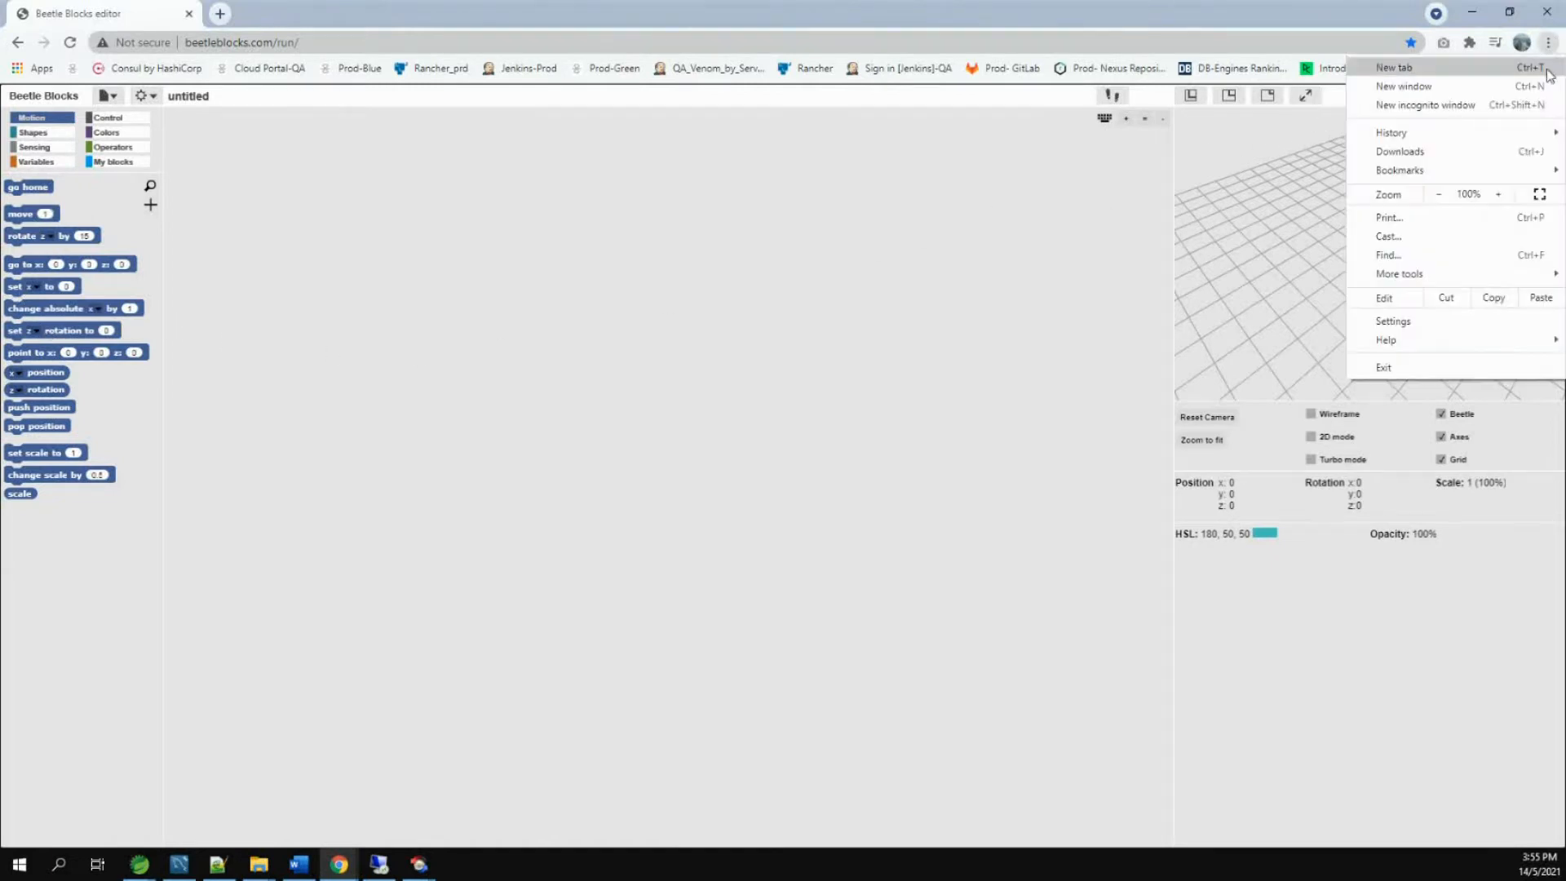
left_click(1498, 194)
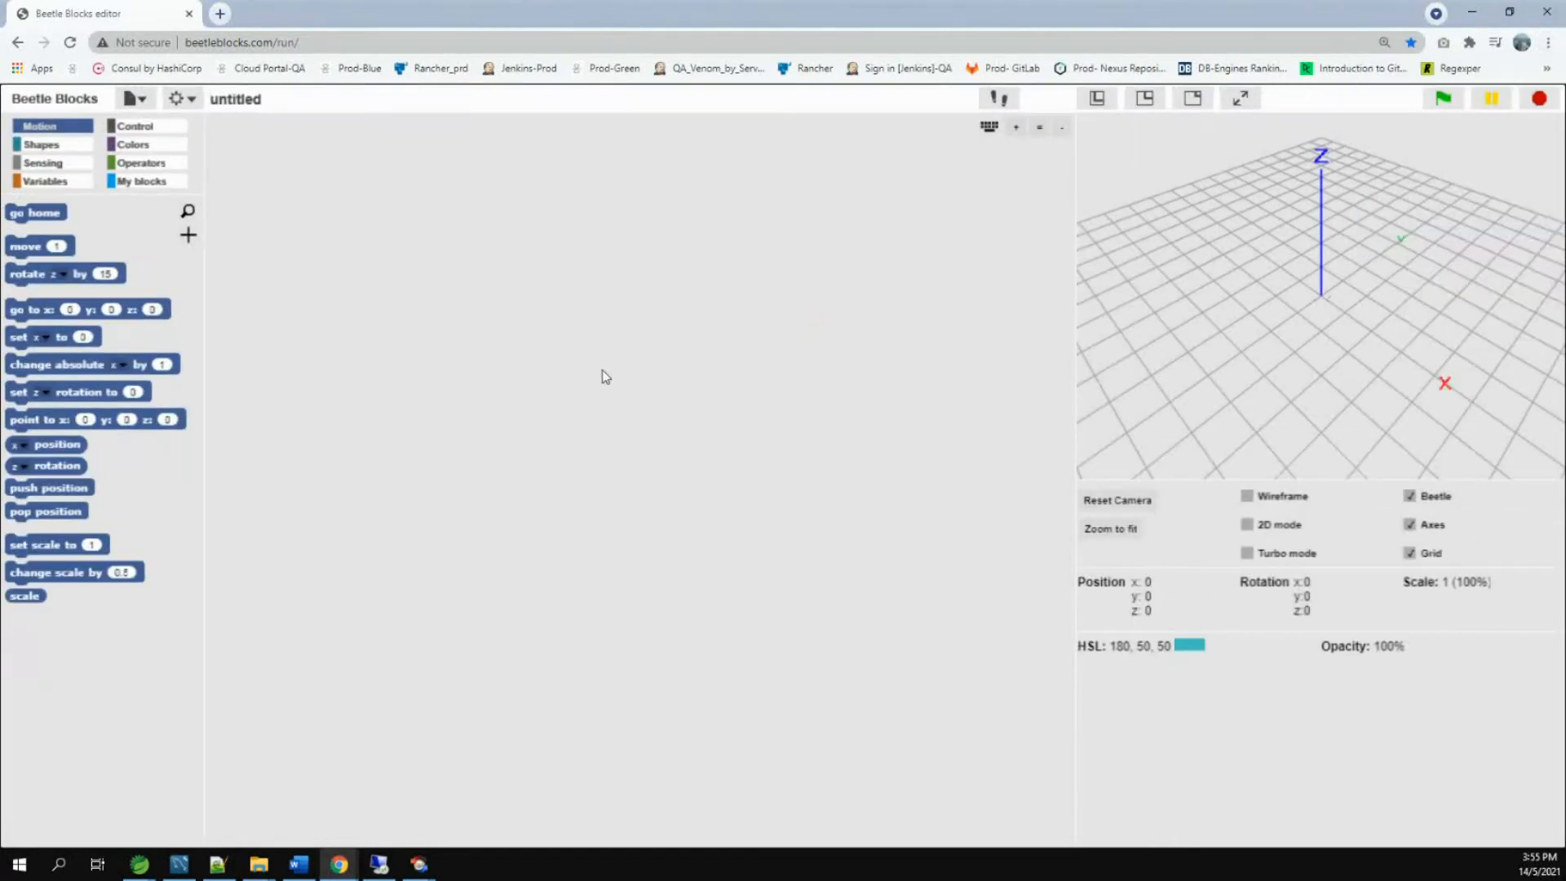
mouse_move(517, 434)
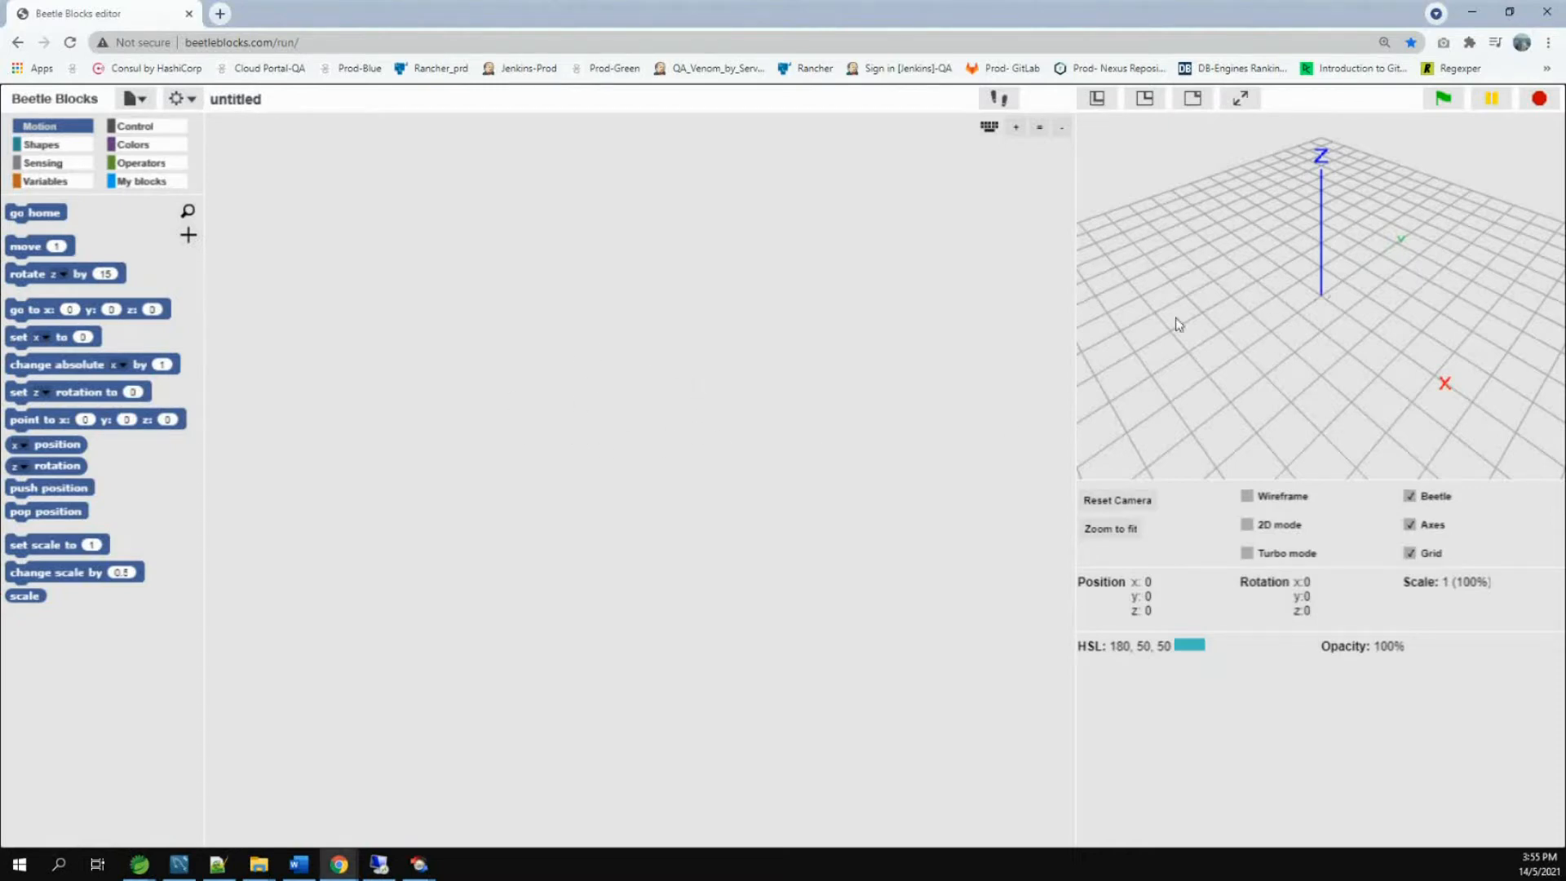
mouse_move(1415, 165)
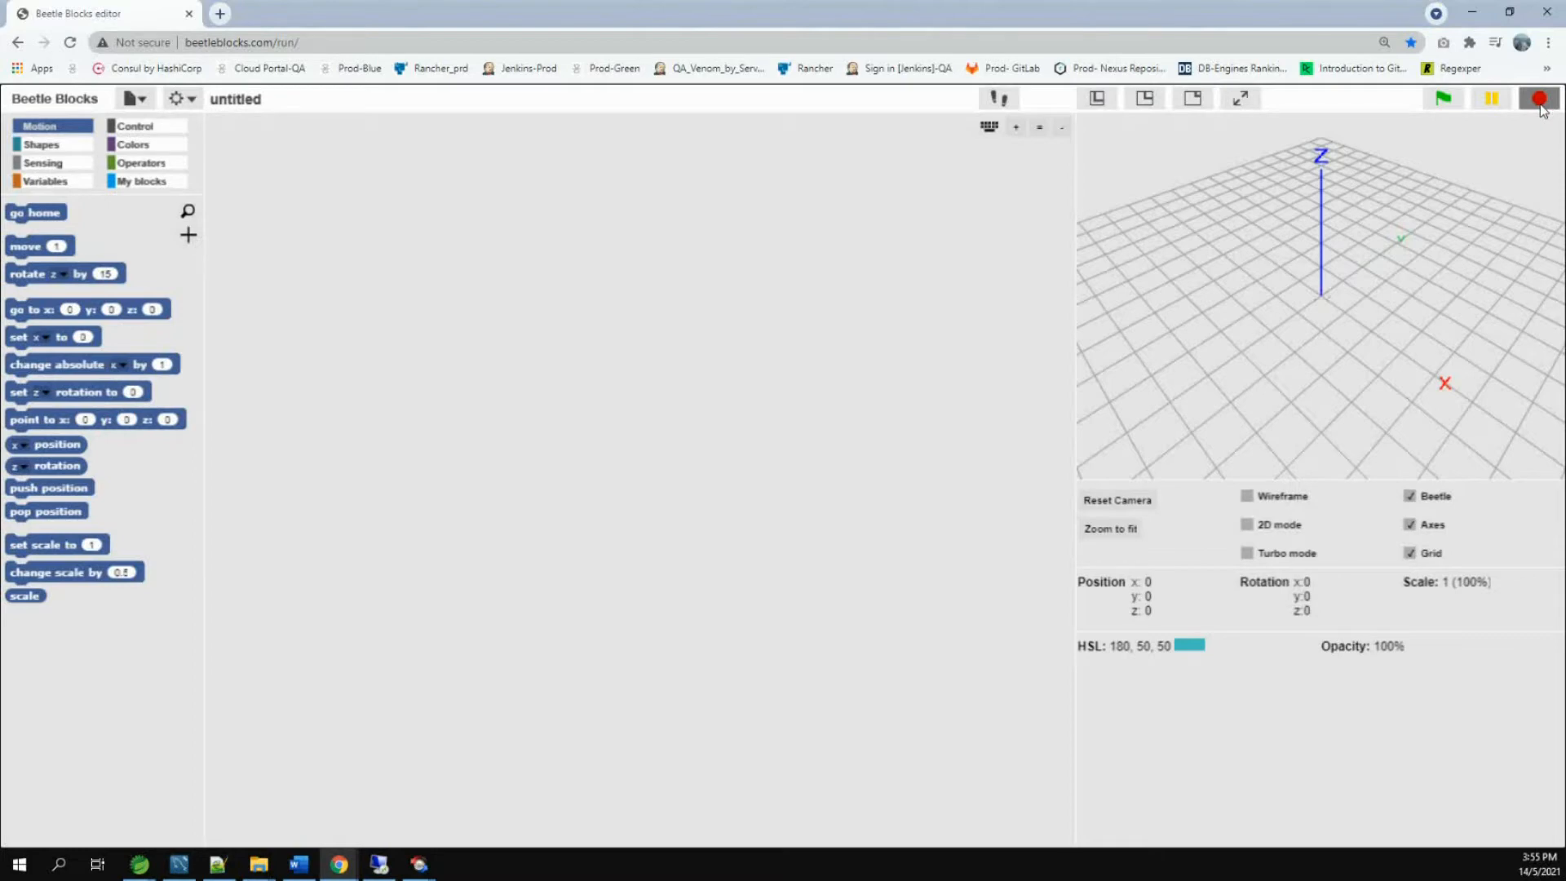
mouse_move(1538, 107)
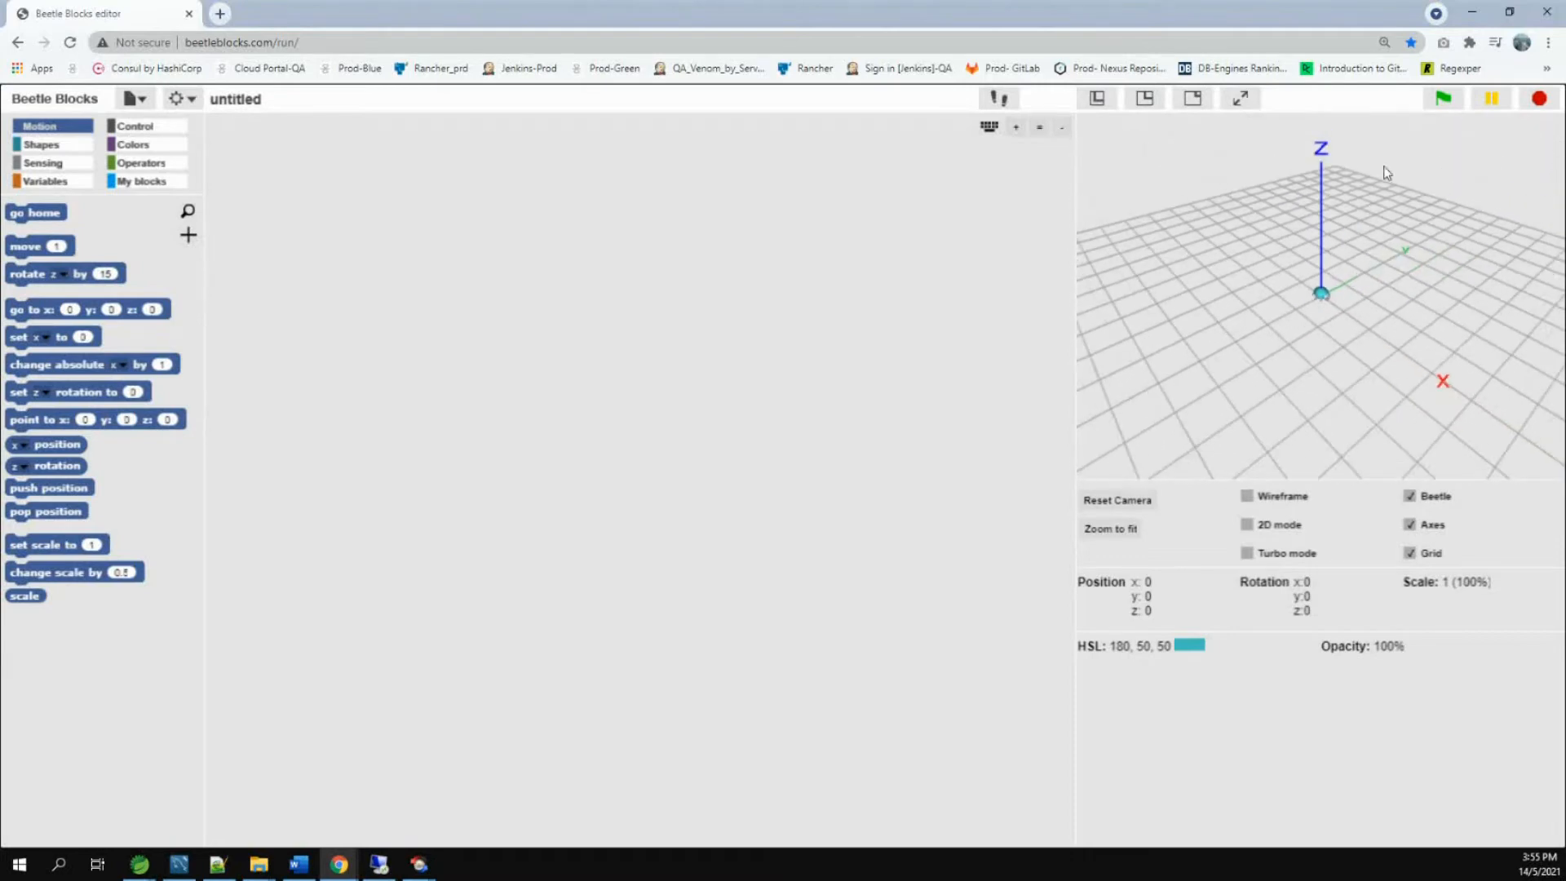
mouse_move(1440, 383)
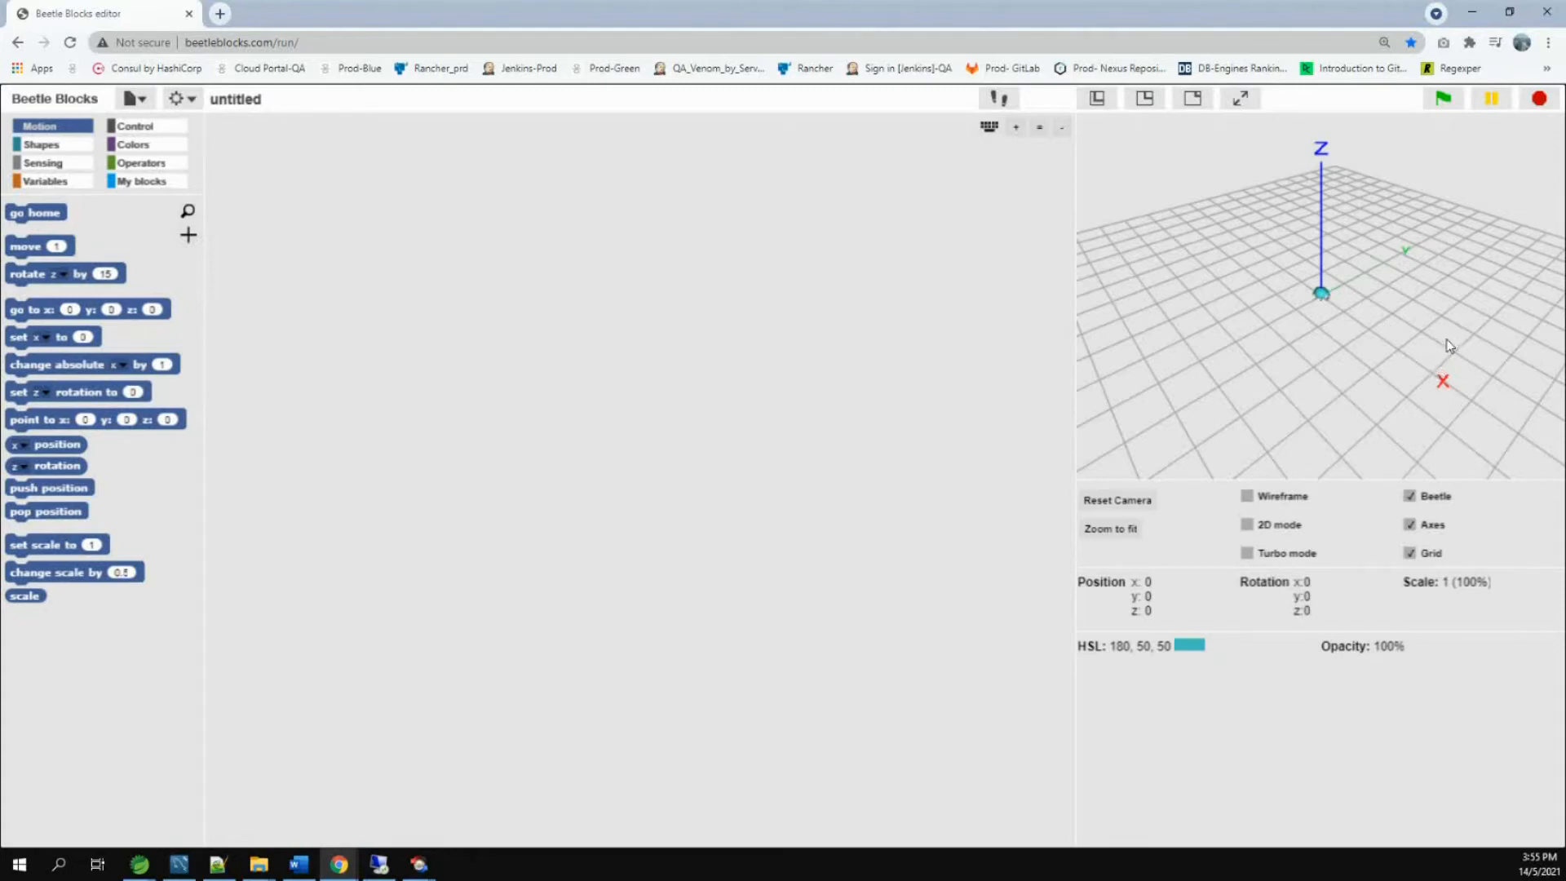
mouse_move(1351, 272)
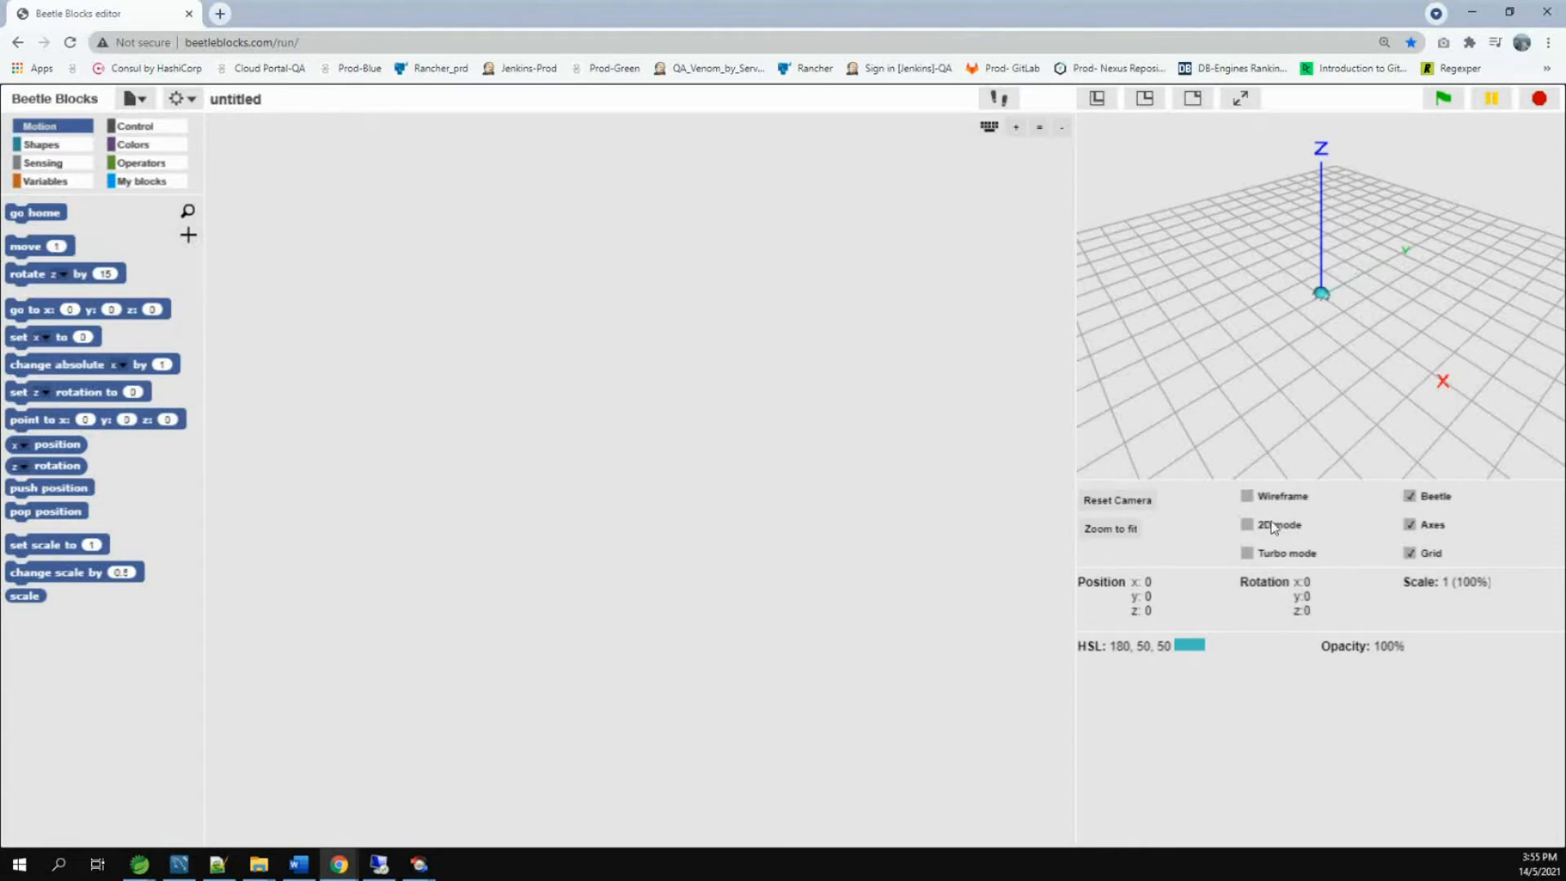
left_click(1246, 524)
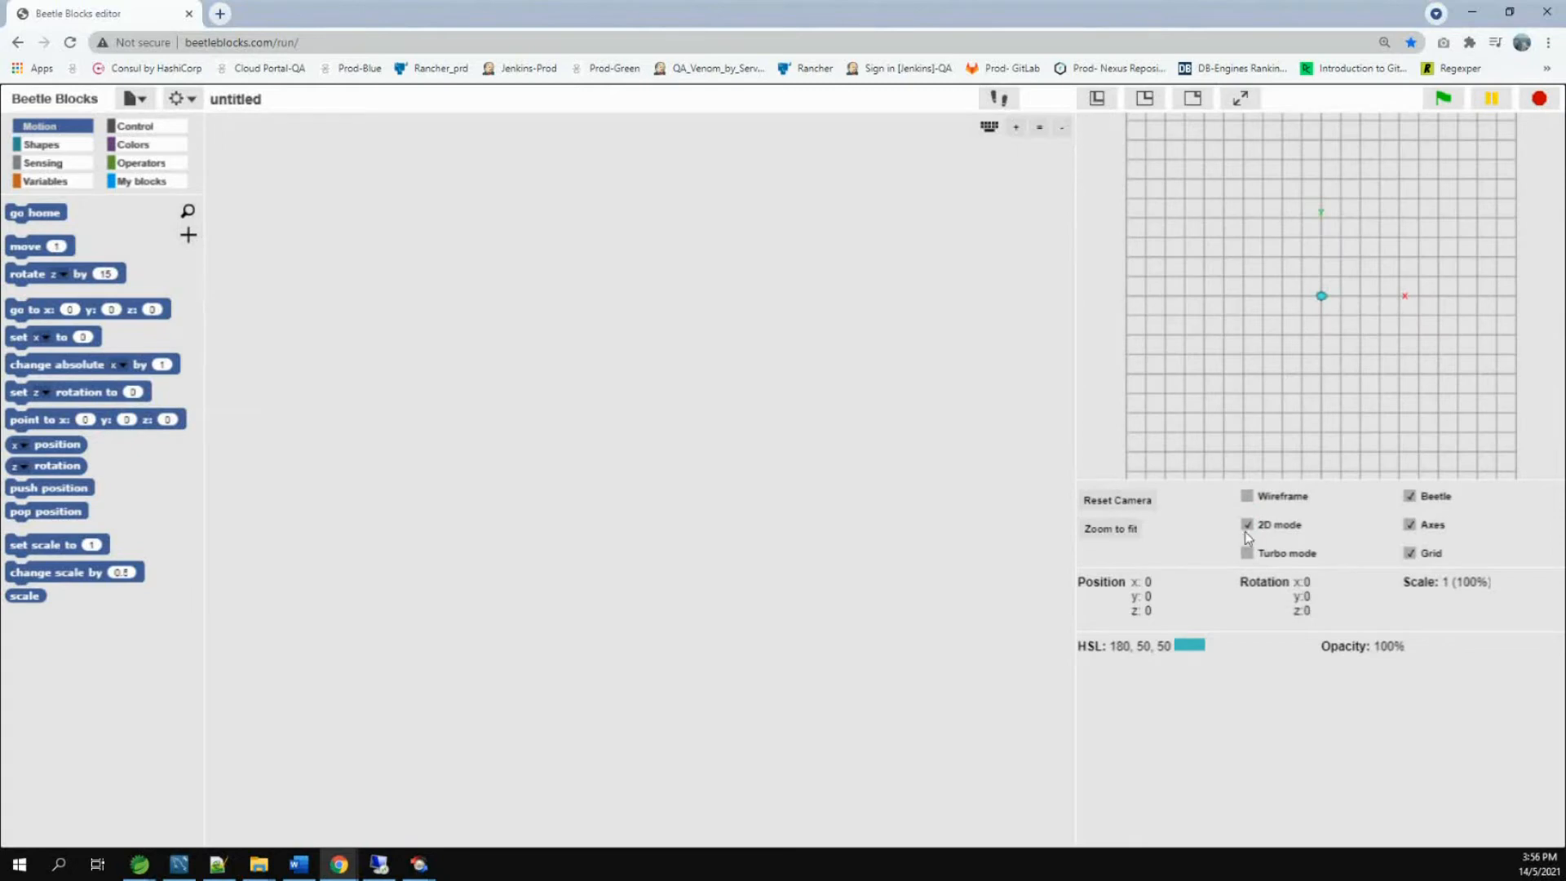
left_click(1246, 524)
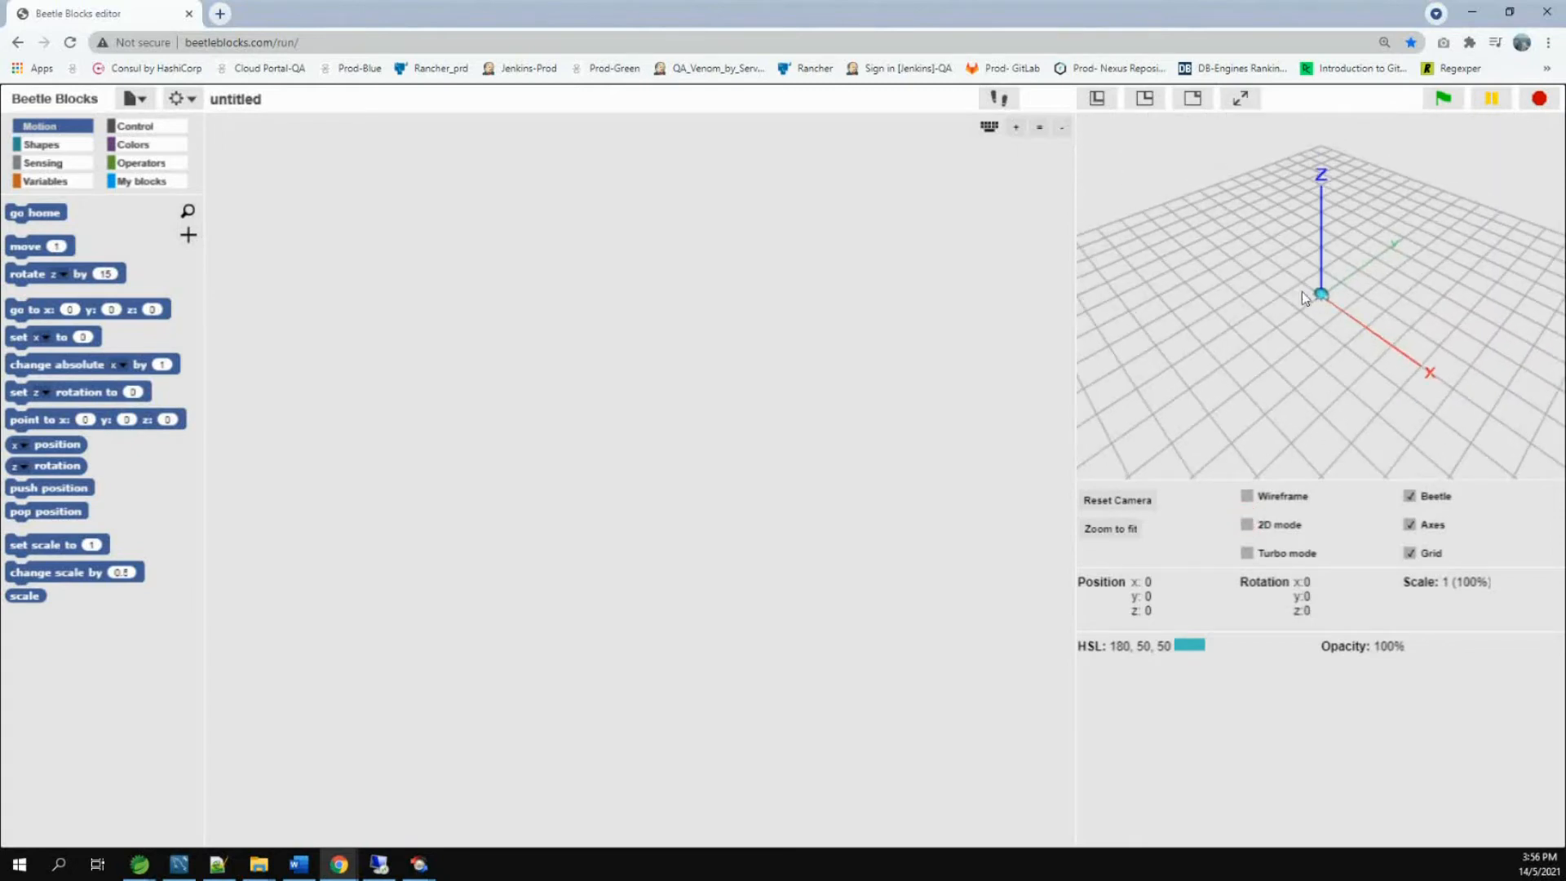
left_click(1409, 495)
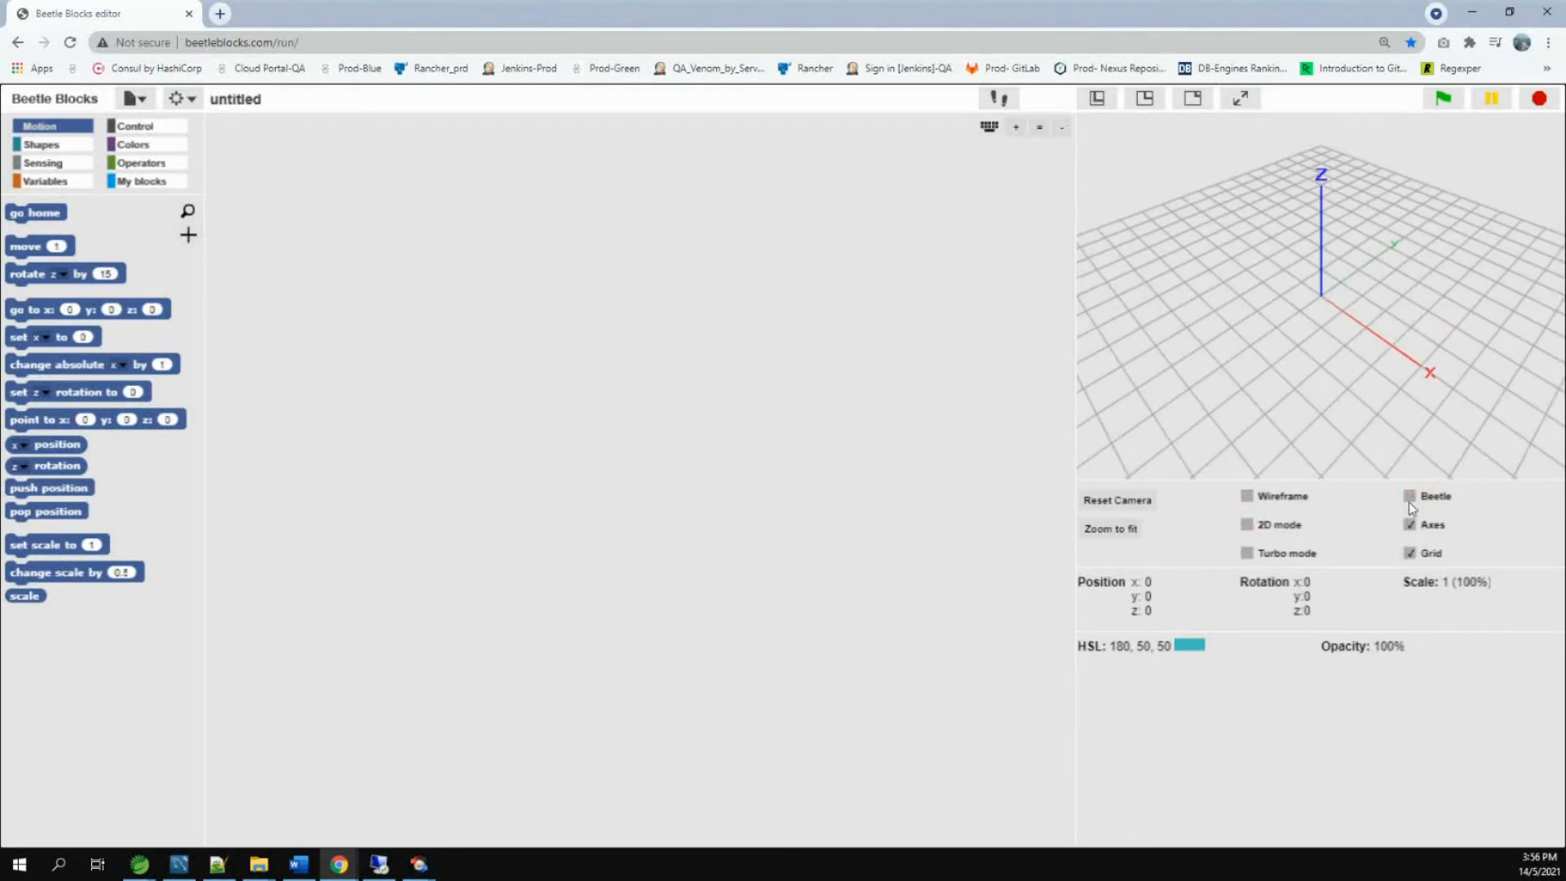
left_click(1409, 495)
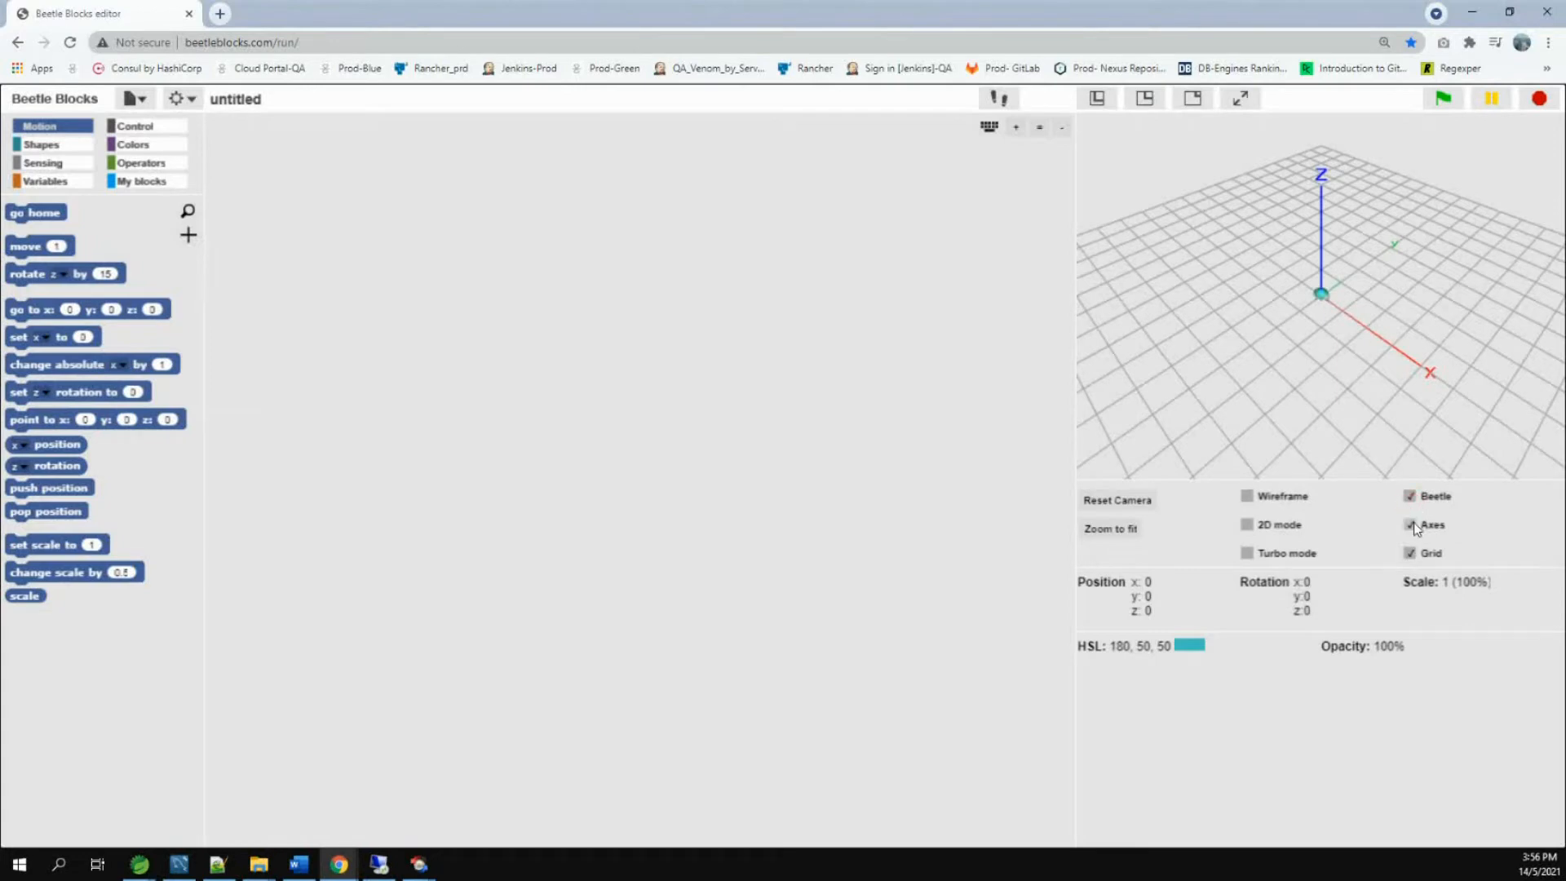
left_click(1410, 524)
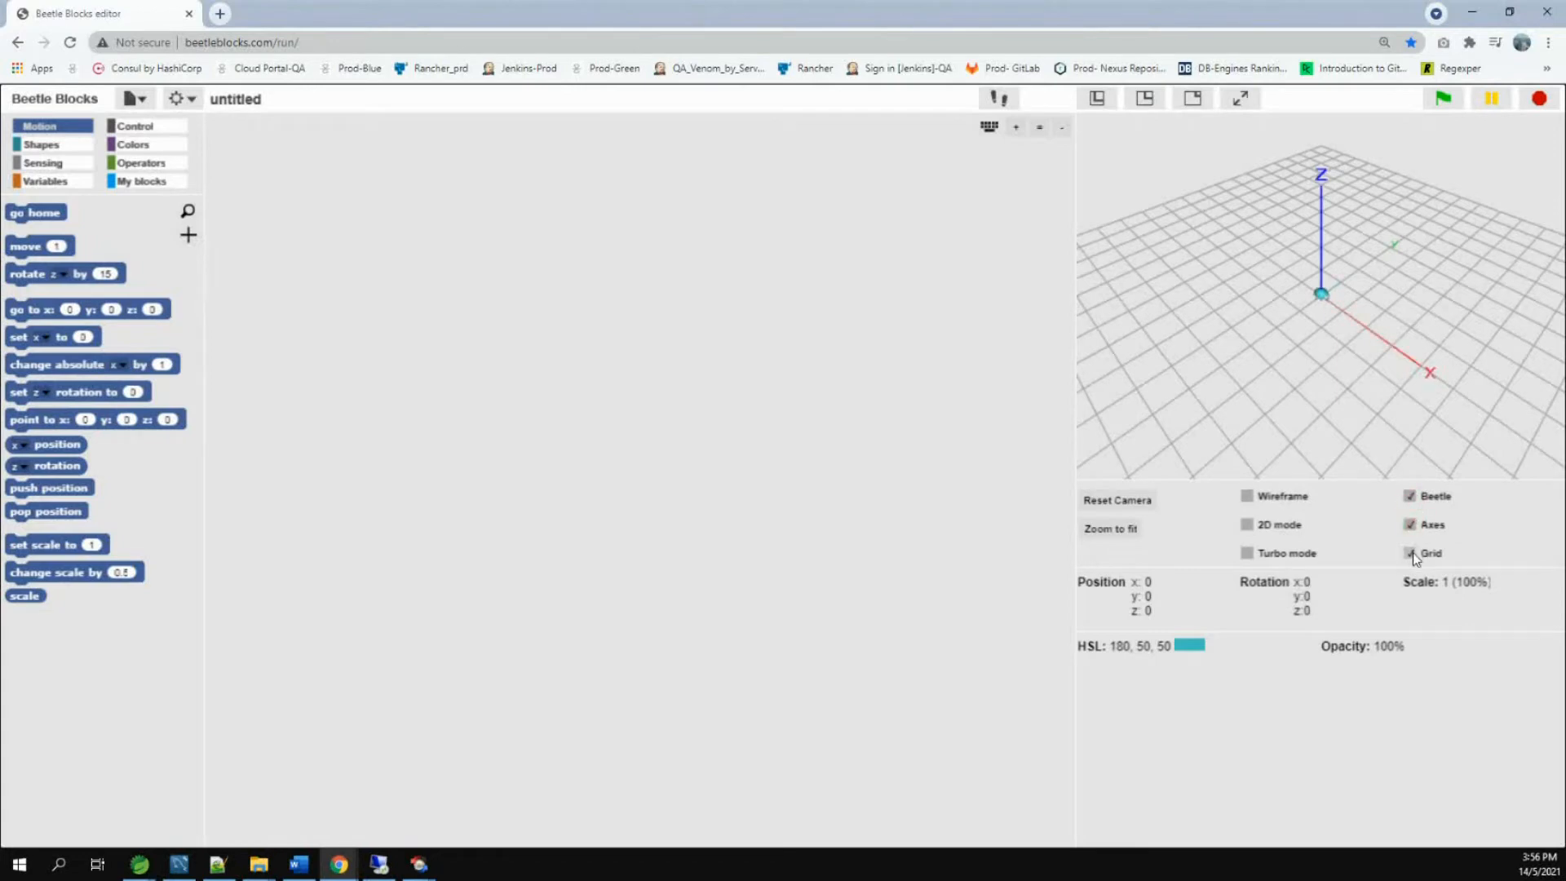
left_click(1409, 552)
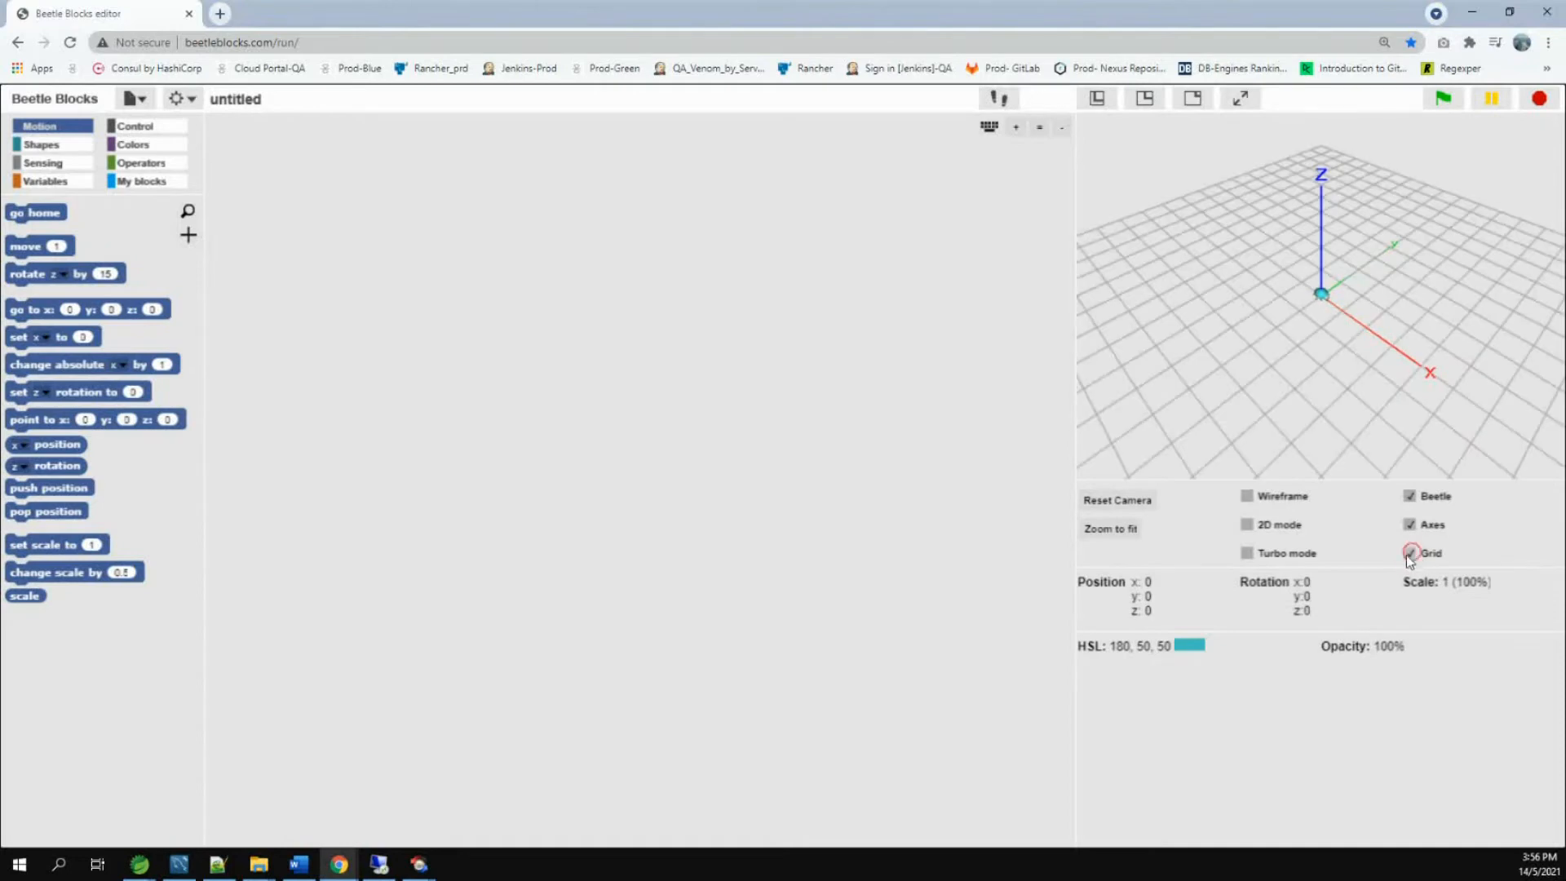
left_click(1410, 552)
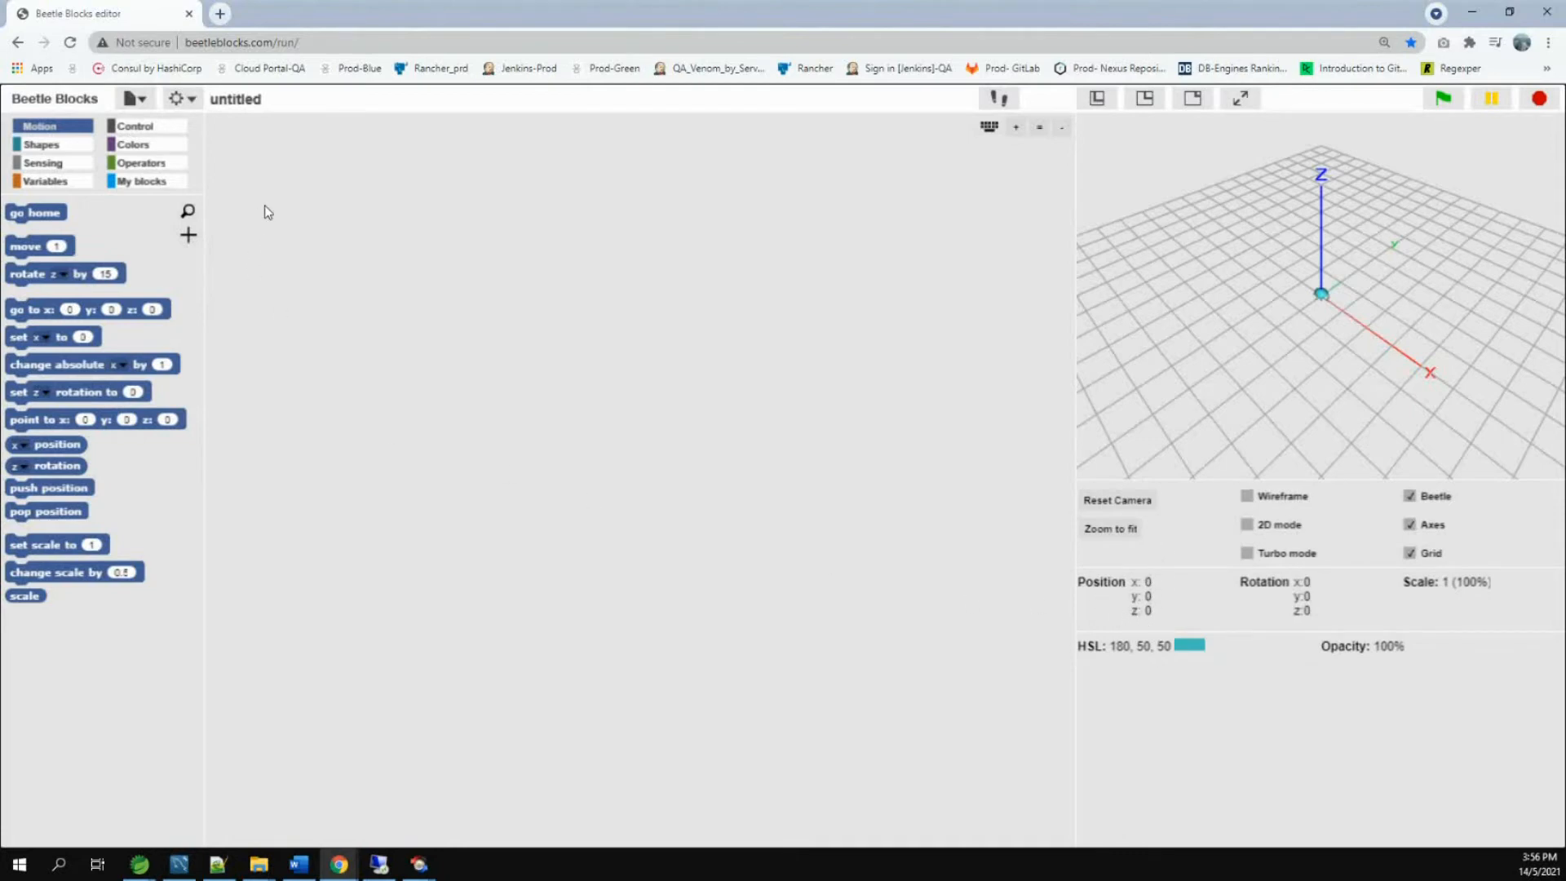
mouse_move(37, 229)
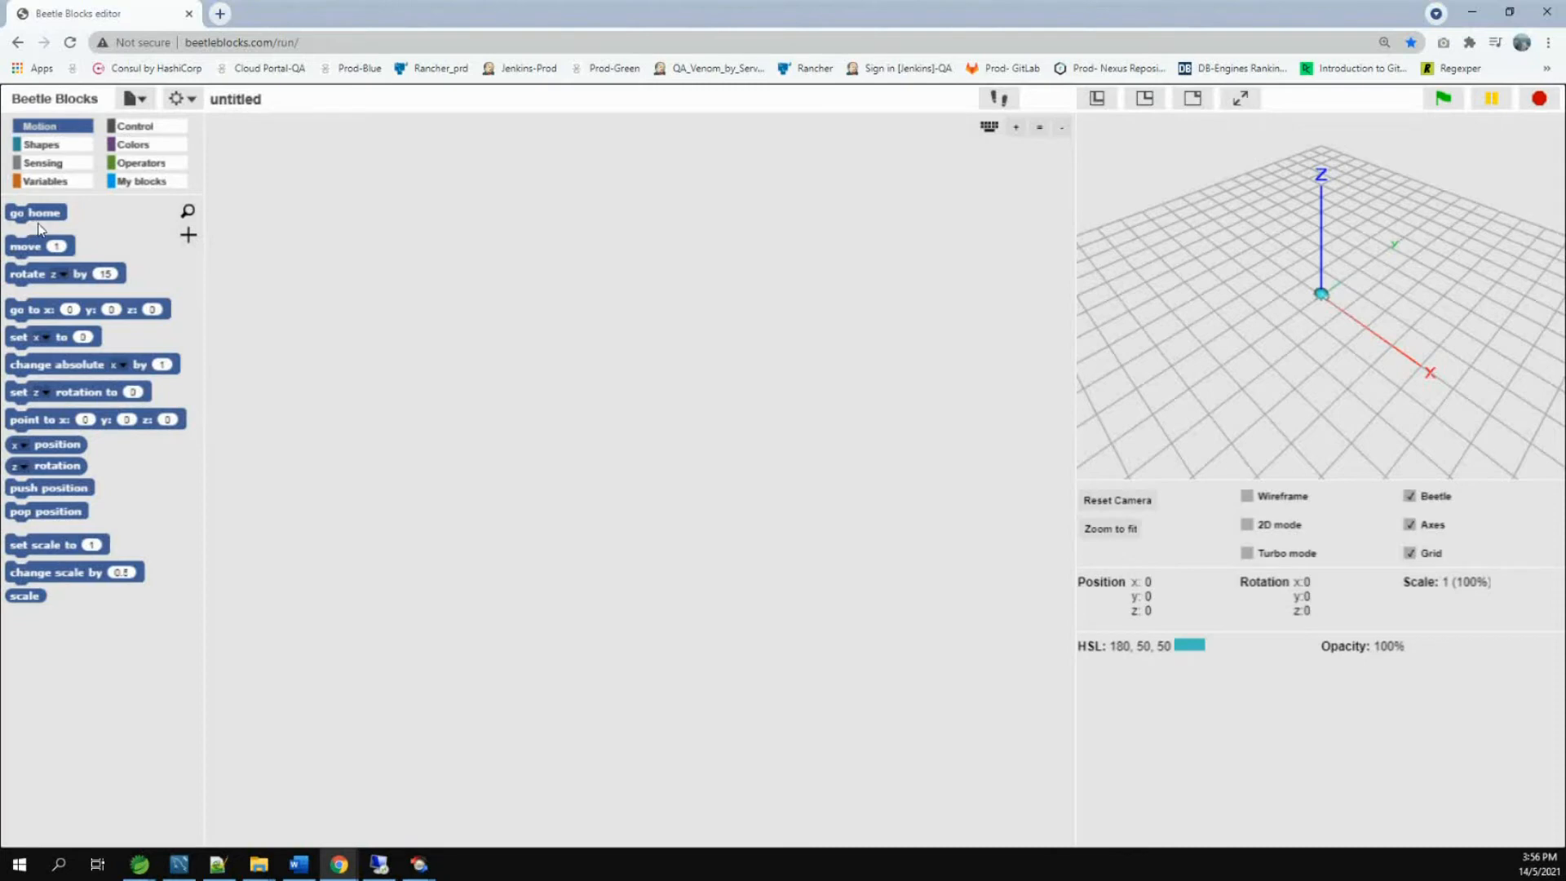
Add move 1 and rotate z by 15 blocks, running them to move and turn the beetle.
left_click_drag(38, 246, 476, 200)
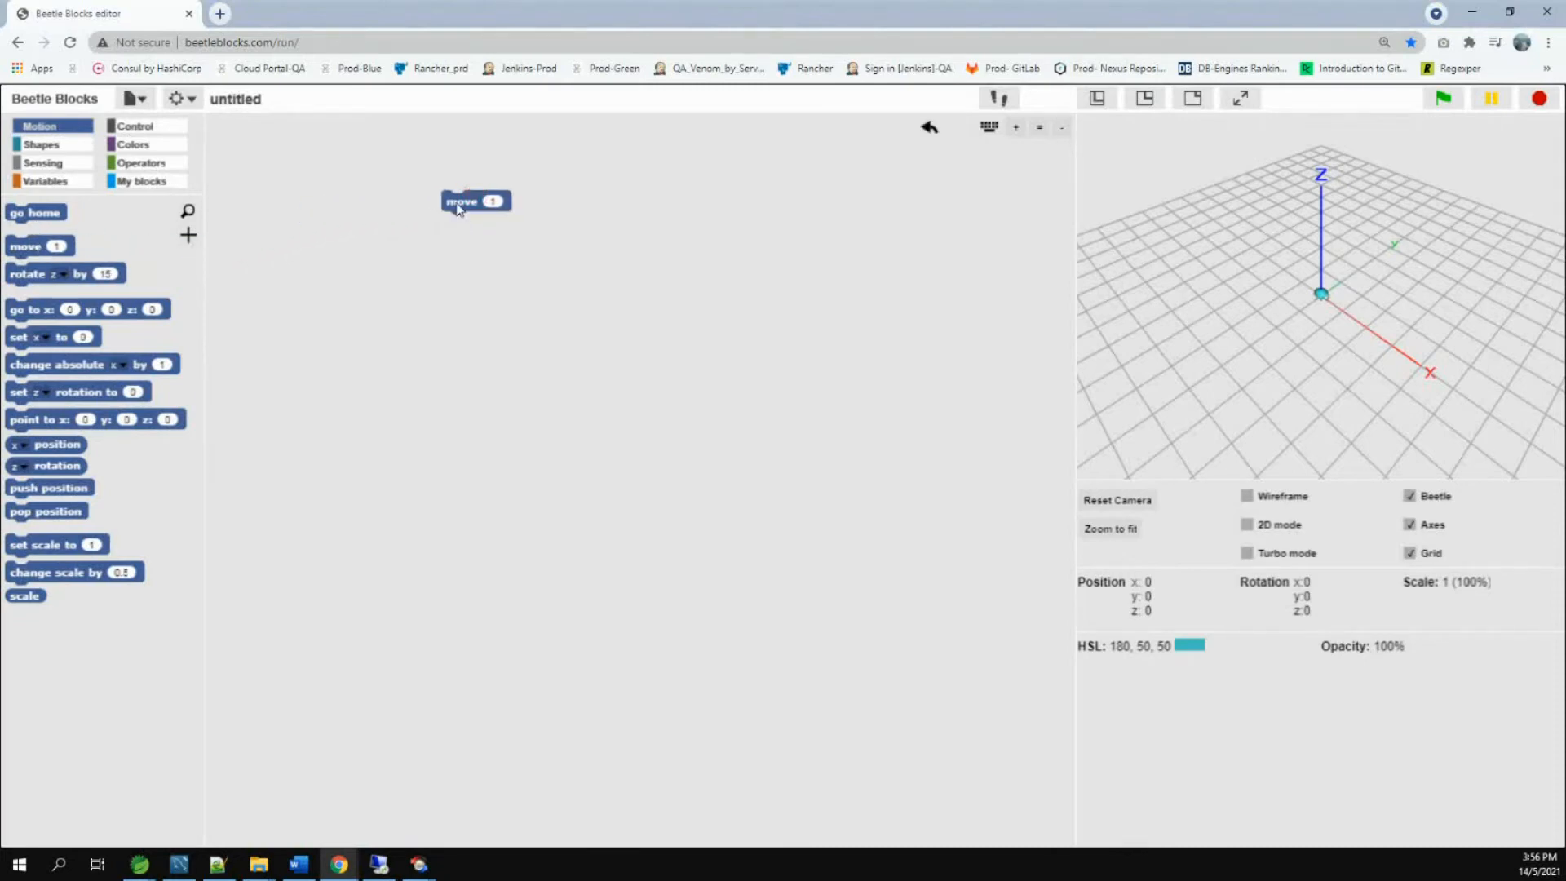
left_click(461, 201)
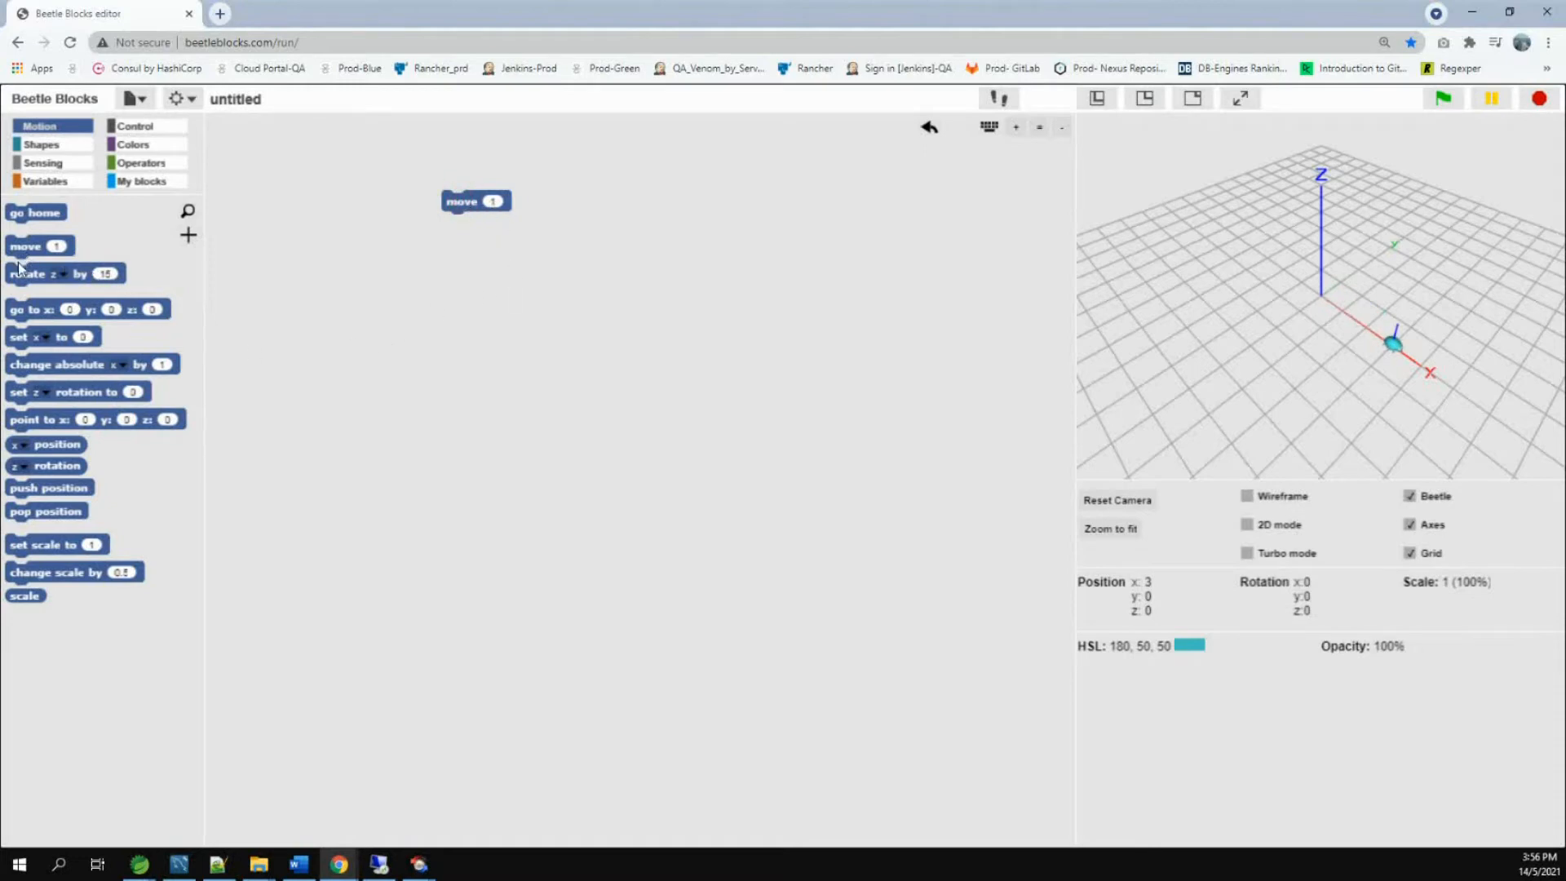
left_click_drag(40, 272, 364, 332)
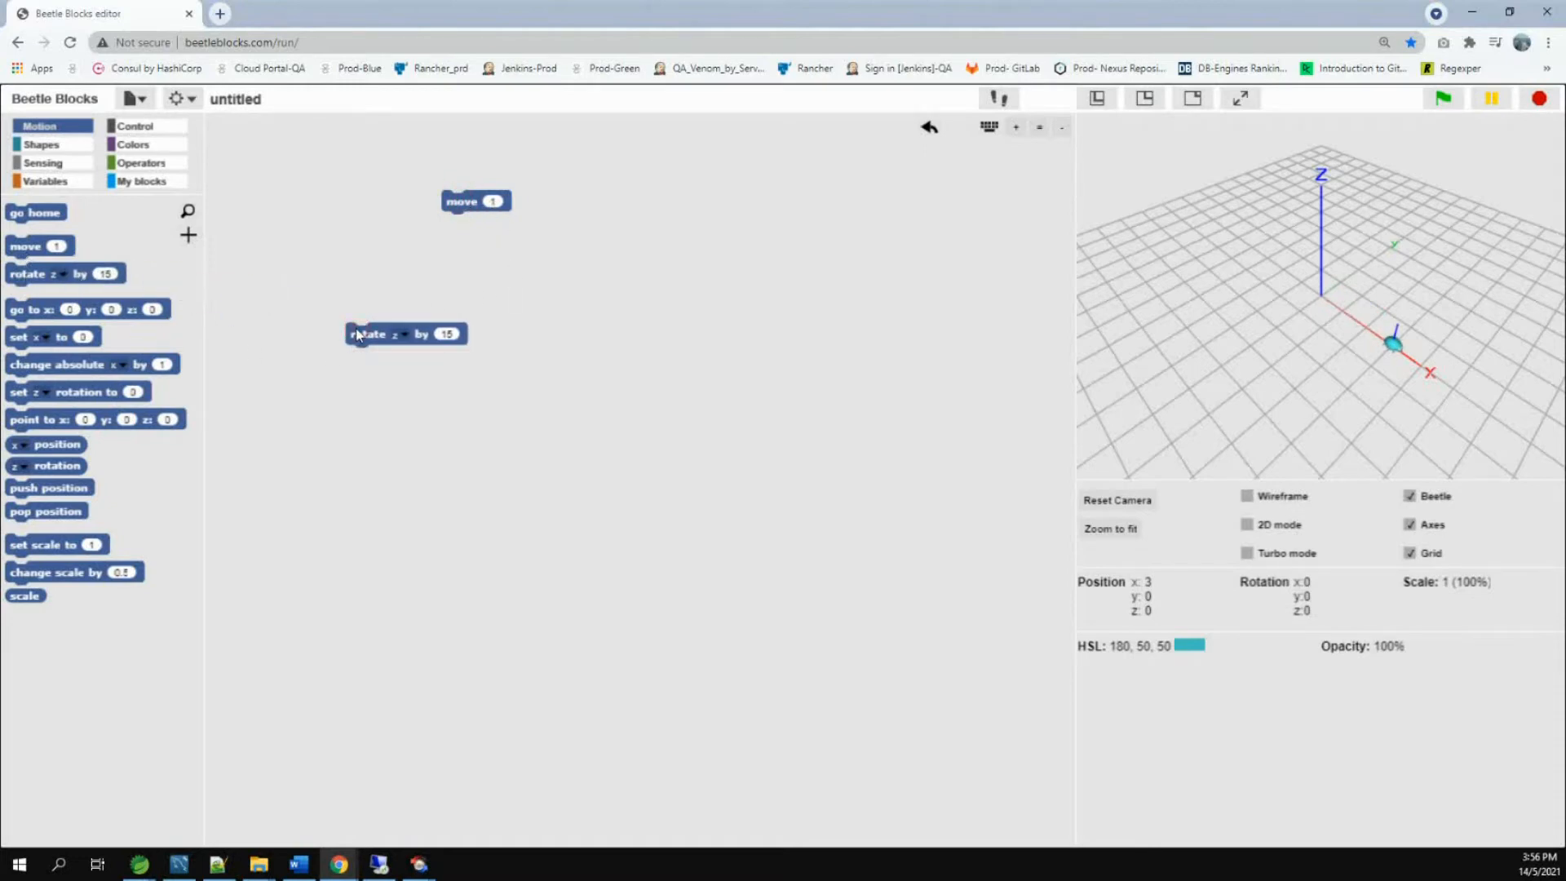
left_click(404, 334)
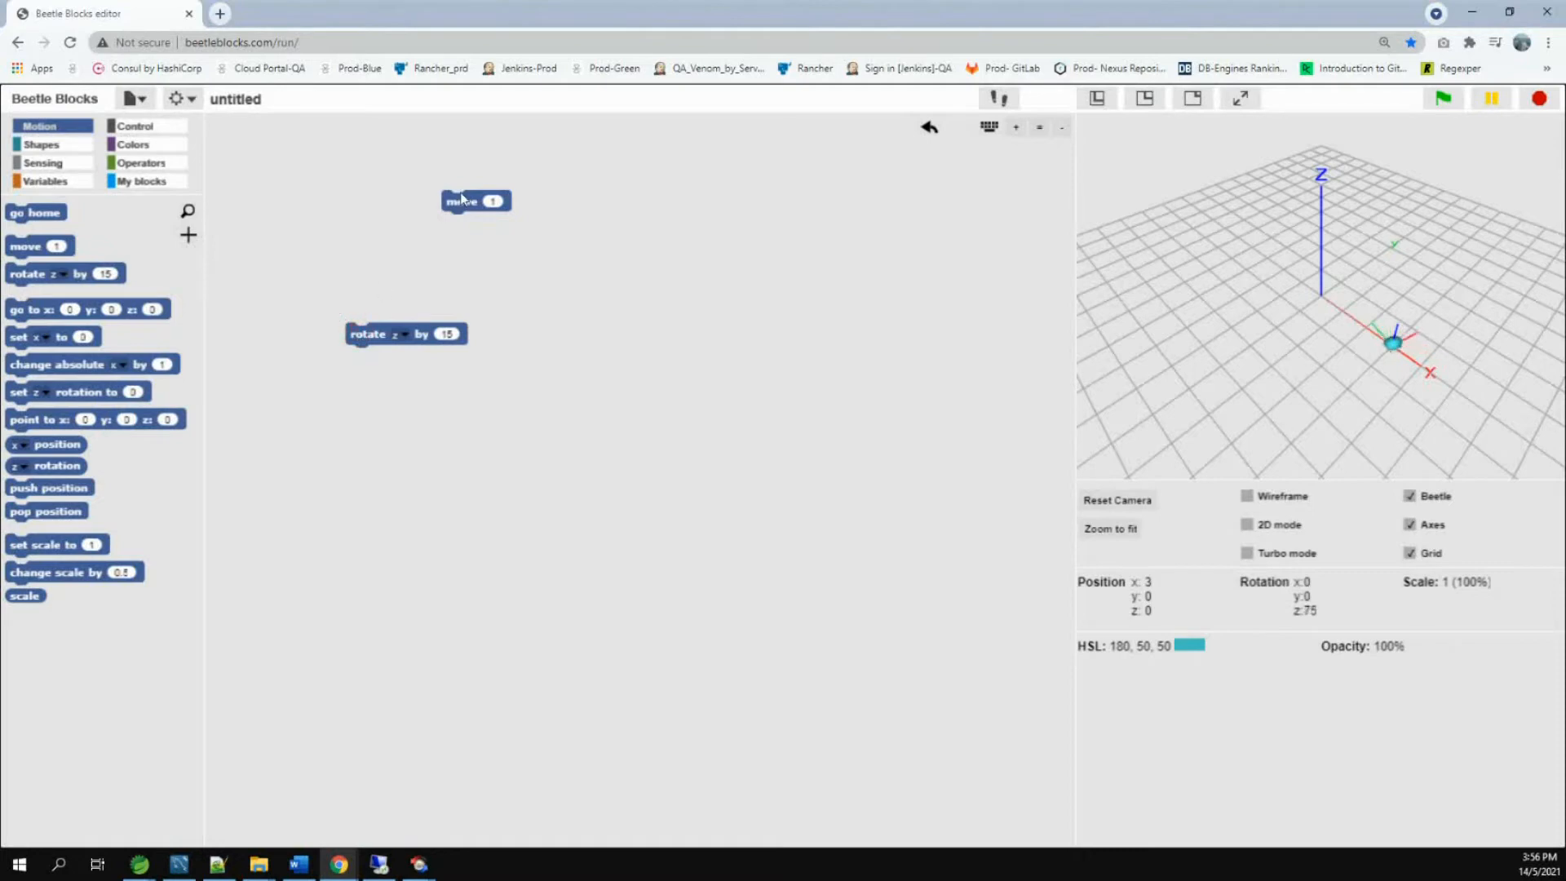
left_click(467, 201)
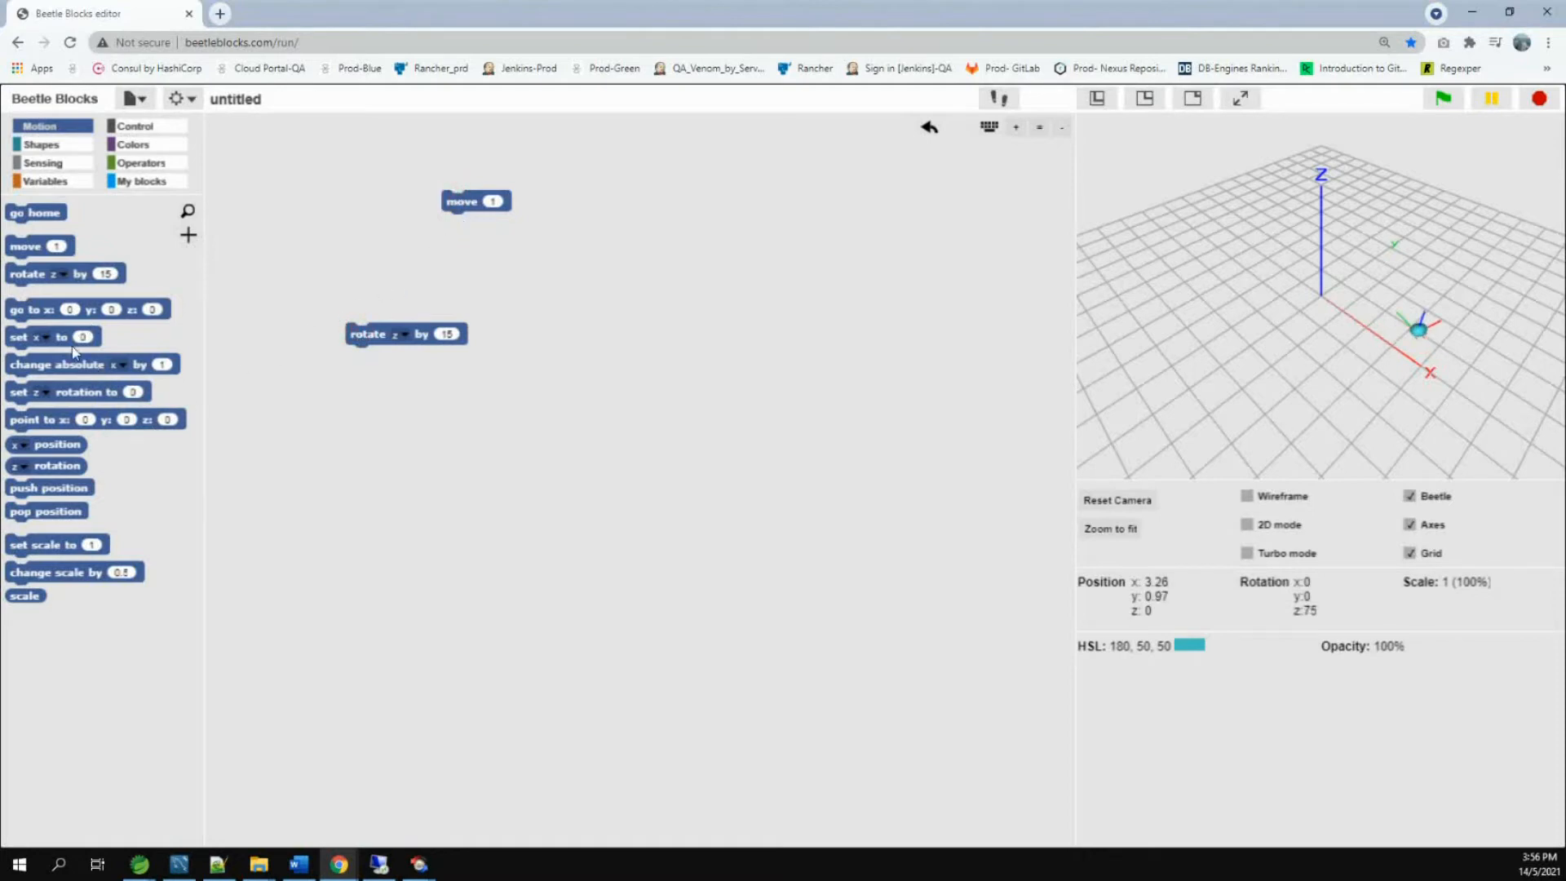
mouse_move(147, 126)
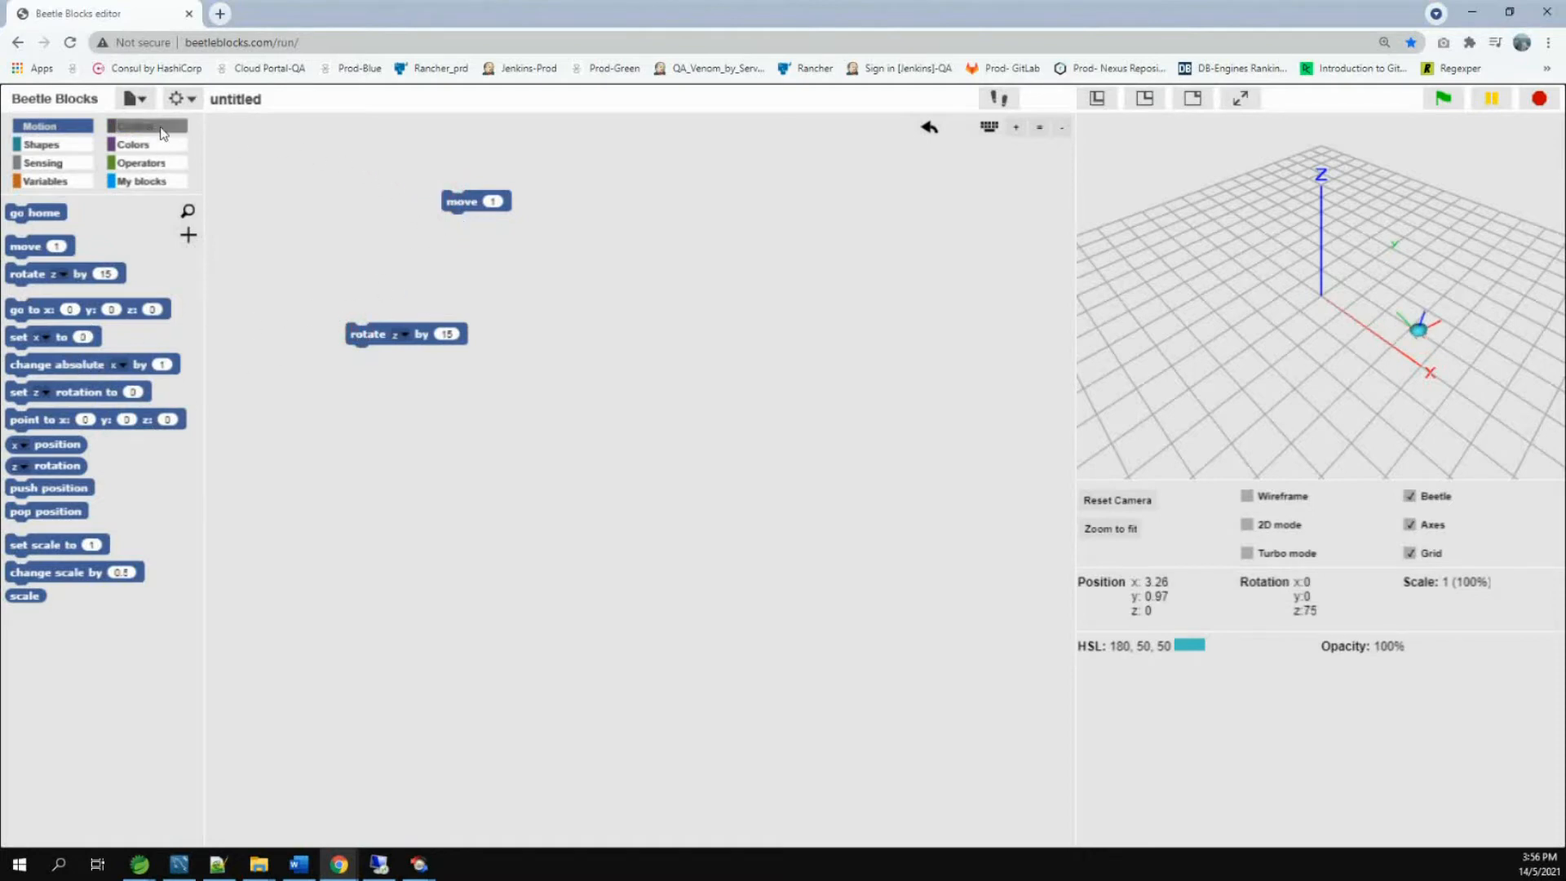
Run the Control palette's reset block to return the beetle home.
left_click(134, 125)
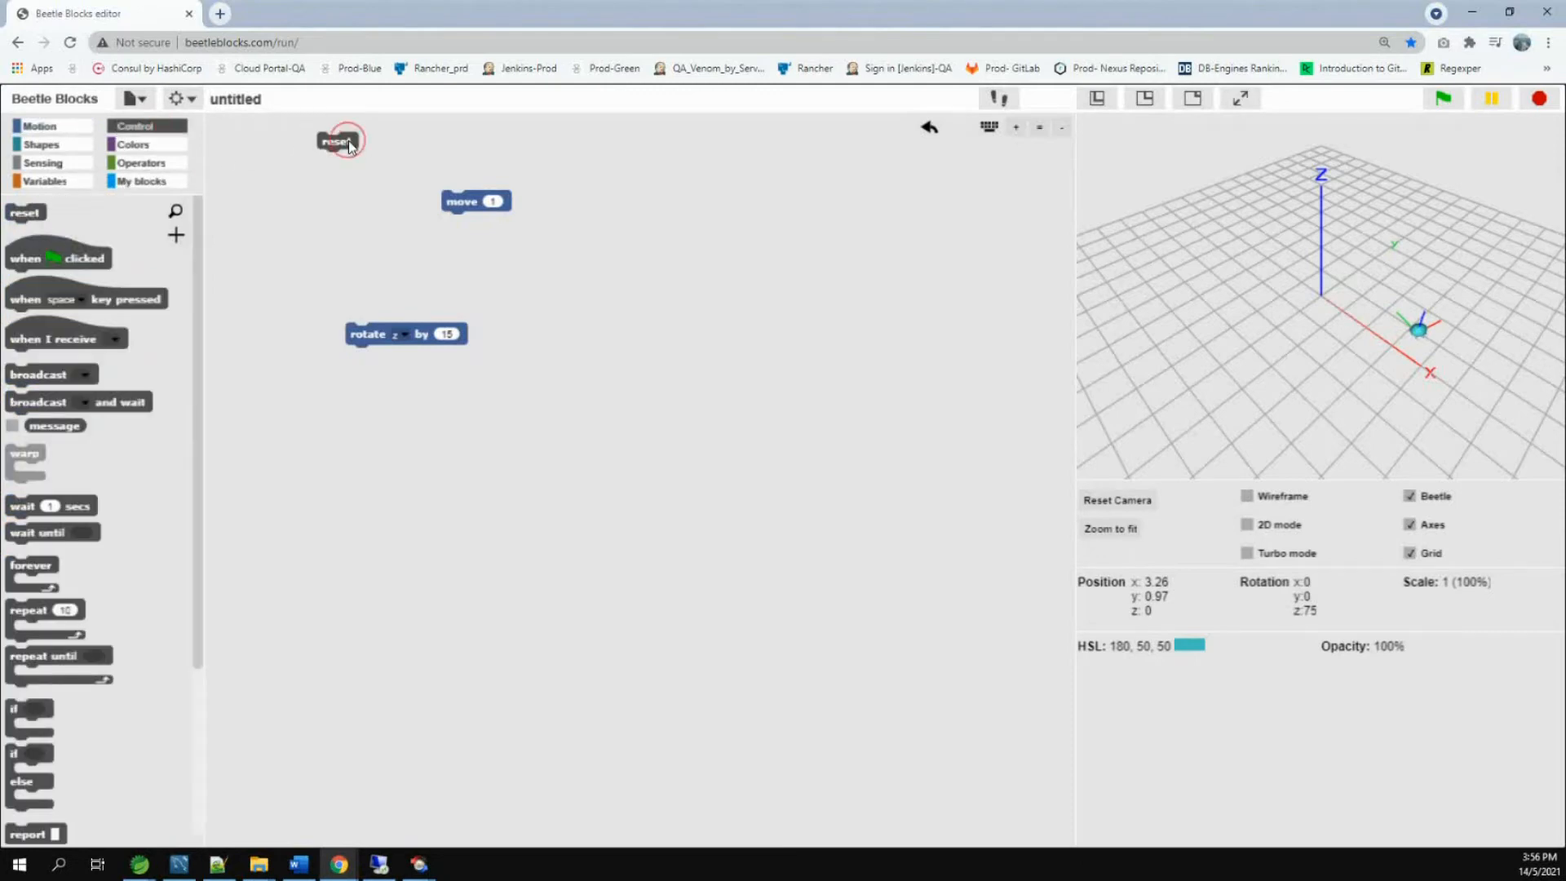
left_click(337, 140)
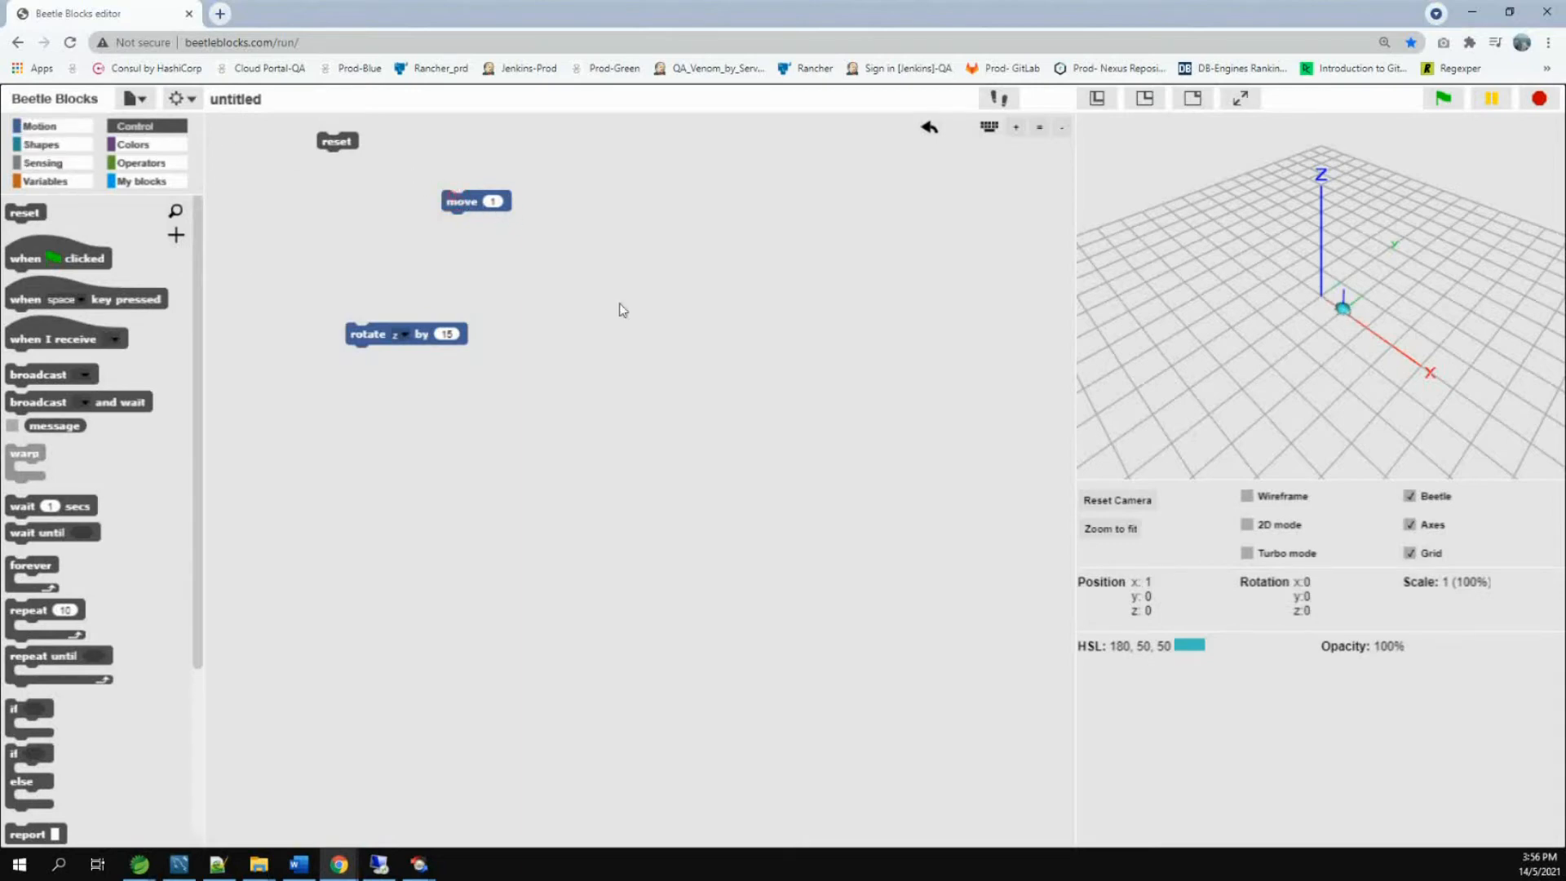
mouse_move(613, 335)
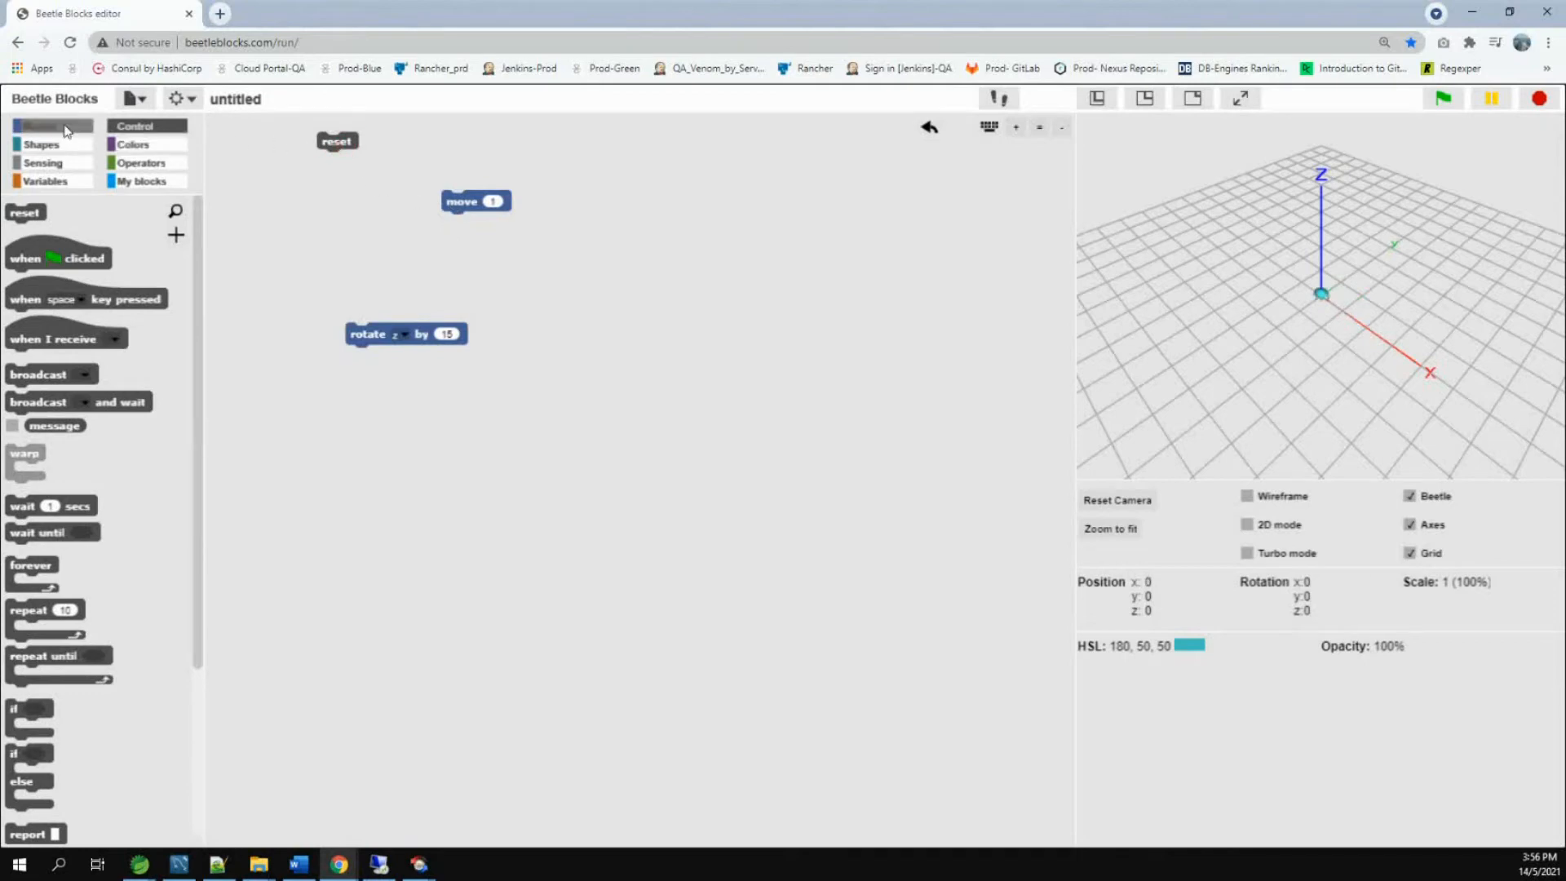
Attach move 1 under a set y rotation to 90 block and enlarge the stage.
left_click(40, 125)
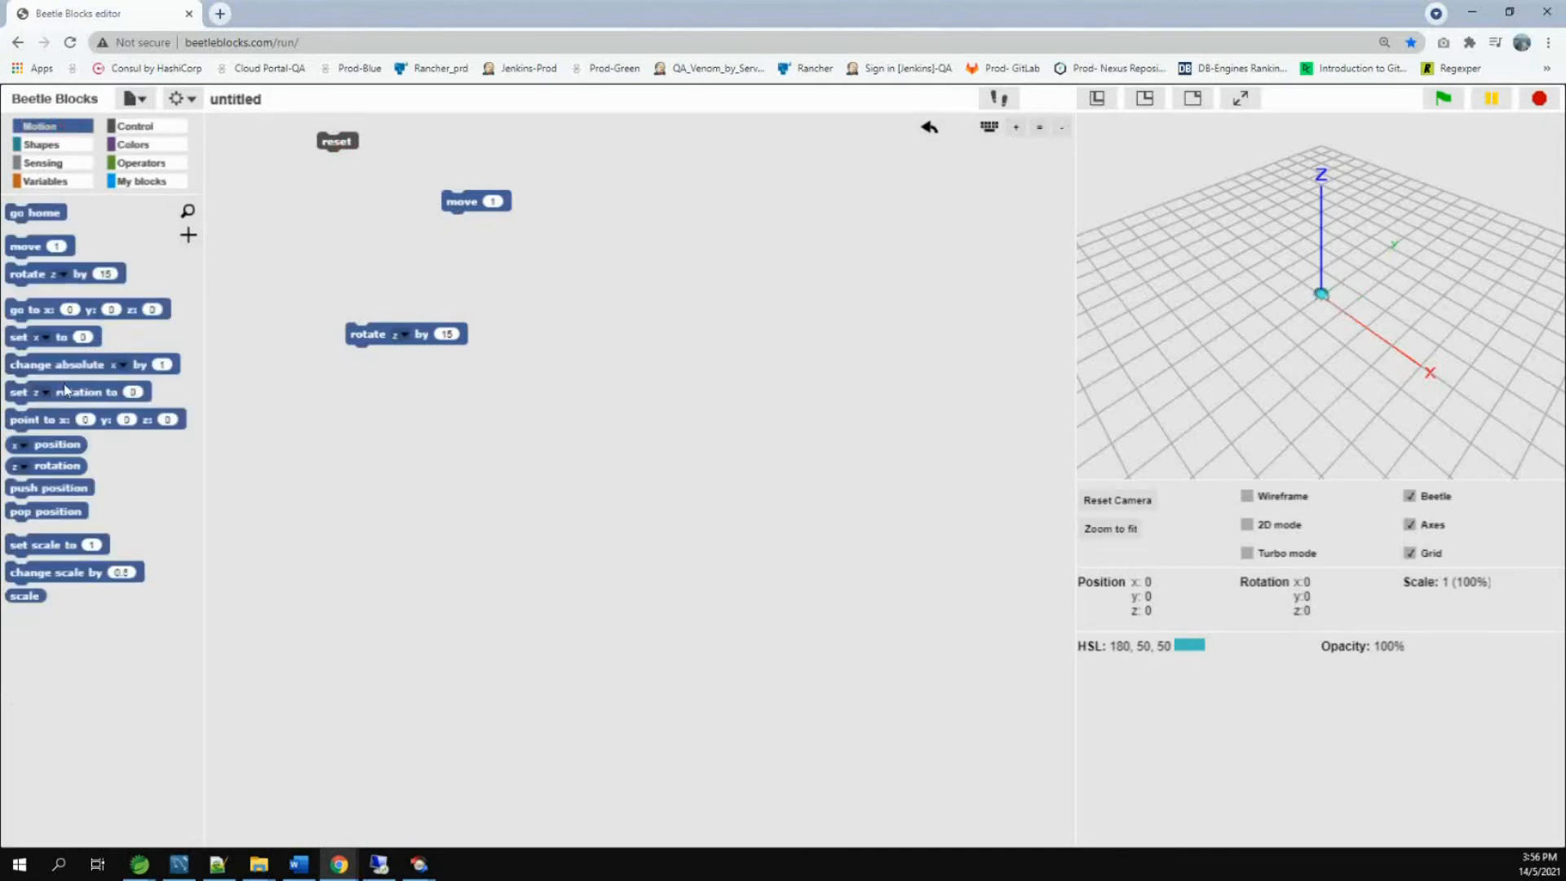
left_click_drag(76, 391, 555, 365)
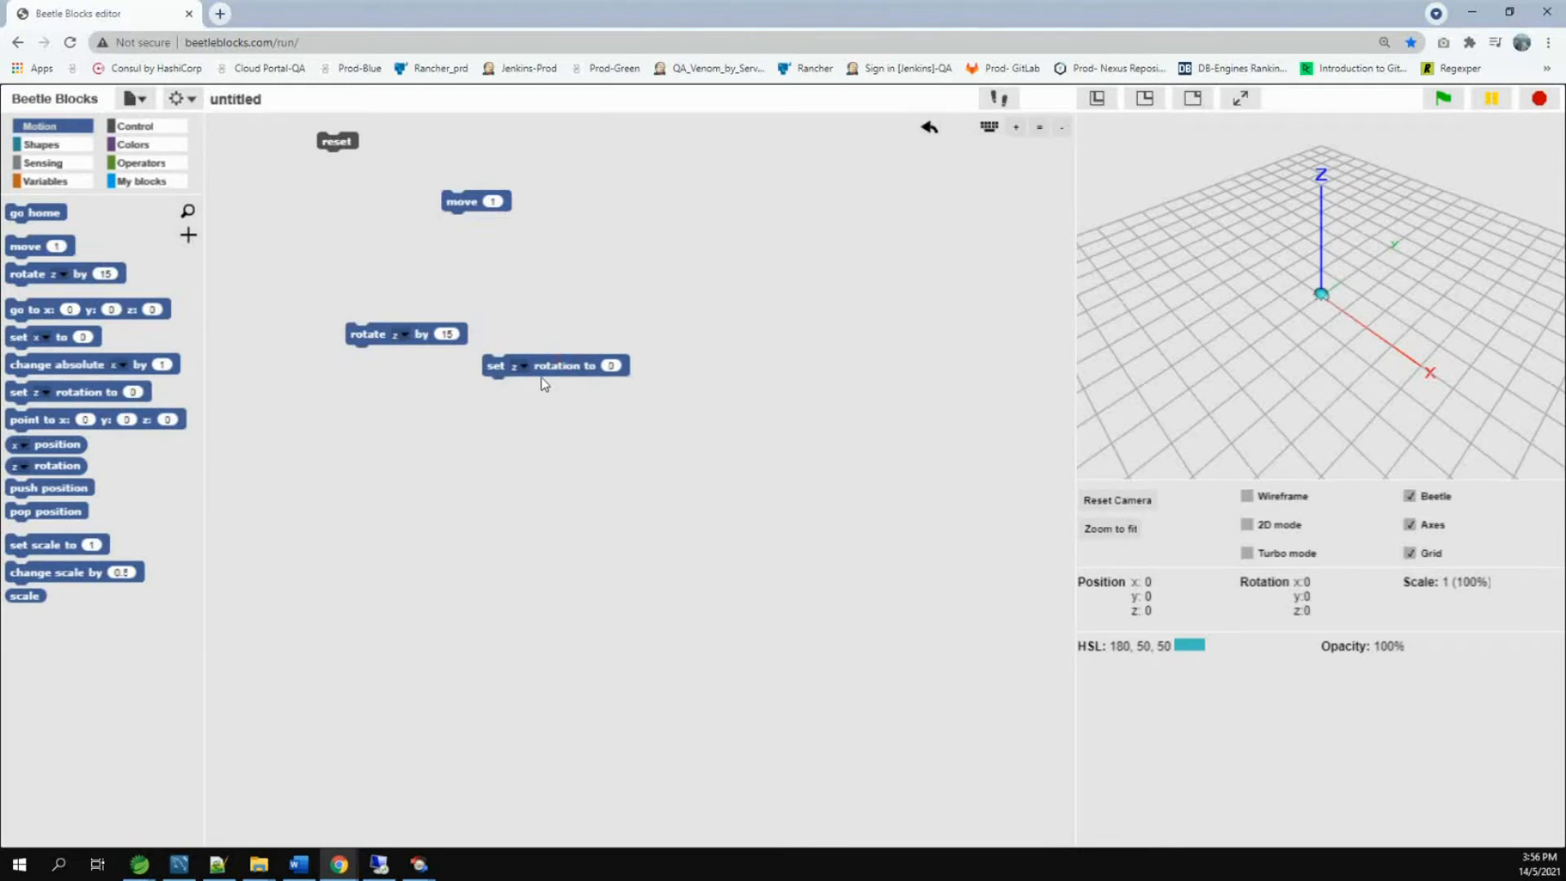
mouse_move(527, 373)
type("90")
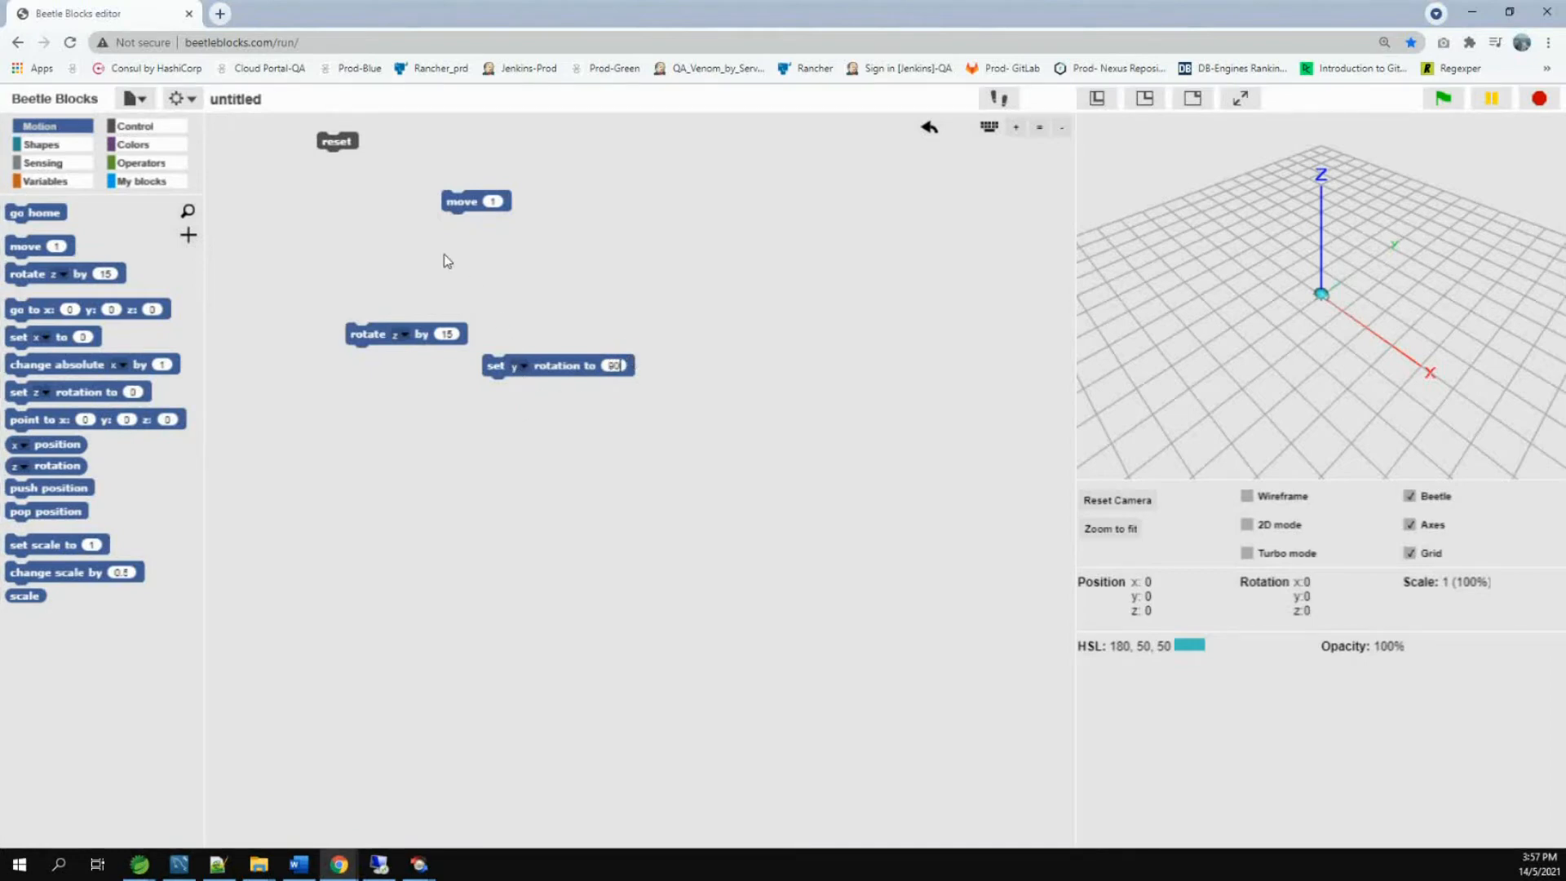
left_click_drag(476, 201, 499, 435)
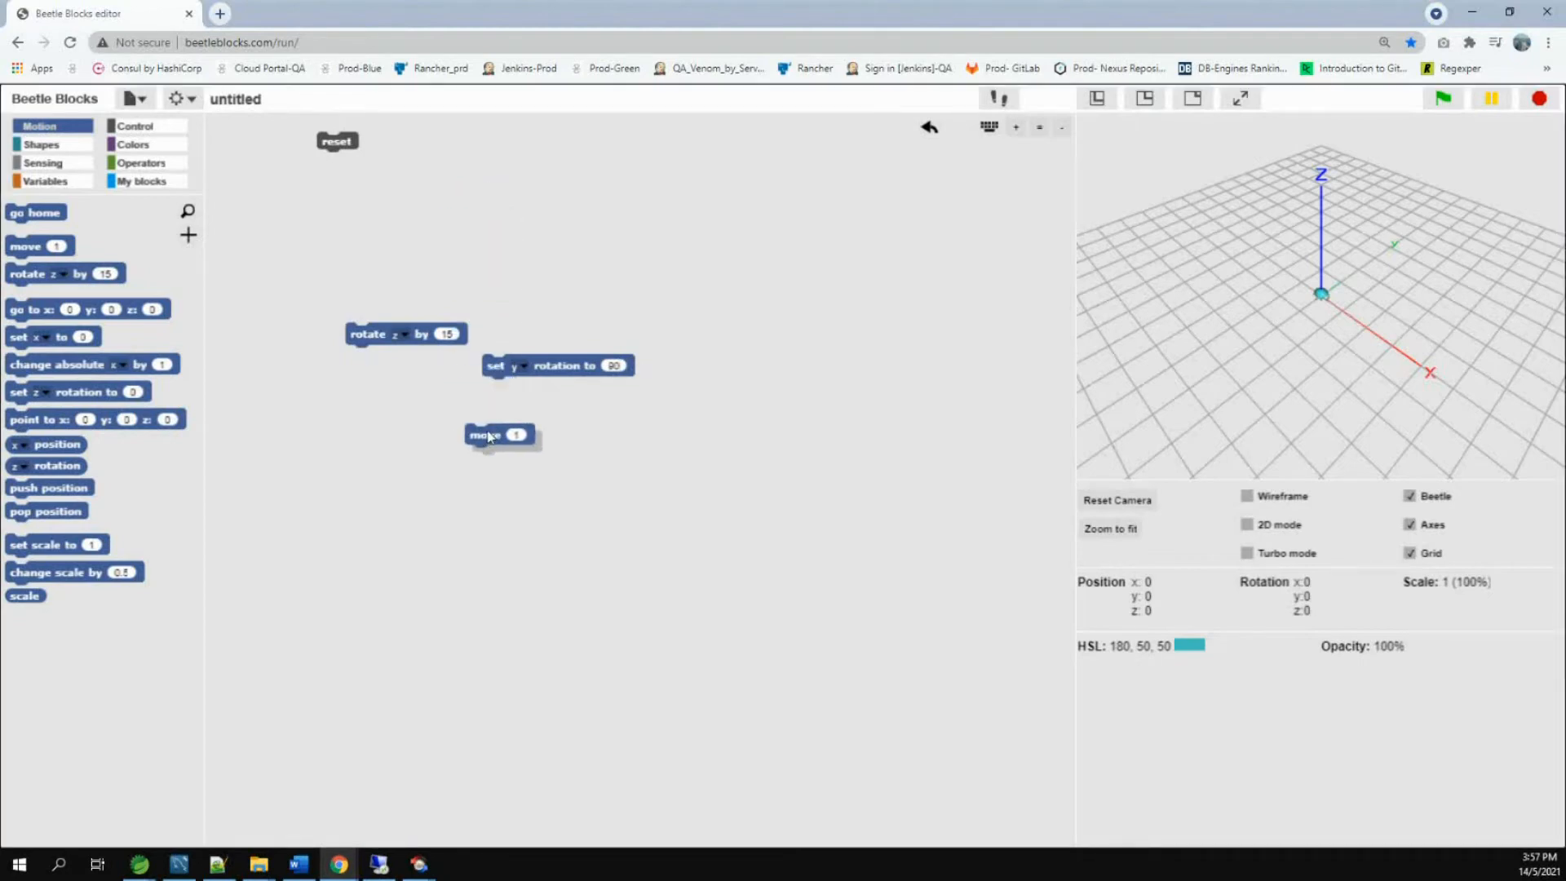
left_click_drag(499, 433, 516, 388)
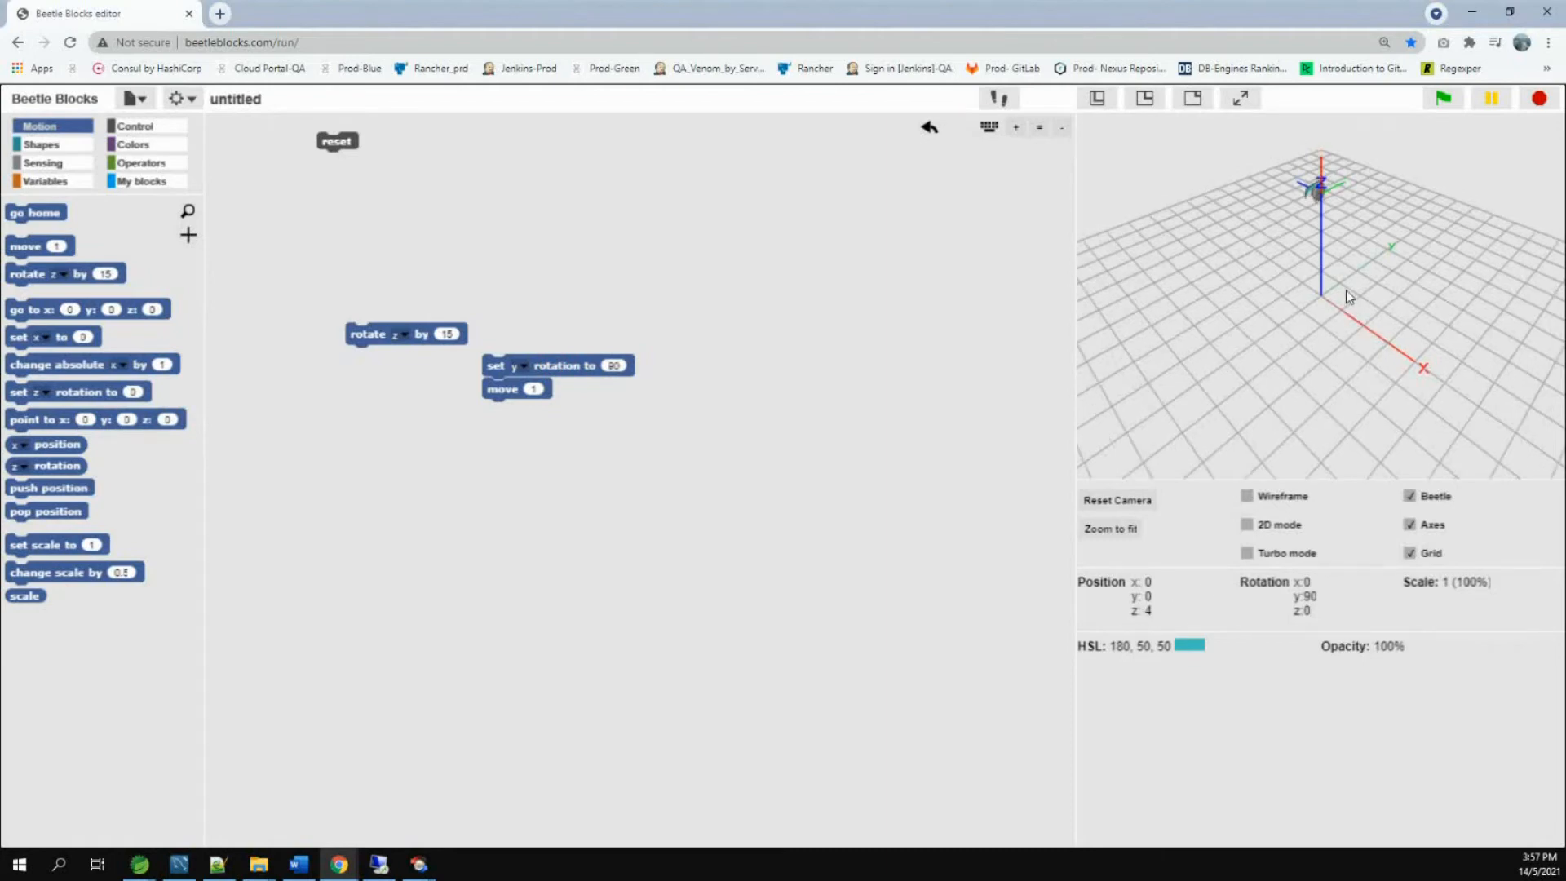
left_click(1241, 97)
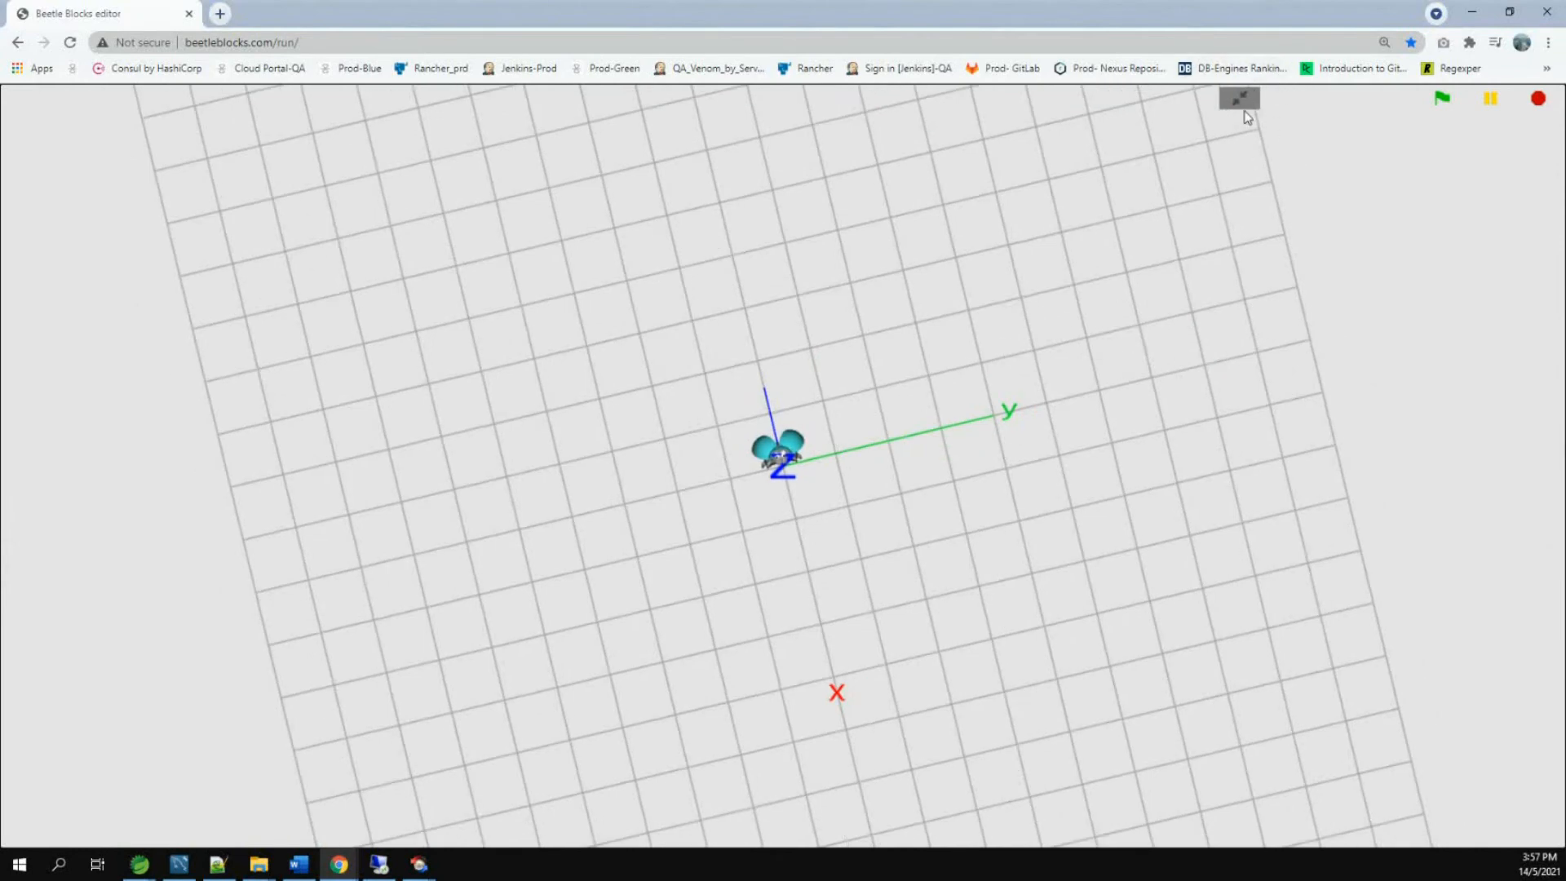
Exit full-screen so the stage sits beside the script area again.
left_click(1238, 98)
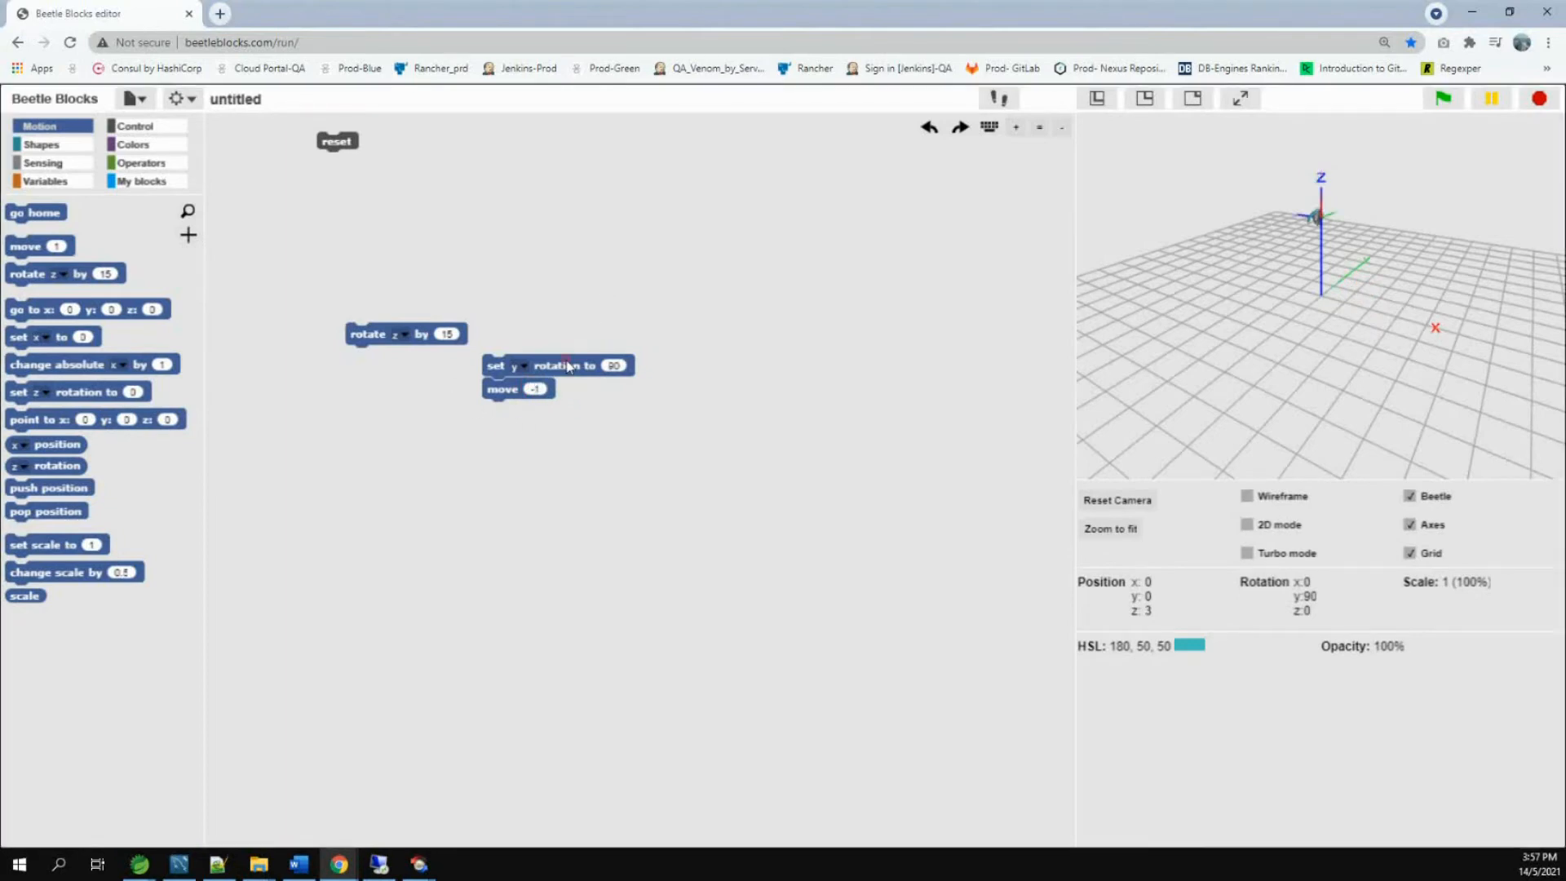
Detach and run the move block, run reset, and open a stray block's context menu.
left_click_drag(517, 388, 524, 466)
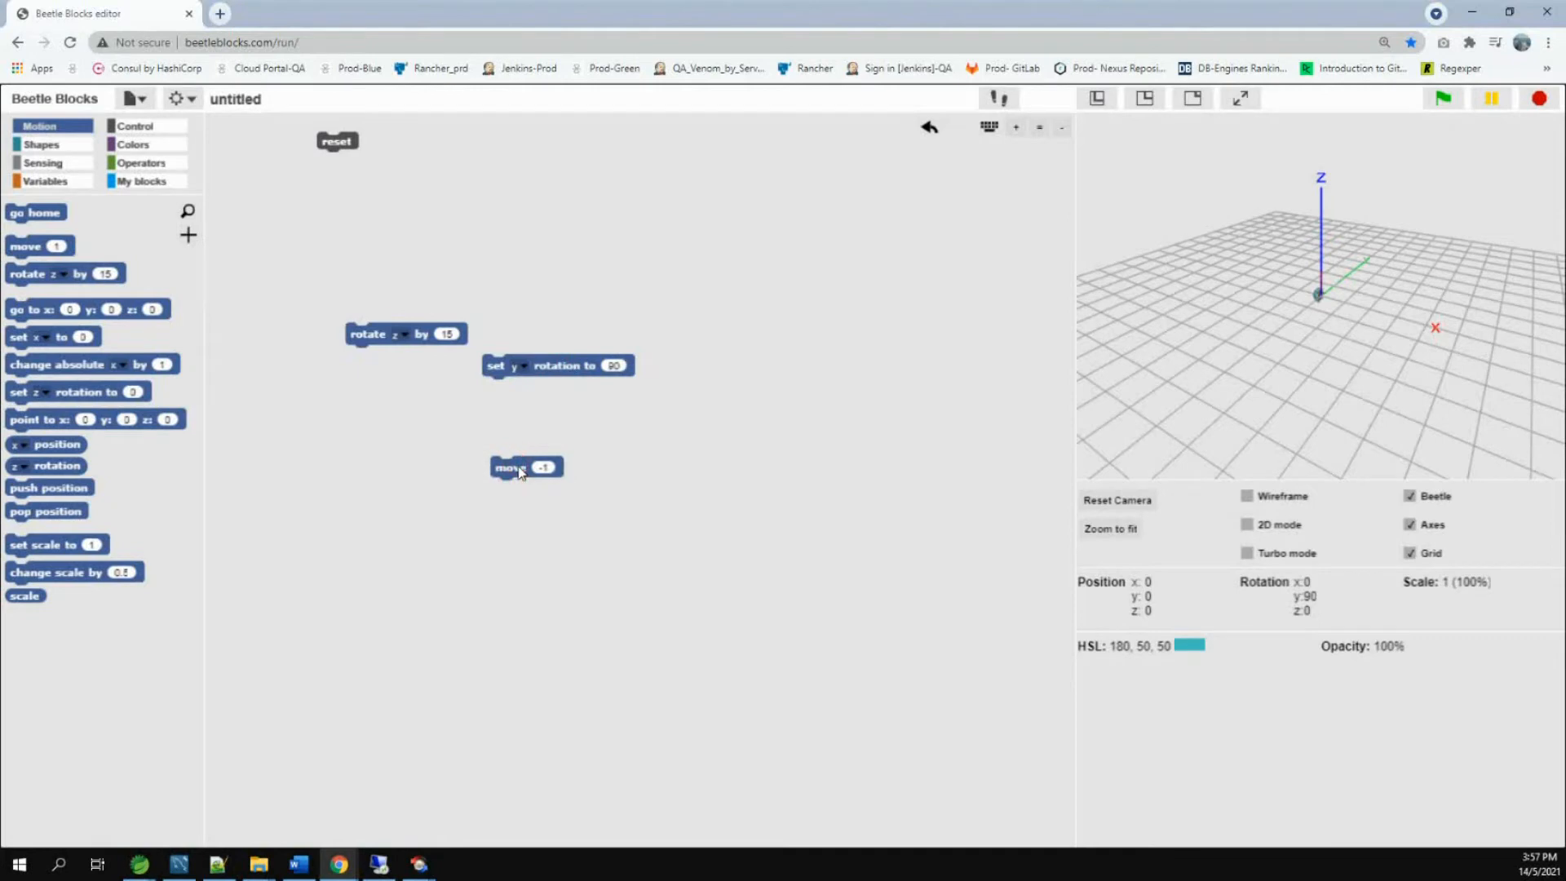
left_click(511, 466)
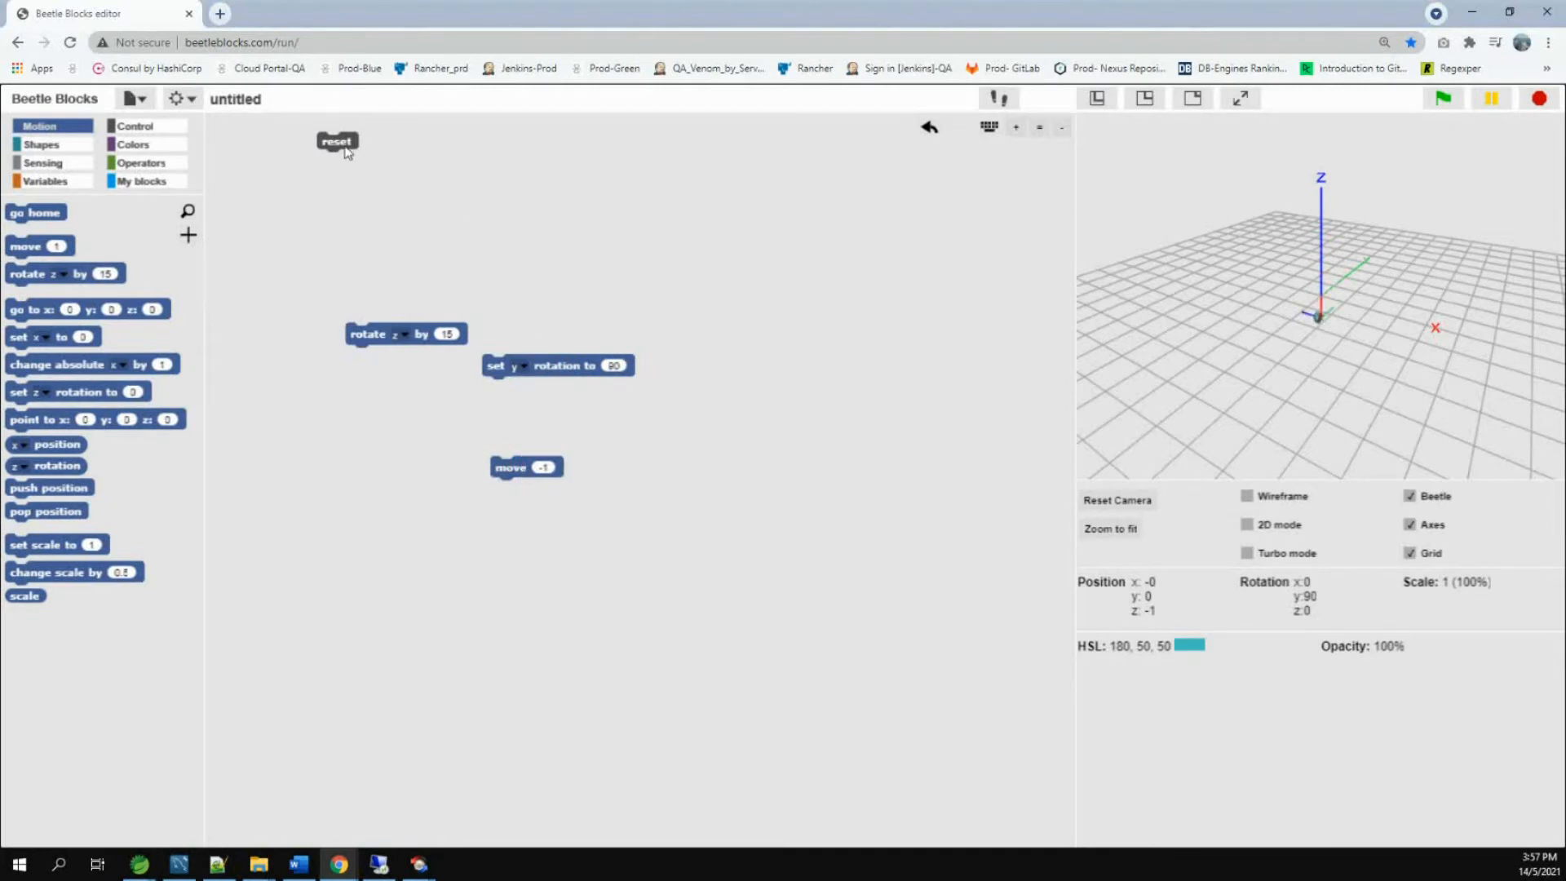
left_click(337, 139)
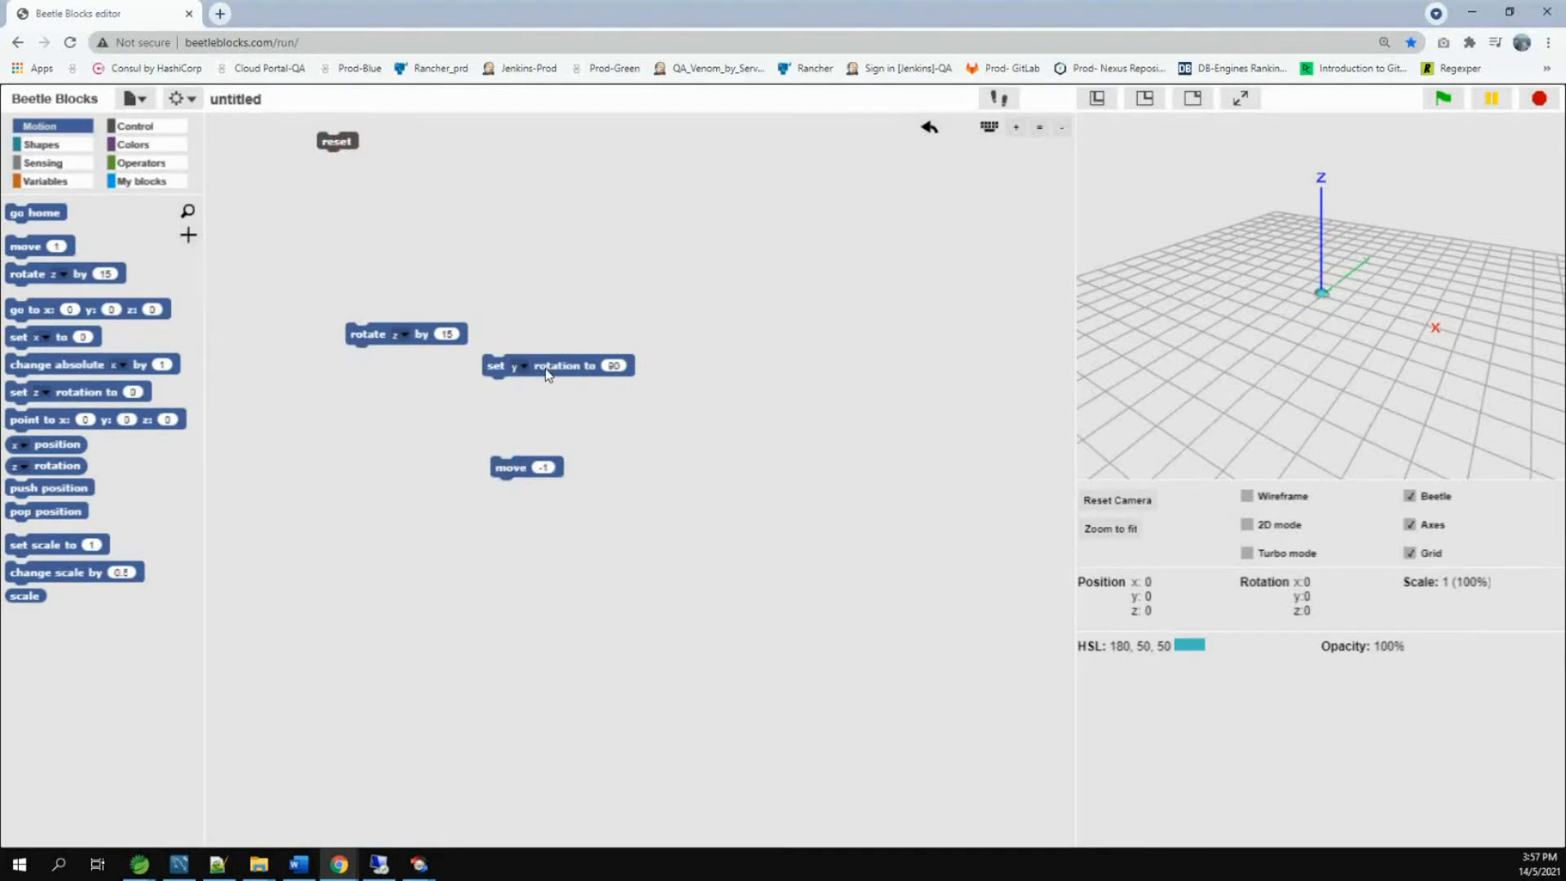
right_click(511, 466)
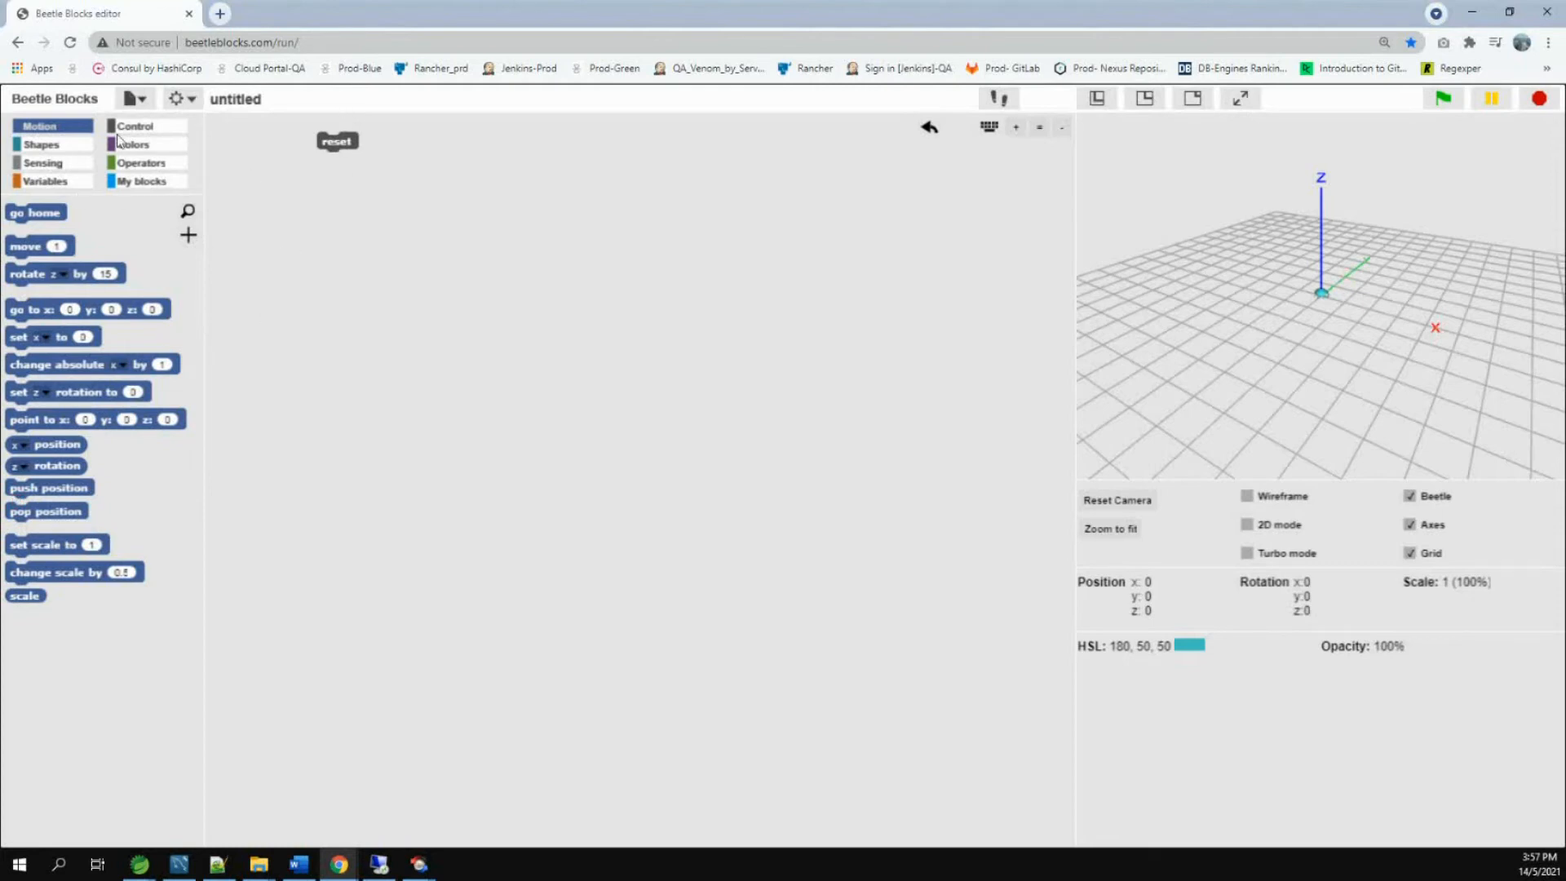
Add a when-flag-clicked hat and a start extruding block set to lines.
left_click(134, 125)
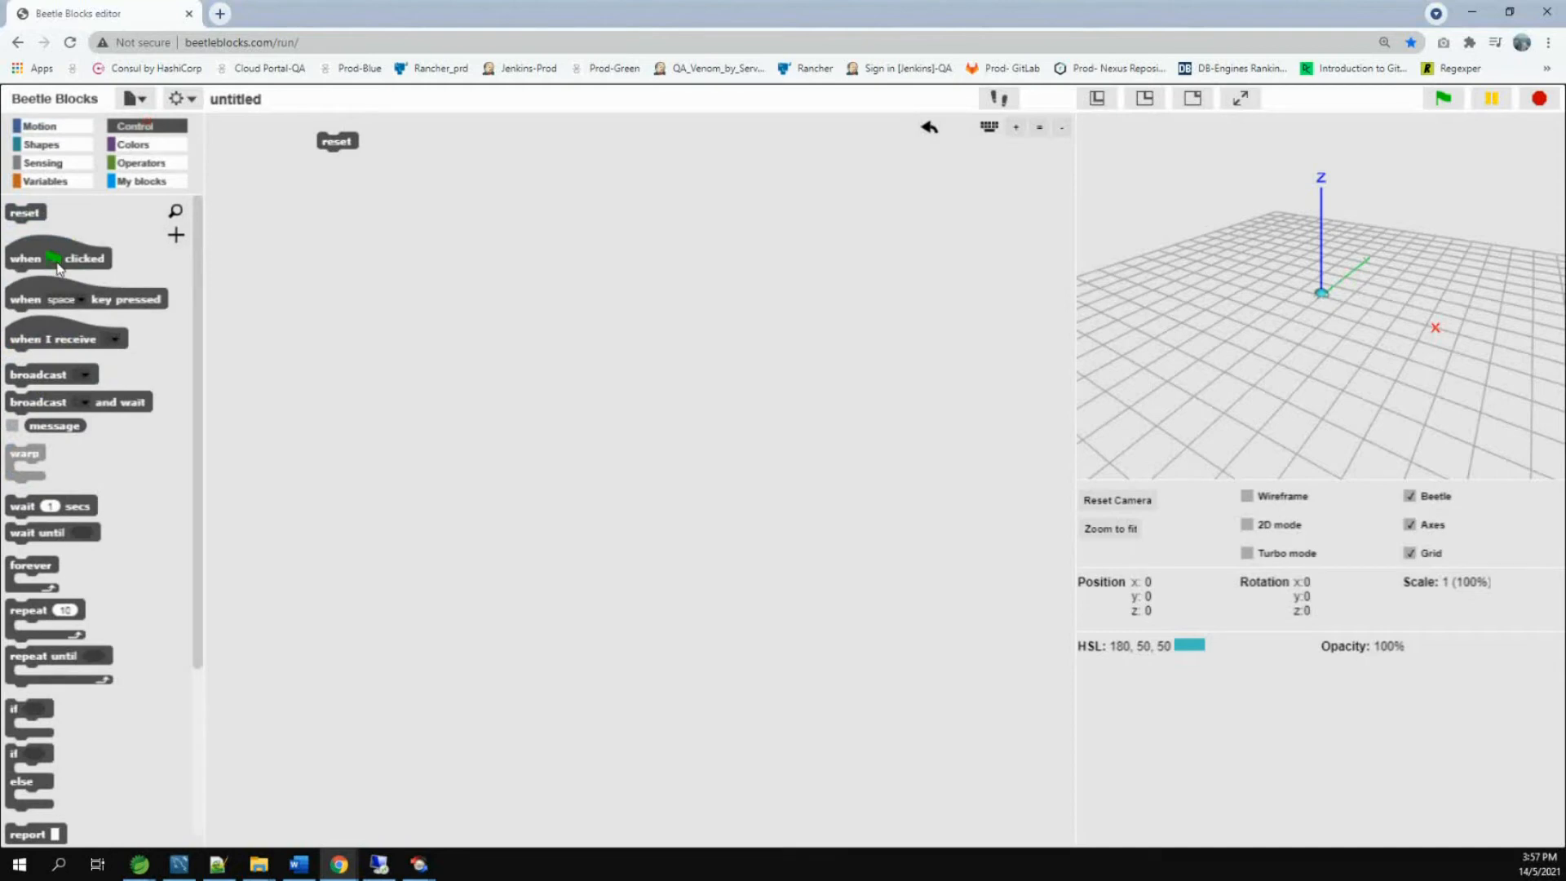
left_click_drag(57, 258, 730, 264)
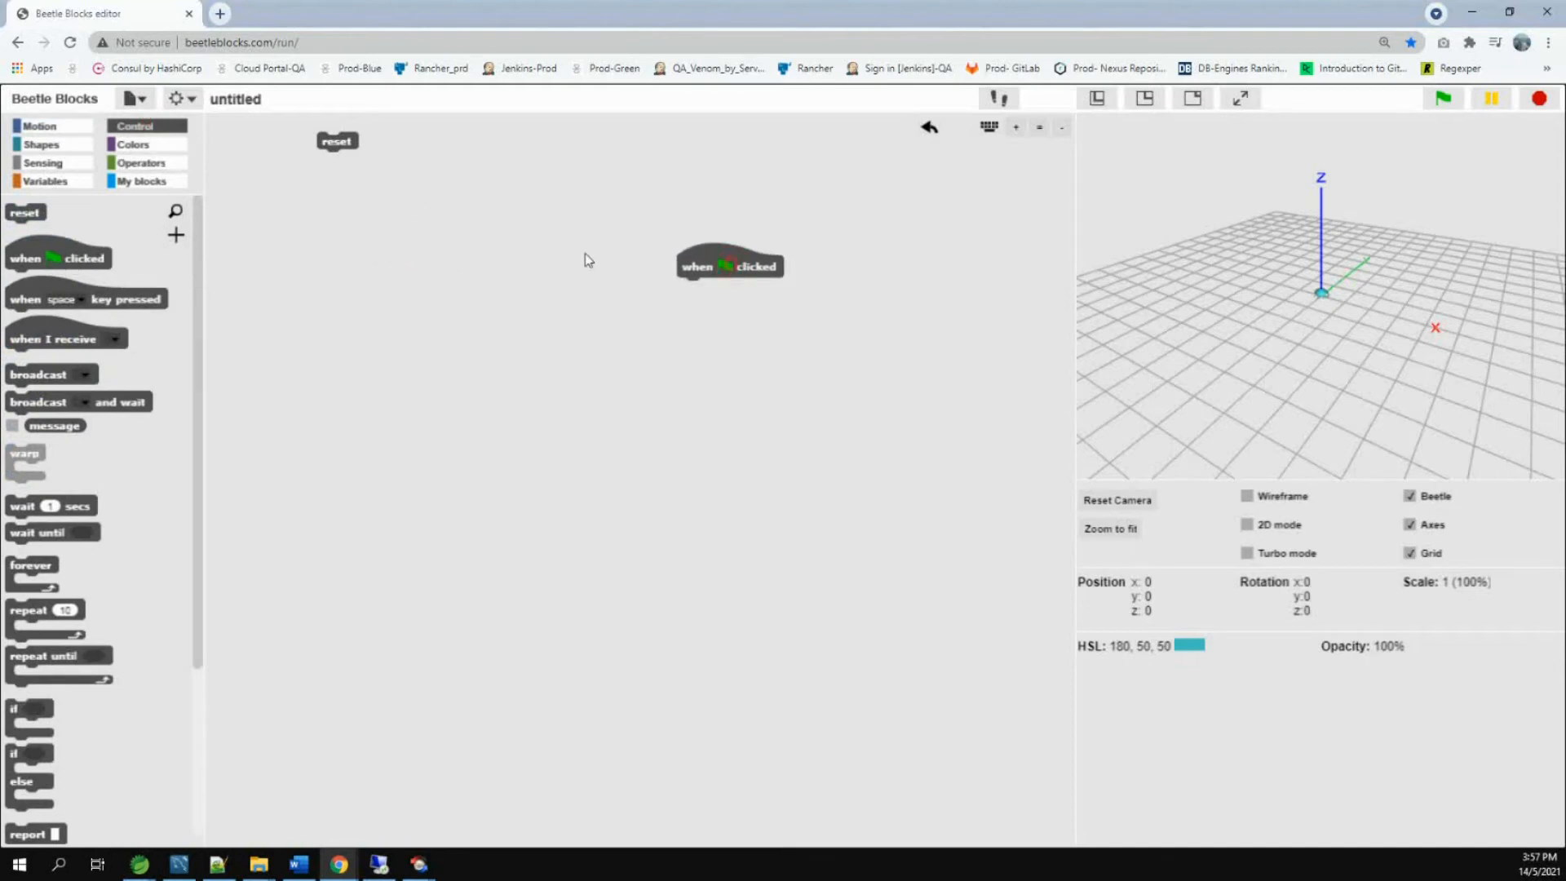
left_click(42, 143)
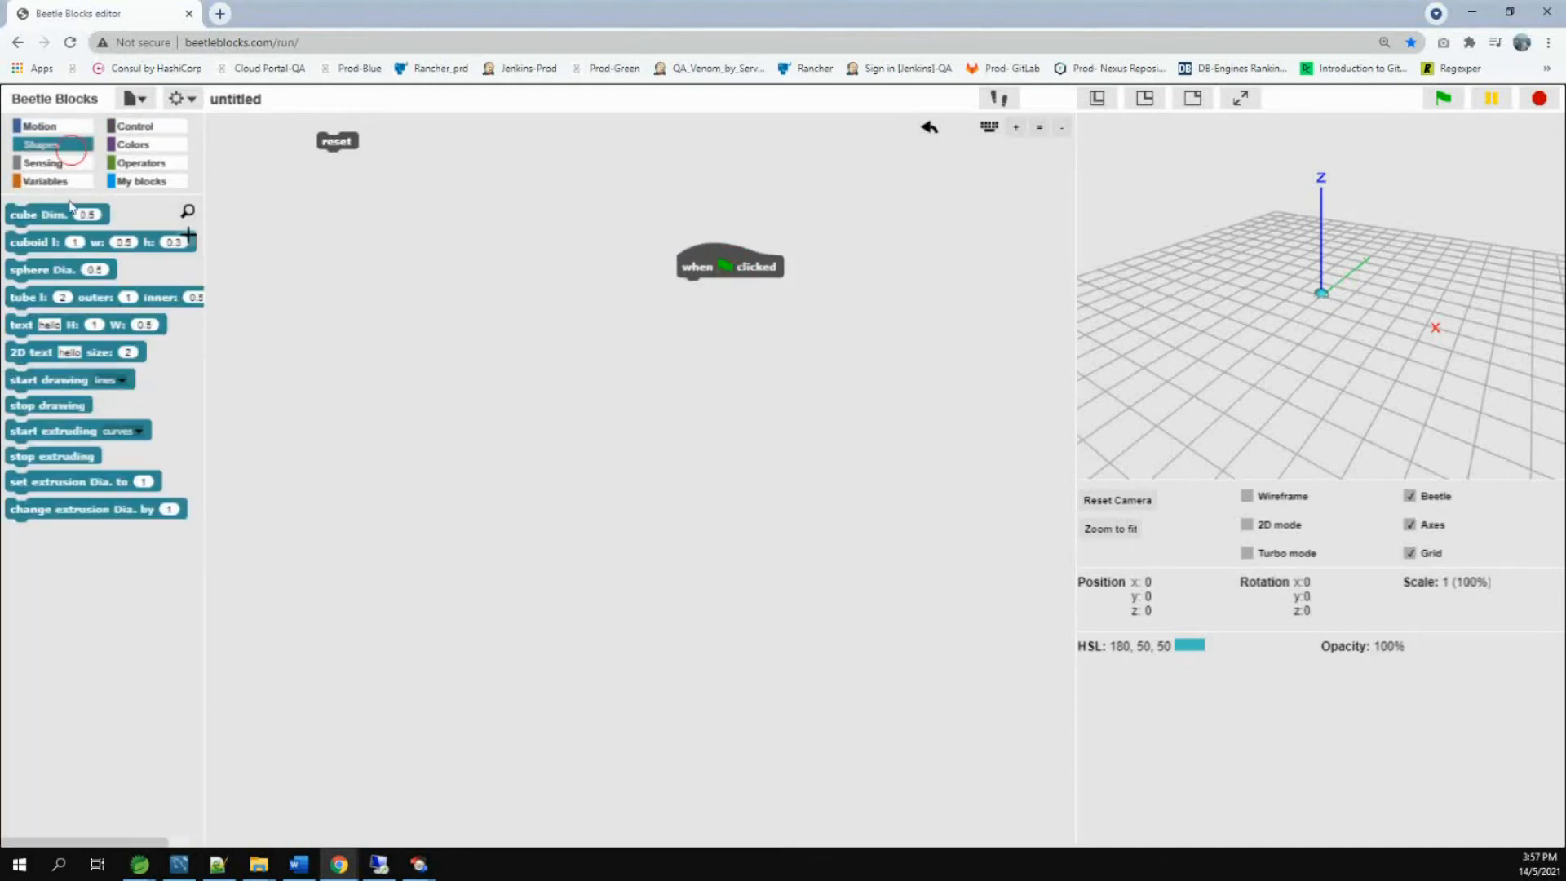
left_click_drag(79, 431, 595, 400)
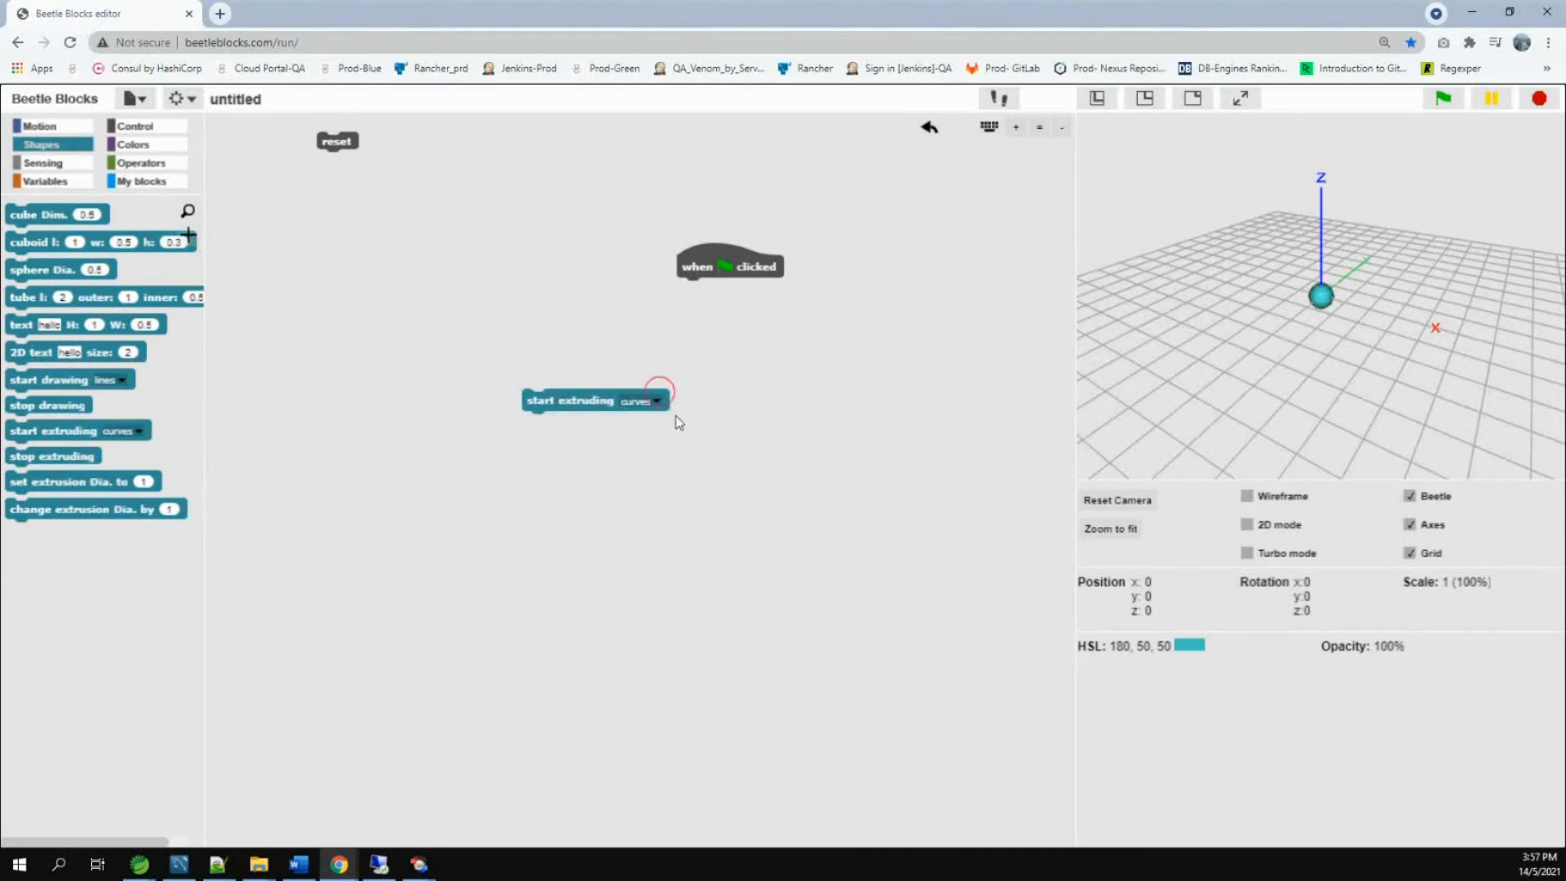
left_click(655, 400)
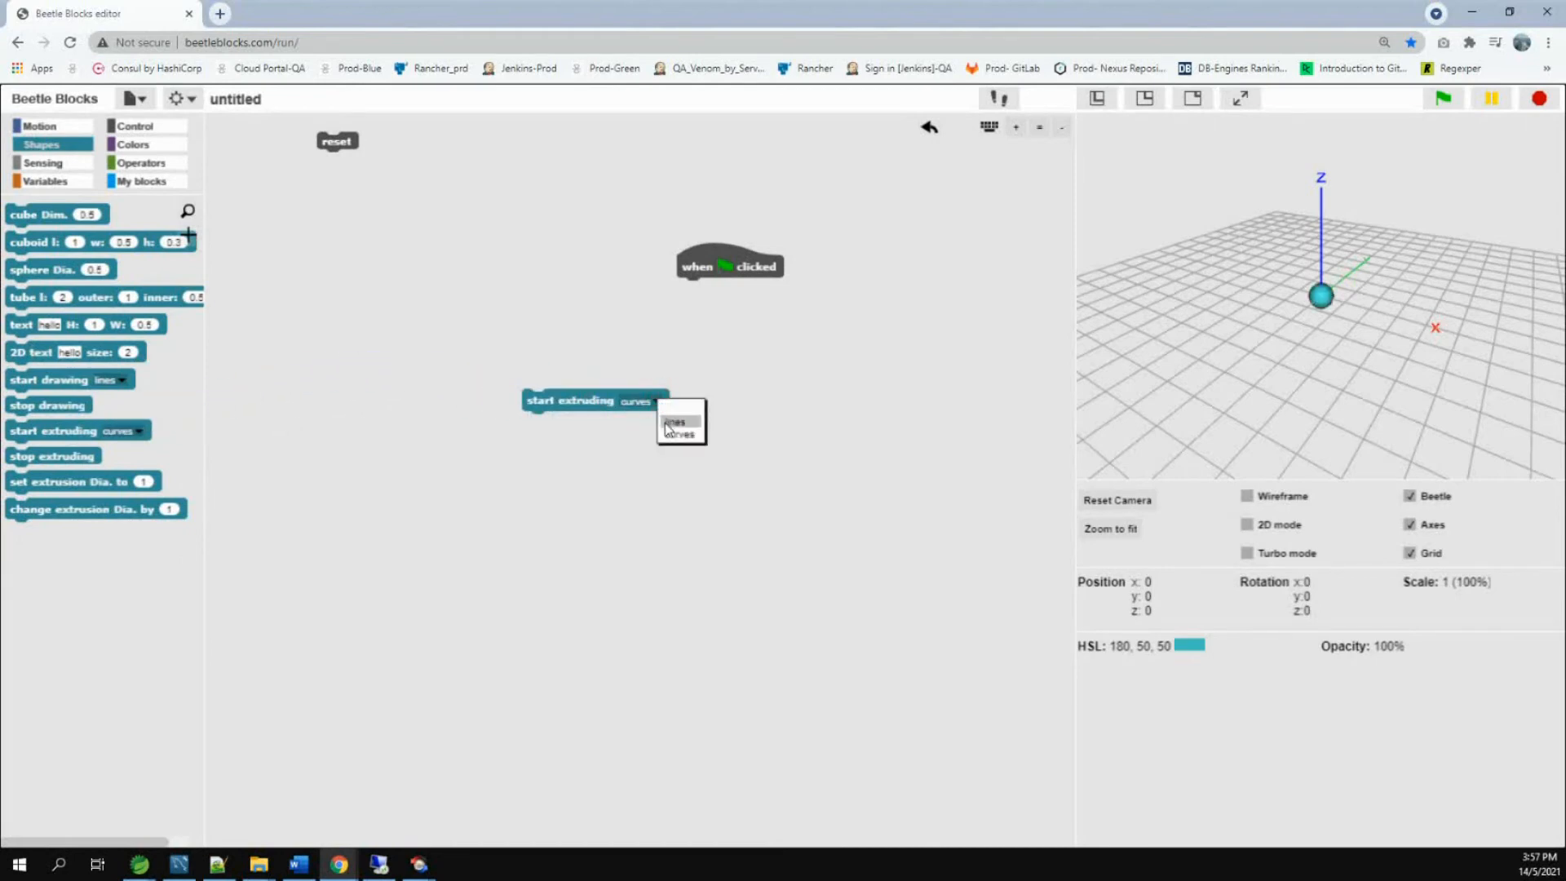
left_click(674, 422)
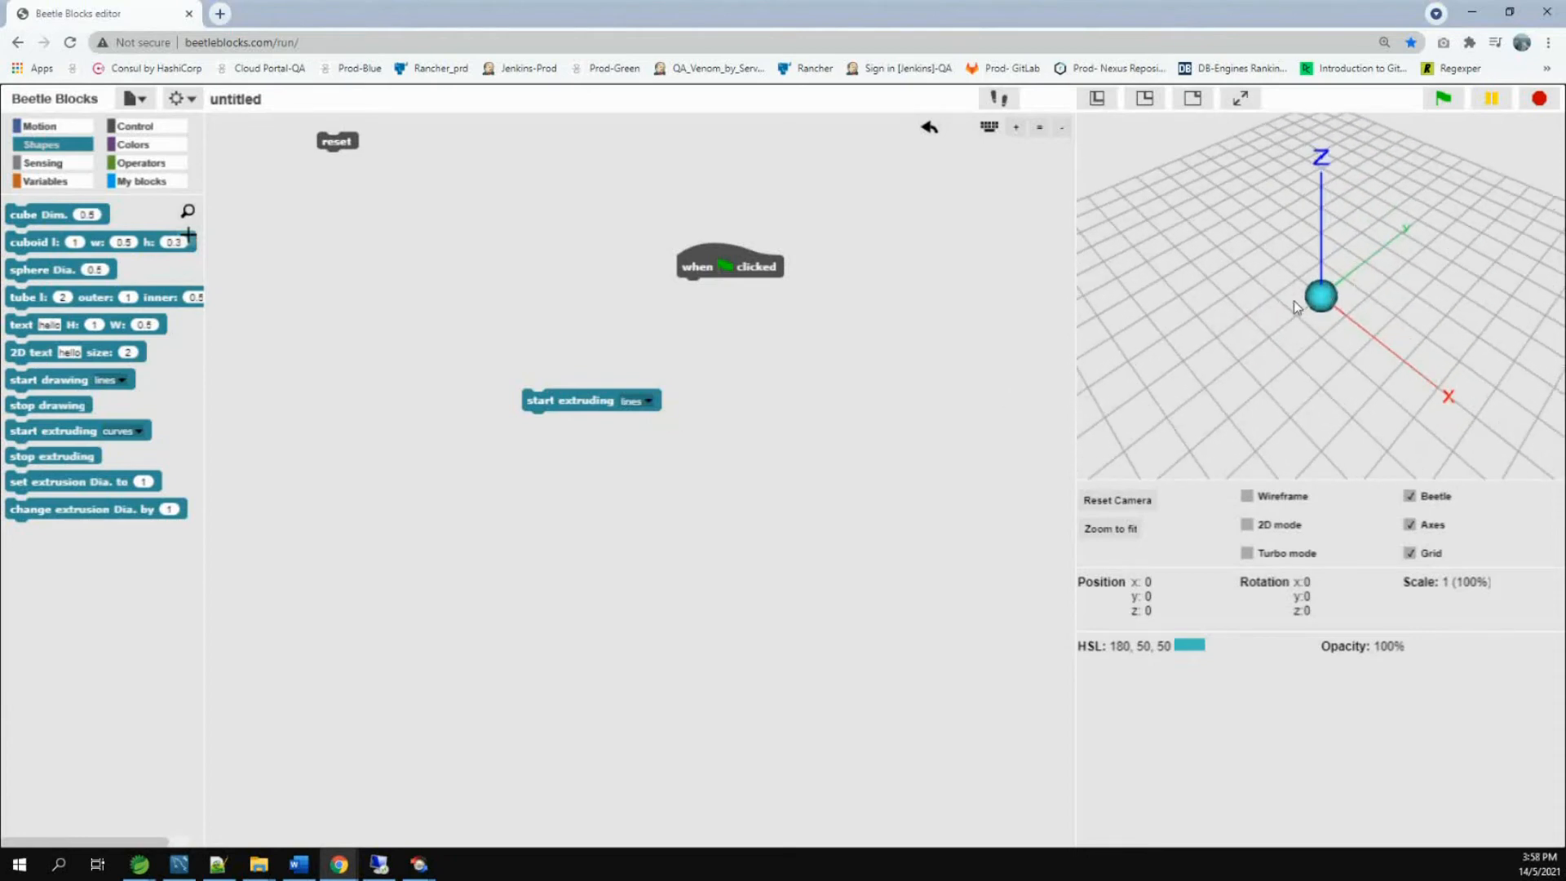
mouse_move(362, 146)
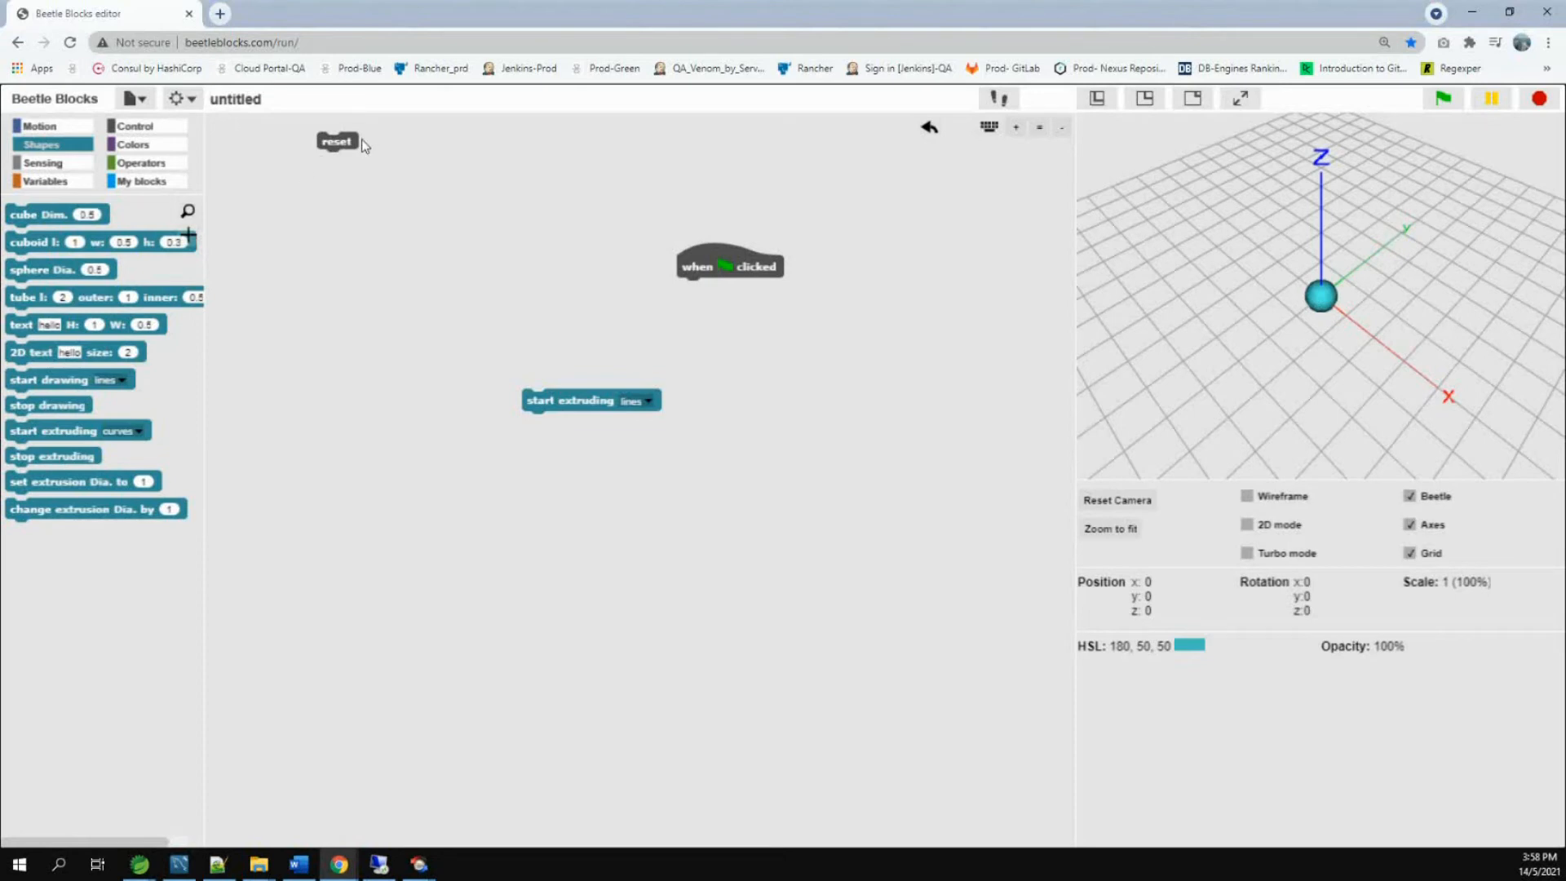
Attach start extruding lines beneath the green-flag hat block.
left_click_drag(589, 400, 775, 319)
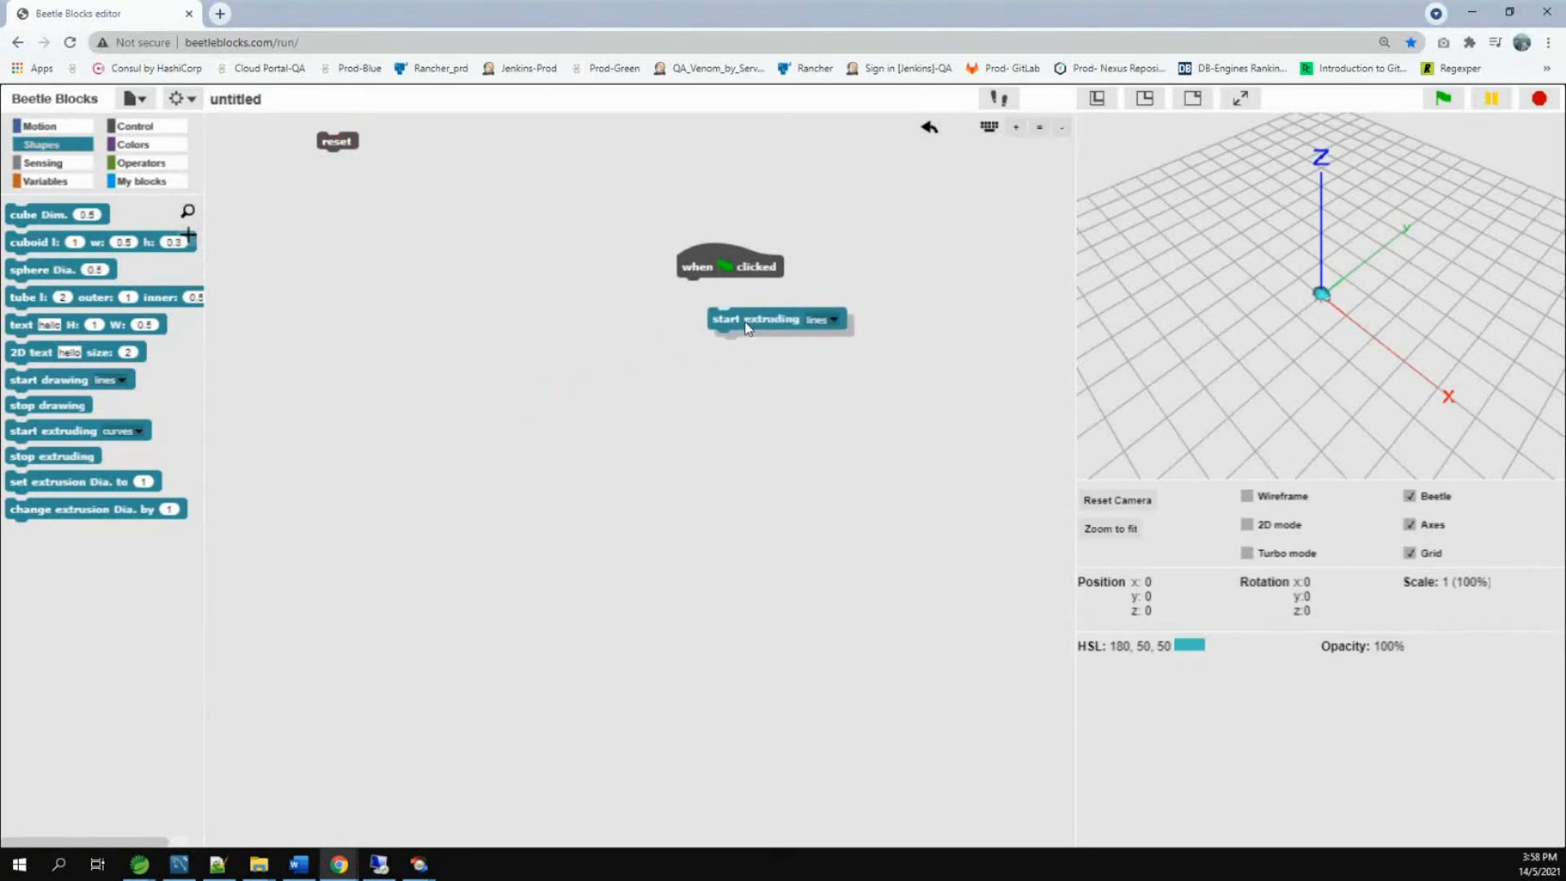
left_click_drag(756, 319, 725, 290)
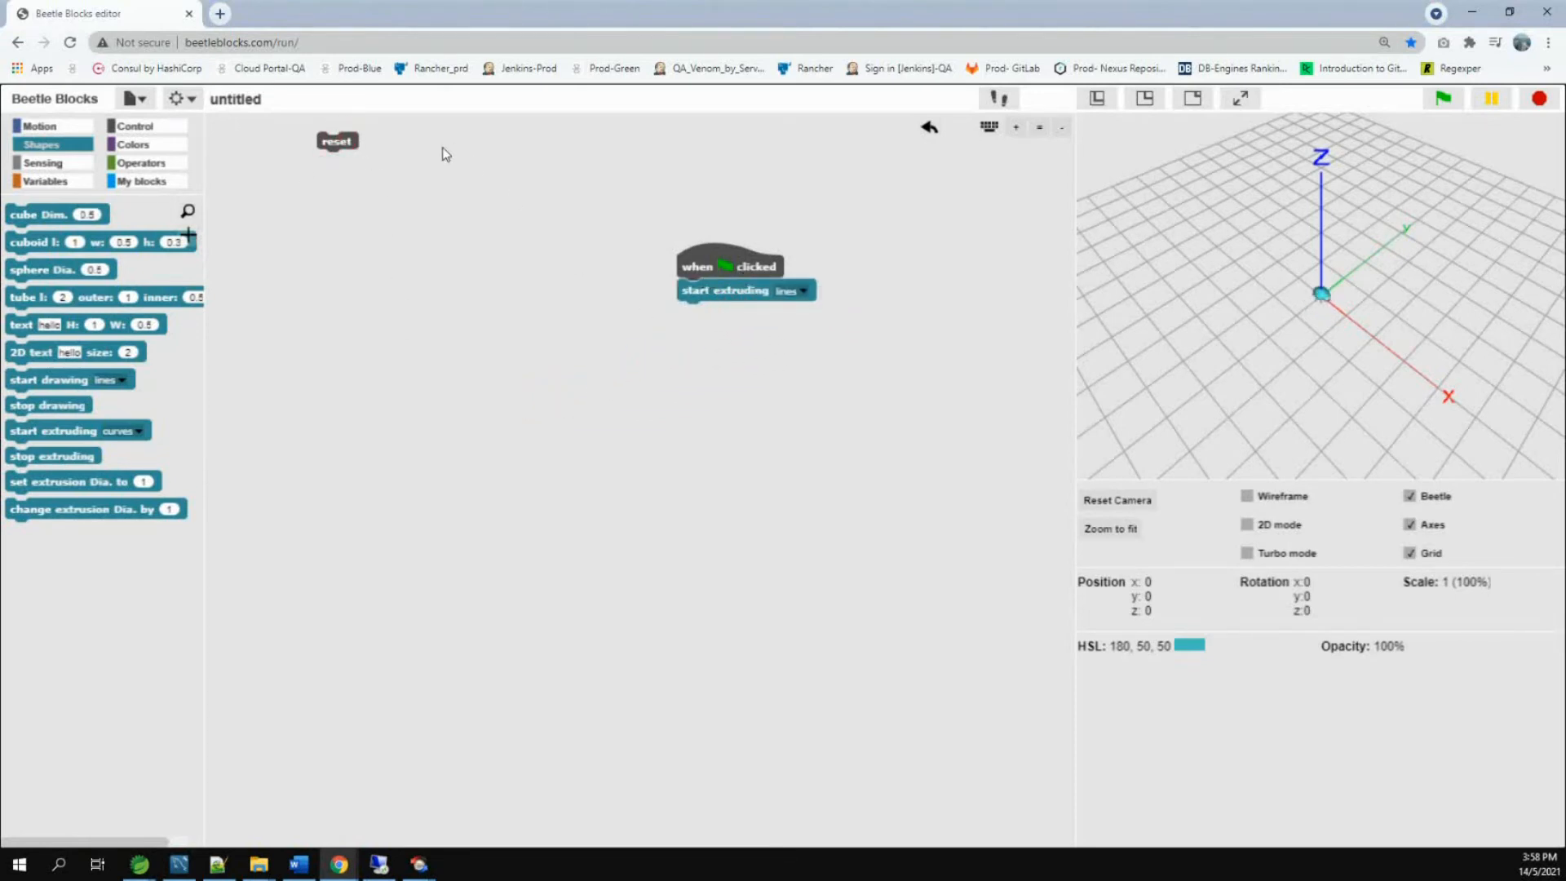
left_click(134, 125)
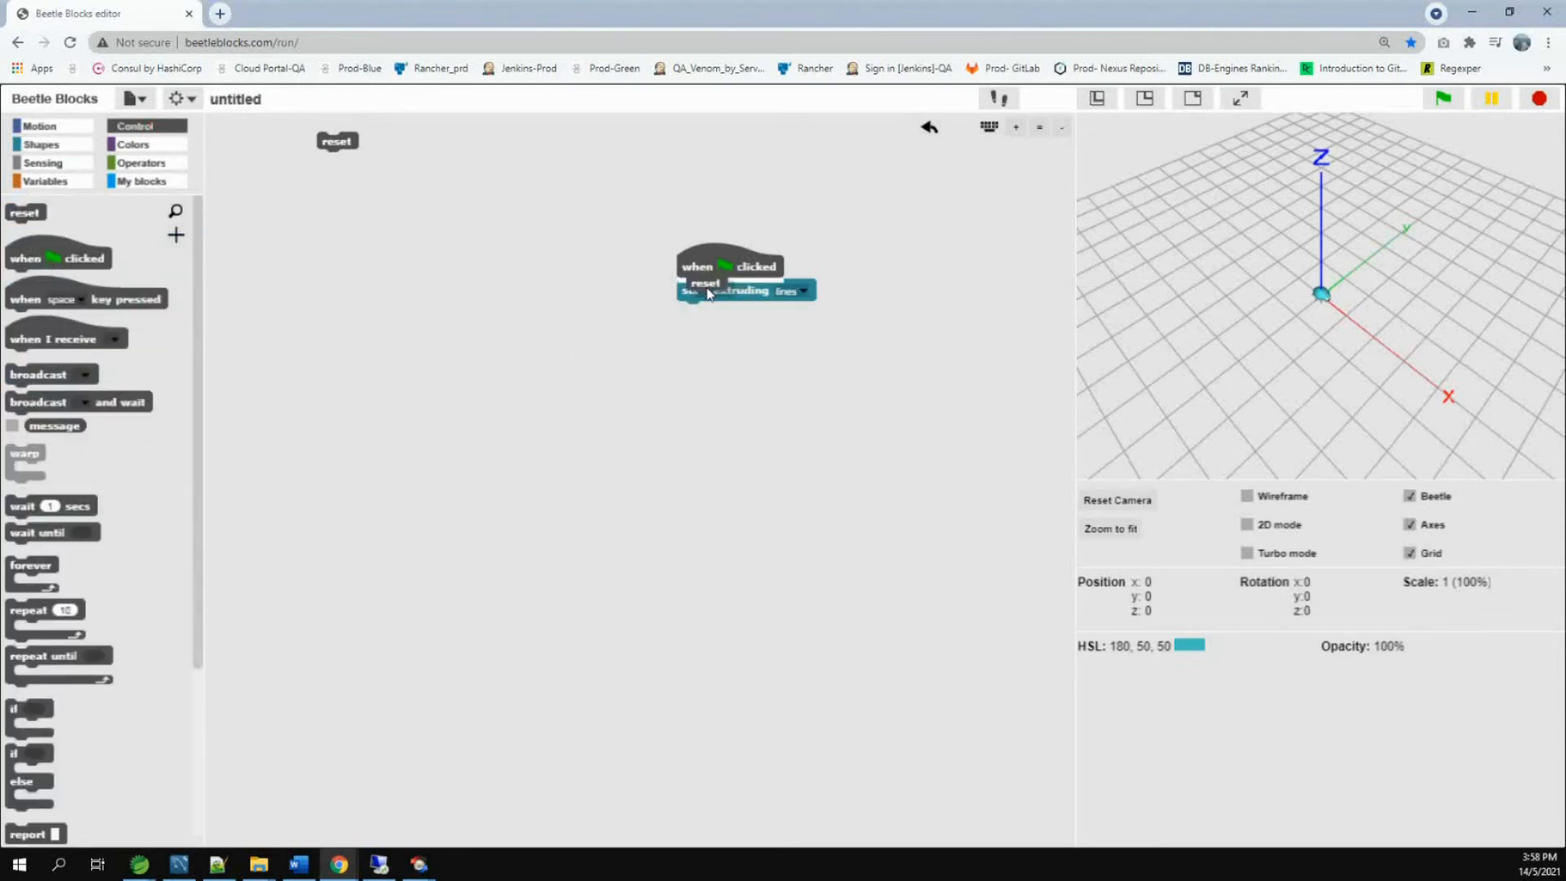
left_click(40, 125)
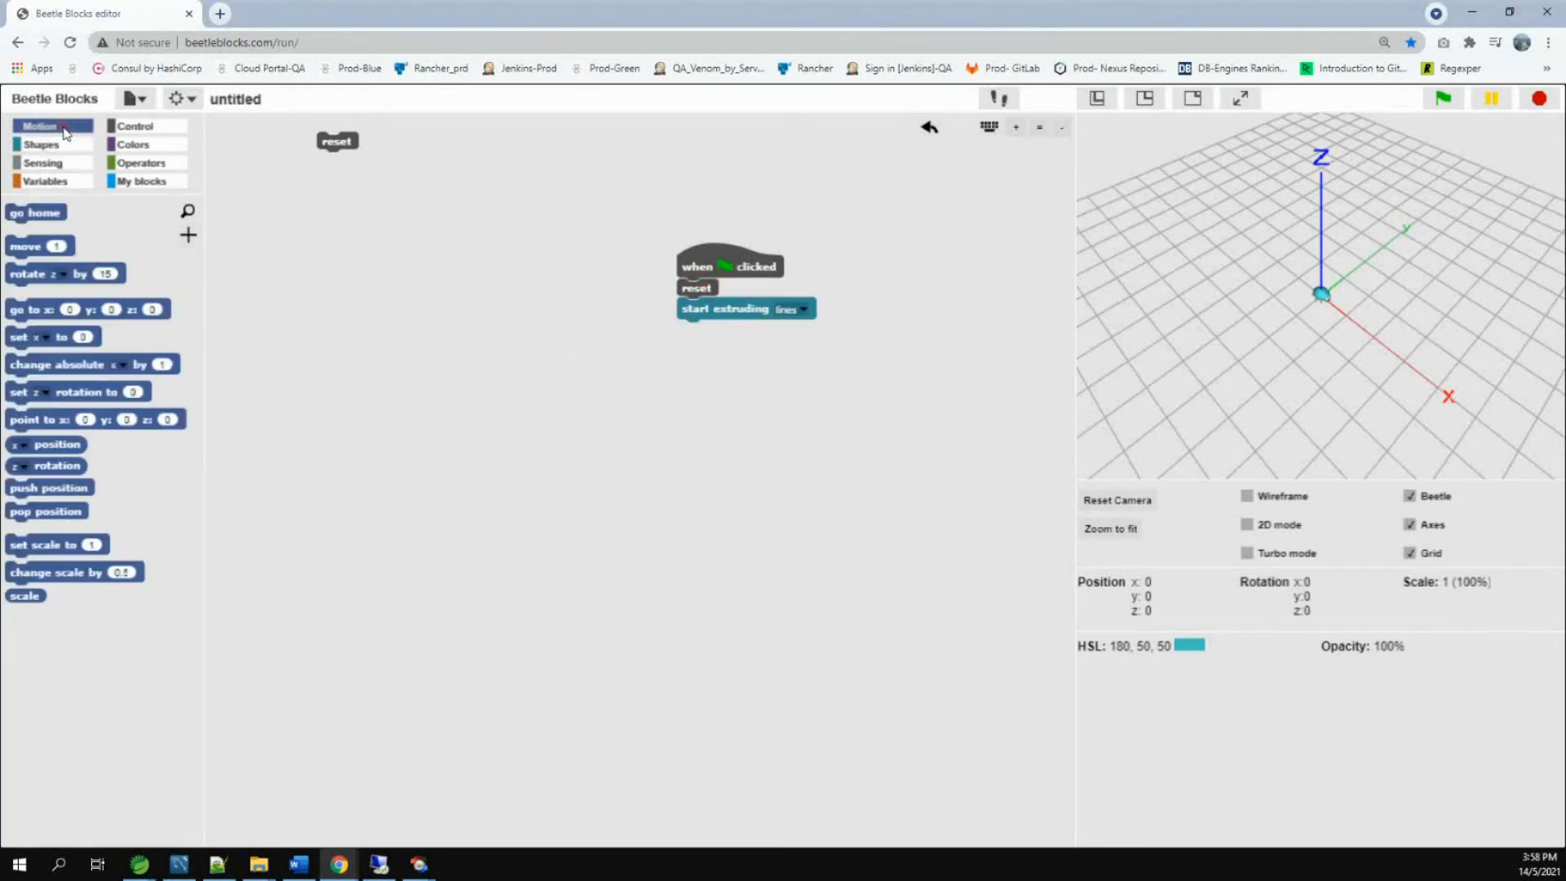
Attach 'move 3' and 'rotate z by 90' blocks under start extruding.
left_click_drag(39, 246, 455, 368)
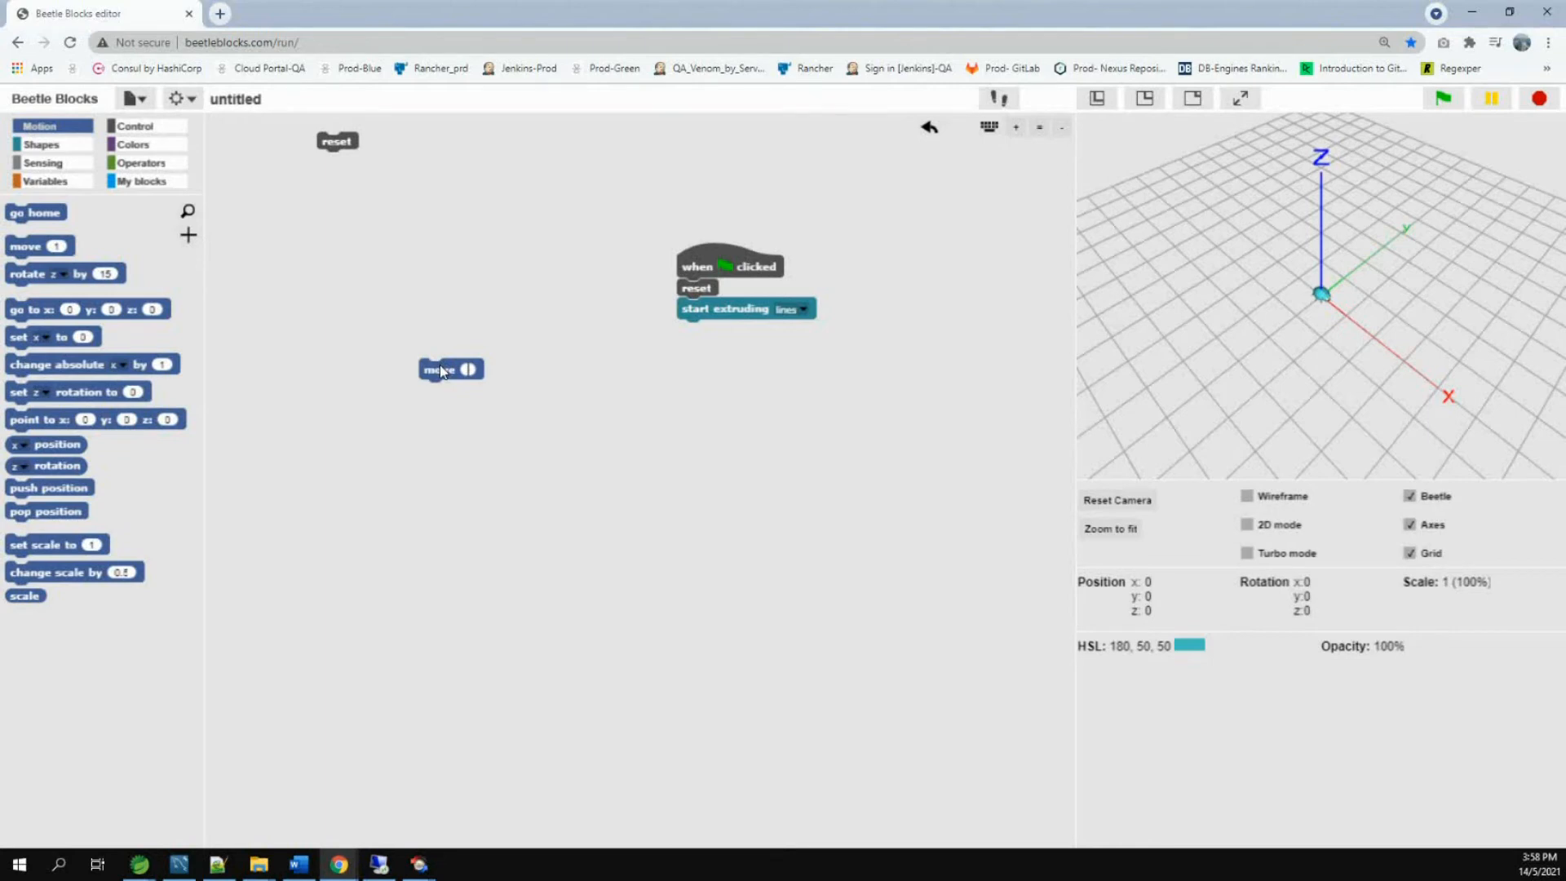
left_click_drag(450, 369, 711, 330)
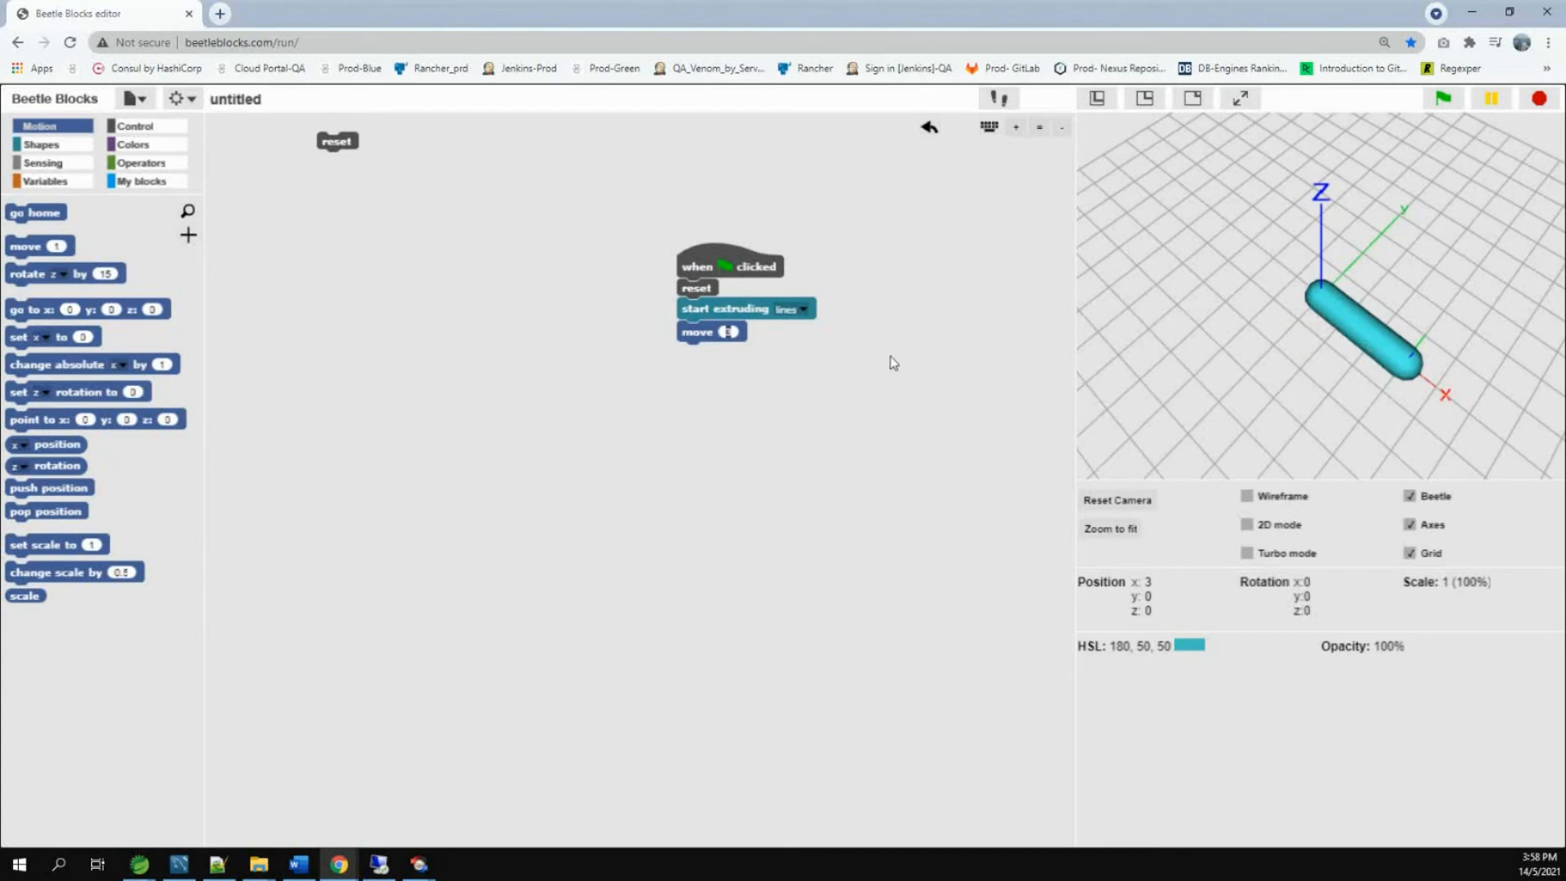
mouse_move(759, 357)
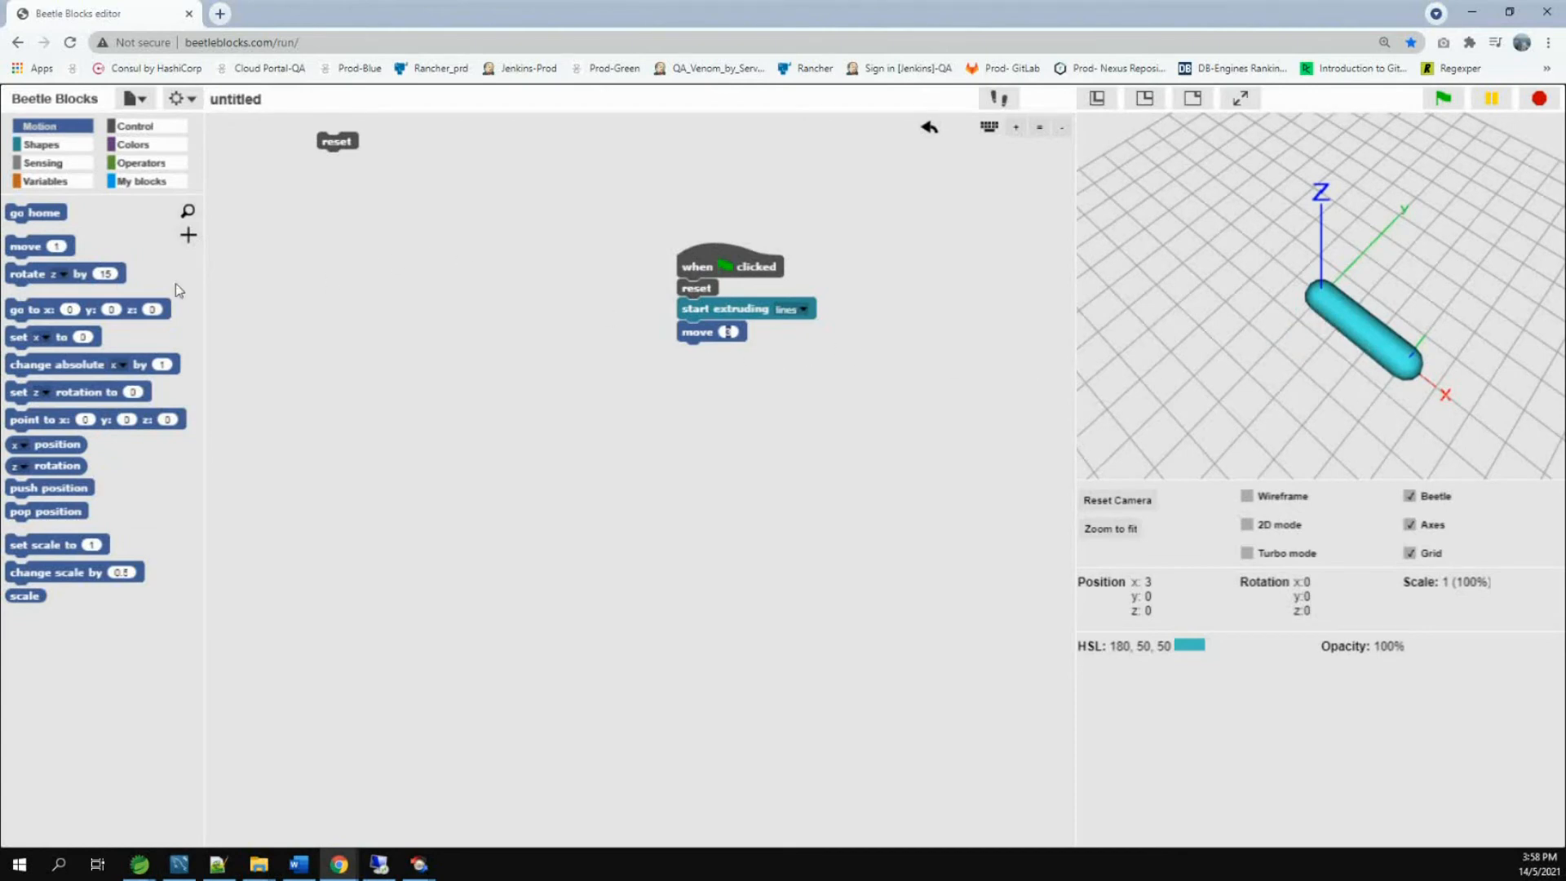
left_click_drag(40, 273, 667, 522)
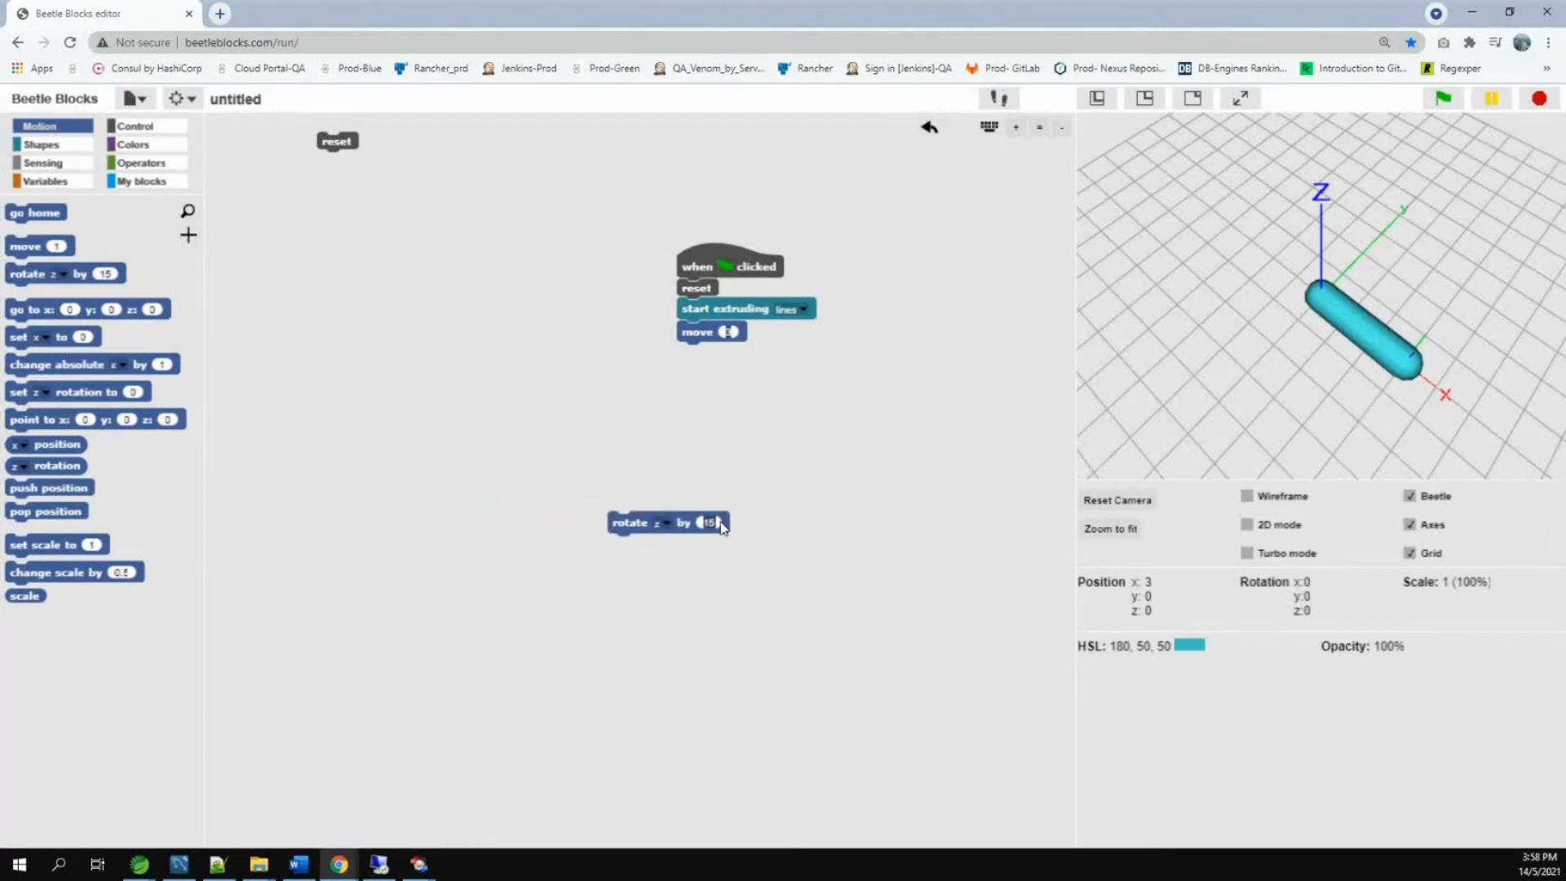
type("90")
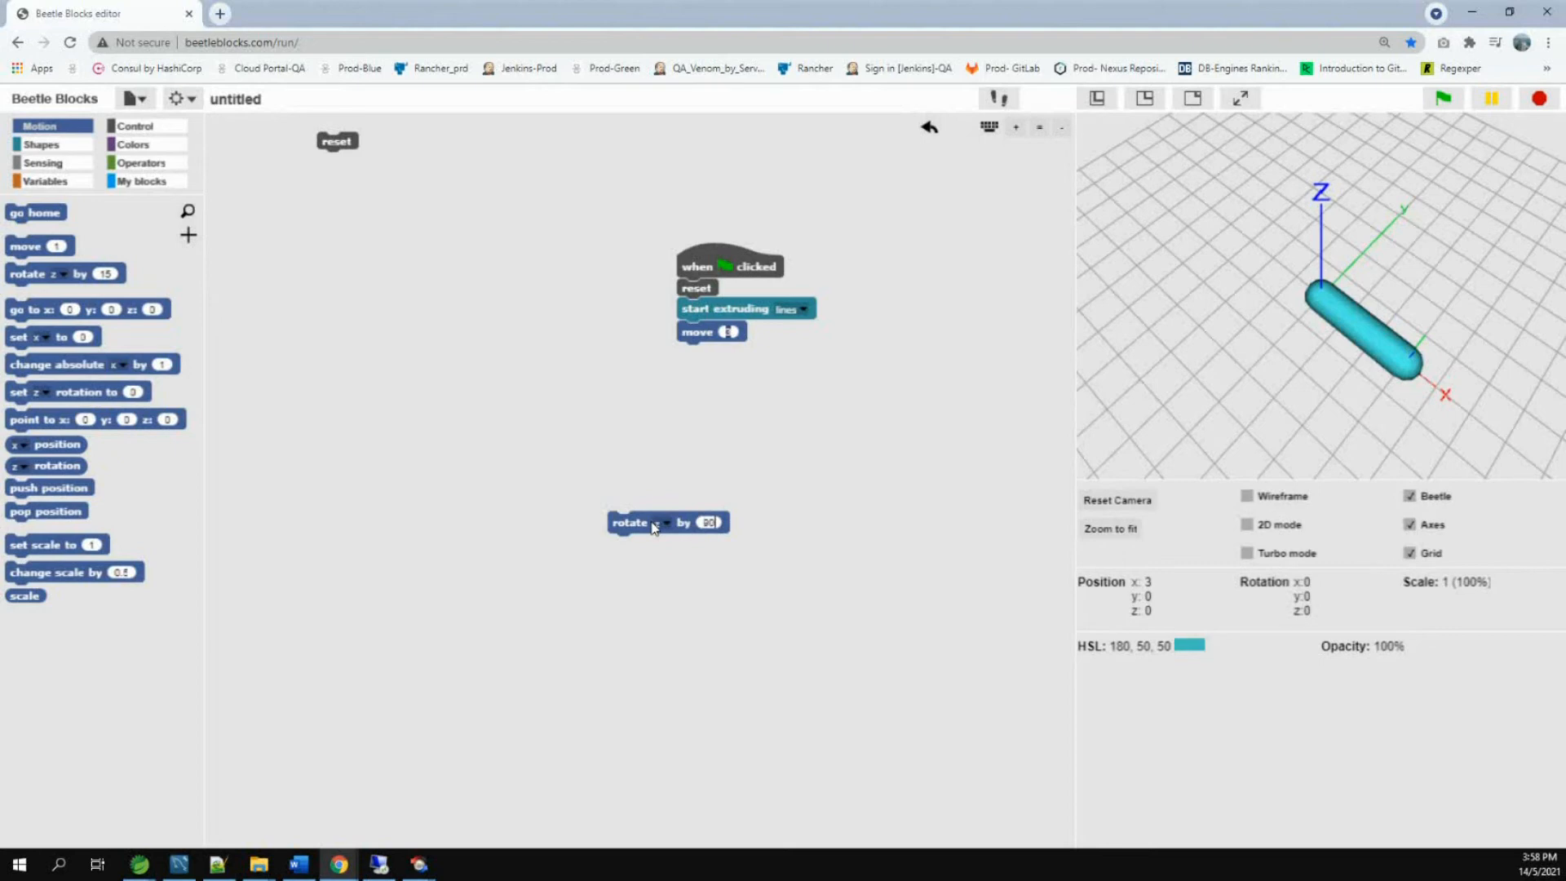
left_click_drag(667, 521, 747, 321)
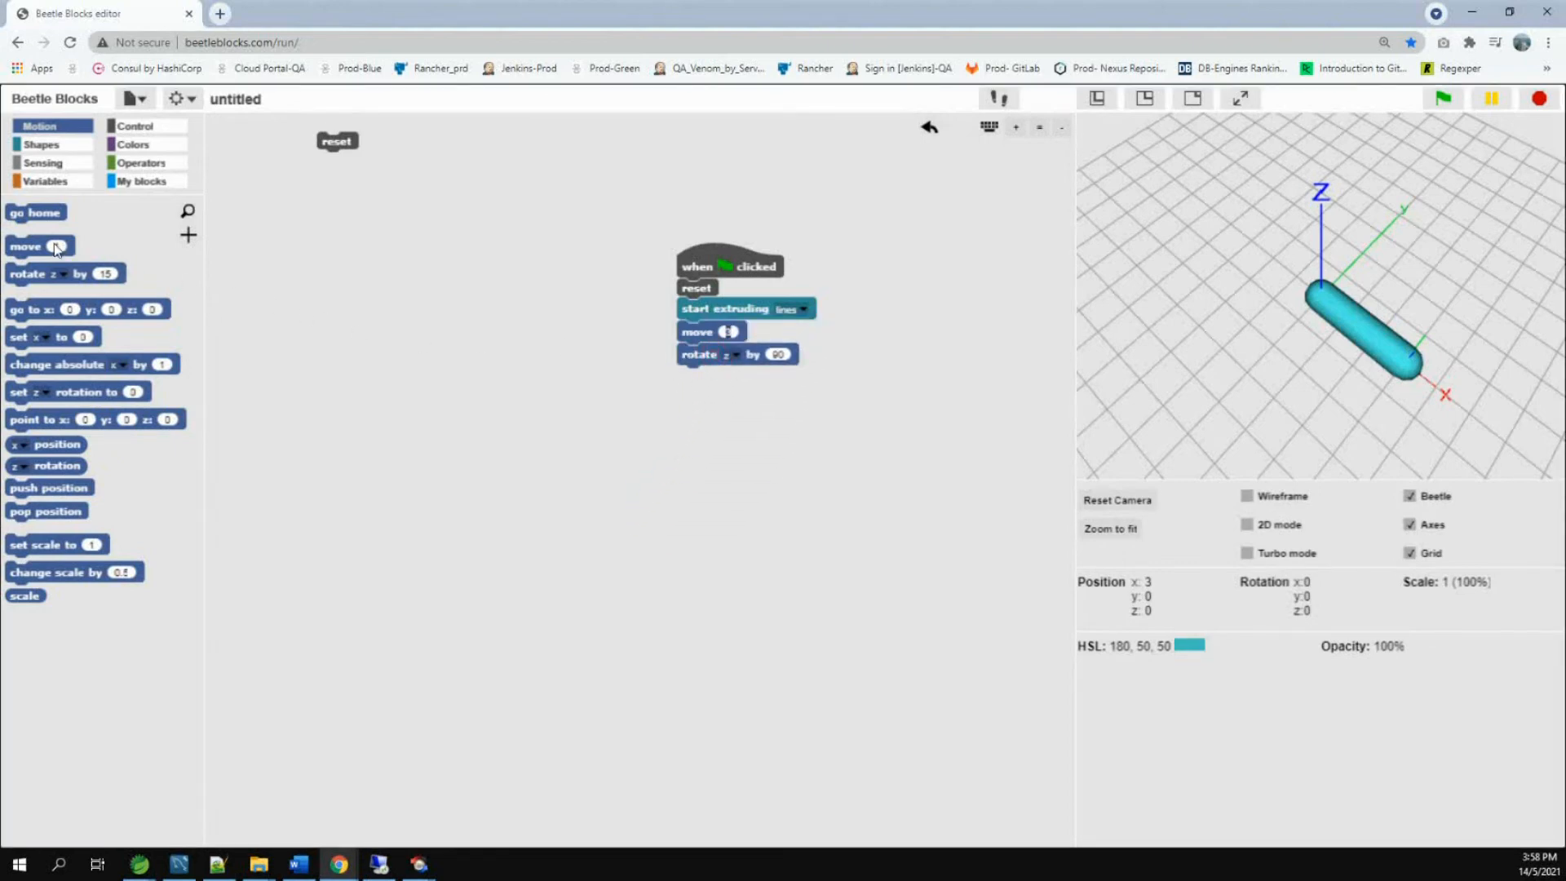
Add a second 'move 3', then run the script and orbit to view the L-shaped tube.
left_click_drag(40, 246, 561, 466)
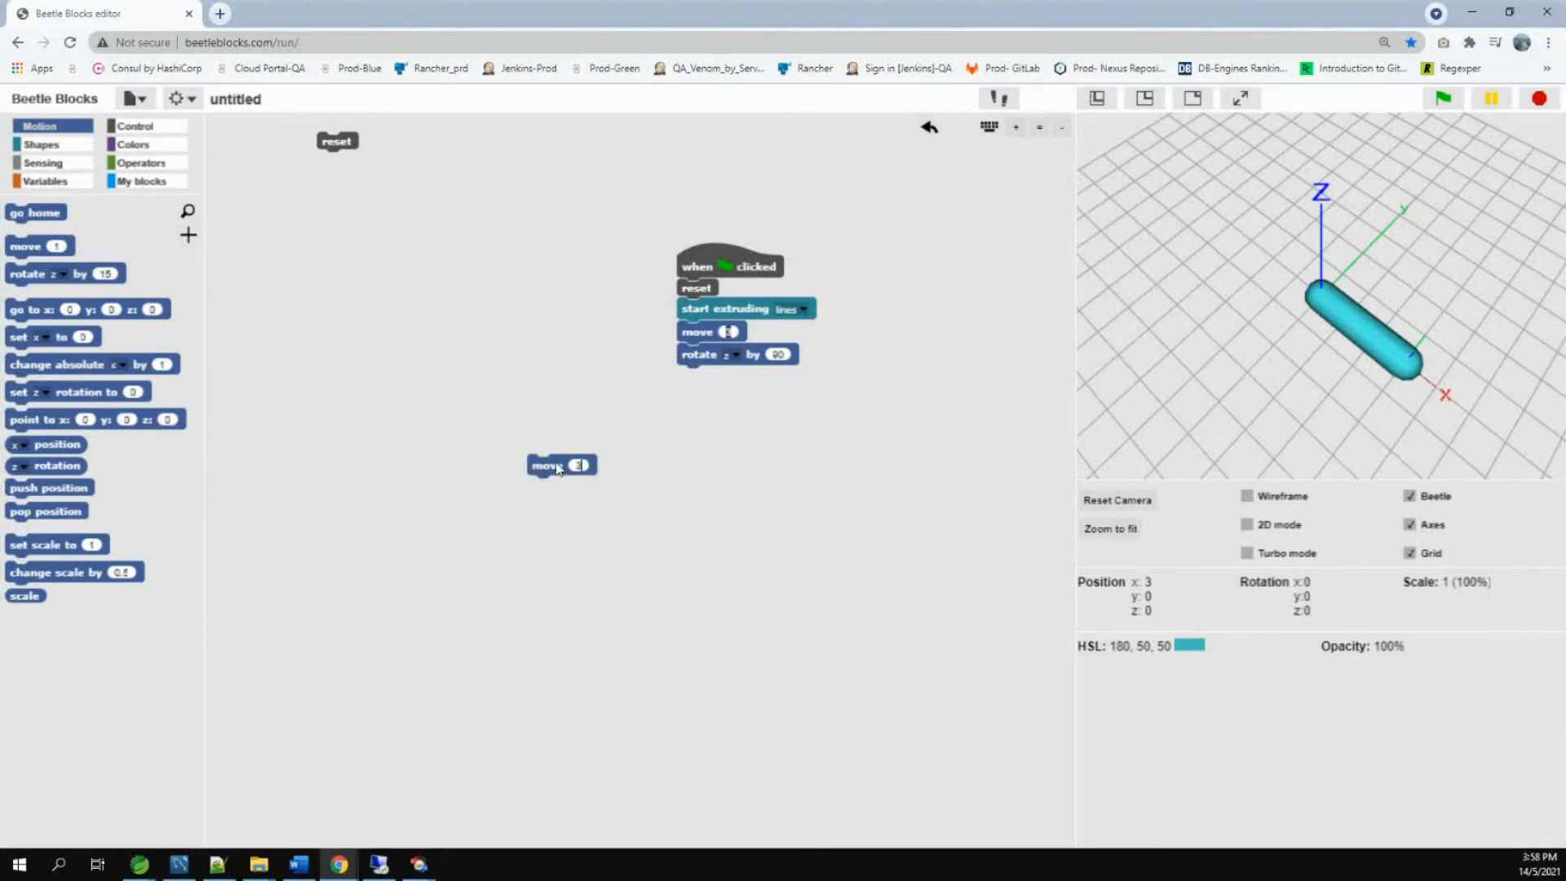
left_click_drag(562, 464, 711, 378)
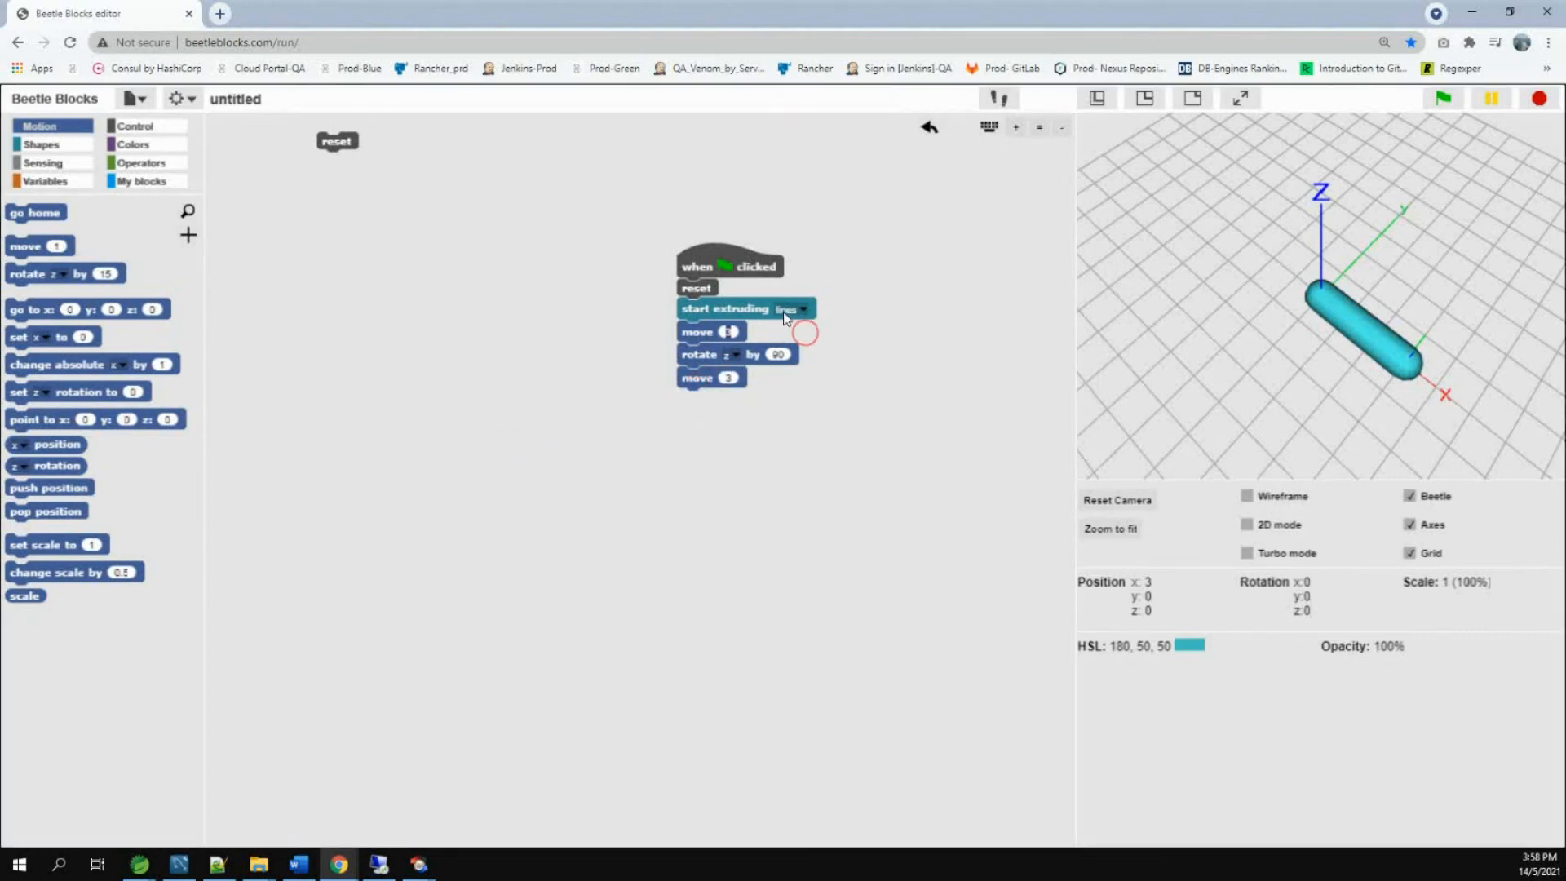
left_click(1441, 98)
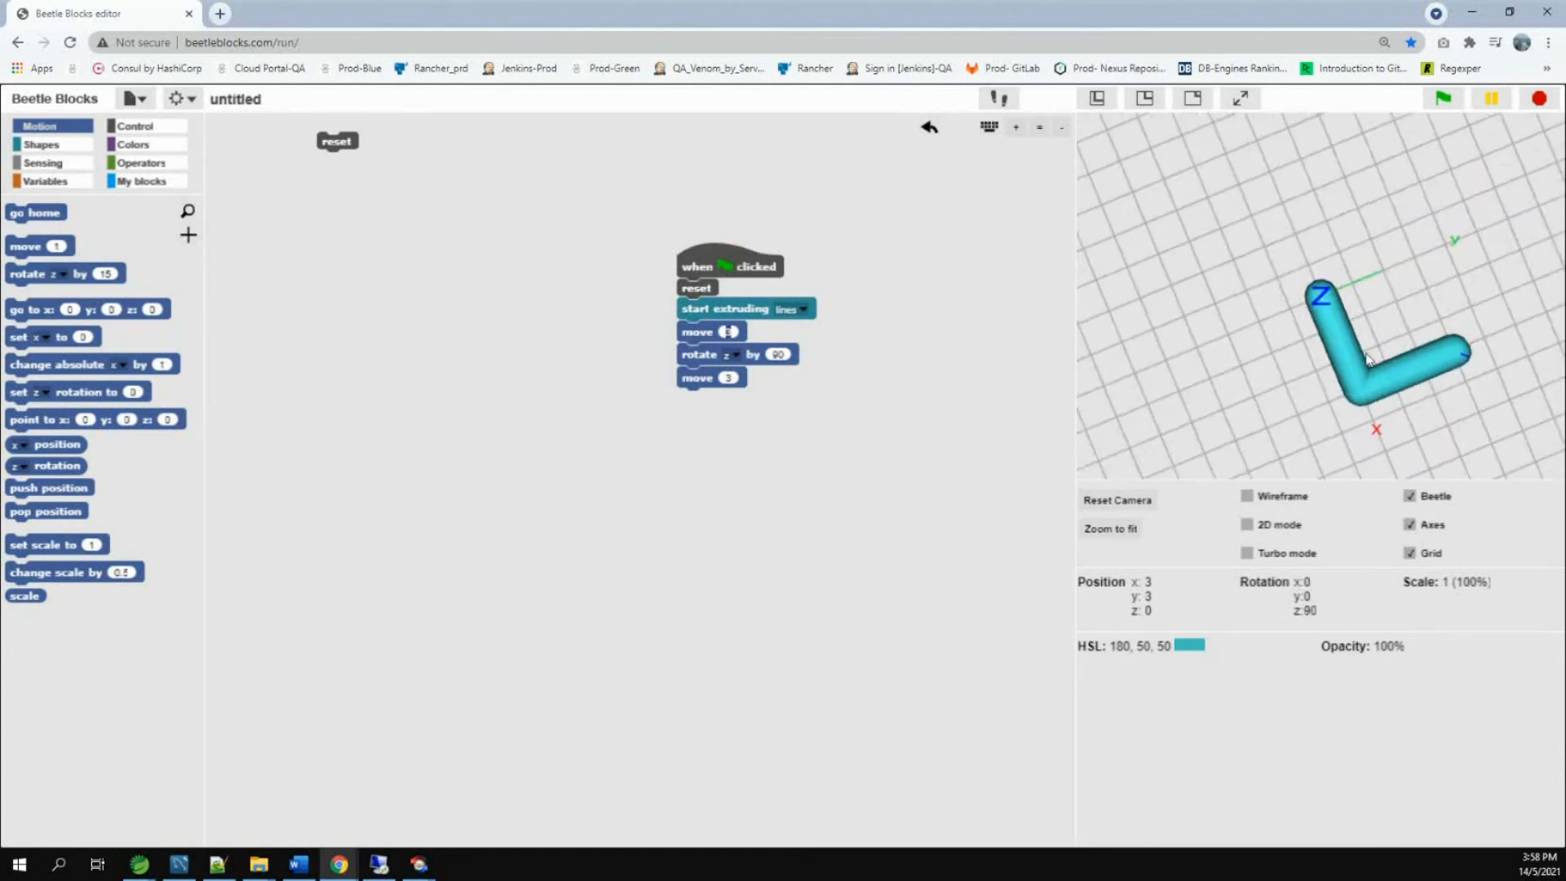
left_click_drag(1368, 360, 1433, 293)
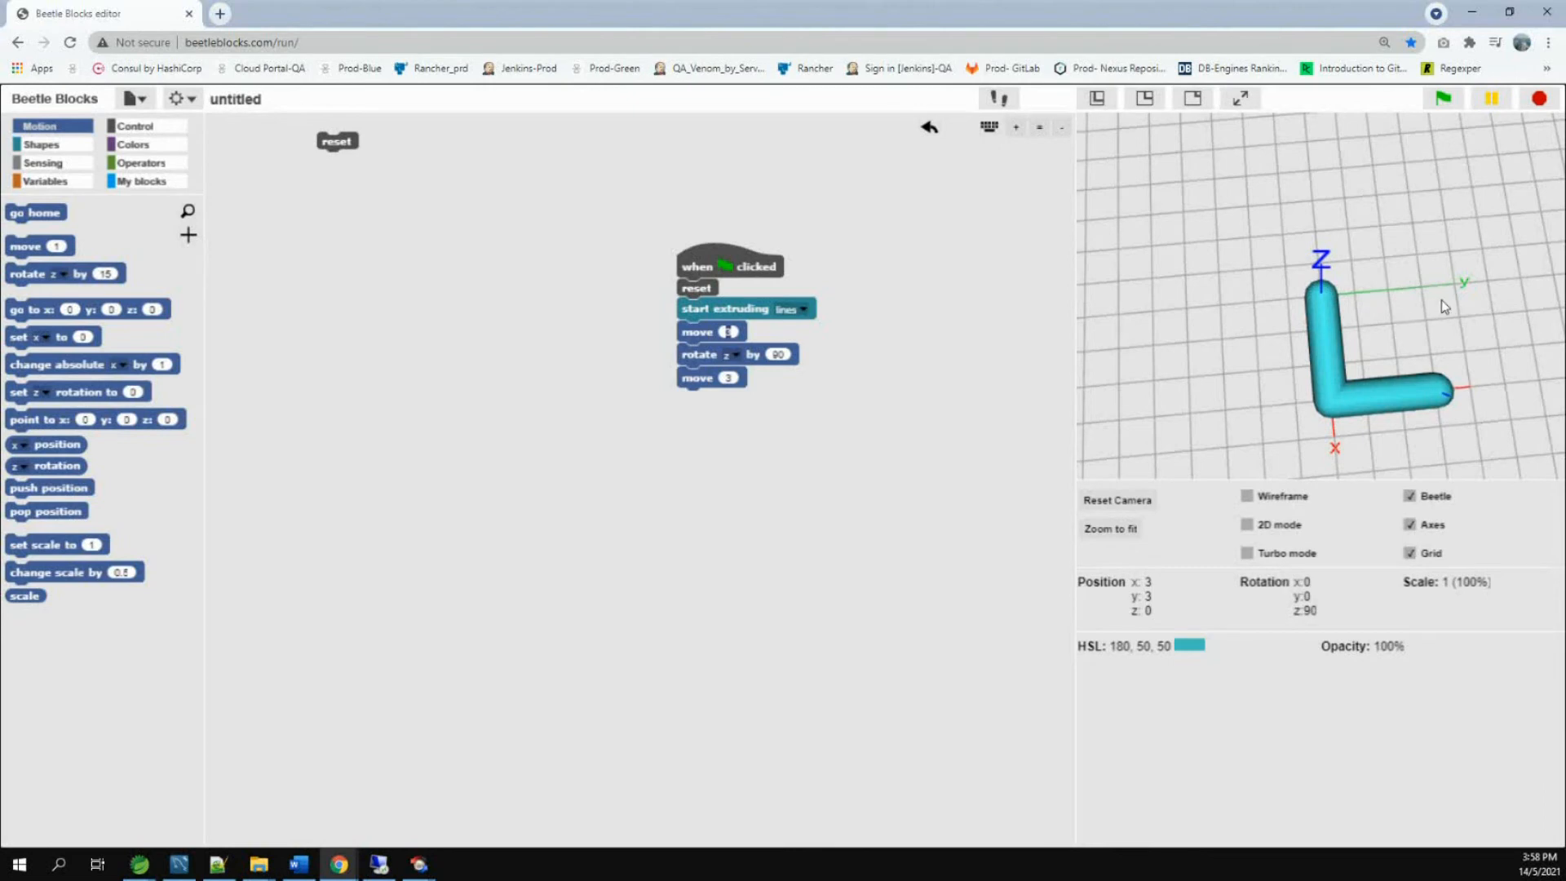
mouse_move(716, 370)
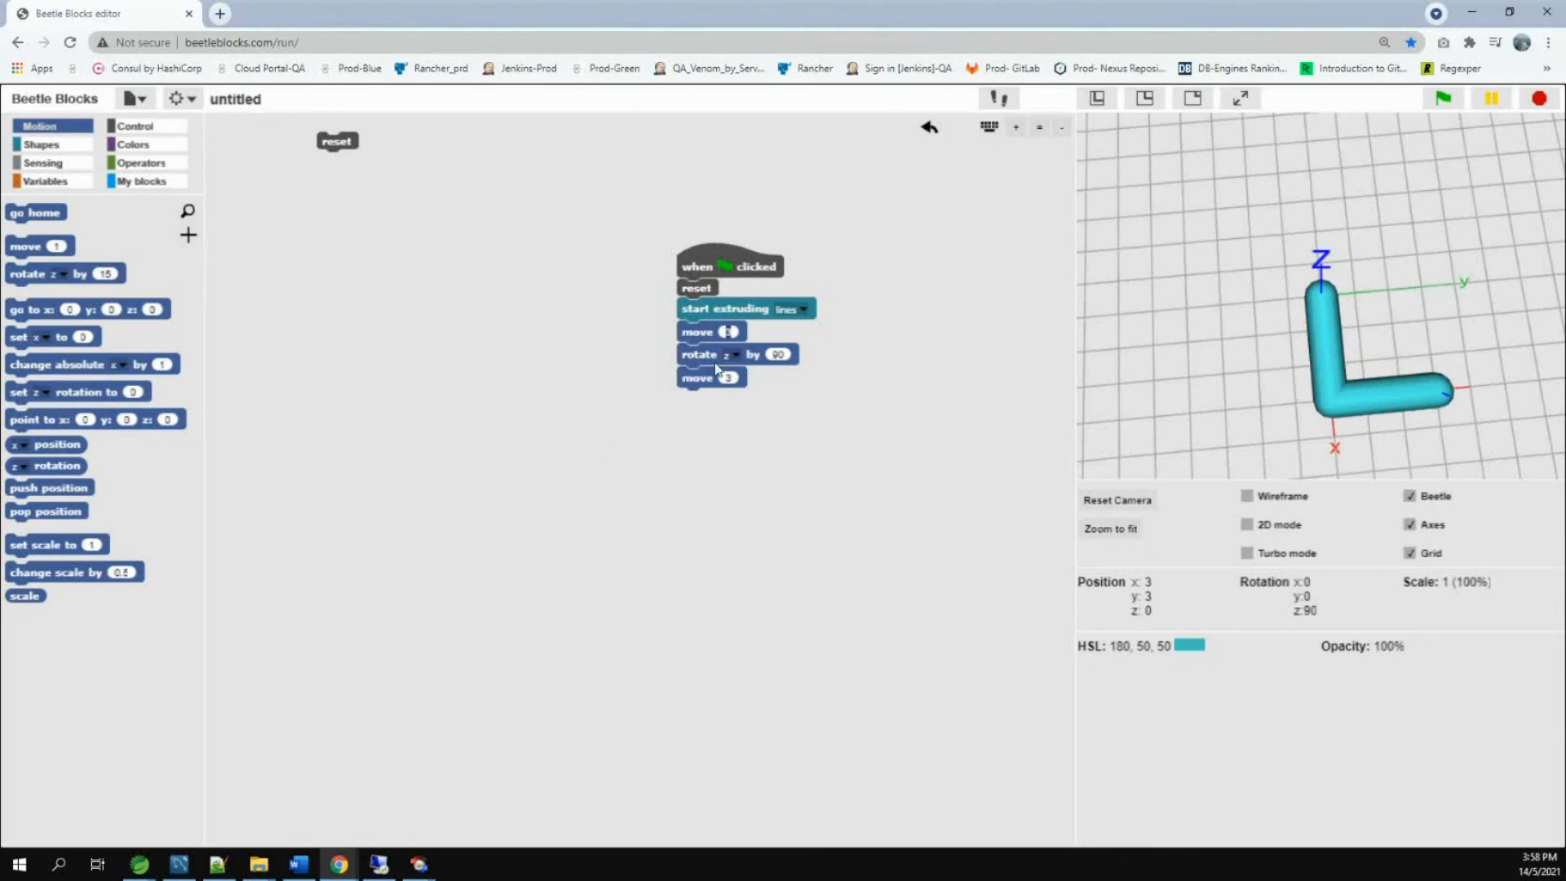
Replace the trailing move with a repeat 4 loop holding move 3 and rotate z by 90.
left_click_drag(711, 378, 798, 548)
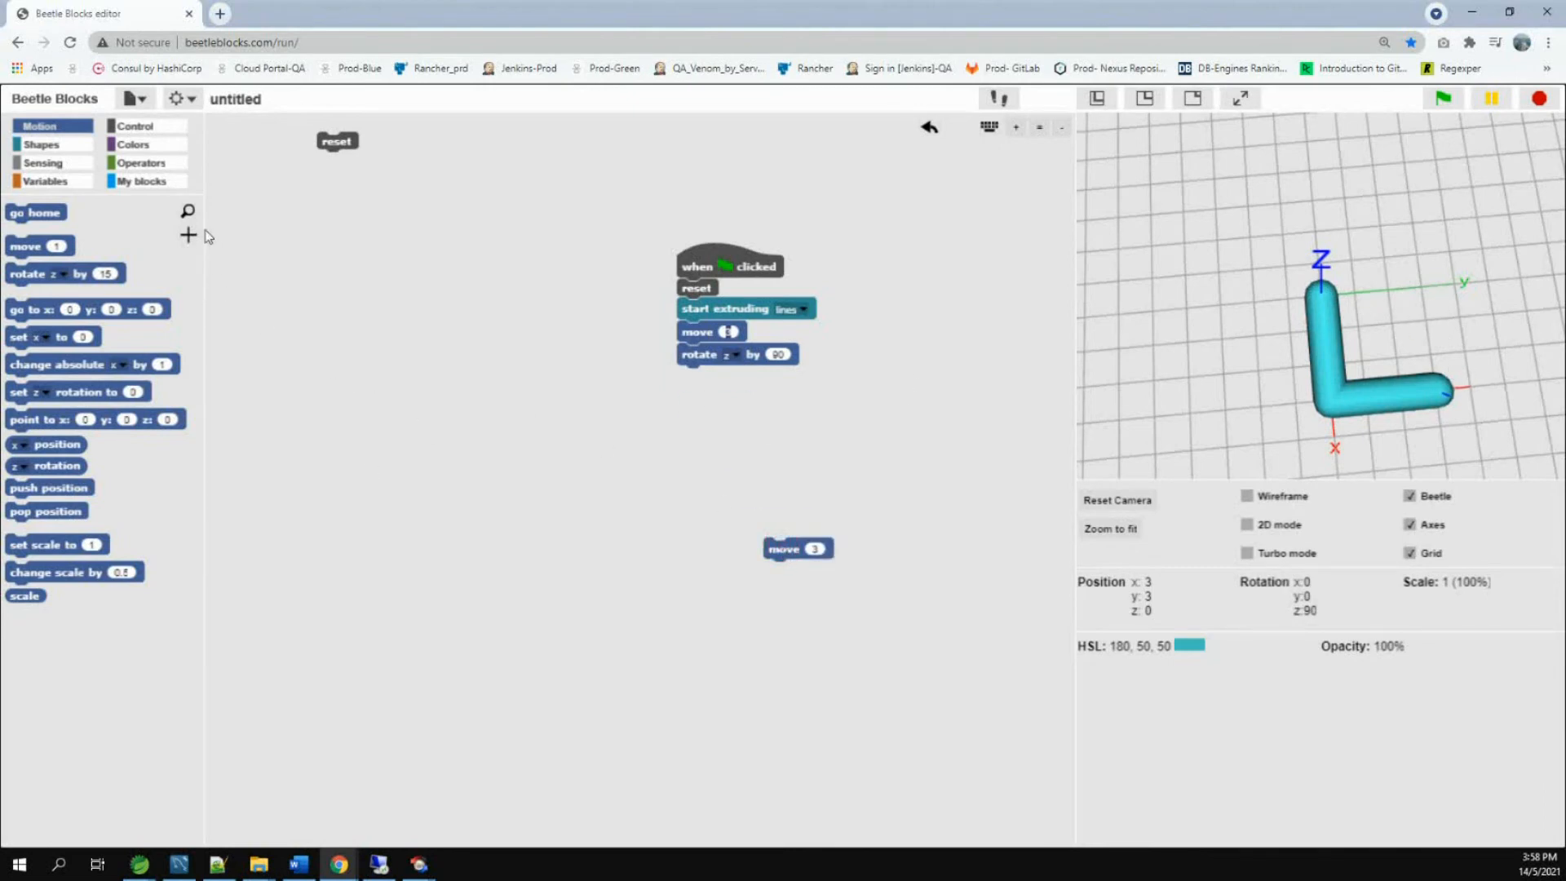
left_click(135, 126)
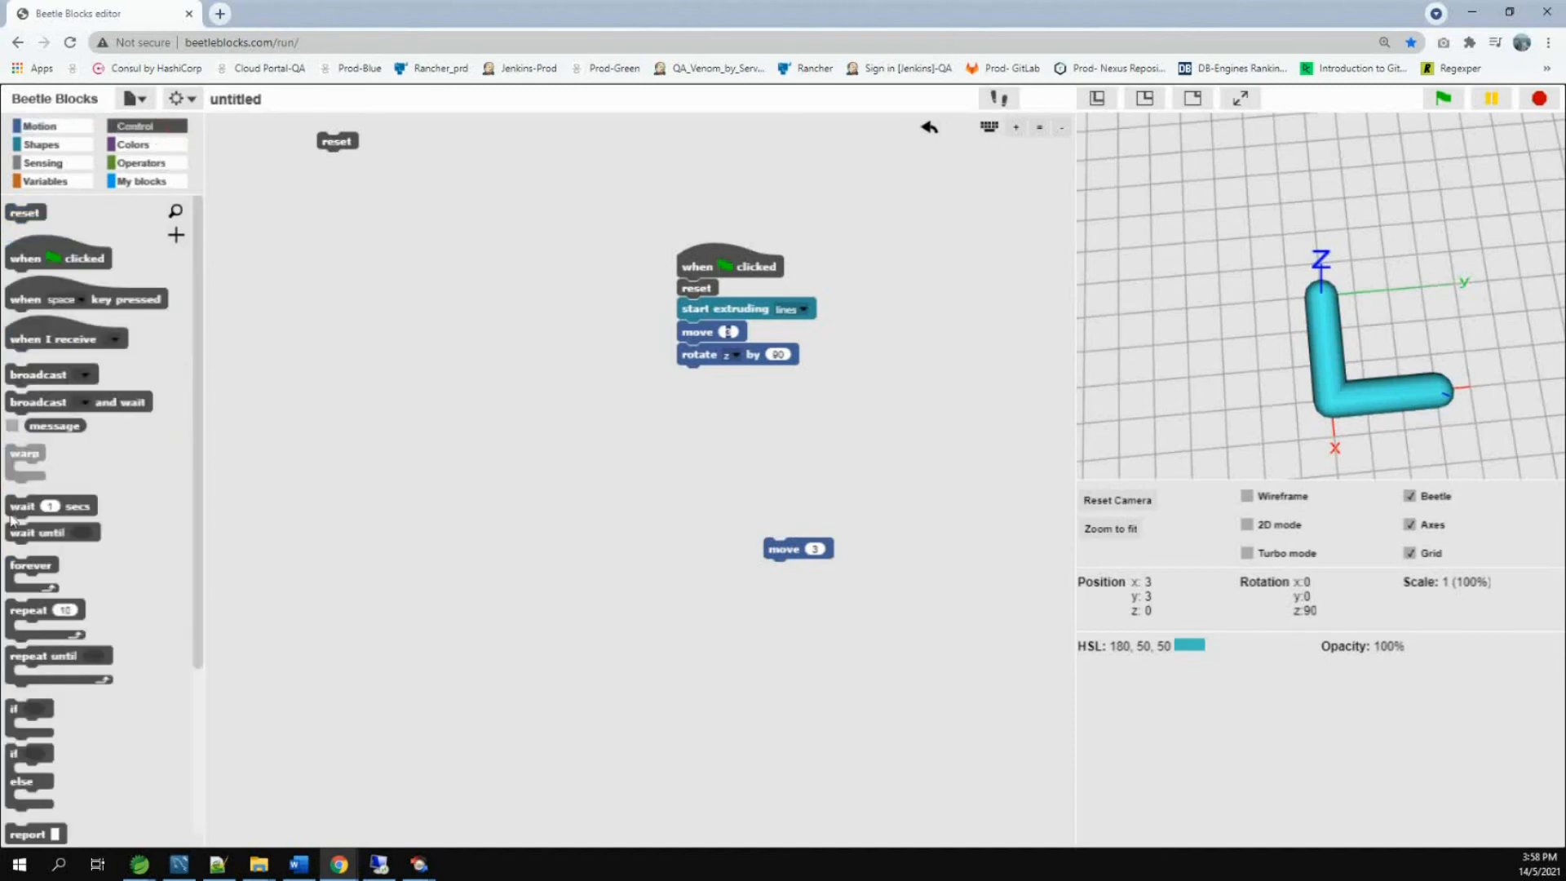
left_click_drag(40, 609, 548, 295)
type("4")
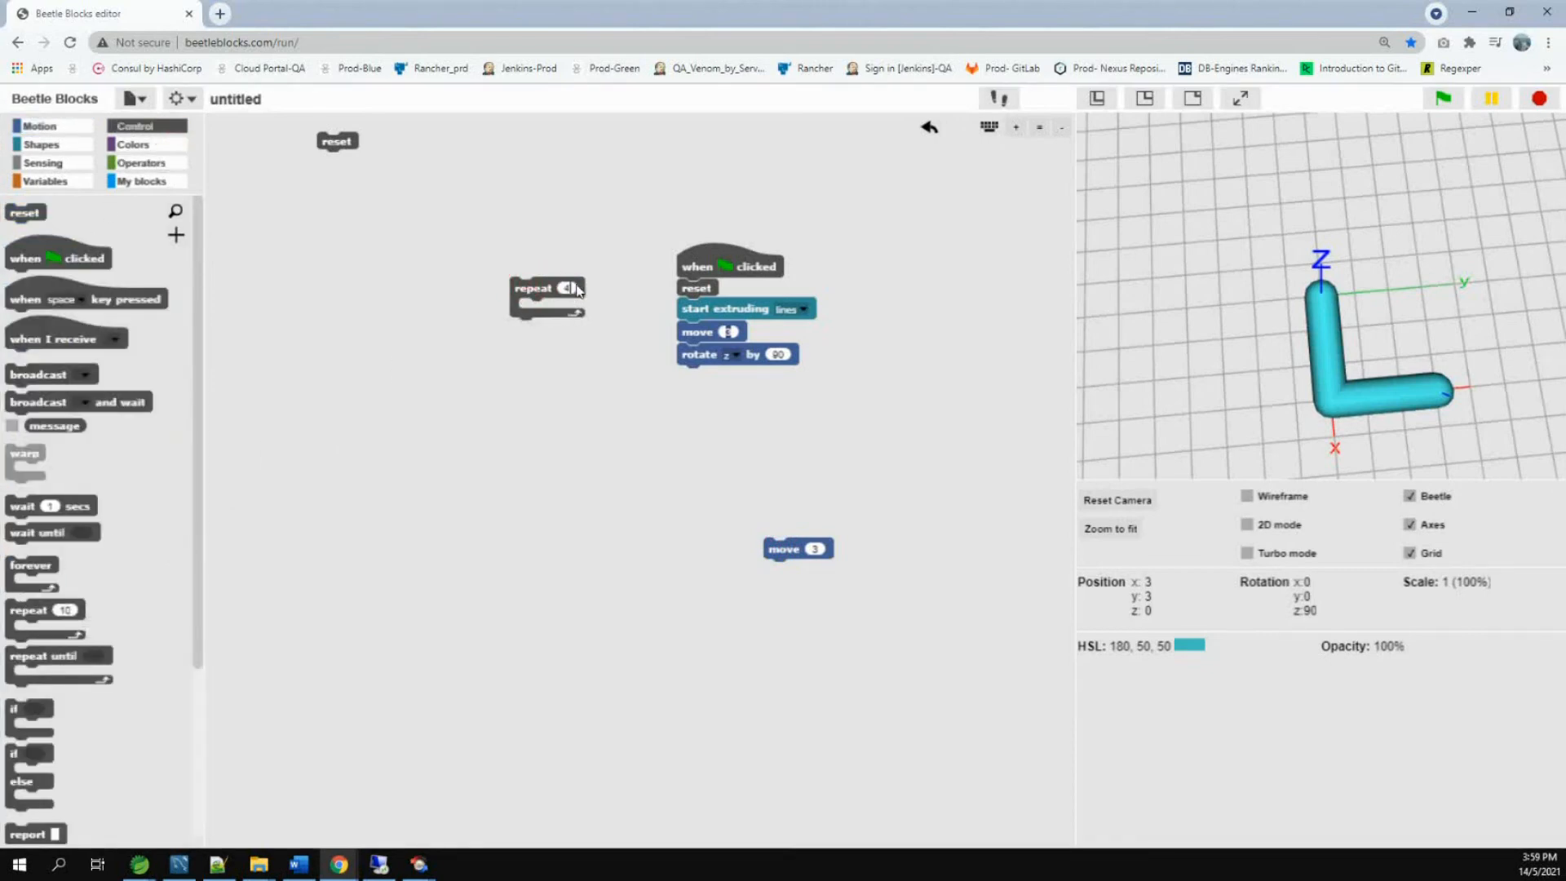
left_click_drag(709, 332, 575, 317)
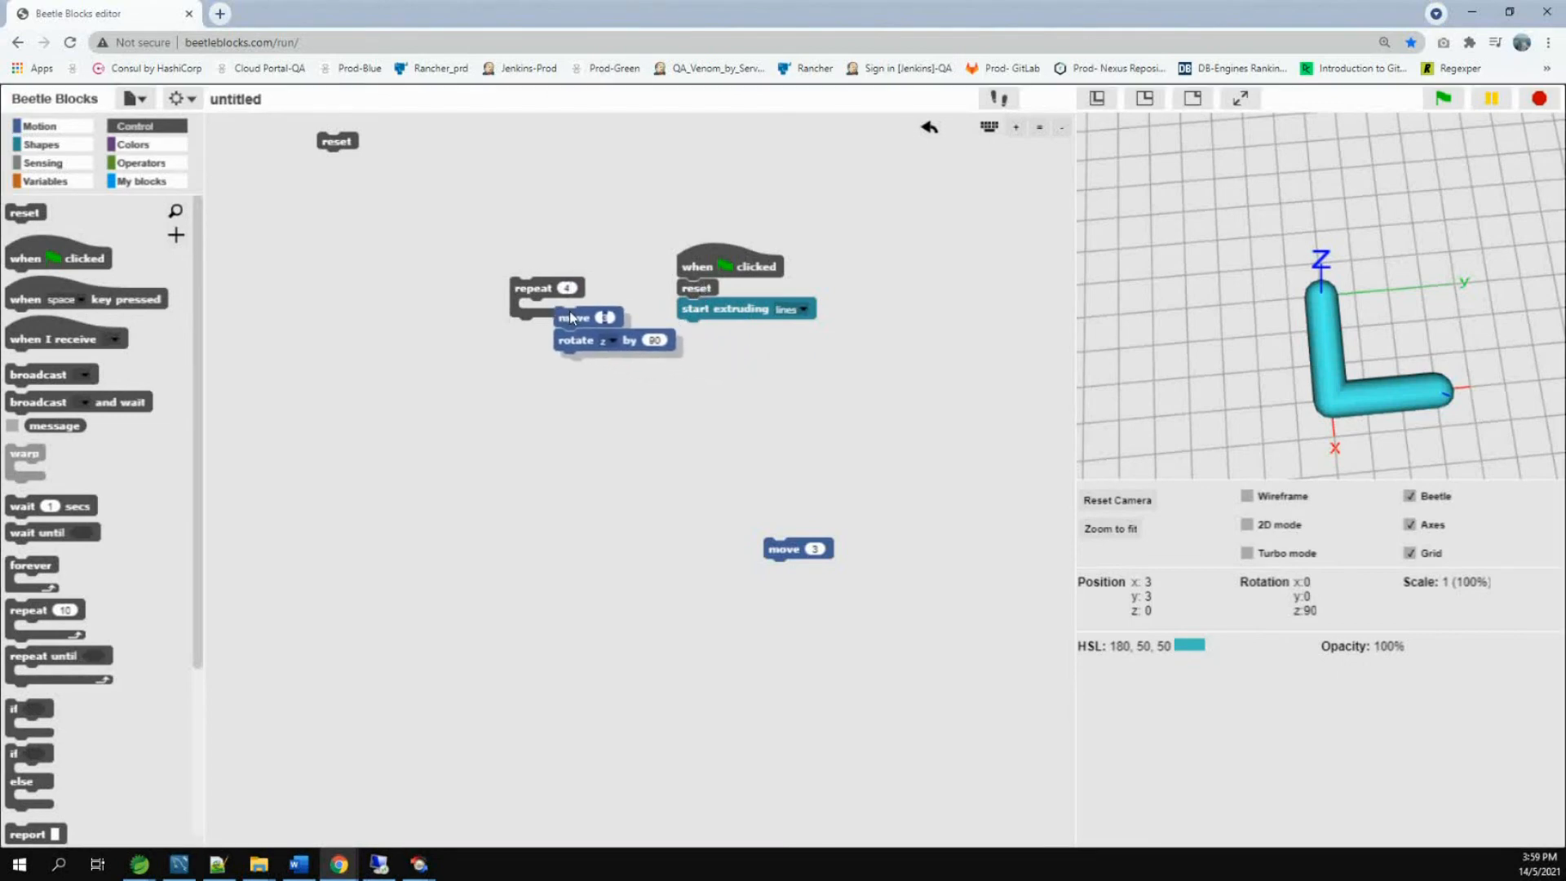
left_click_drag(573, 317, 539, 309)
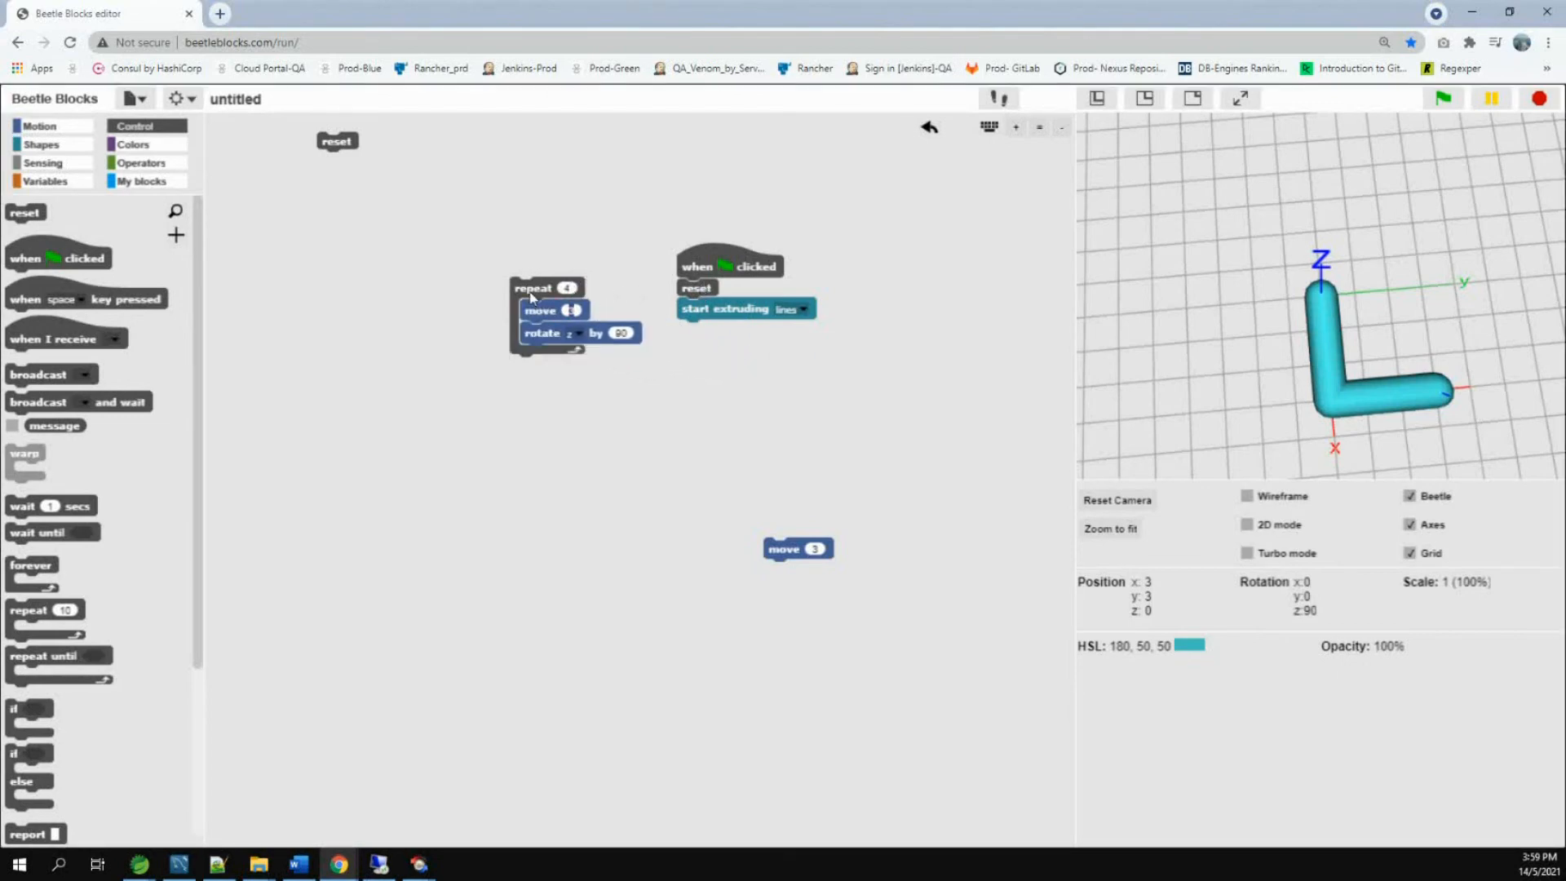
left_click_drag(529, 288, 699, 329)
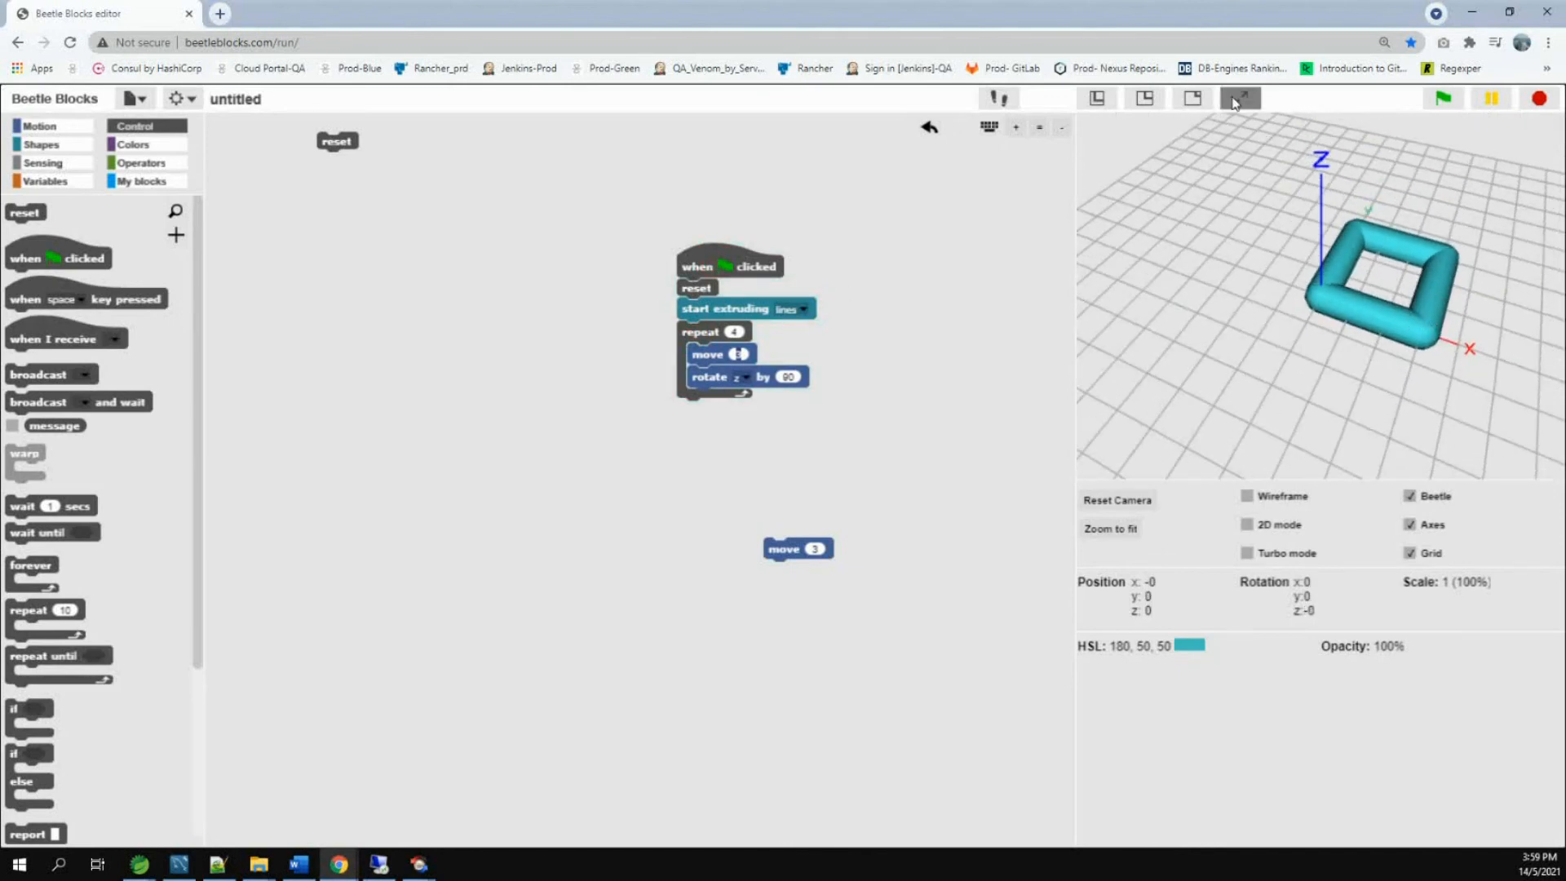
left_click(1239, 98)
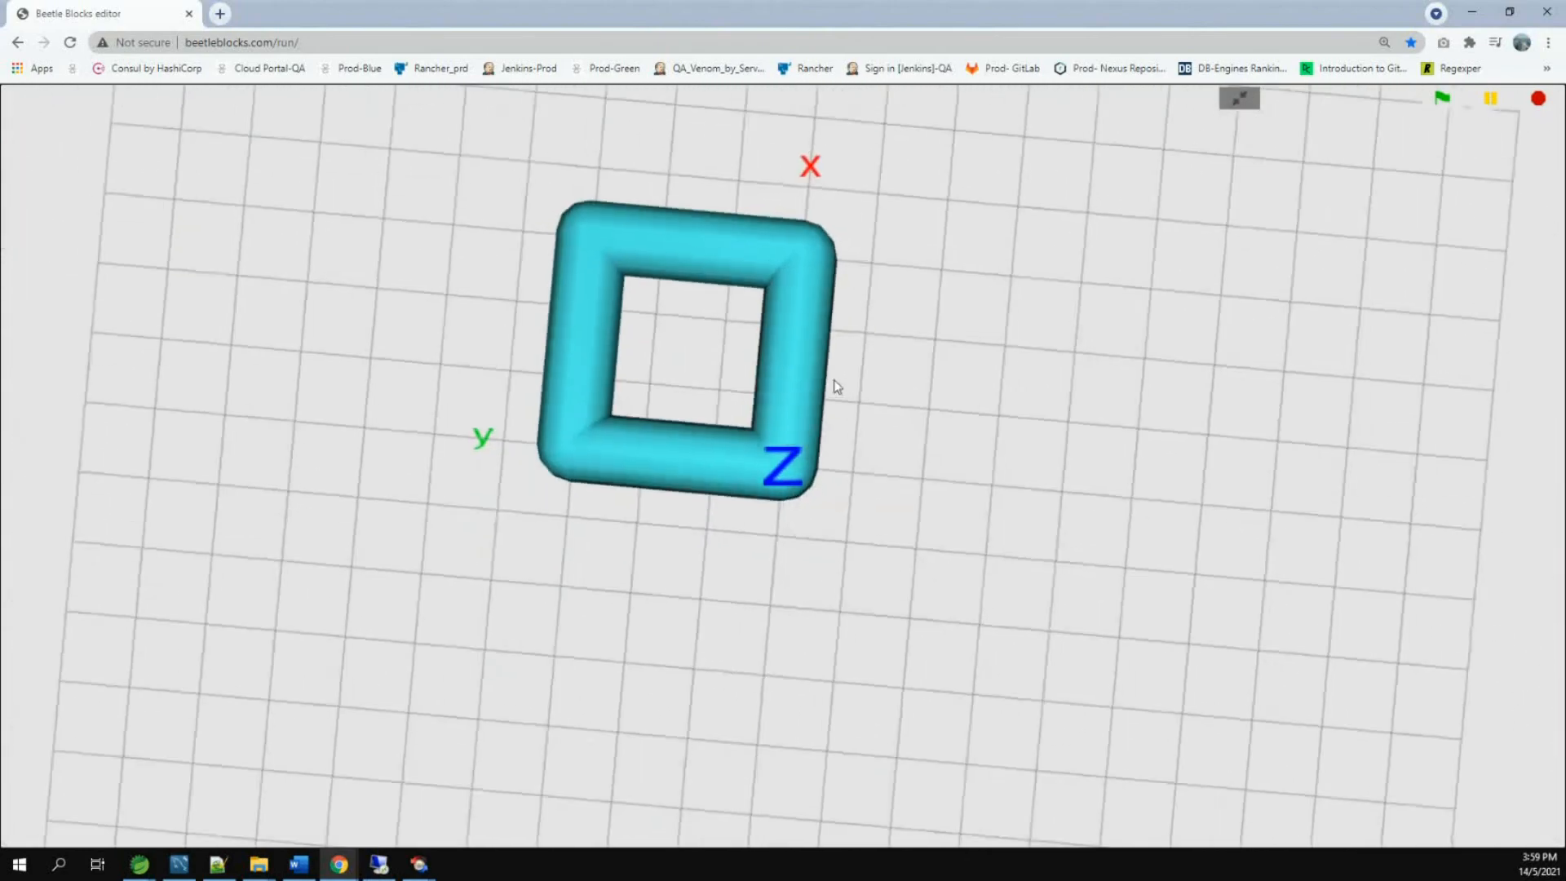
left_click_drag(833, 387, 909, 397)
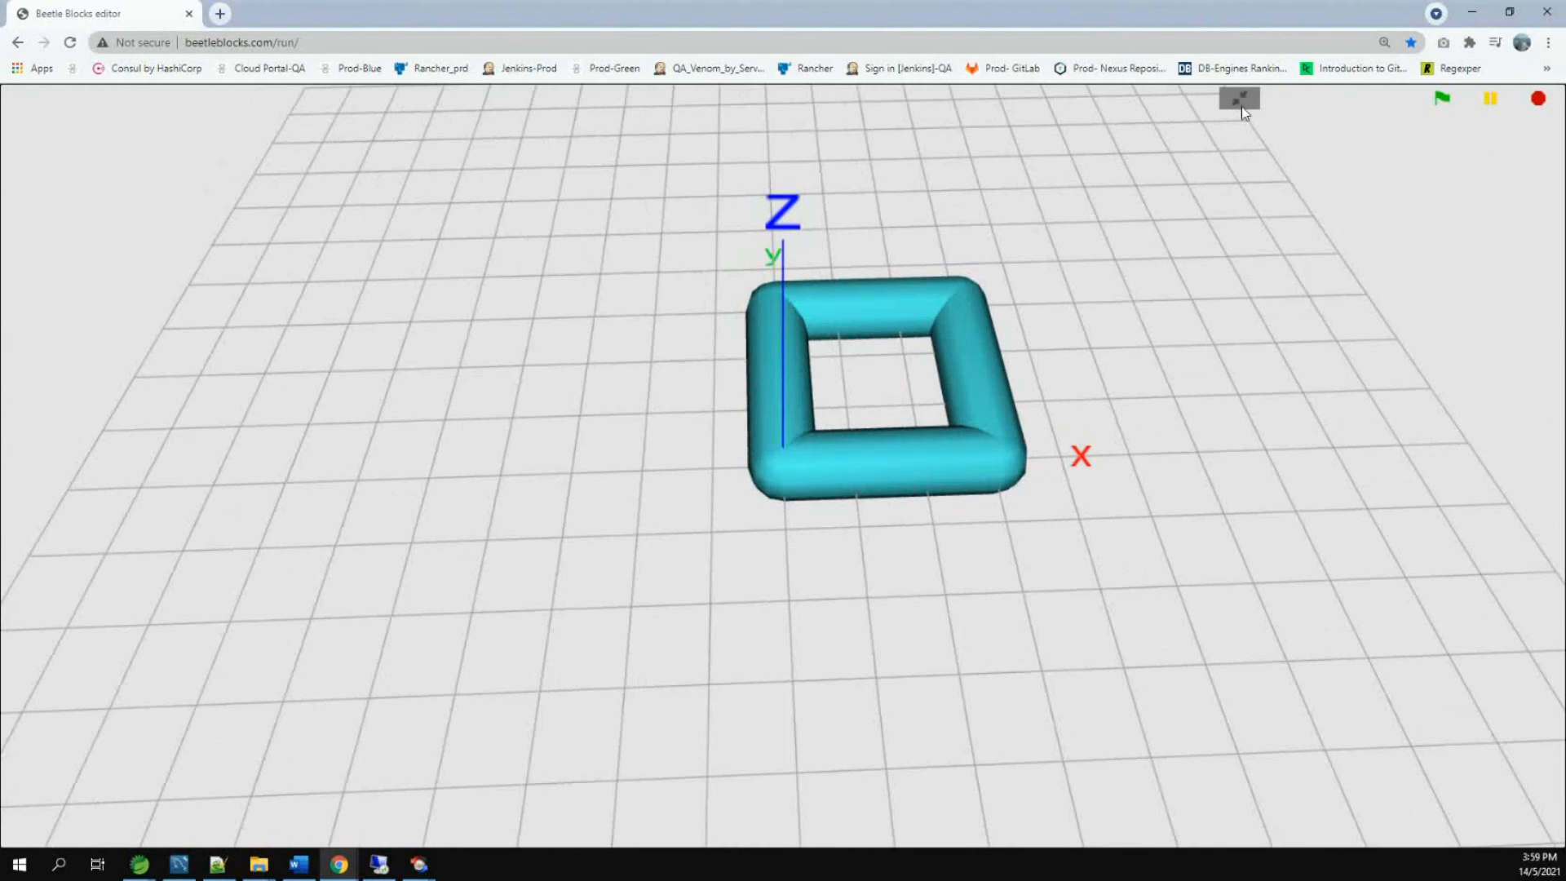
left_click(1240, 98)
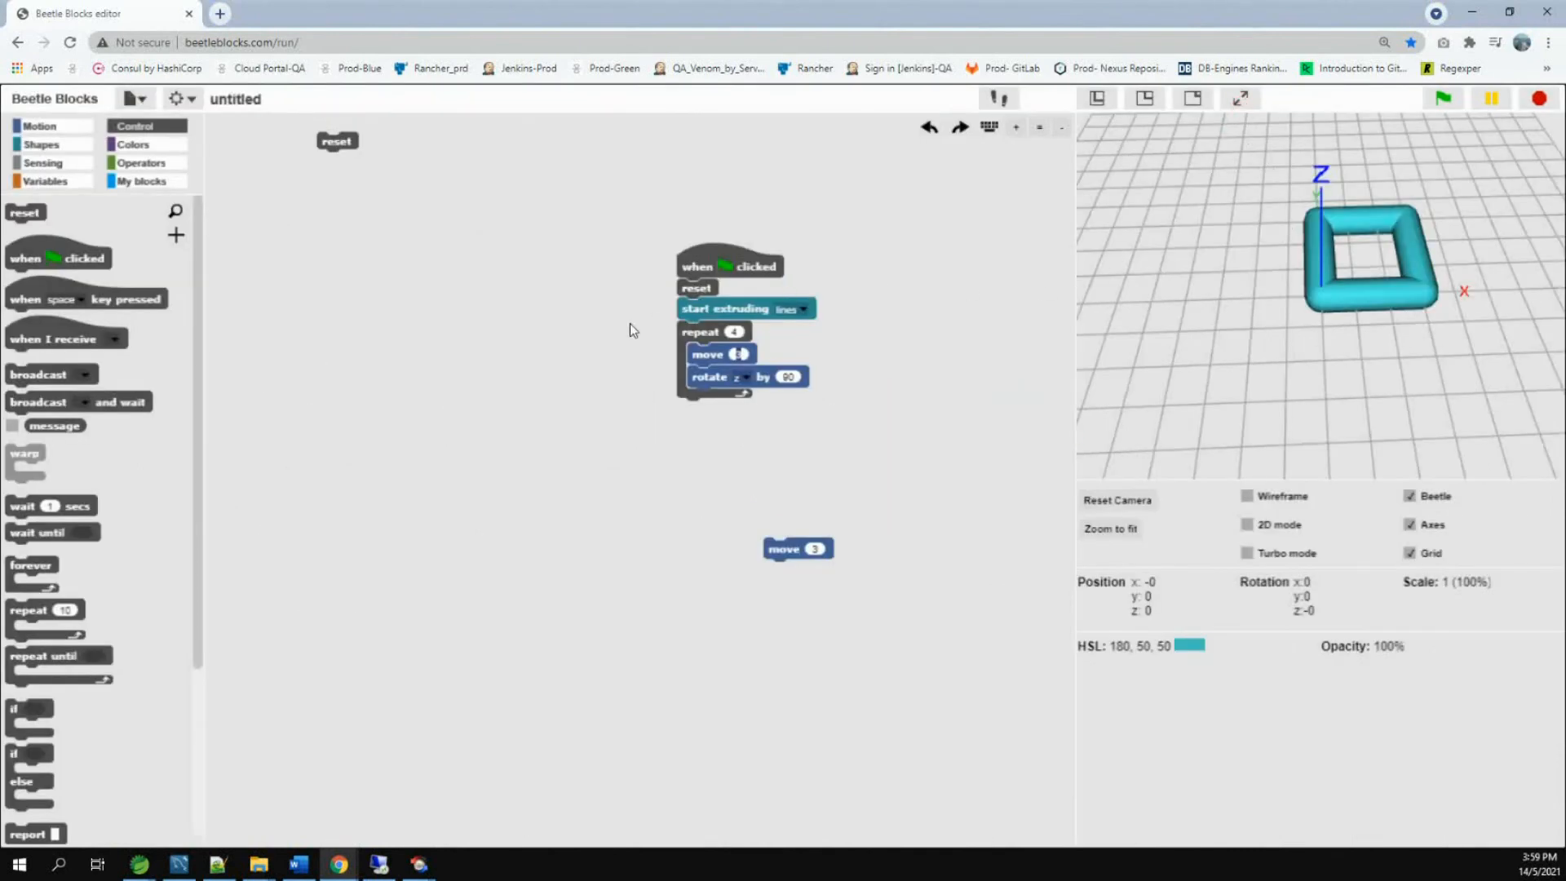
Place a 'change absolute z by 2' block above the start extruding stack.
left_click(40, 125)
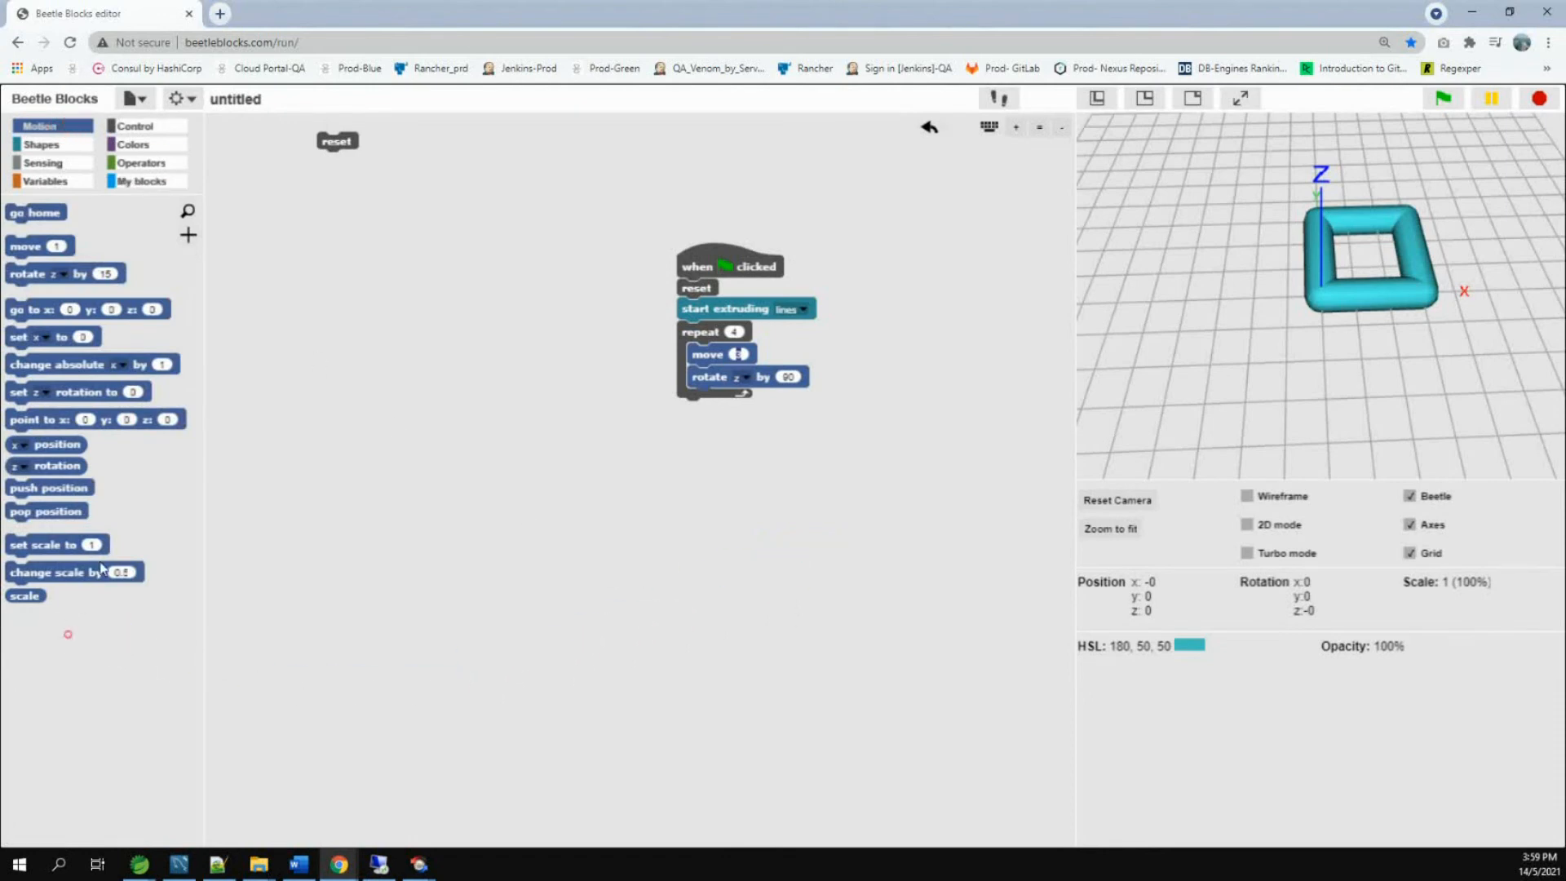
left_click_drag(90, 364, 329, 405)
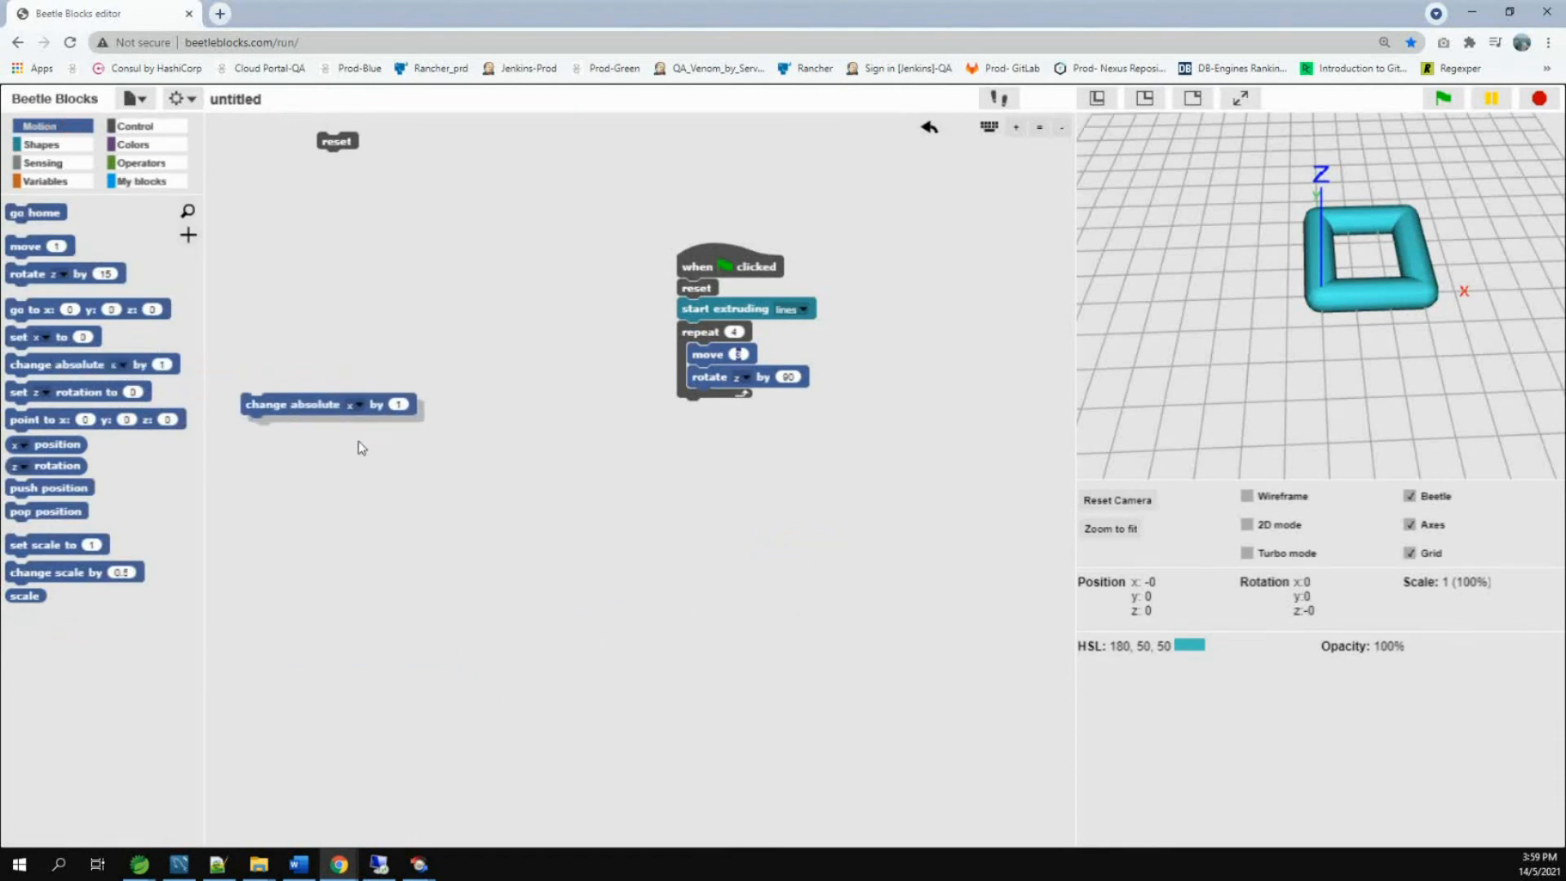
left_click_drag(330, 404, 635, 541)
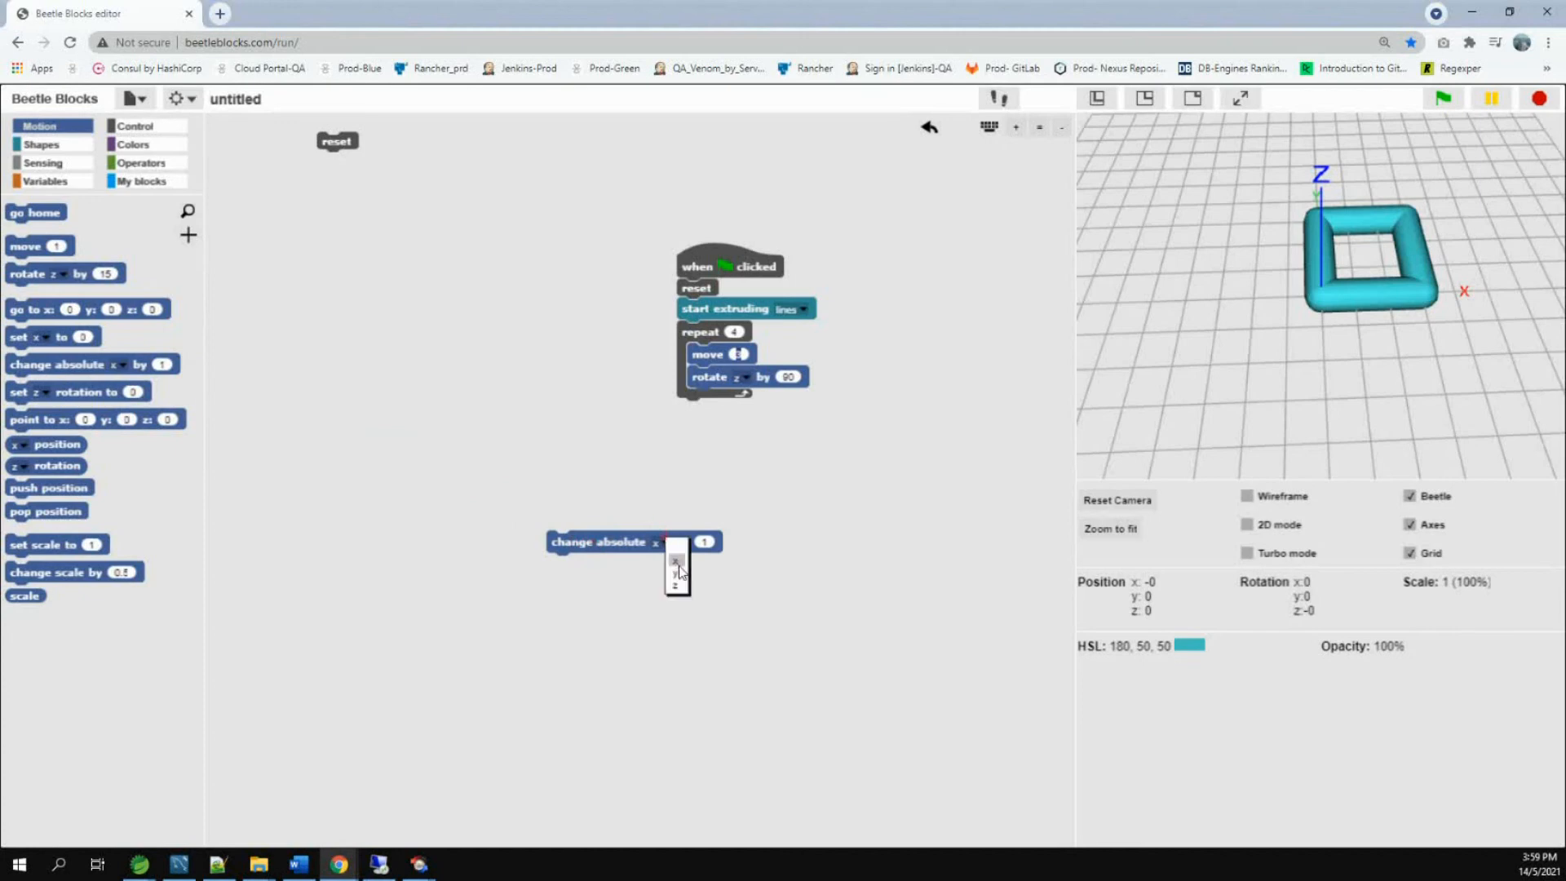
left_click(677, 561)
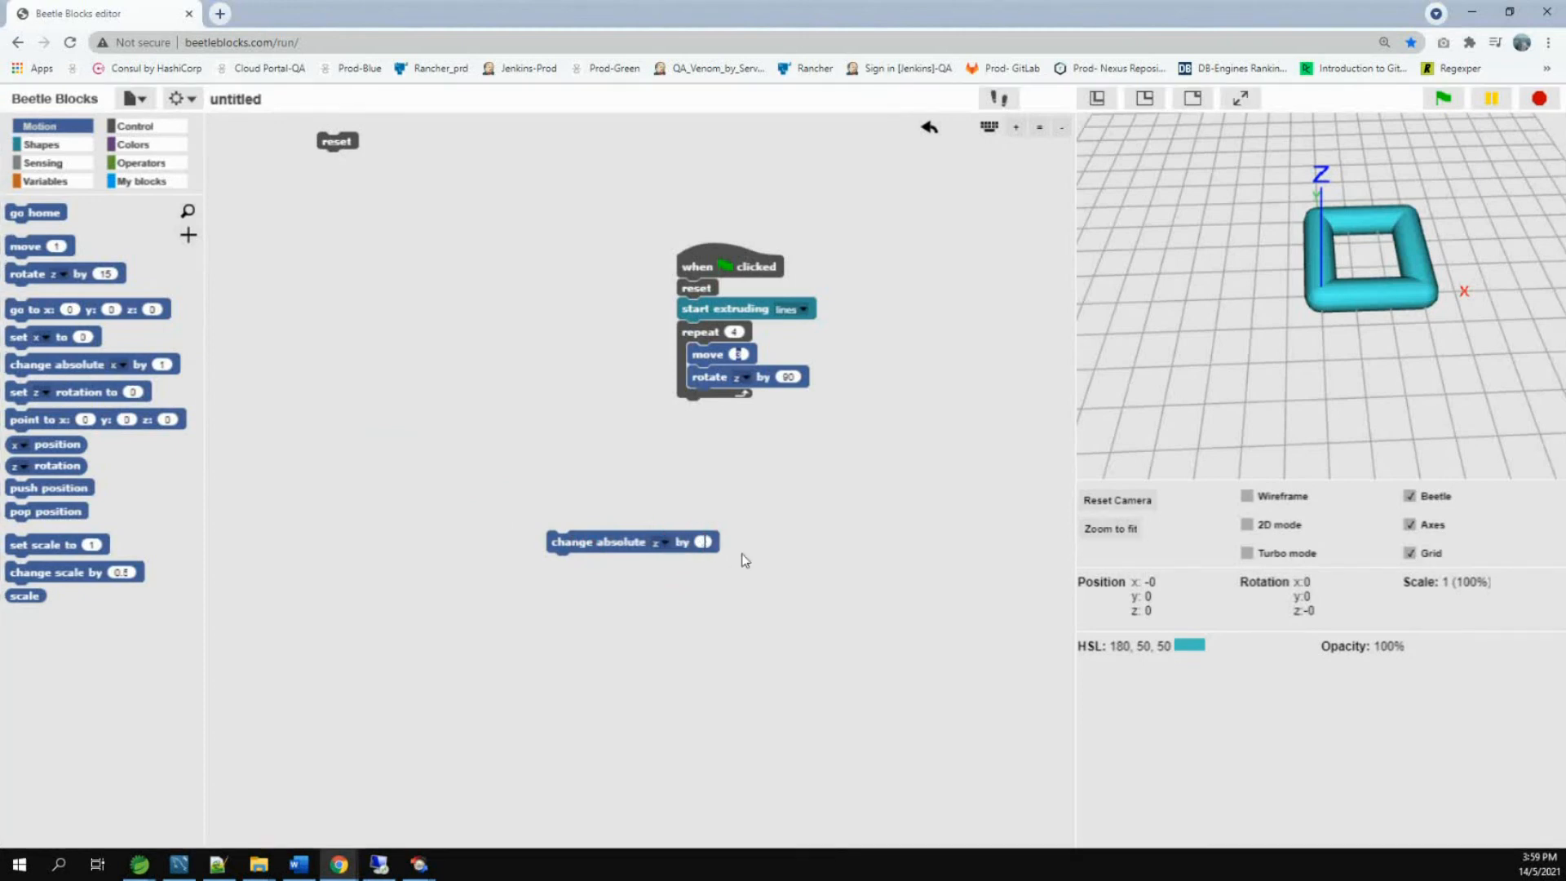
left_click_drag(632, 542, 726, 391)
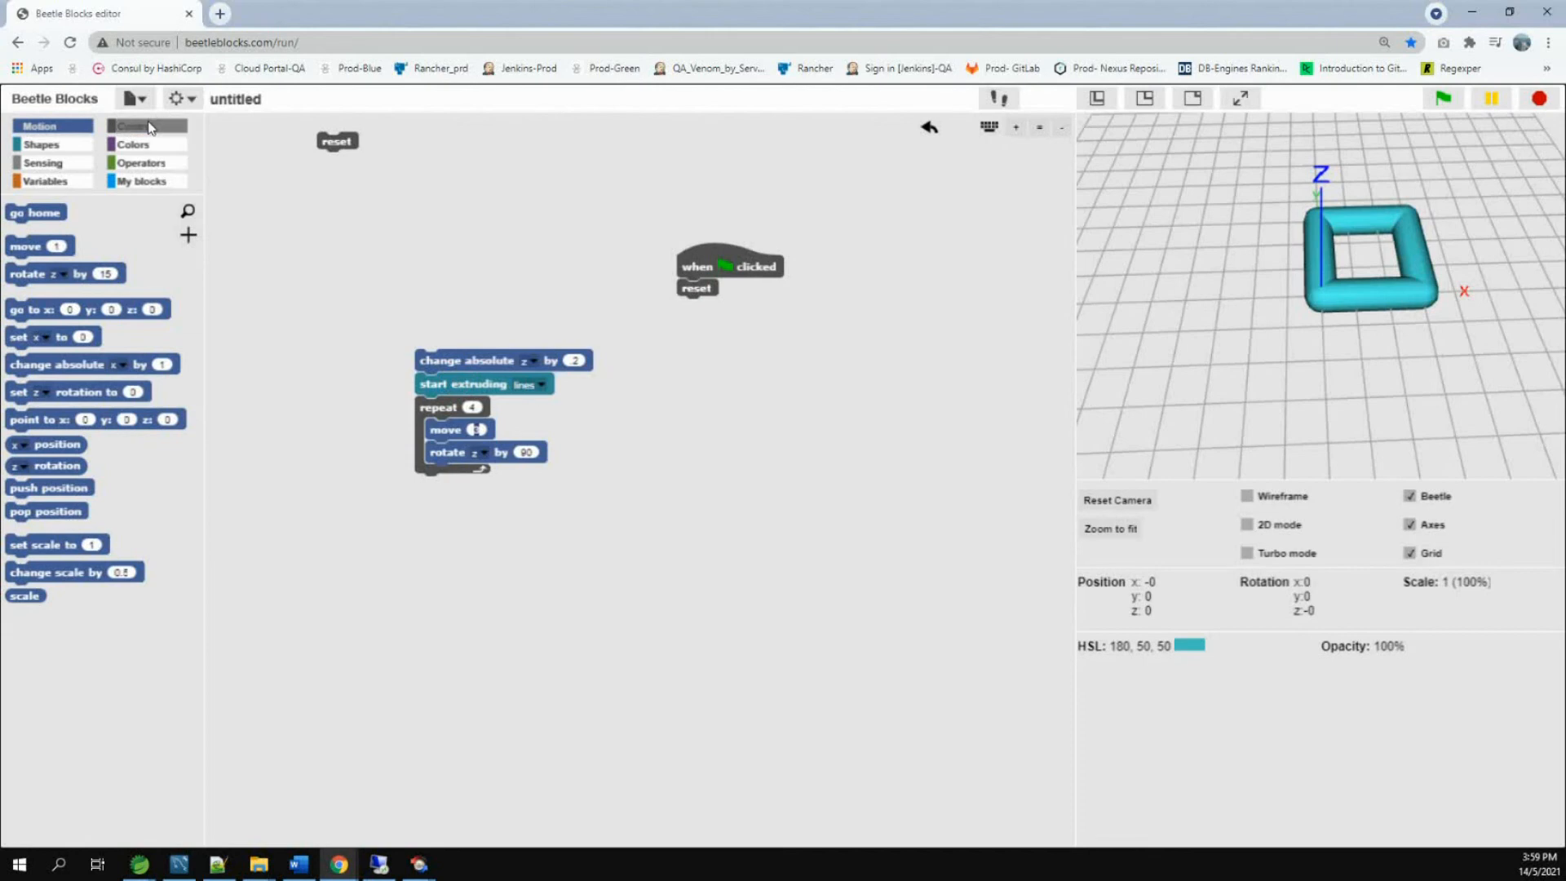
Wrap the z-change and square-extrusion stack inside a repeat 10 loop.
left_click(134, 125)
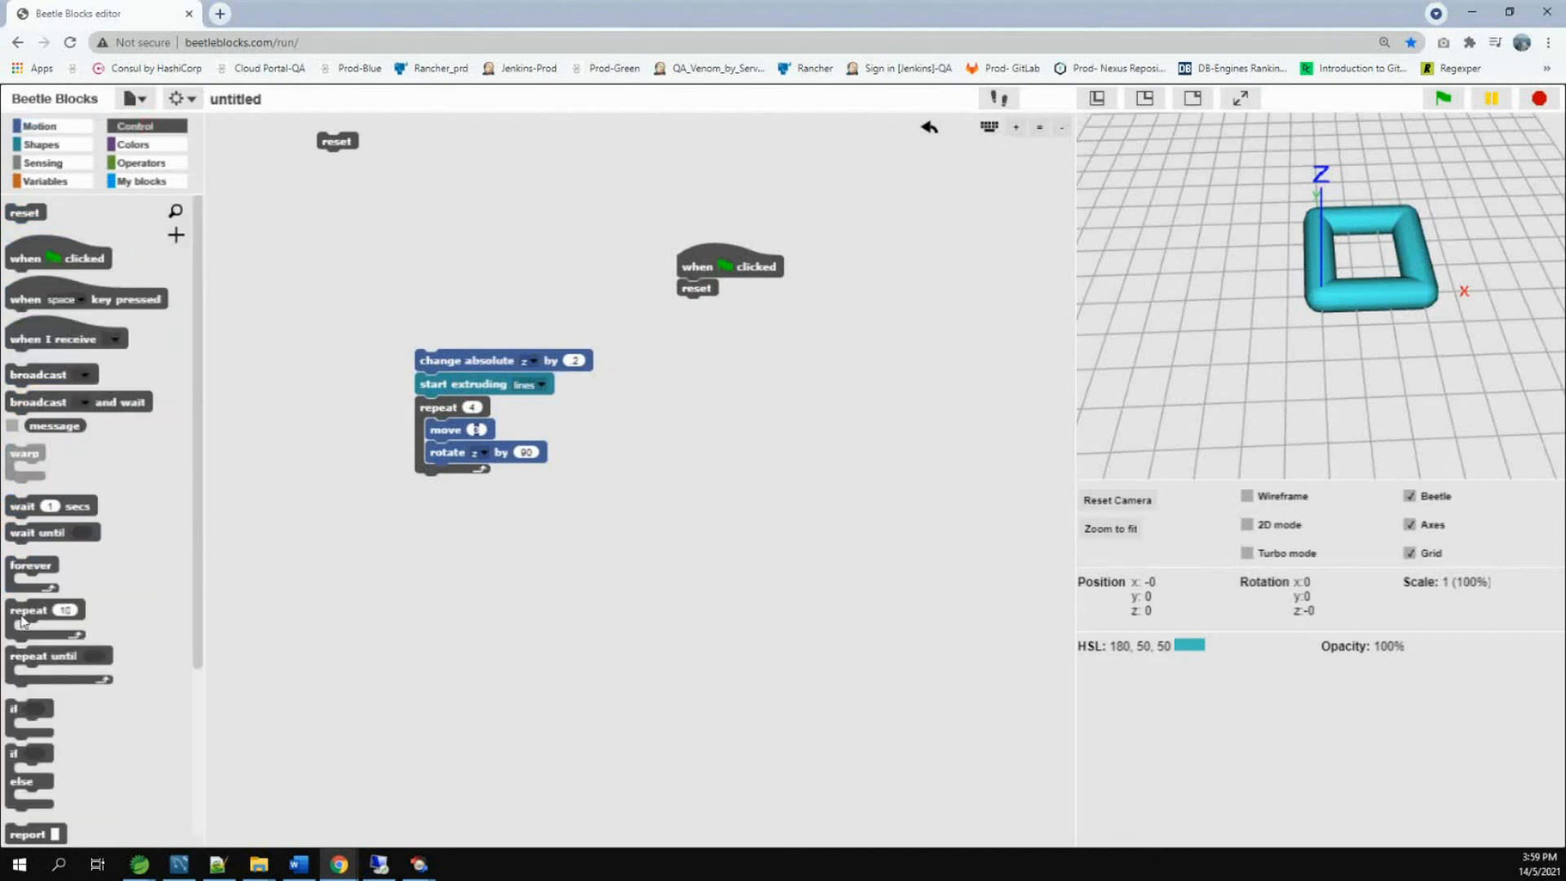
left_click_drag(43, 609, 490, 575)
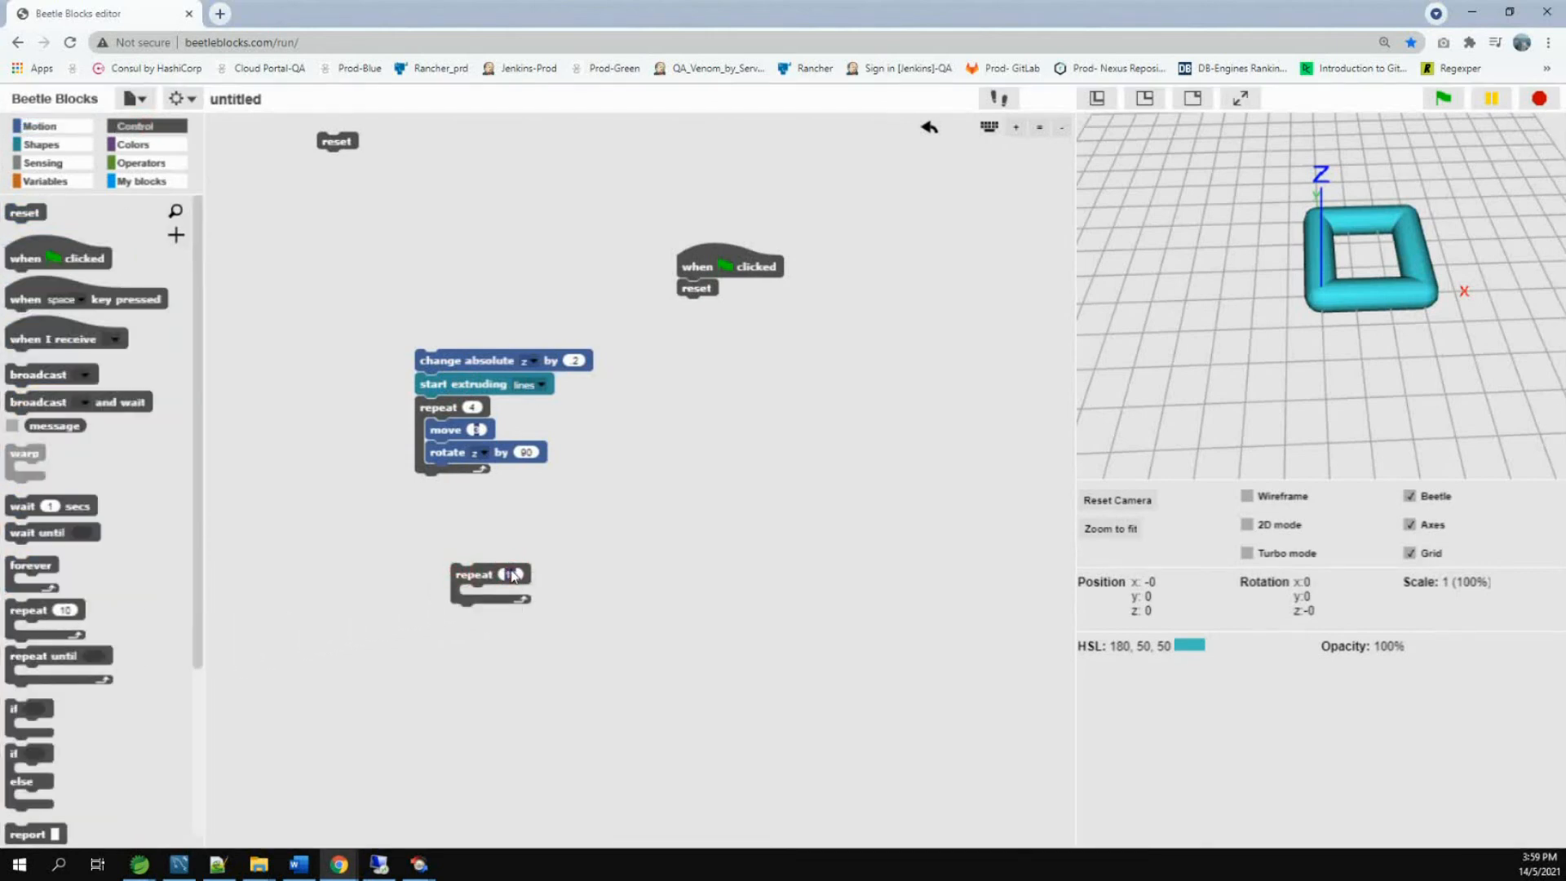
left_click_drag(480, 360, 649, 542)
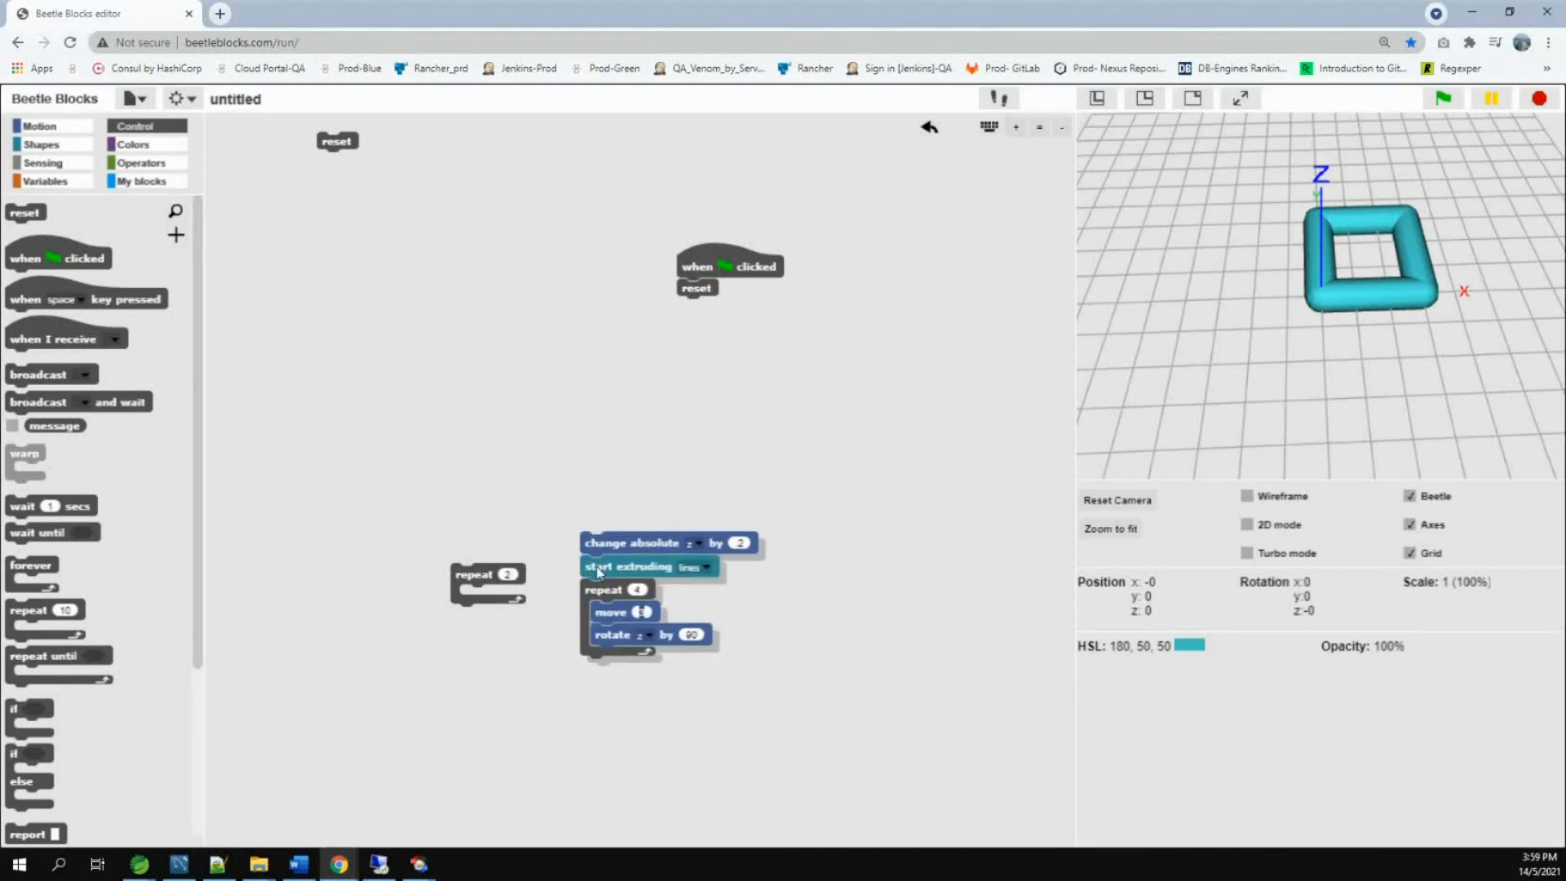
left_click_drag(629, 542, 659, 484)
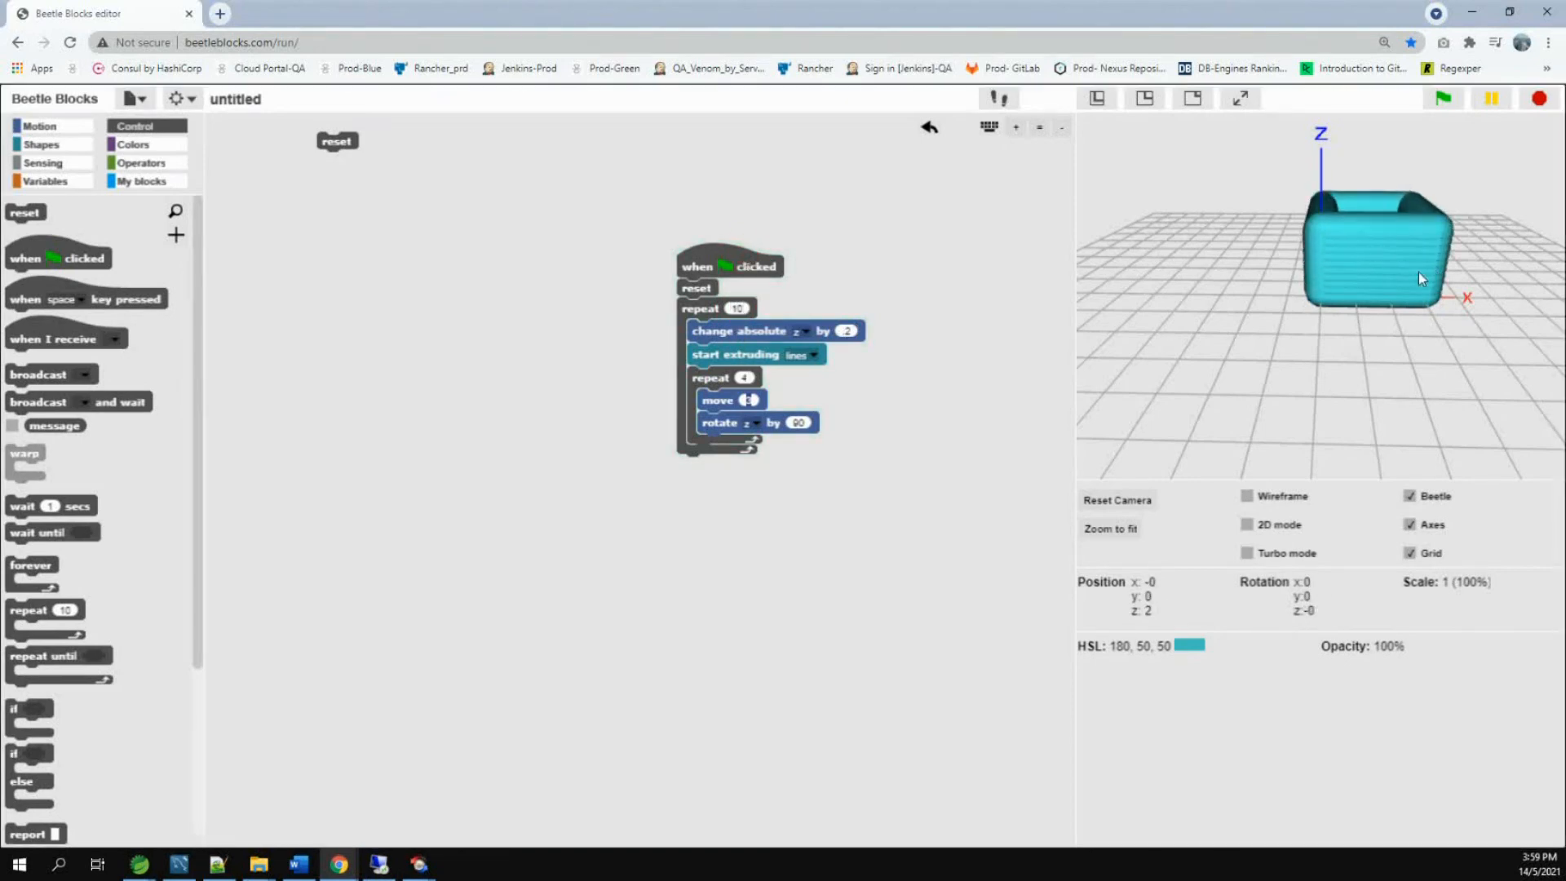
left_click_drag(1418, 280, 1198, 280)
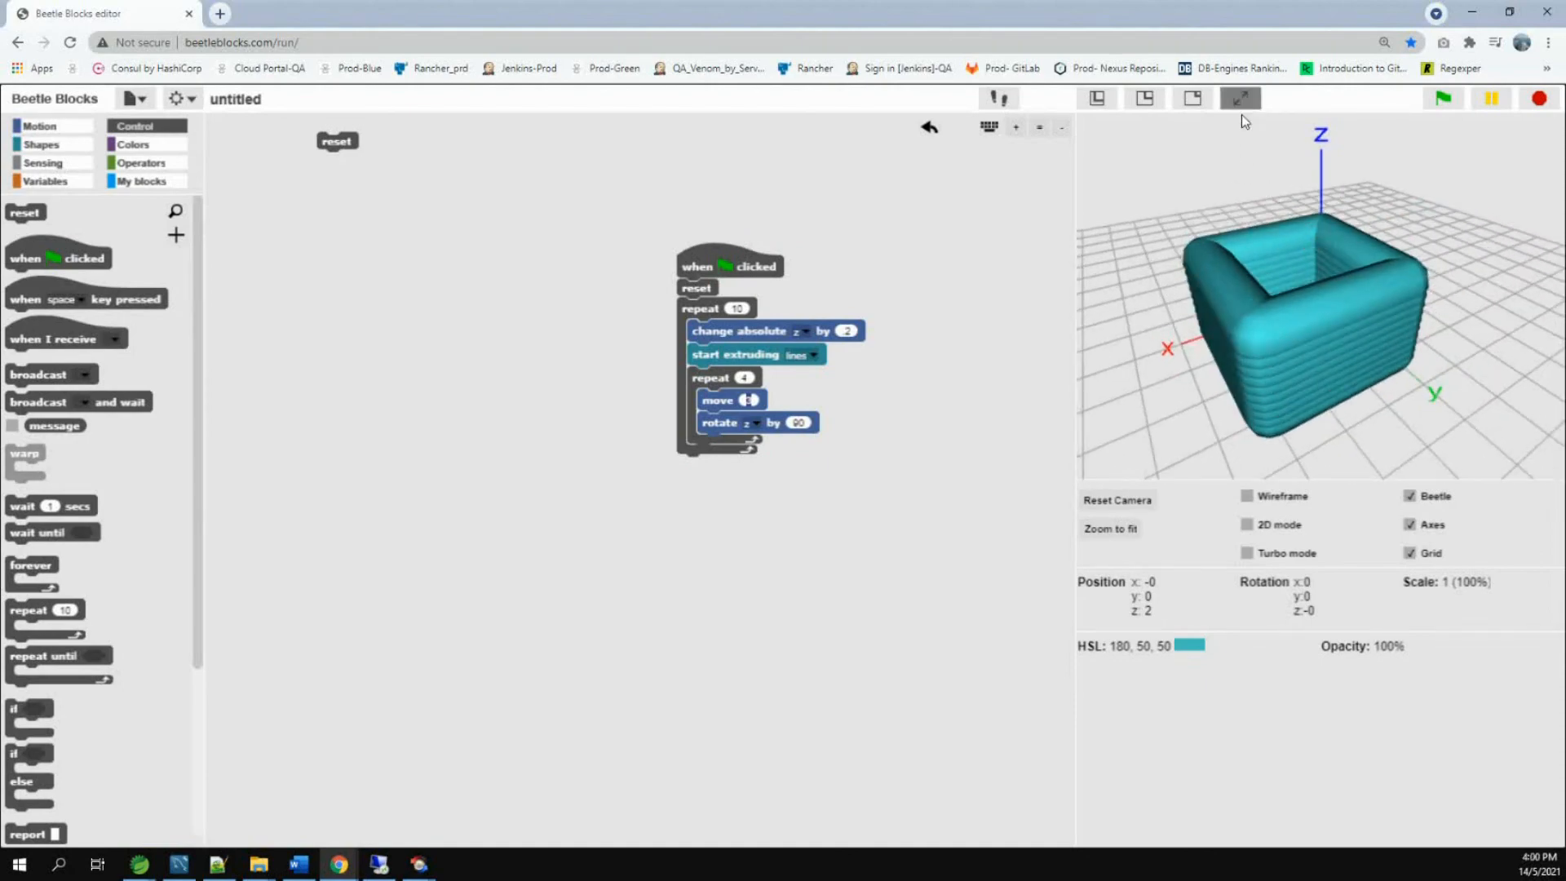
left_click(1240, 98)
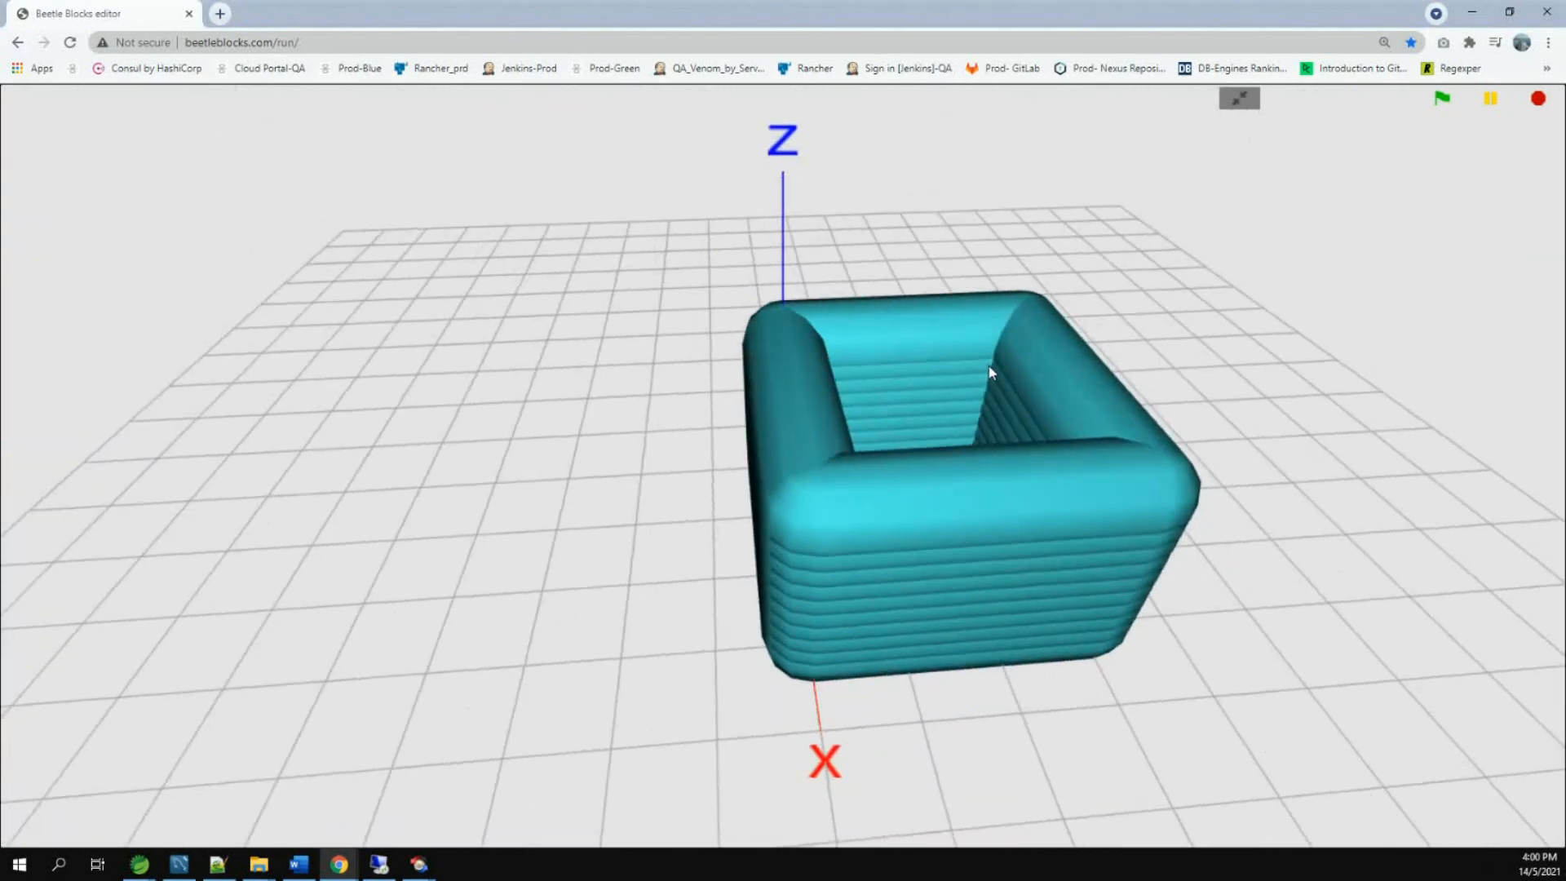
left_click(1238, 98)
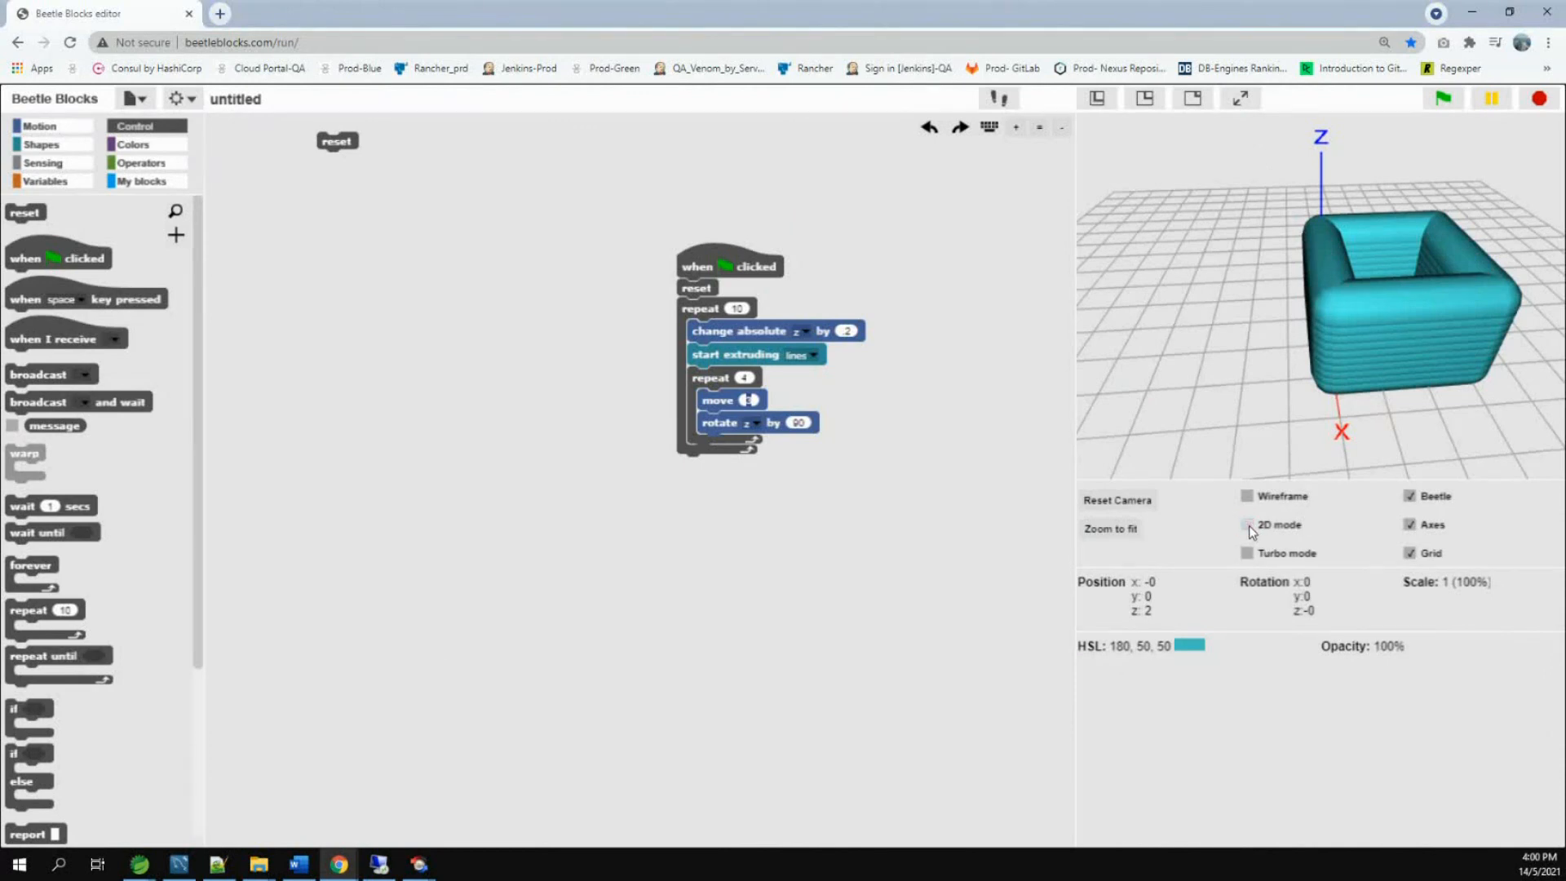
left_click(1246, 524)
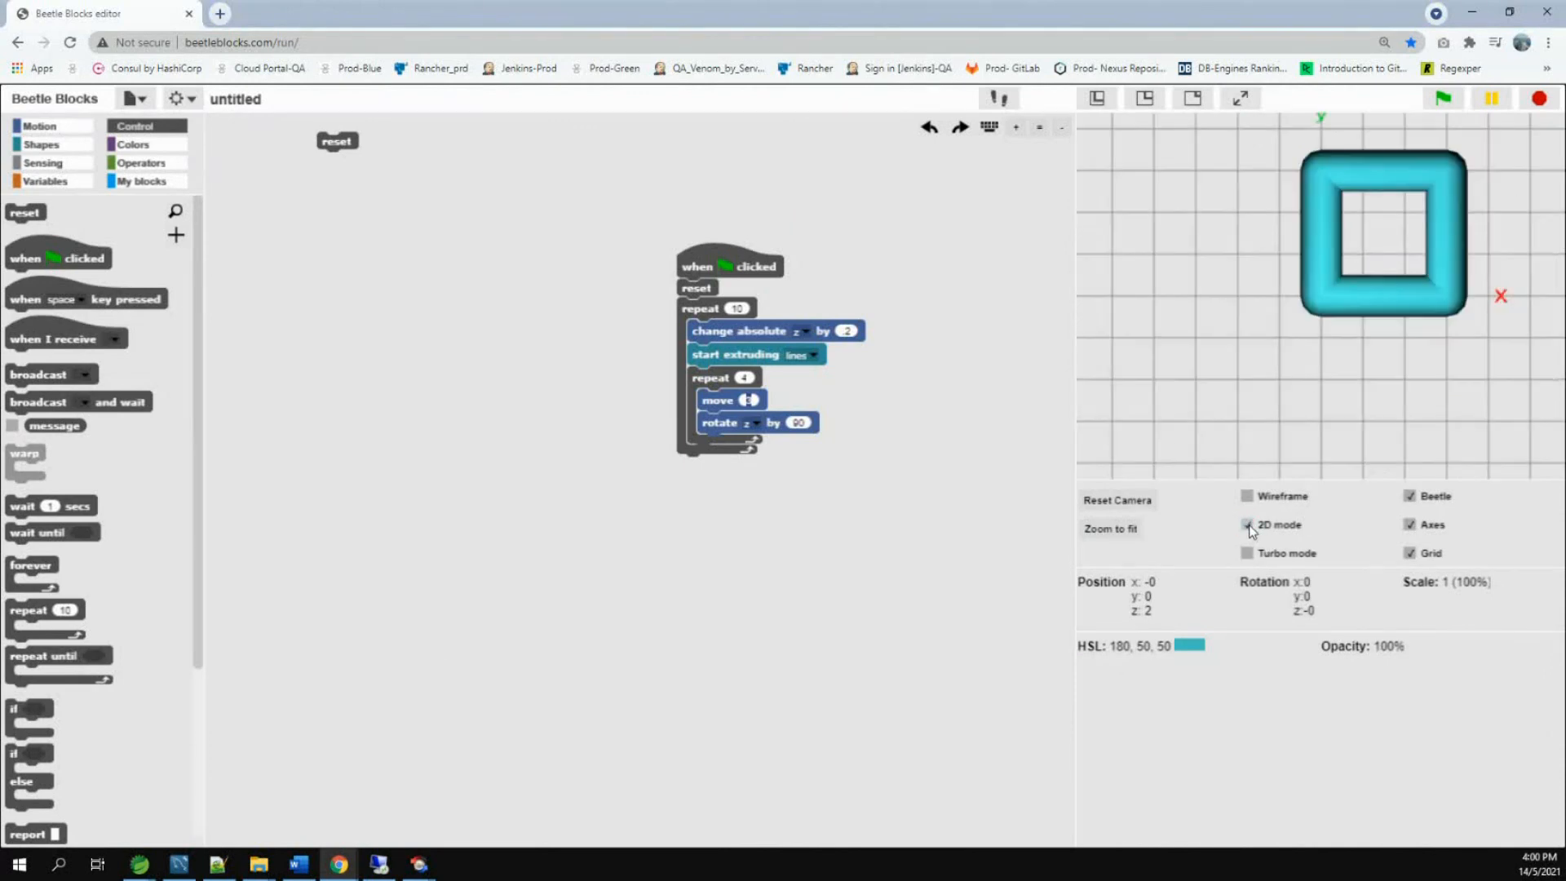
left_click(1246, 525)
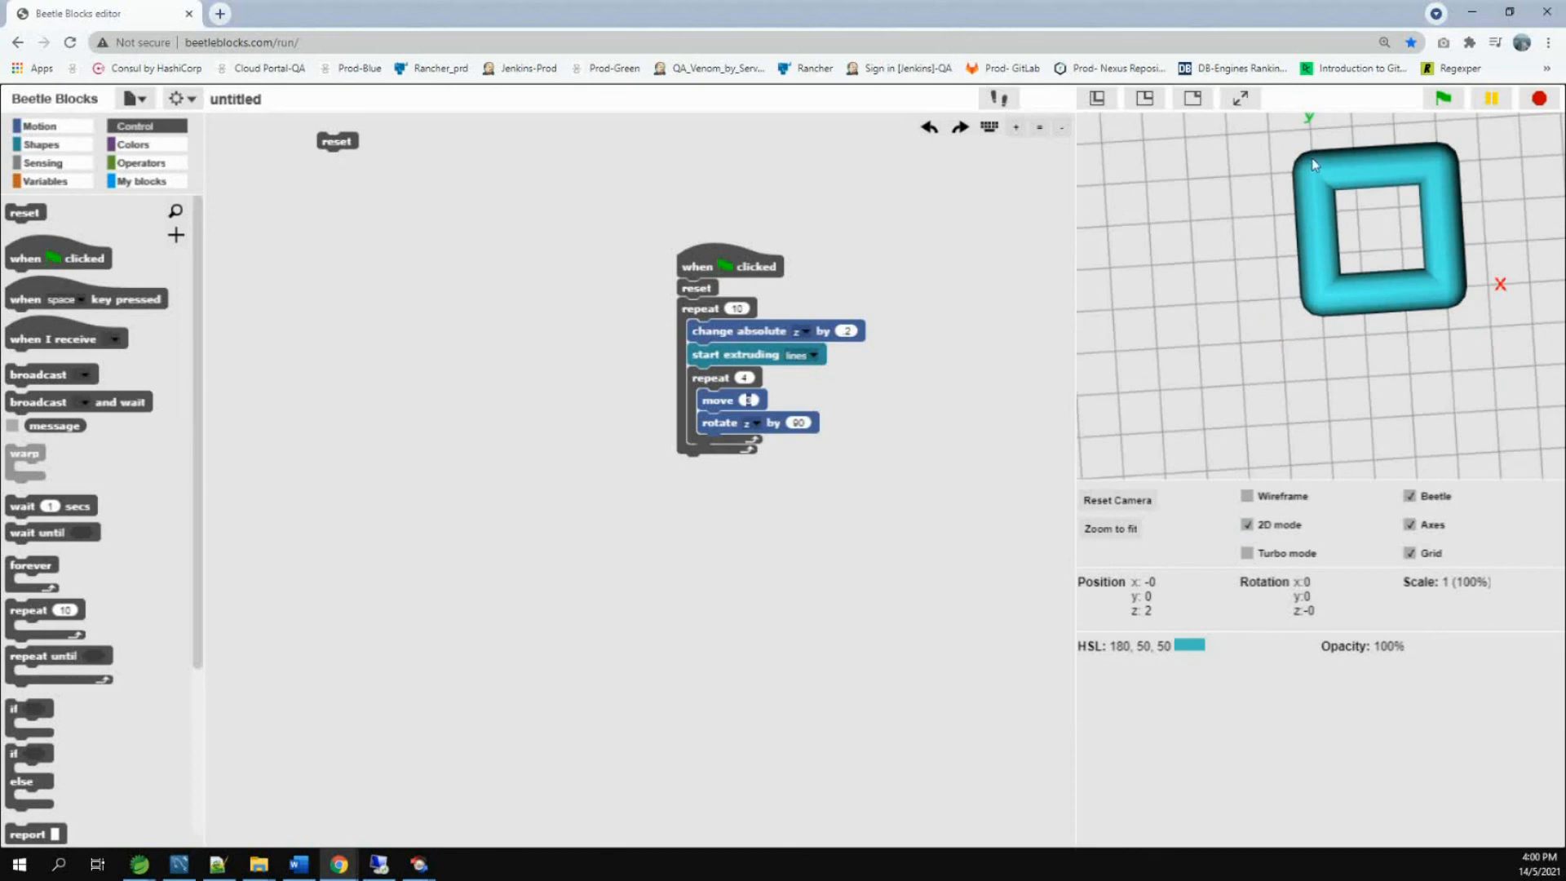
mouse_move(1259, 540)
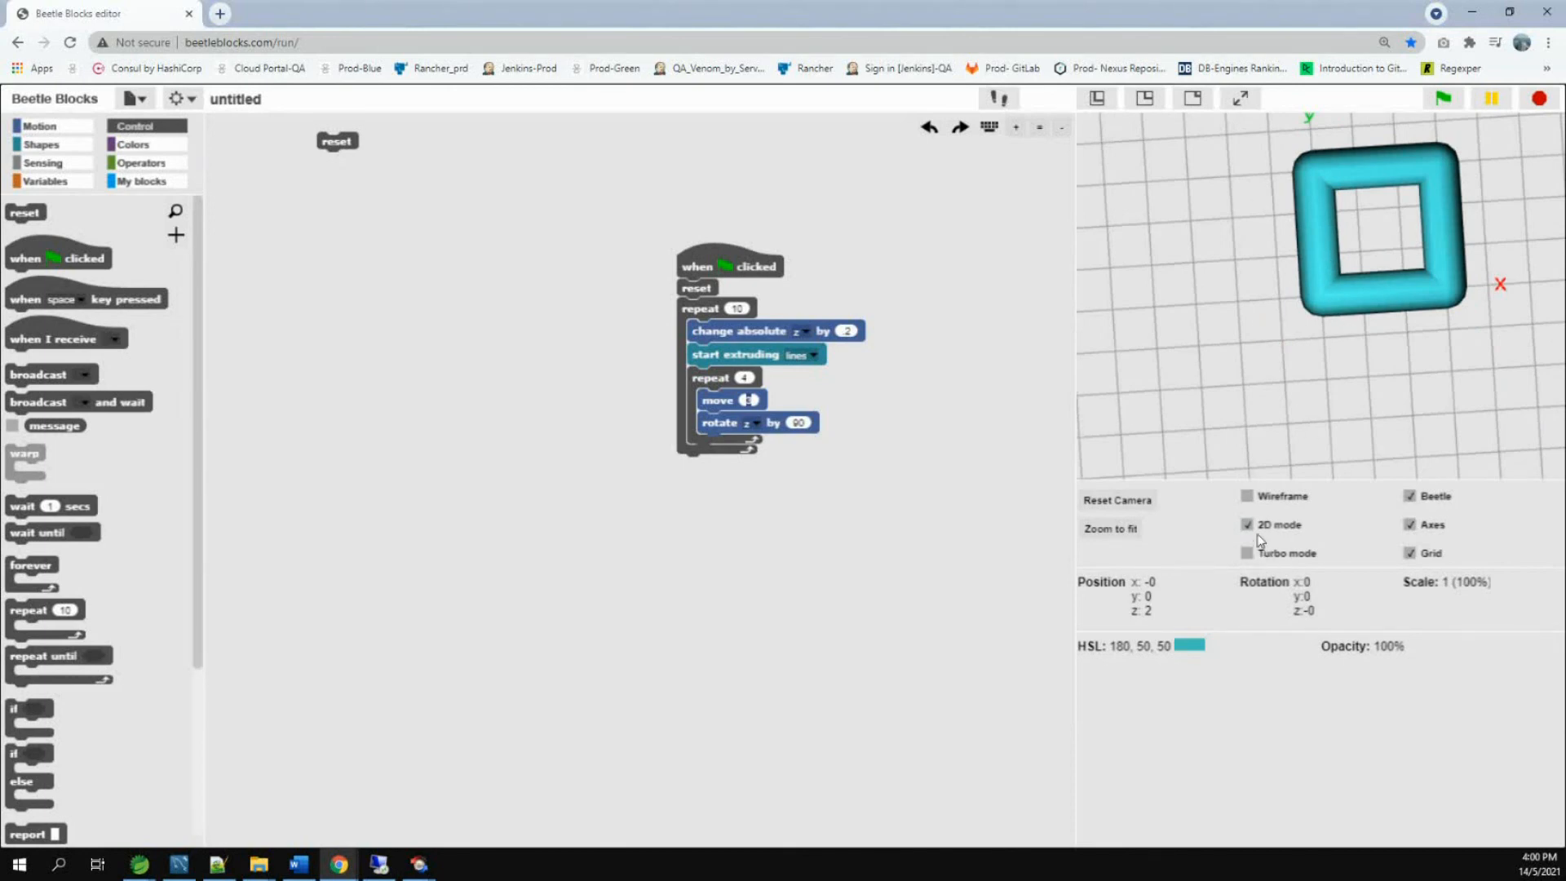
left_click(1246, 524)
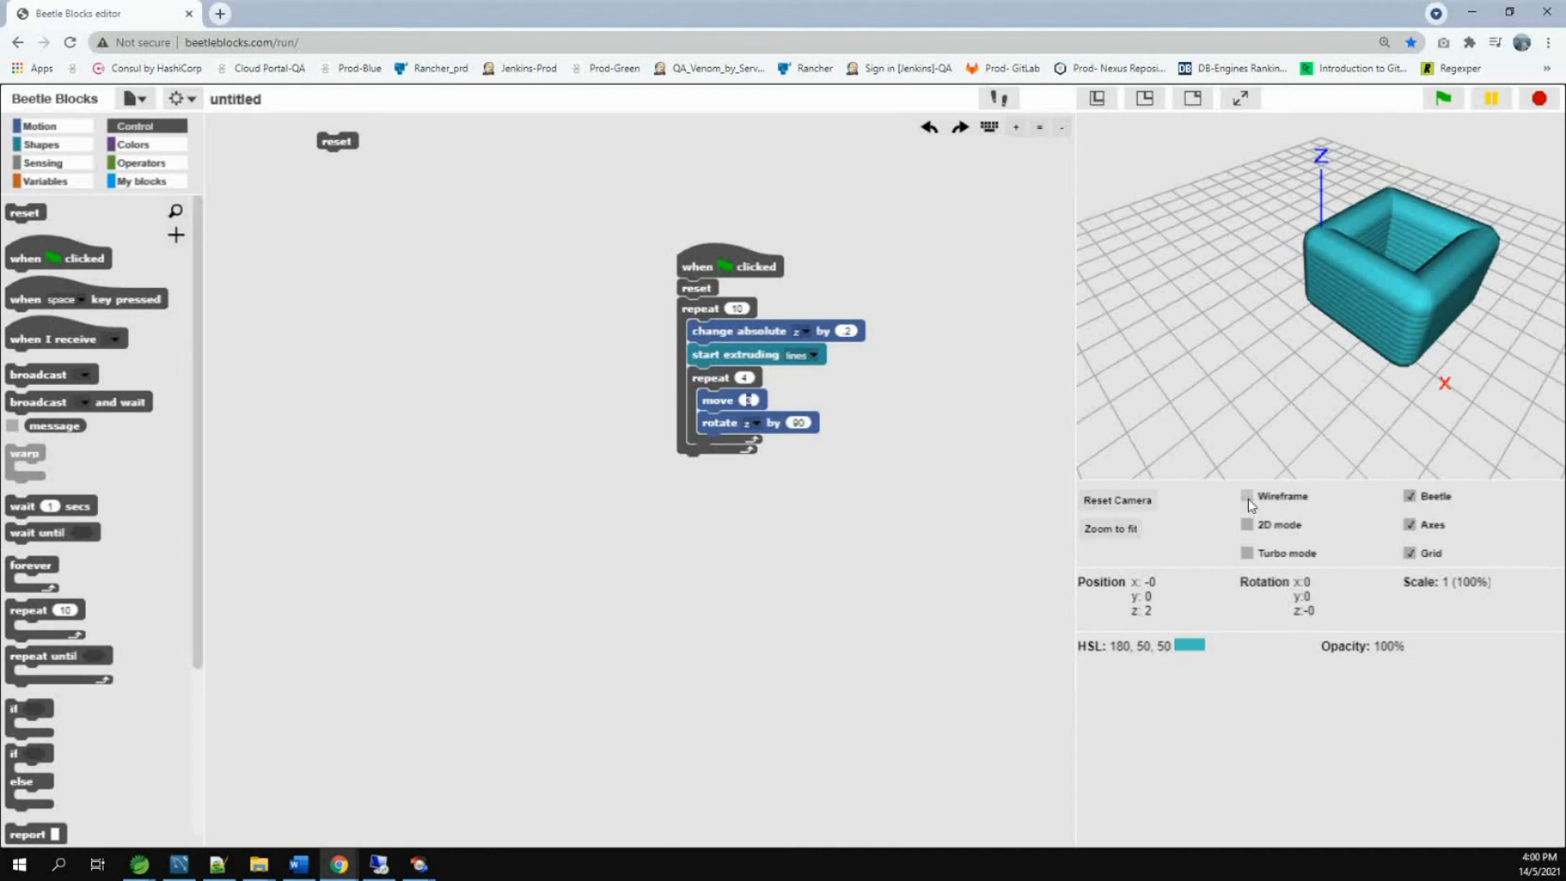
Render the stacked tube as wireframe, orbit to side and low angles, then restore the editor.
left_click(1238, 98)
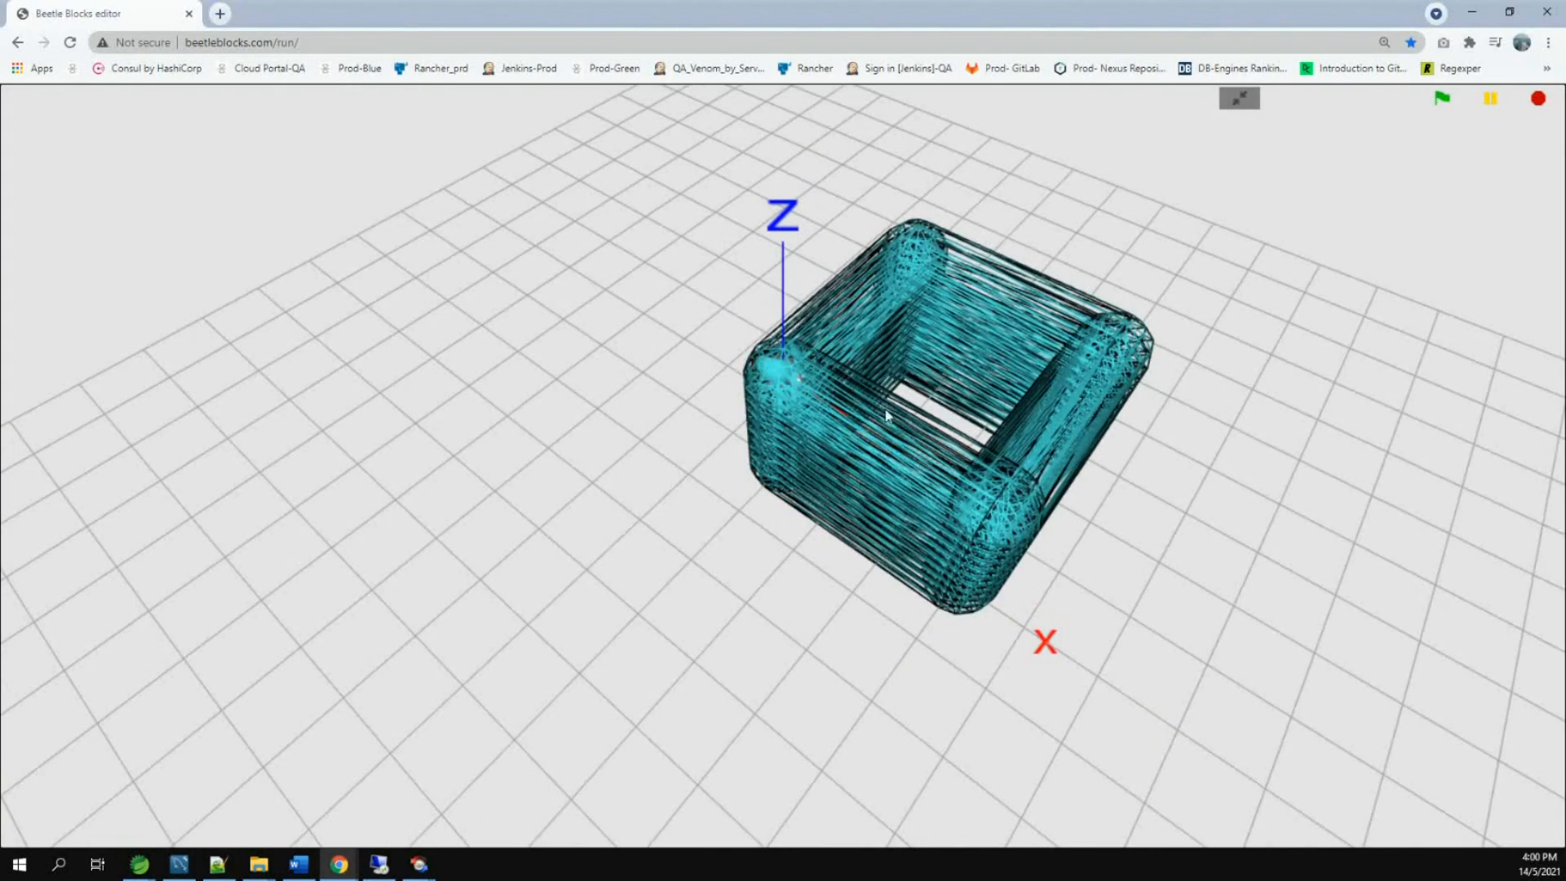
left_click_drag(884, 415, 1033, 479)
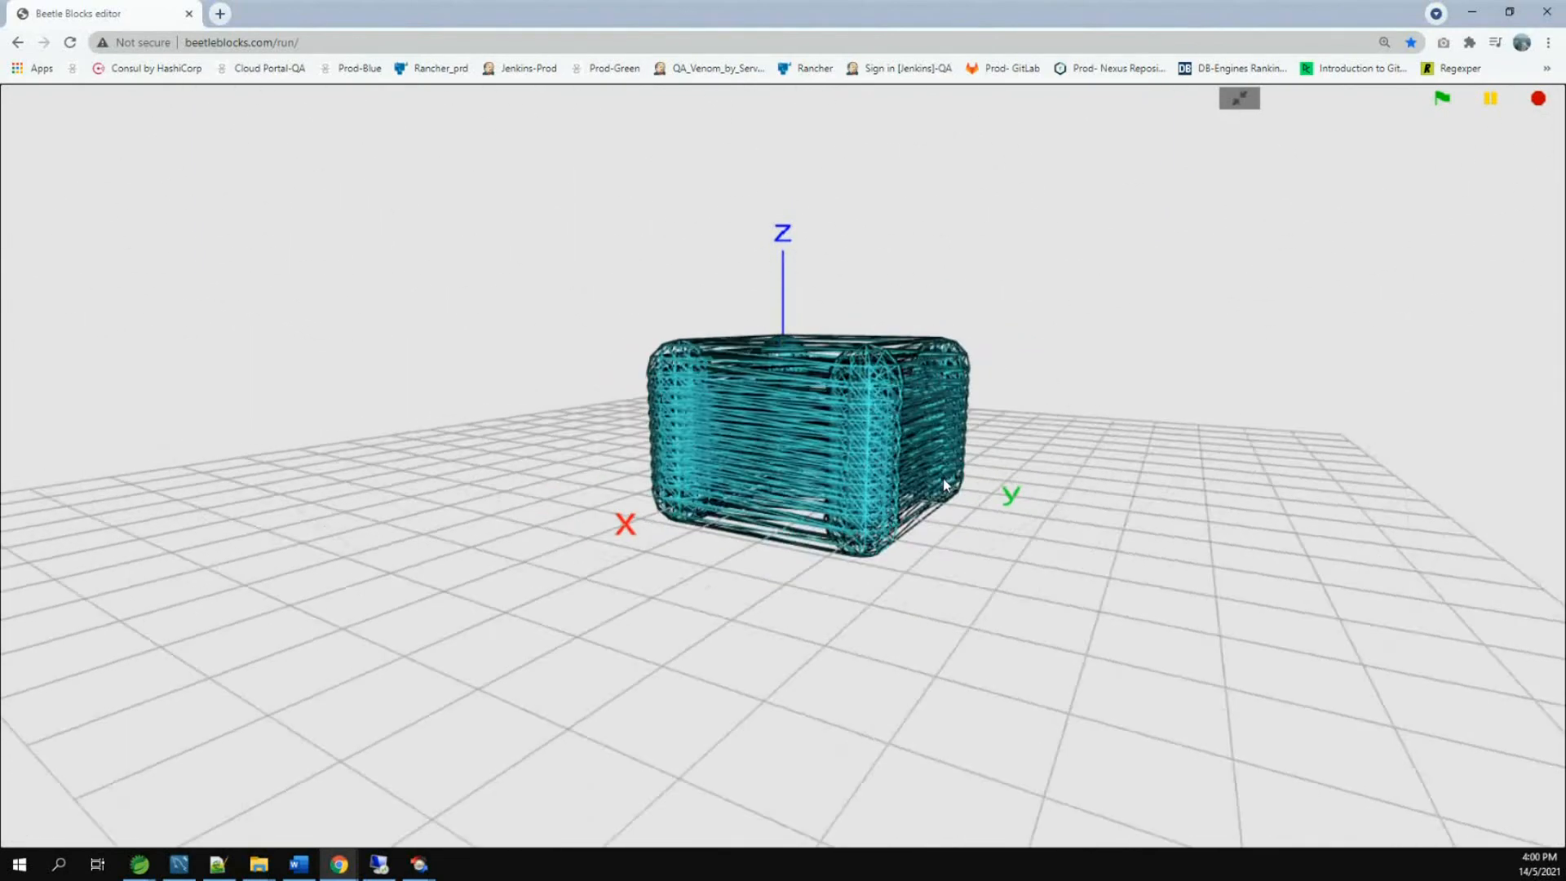
left_click_drag(943, 484, 1134, 393)
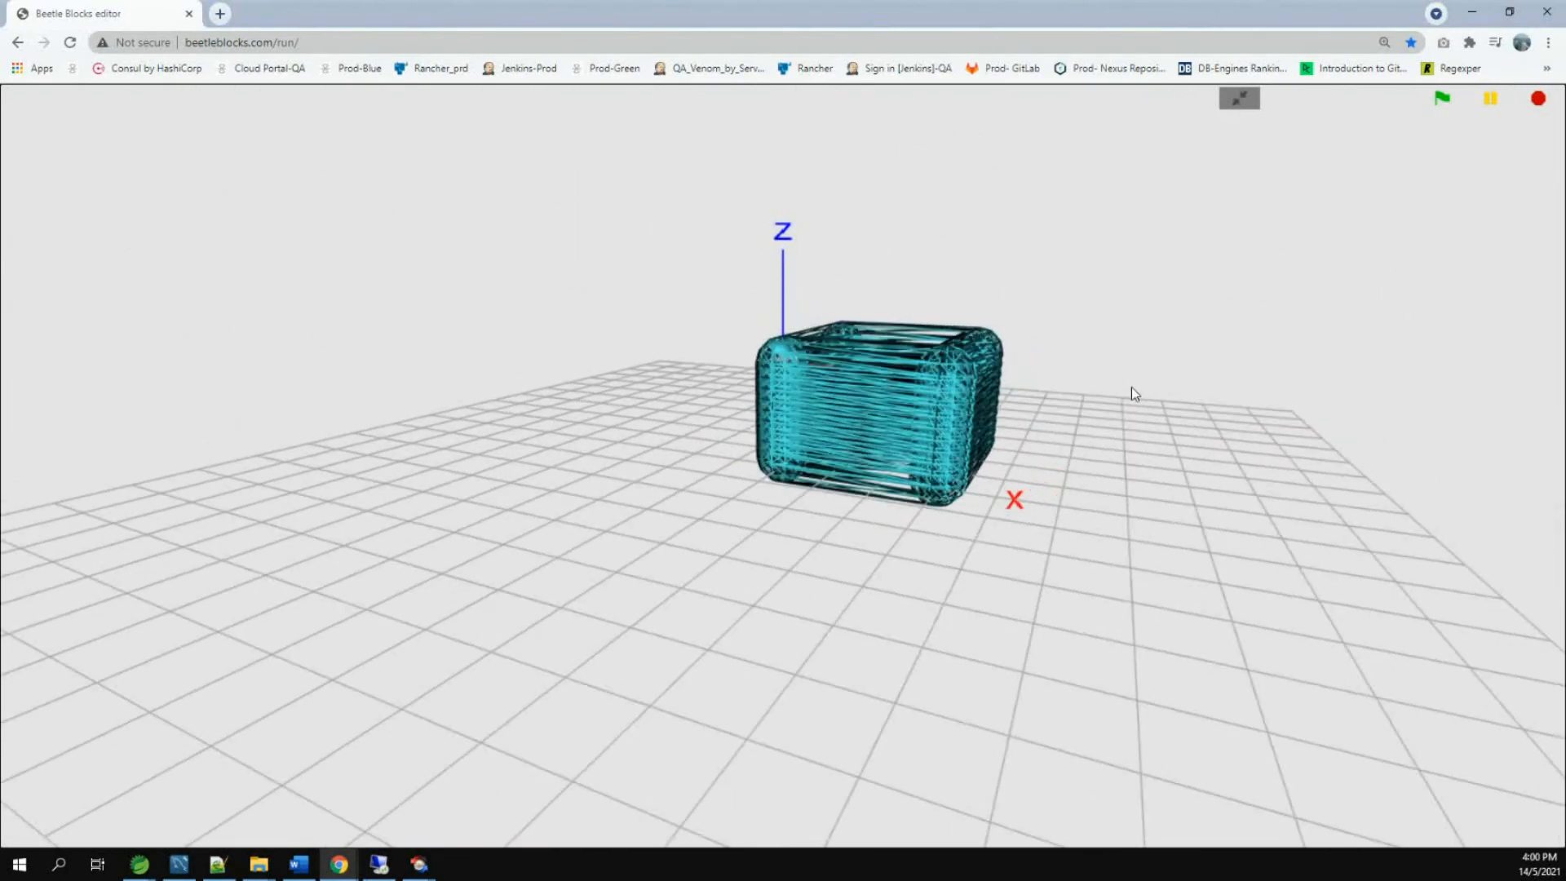
left_click(1241, 98)
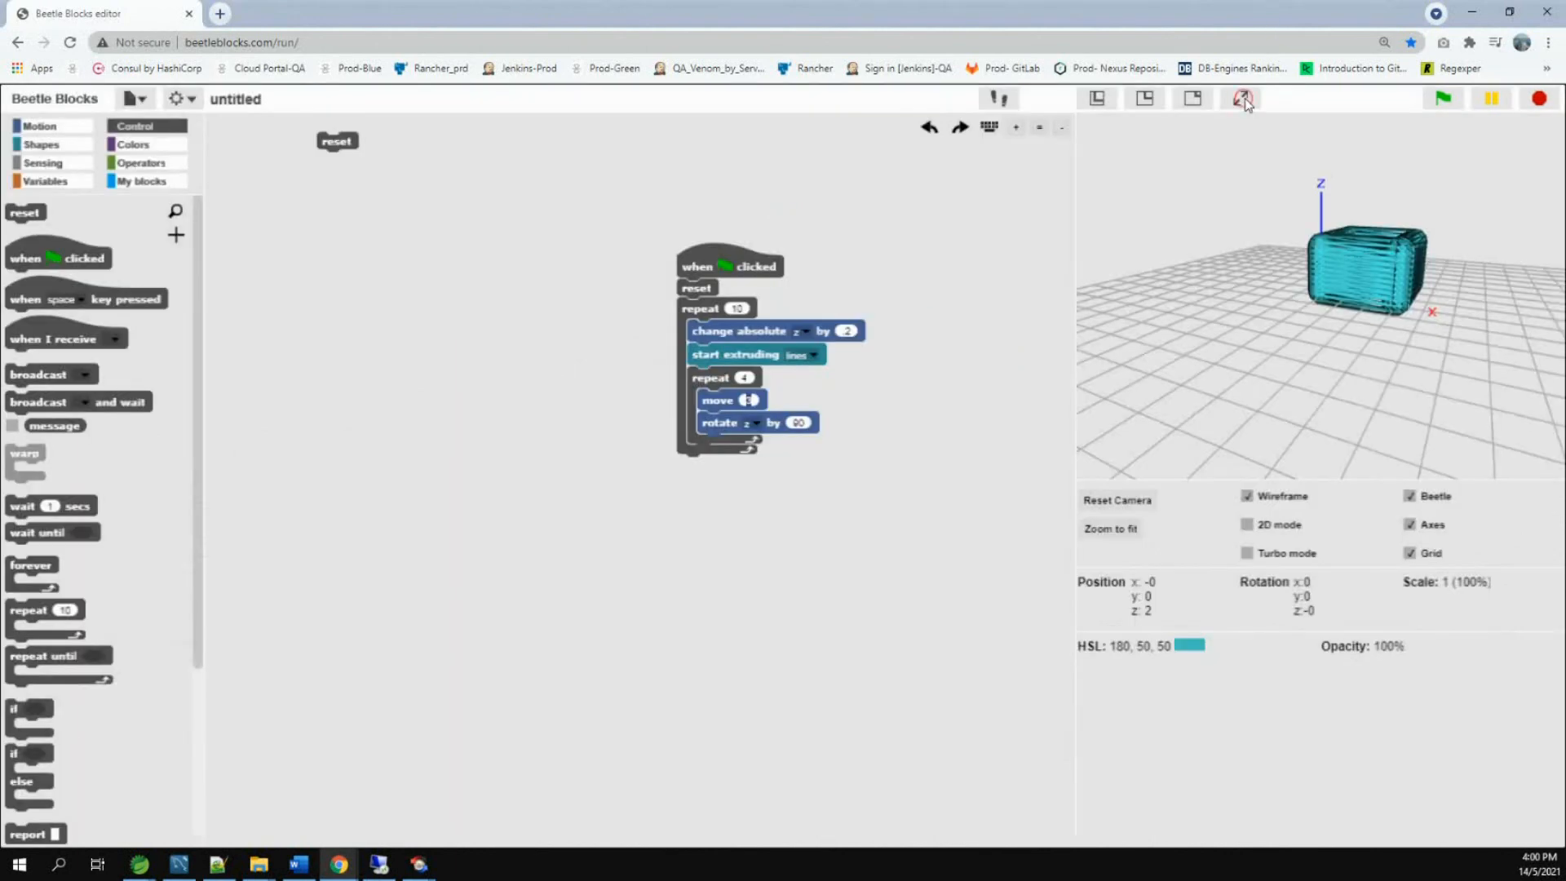